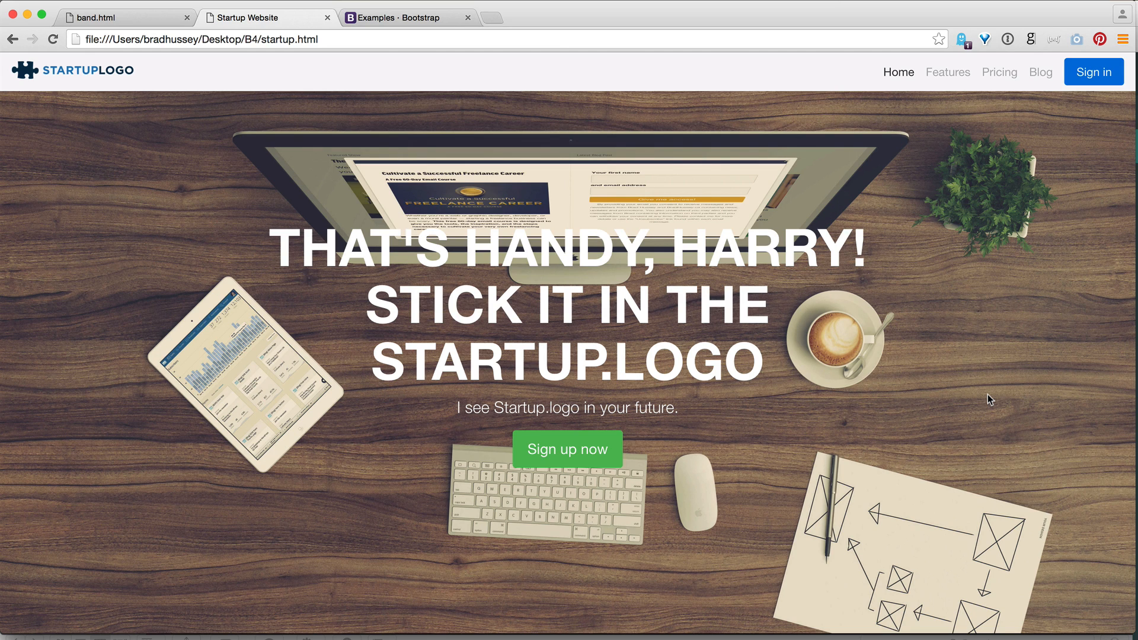
mouse_move(932, 349)
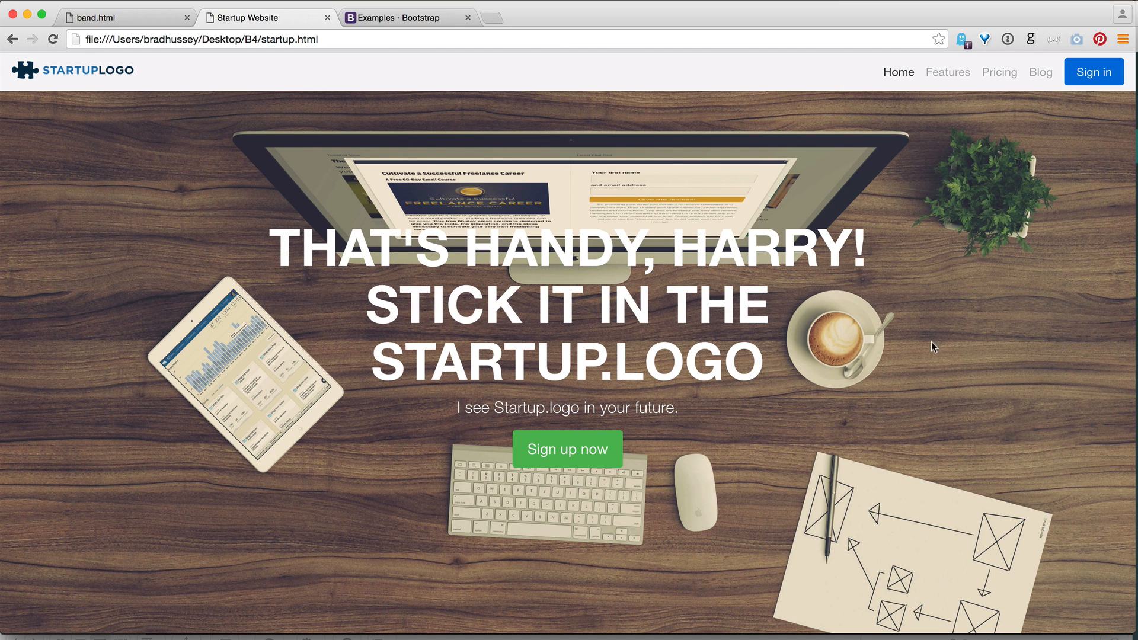
mouse_move(944, 309)
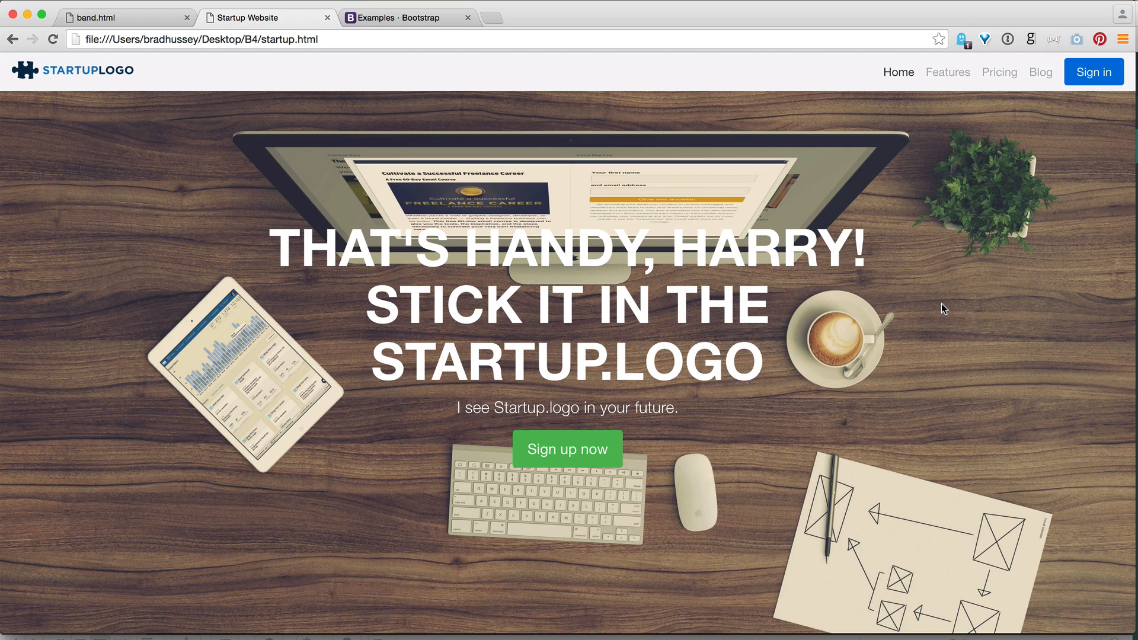
mouse_move(957, 313)
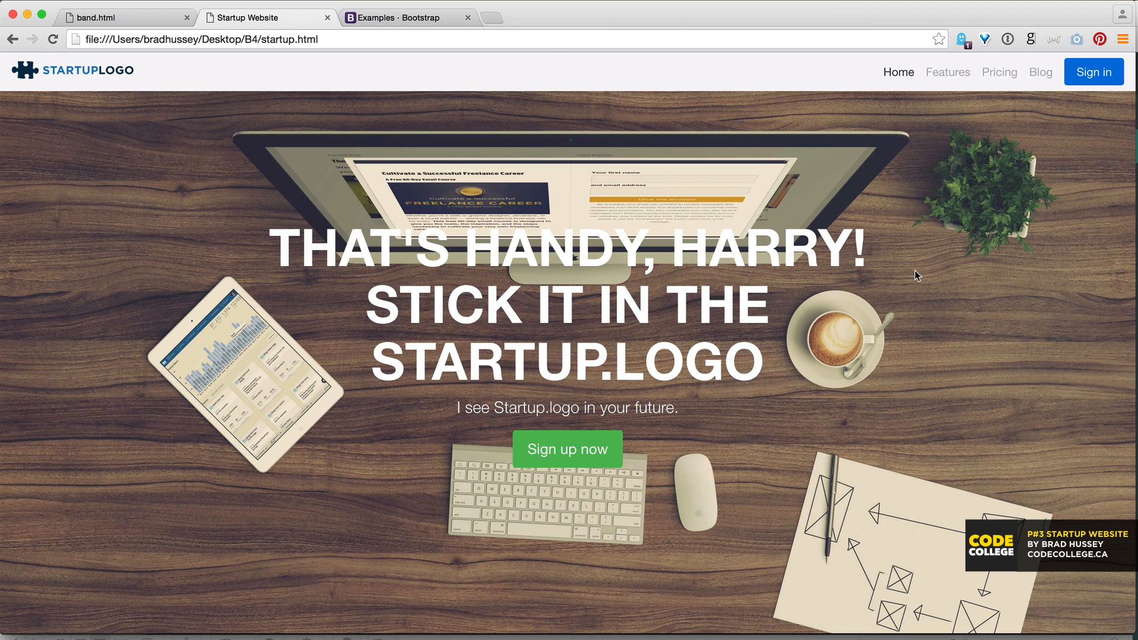
mouse_move(792, 248)
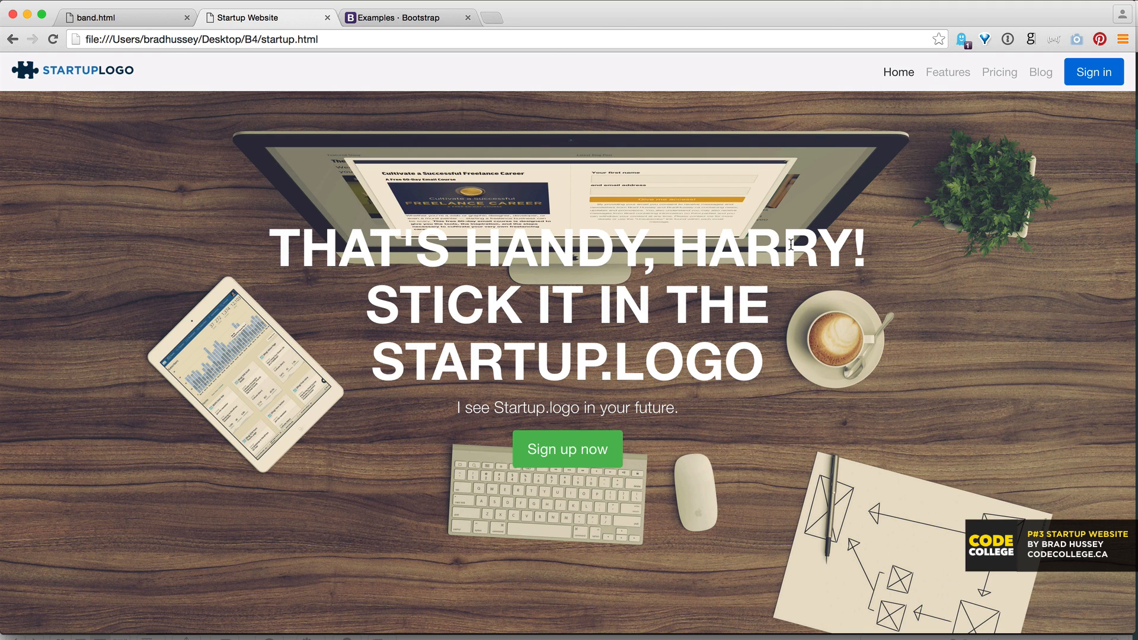
mouse_move(934, 365)
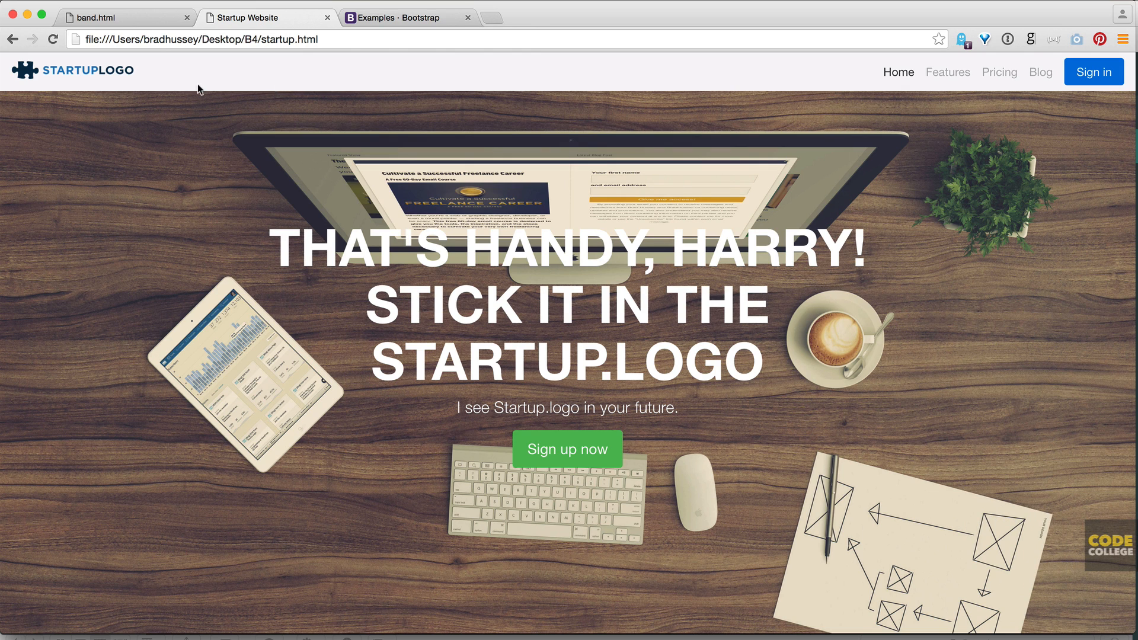
mouse_move(626, 204)
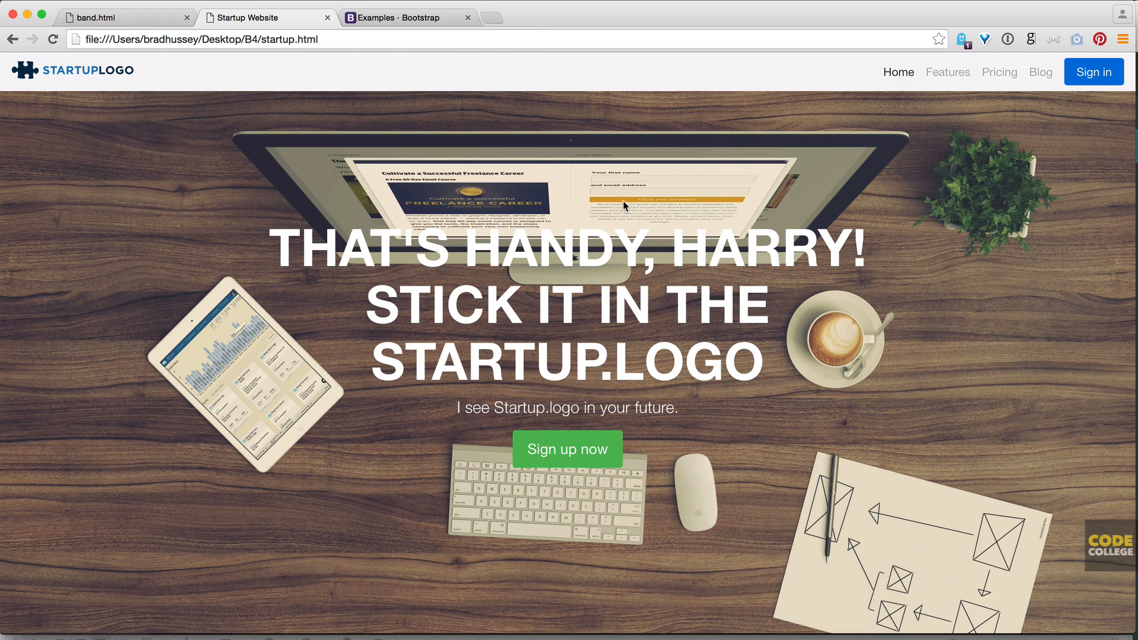
mouse_move(528, 196)
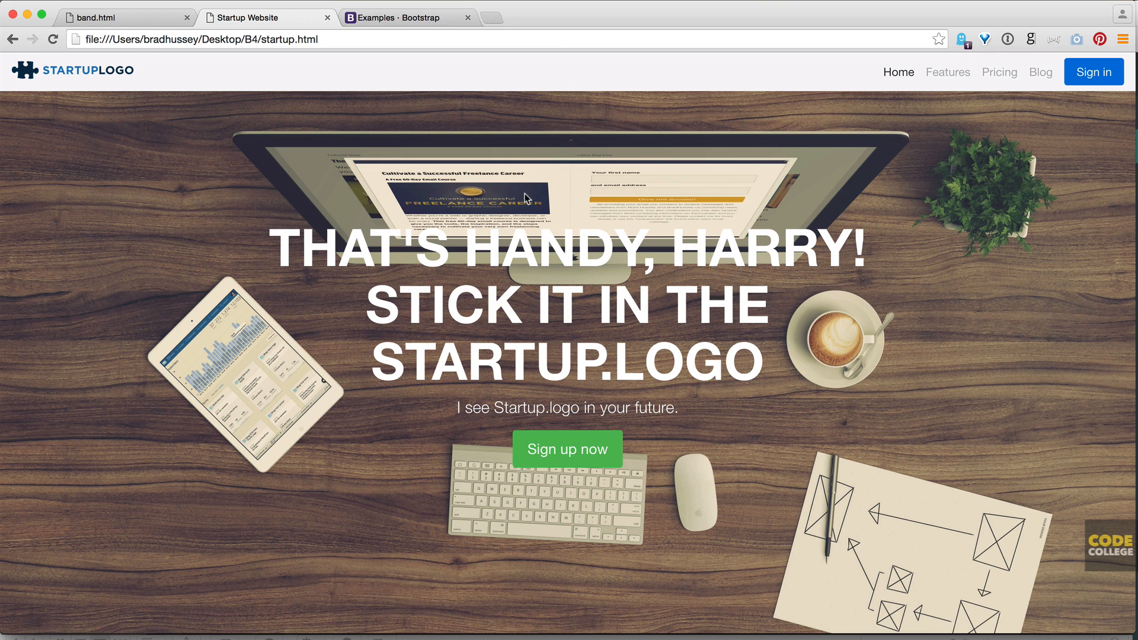
mouse_move(911, 308)
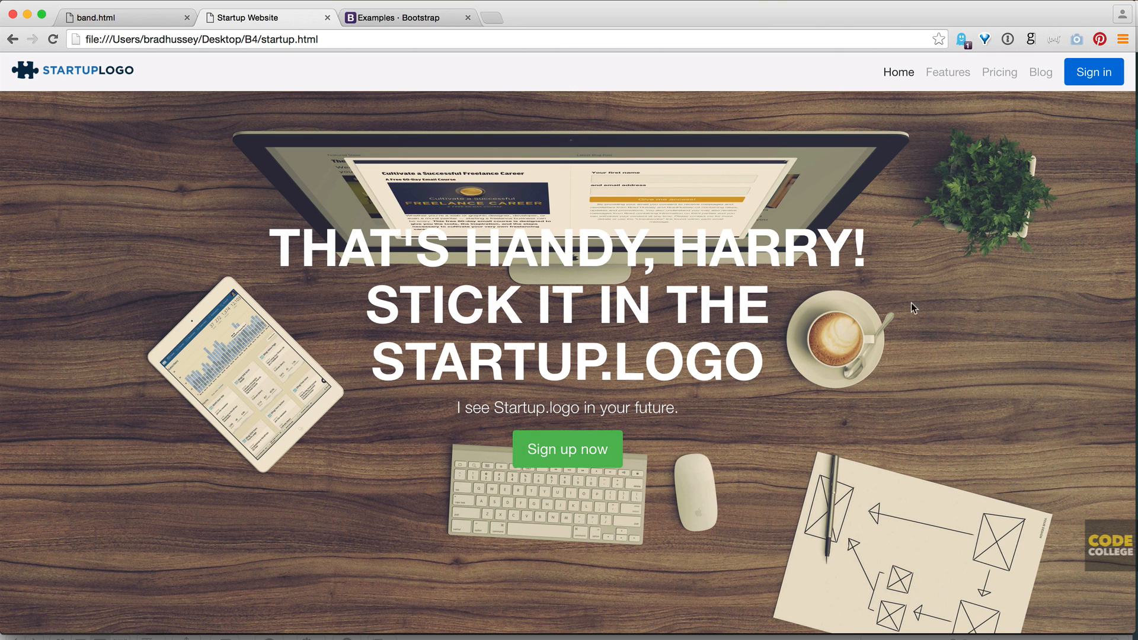
mouse_move(1026, 288)
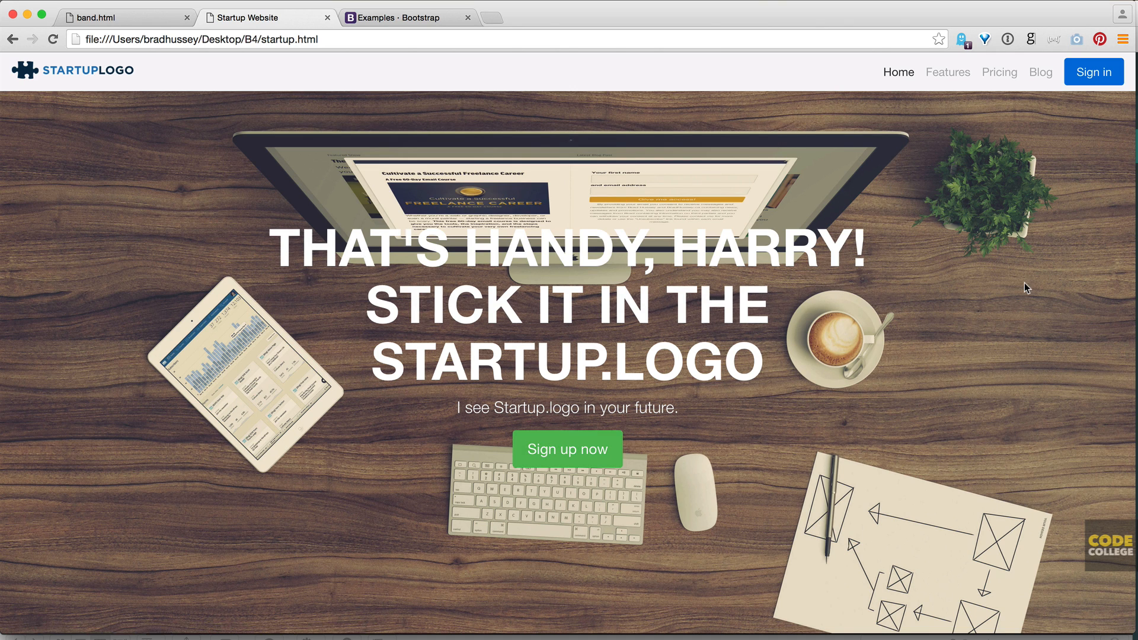
- Scroll through the finished startup page in Chrome and return to its hero banner at the top
scroll(down, 3)
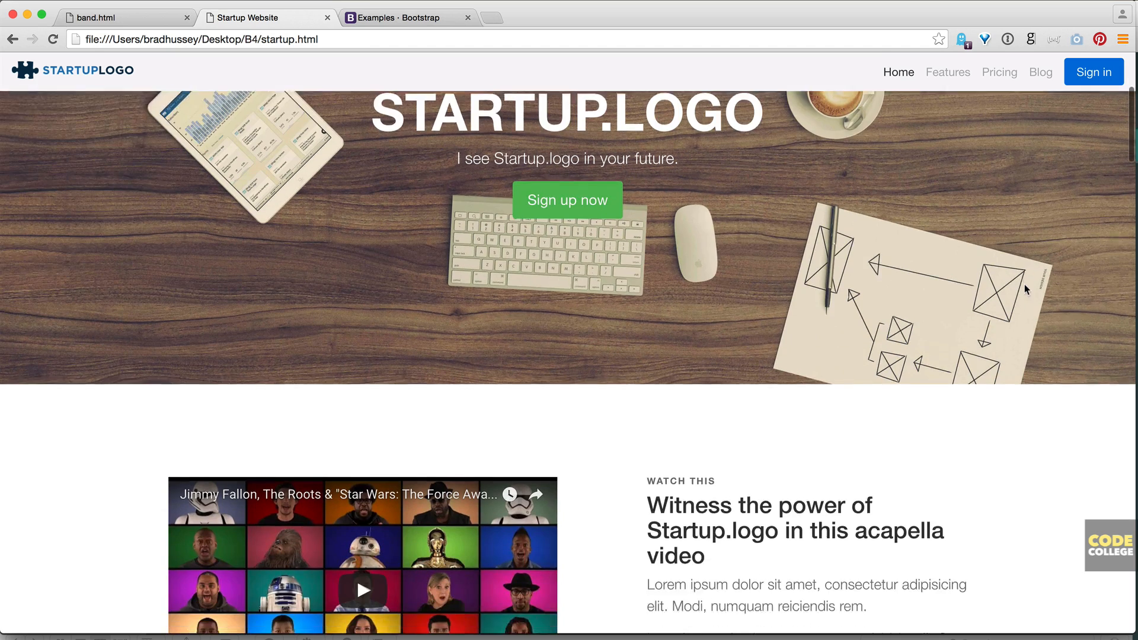
scroll(down, 3)
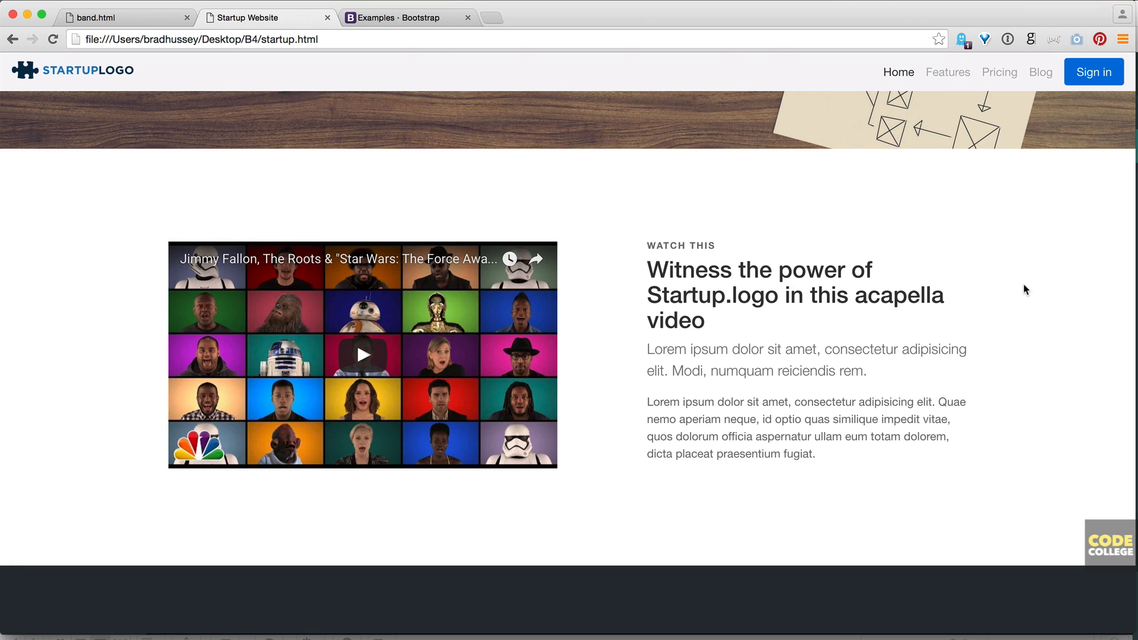
mouse_move(1018, 294)
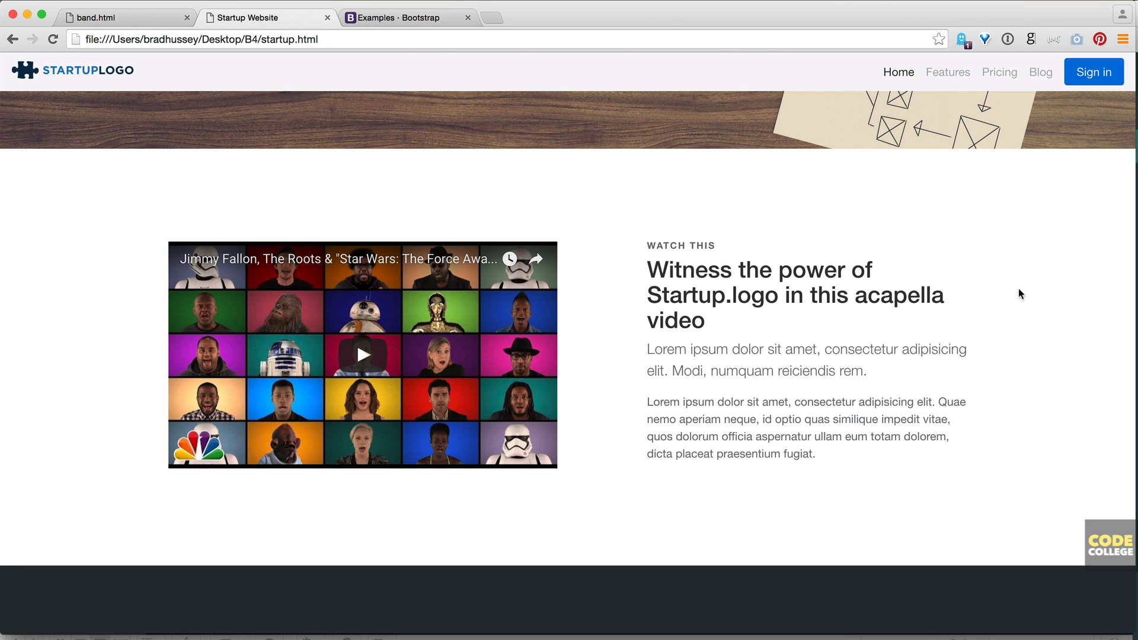
scroll(down, 3)
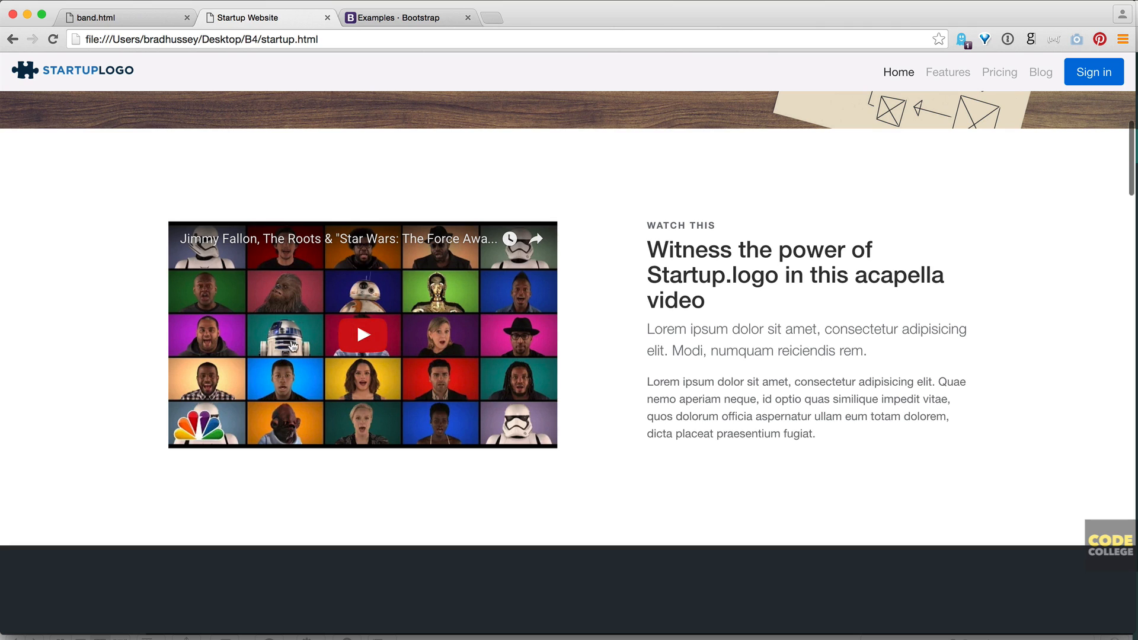
mouse_move(244, 330)
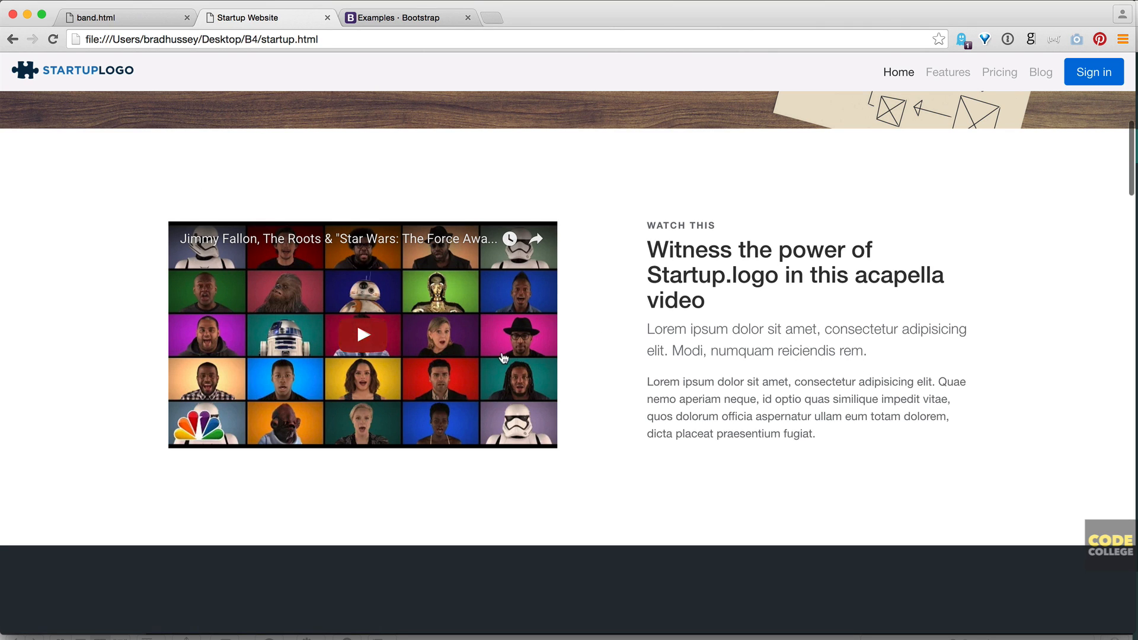
mouse_move(833, 211)
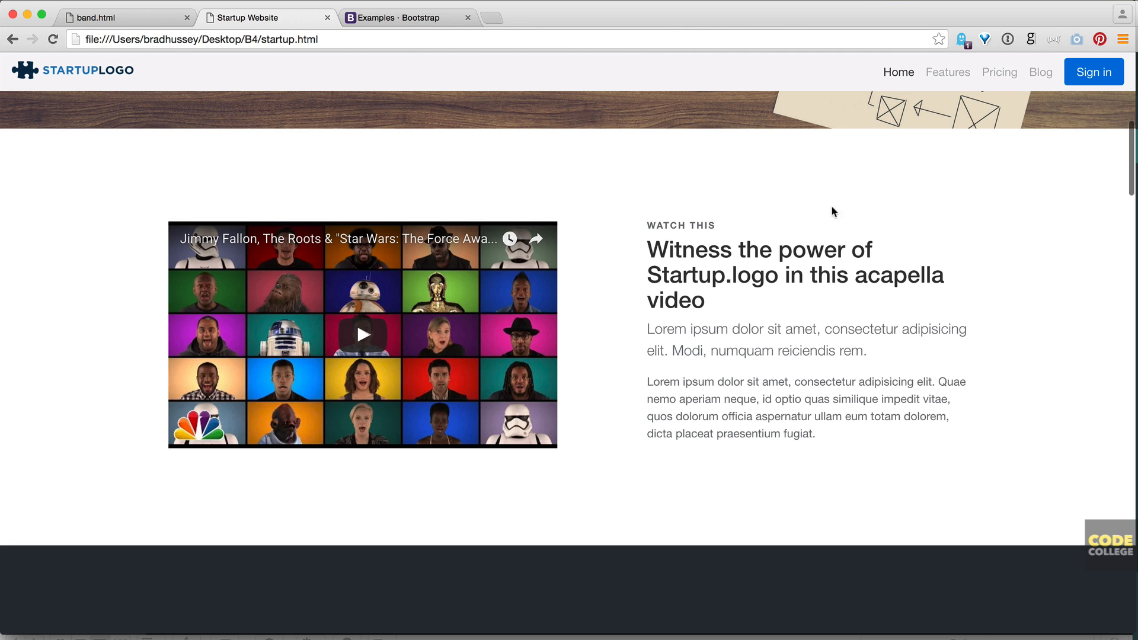
scroll(down, 3)
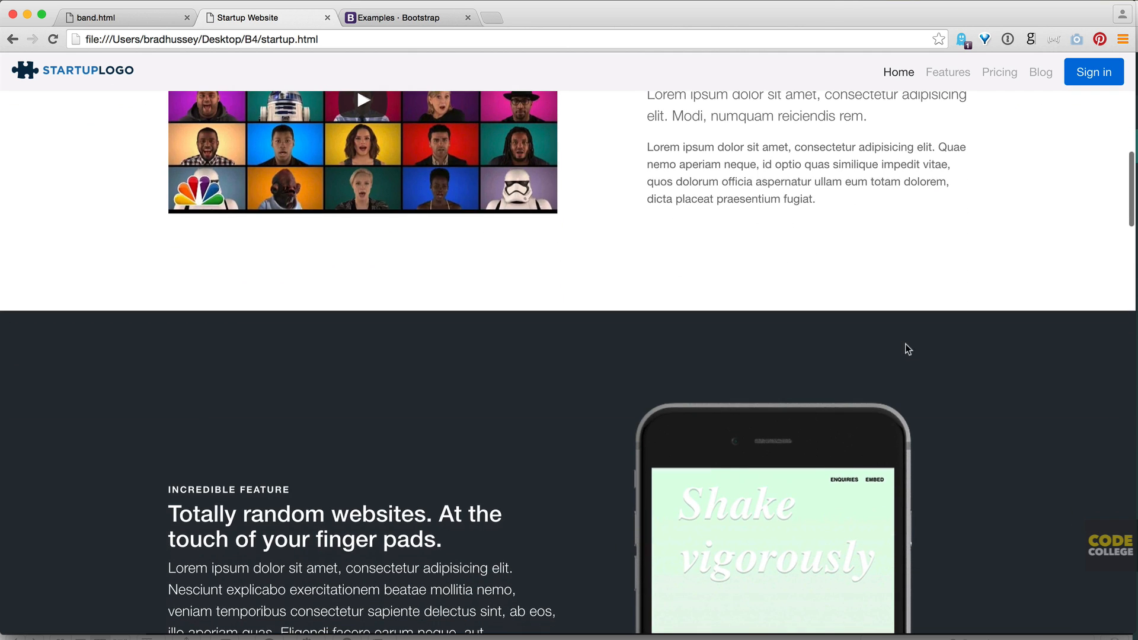
mouse_move(923, 314)
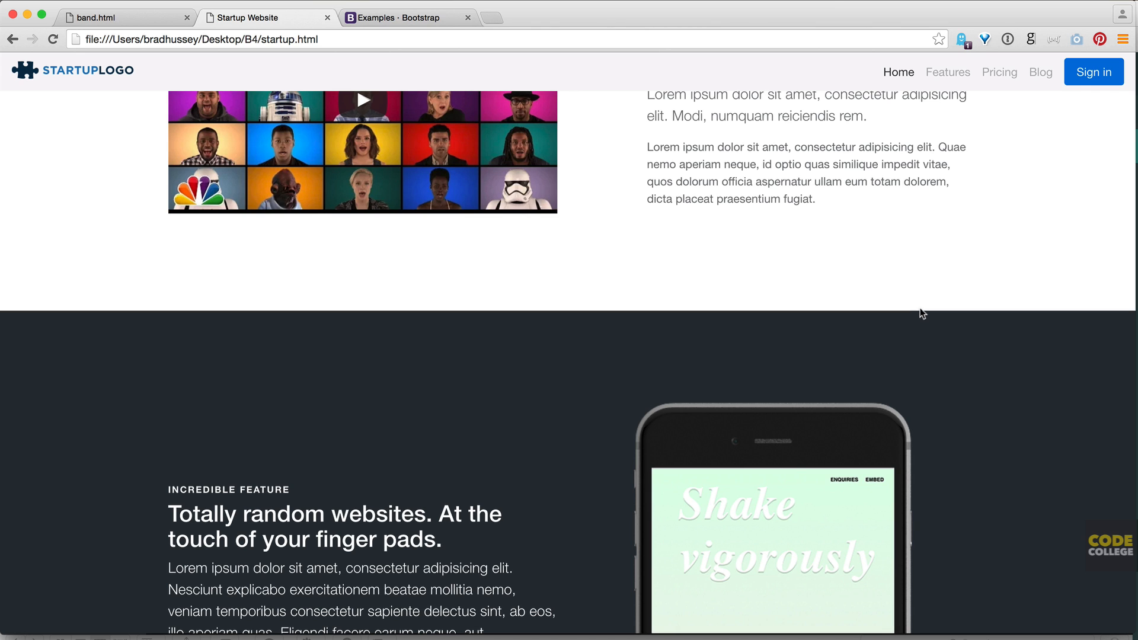
mouse_move(842, 334)
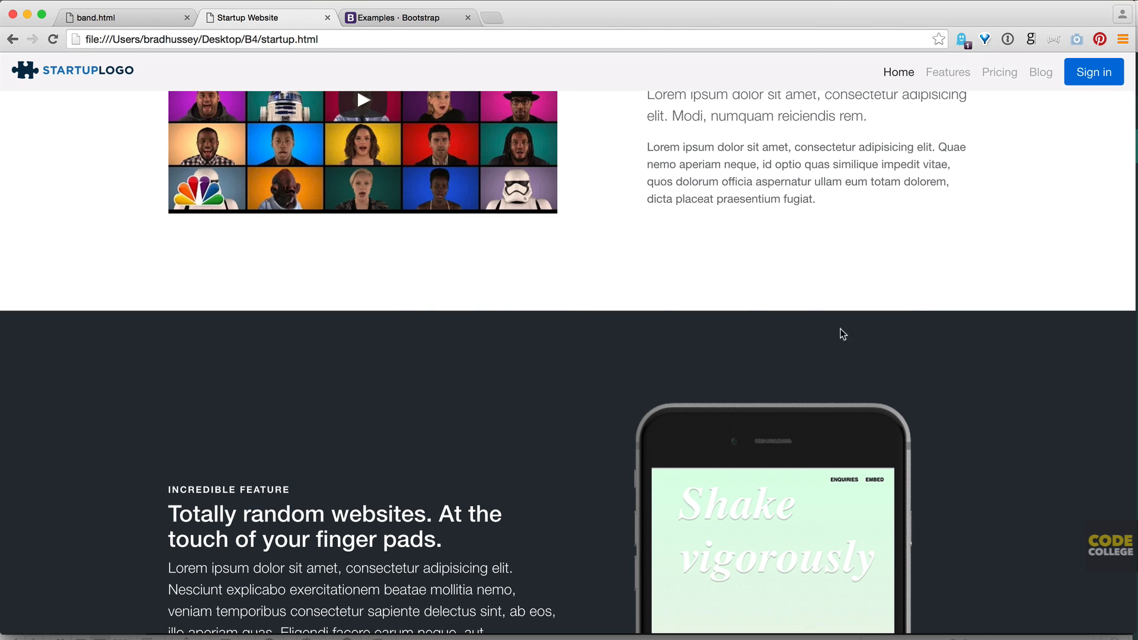
scroll(up, 3)
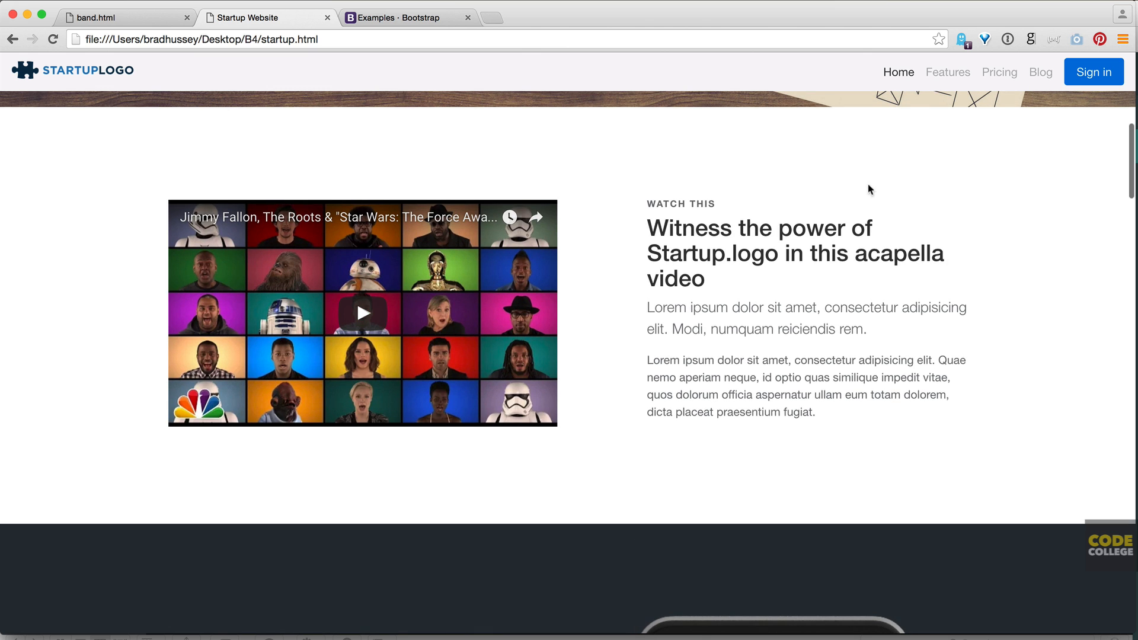
scroll(down, 3)
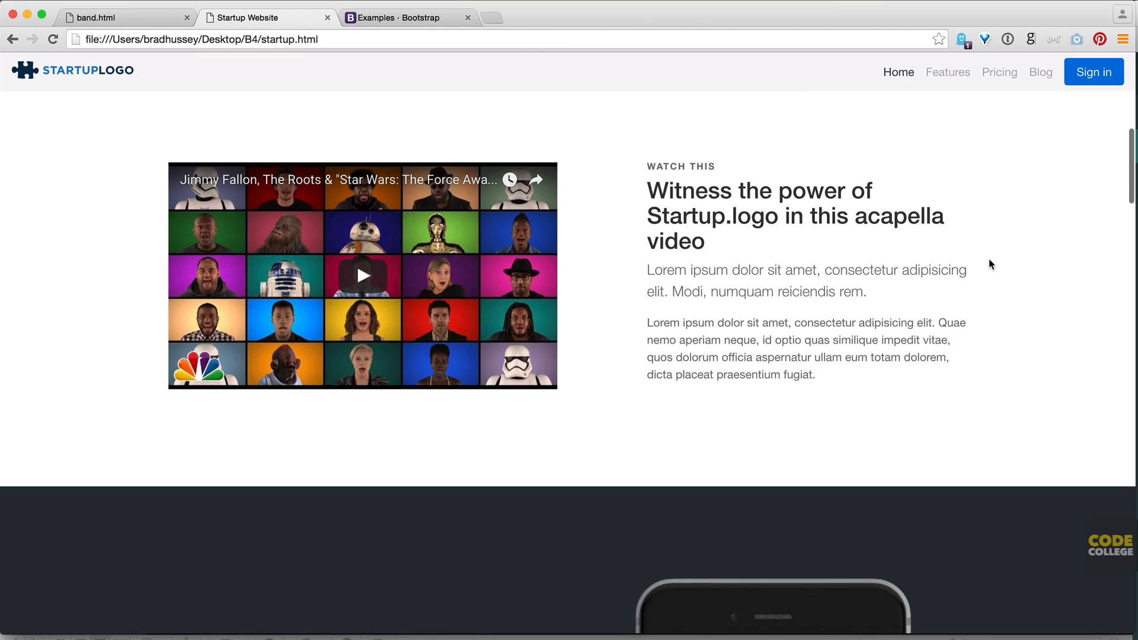
scroll(down, 3)
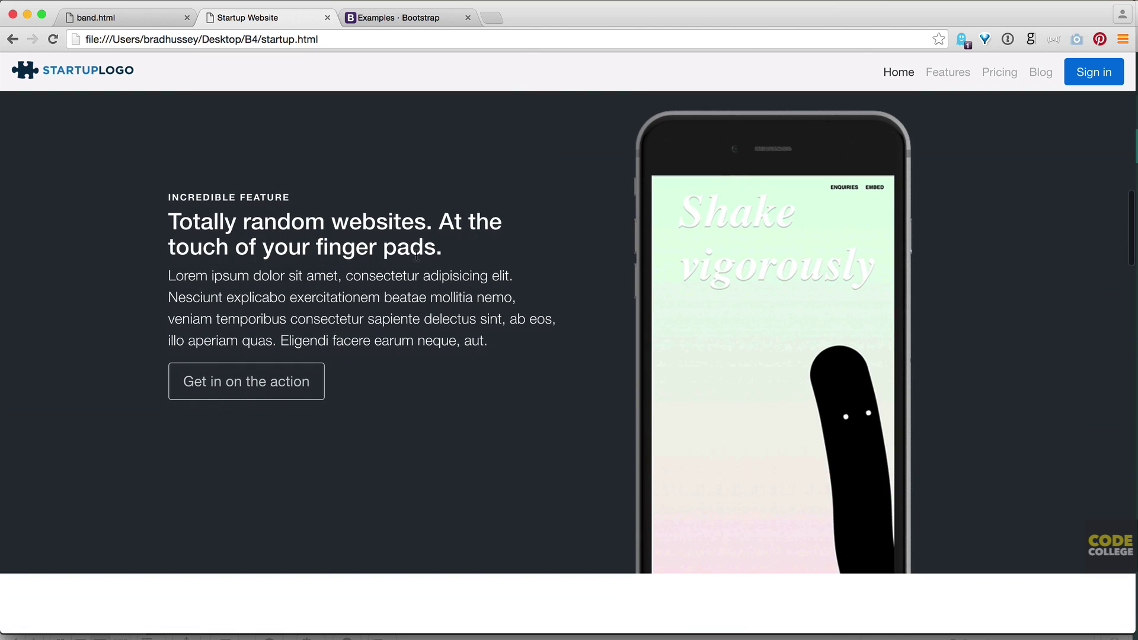
mouse_move(526, 258)
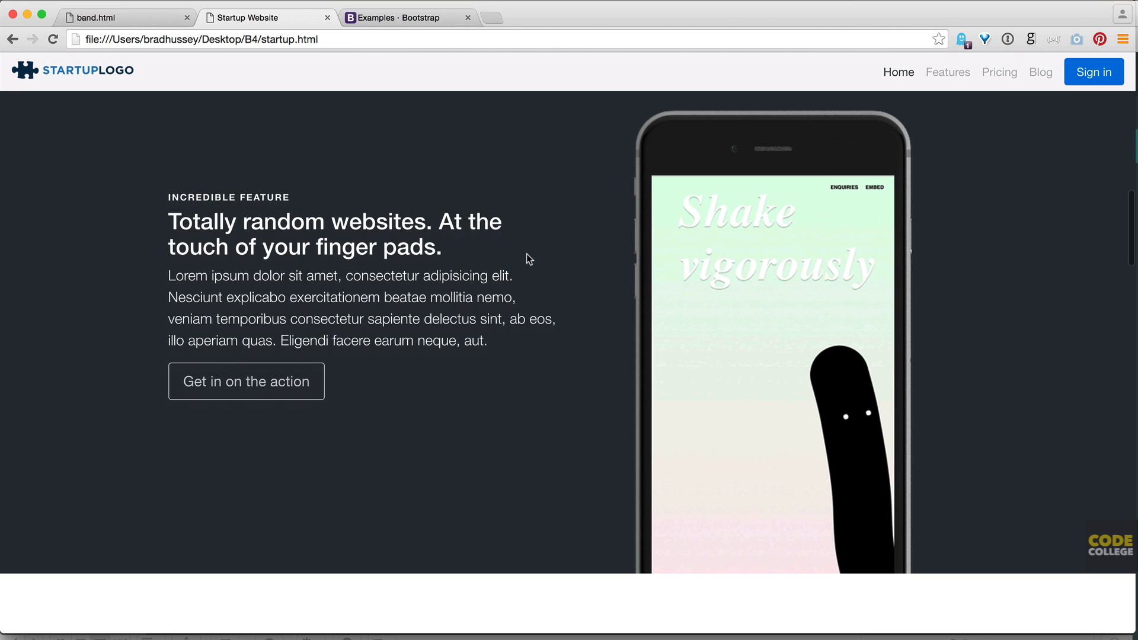
scroll(down, 3)
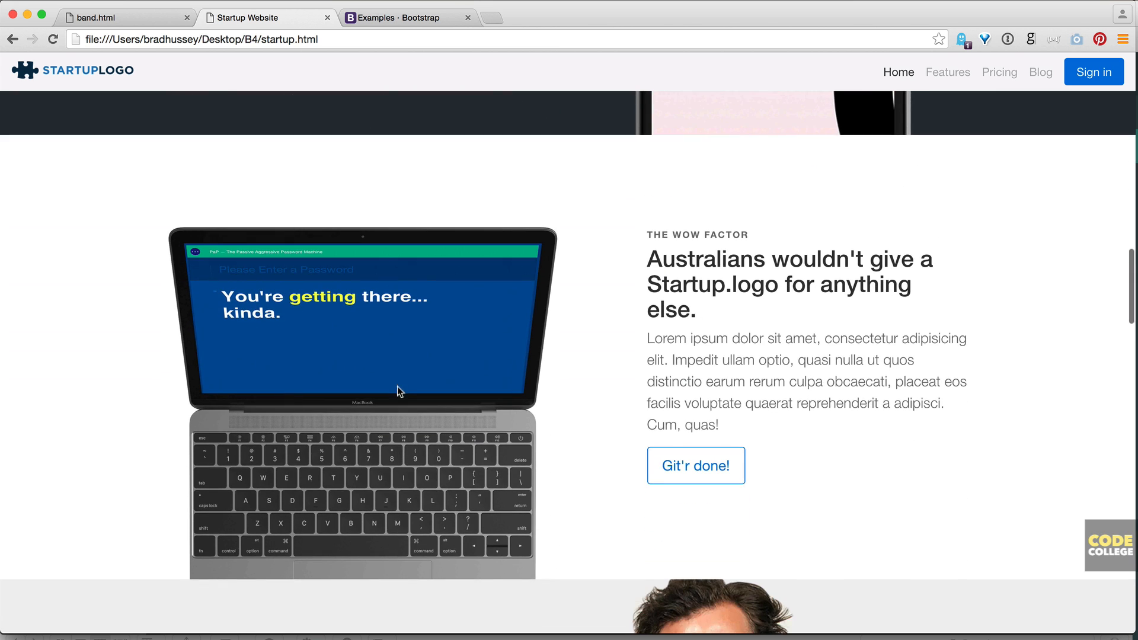
mouse_move(1055, 366)
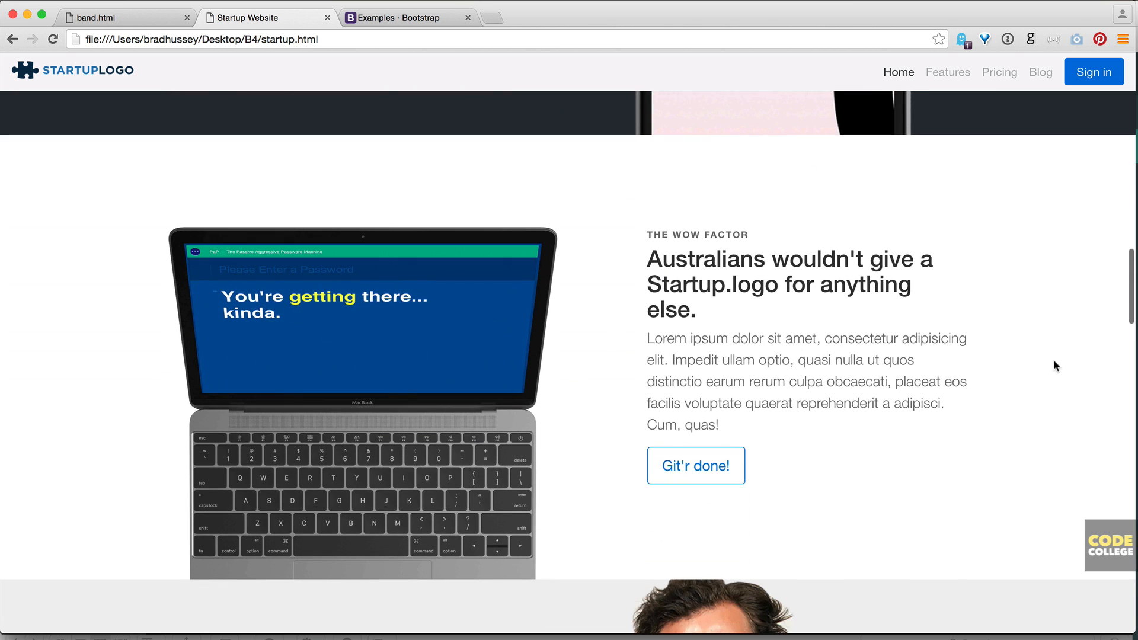
scroll(down, 3)
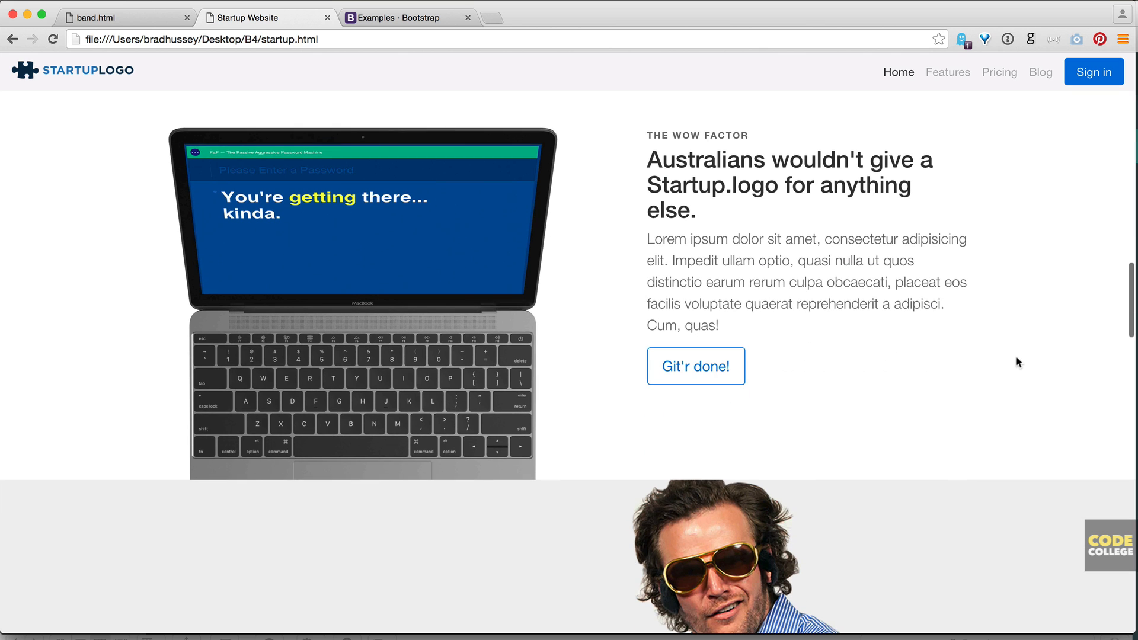
scroll(down, 3)
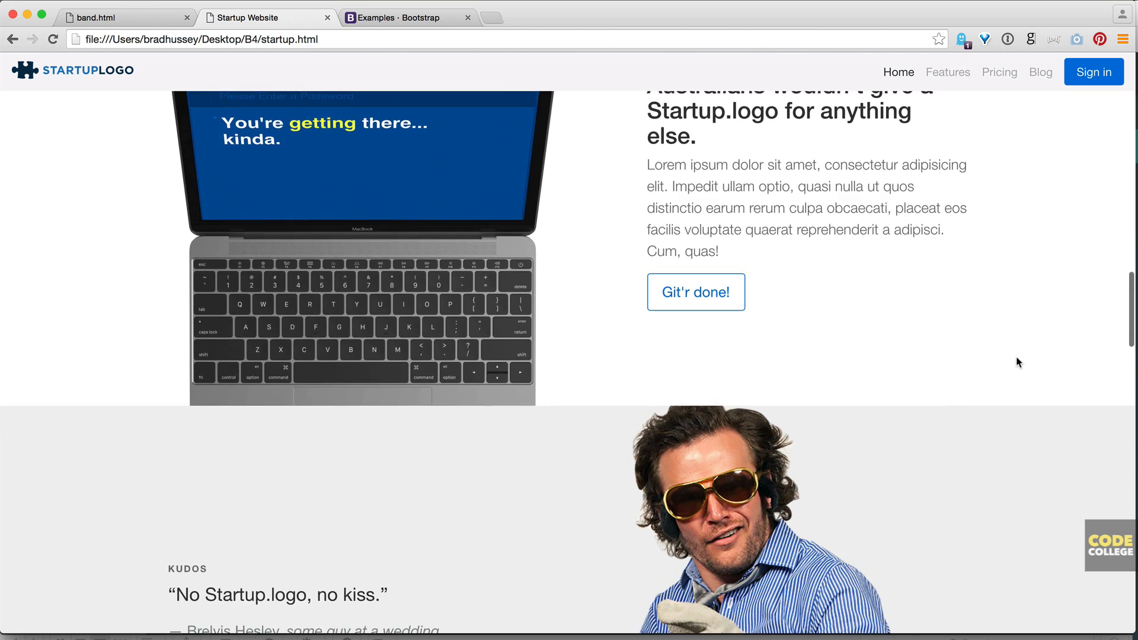
scroll(down, 3)
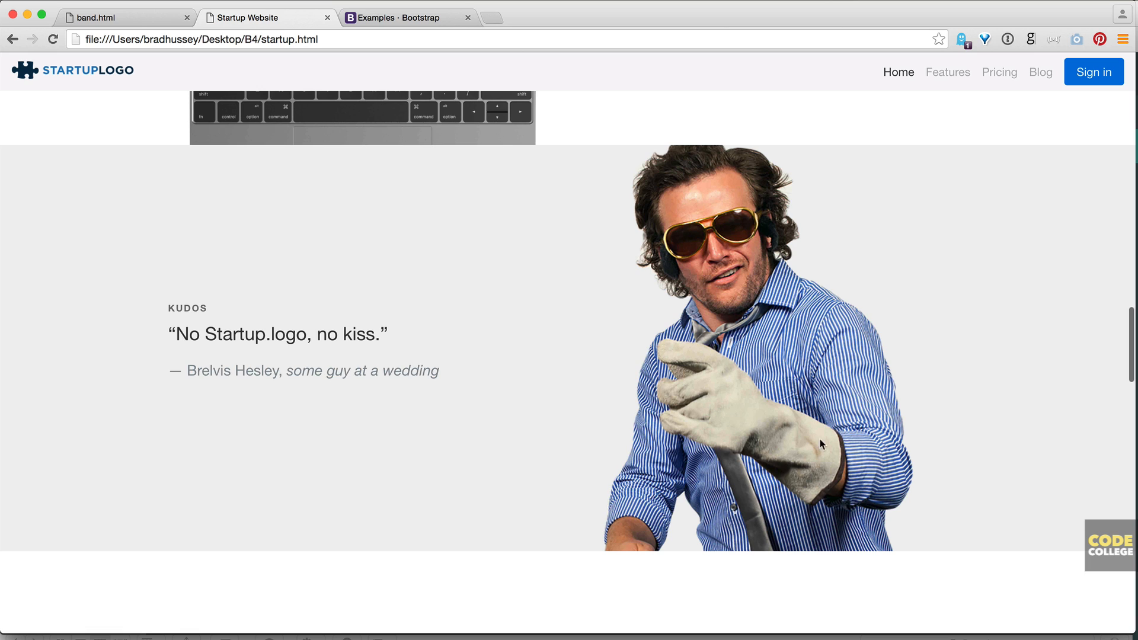
mouse_move(176, 355)
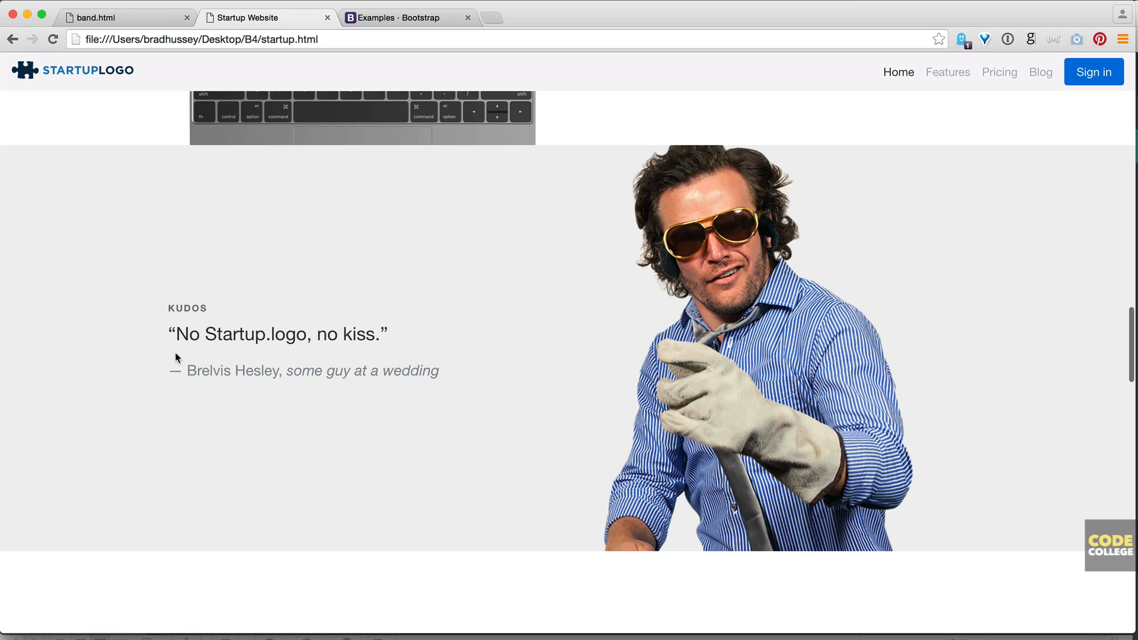
mouse_move(198, 351)
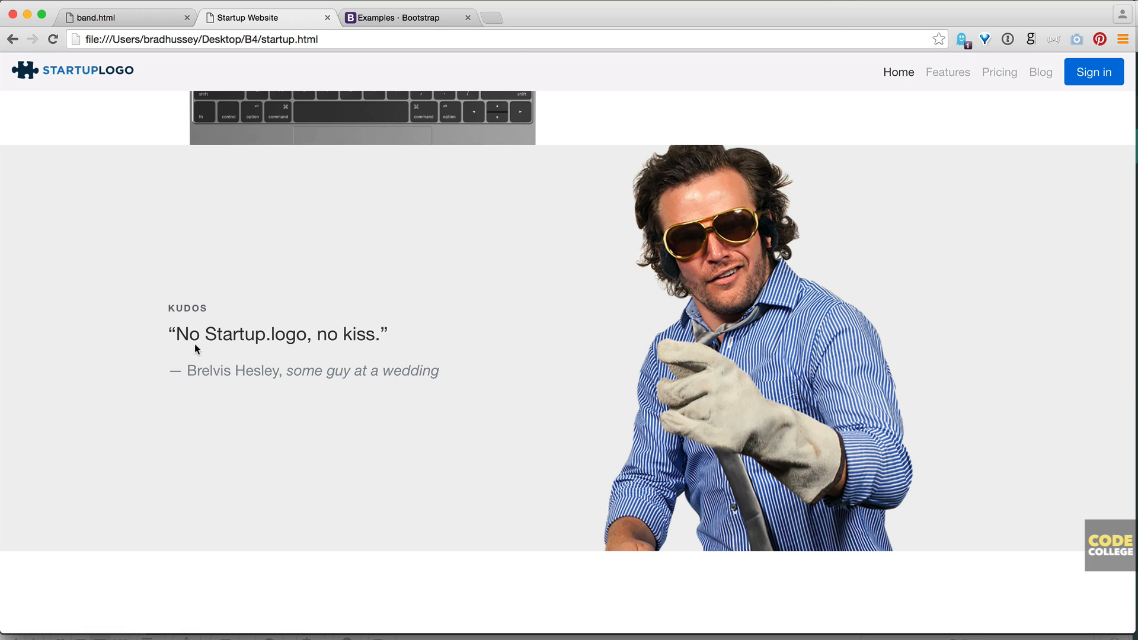
scroll(down, 3)
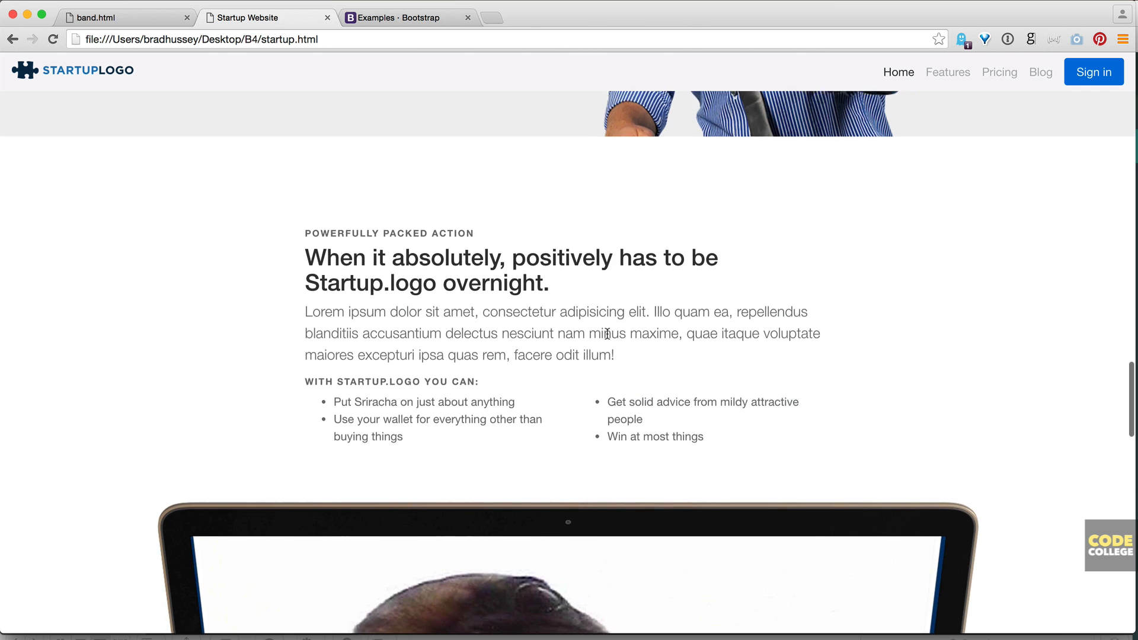
scroll(down, 3)
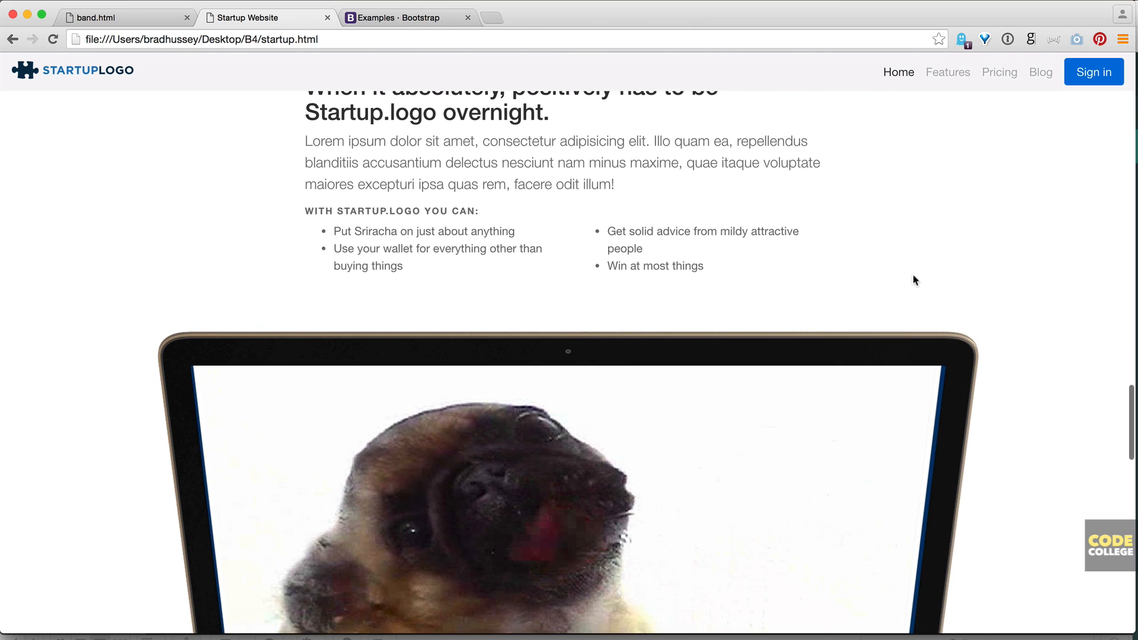
scroll(down, 3)
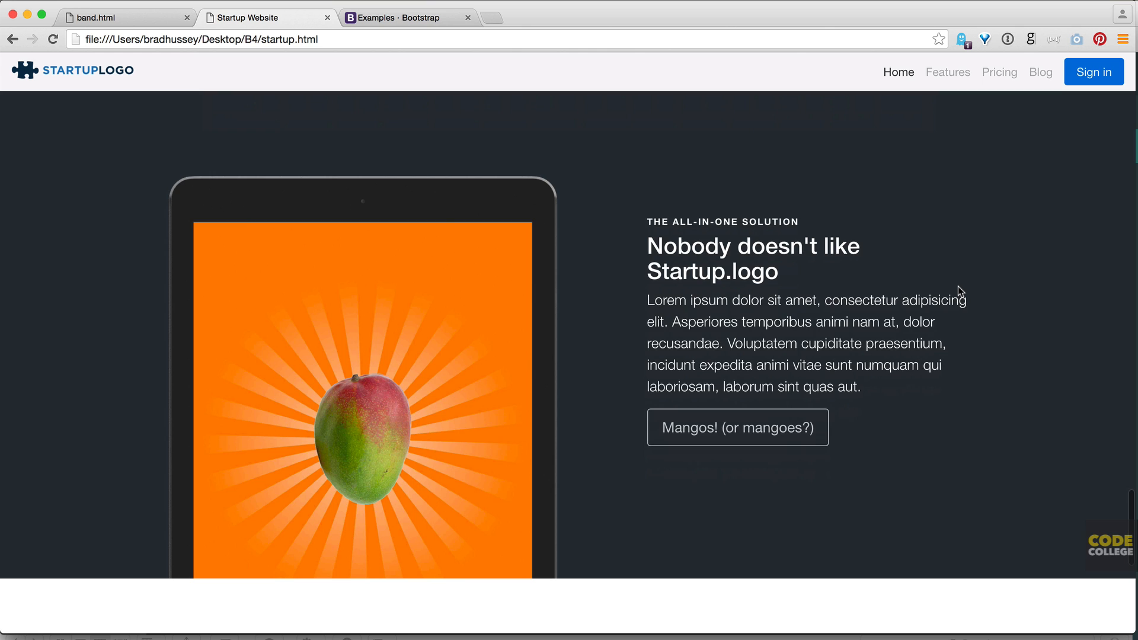
scroll(down, 3)
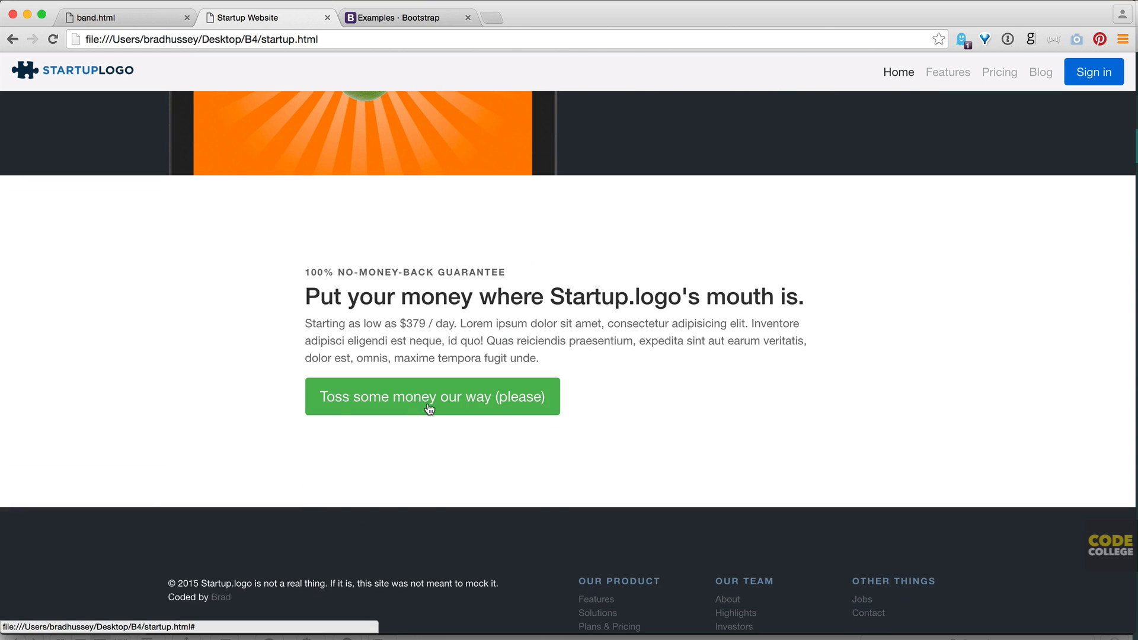
mouse_move(851, 384)
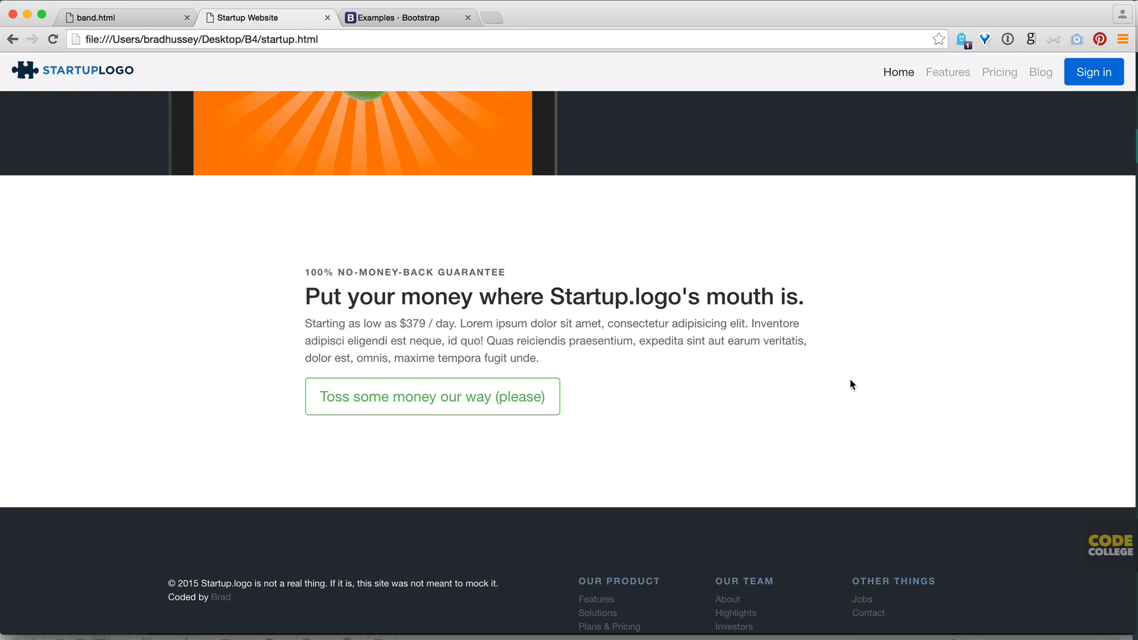
scroll(up, 3)
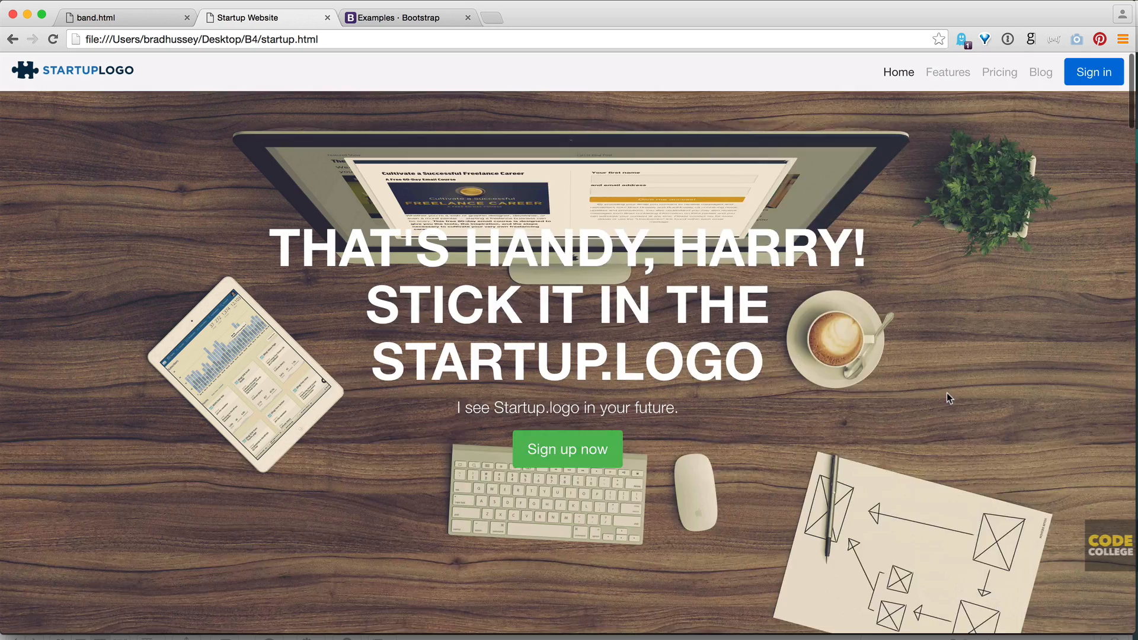
mouse_move(970, 396)
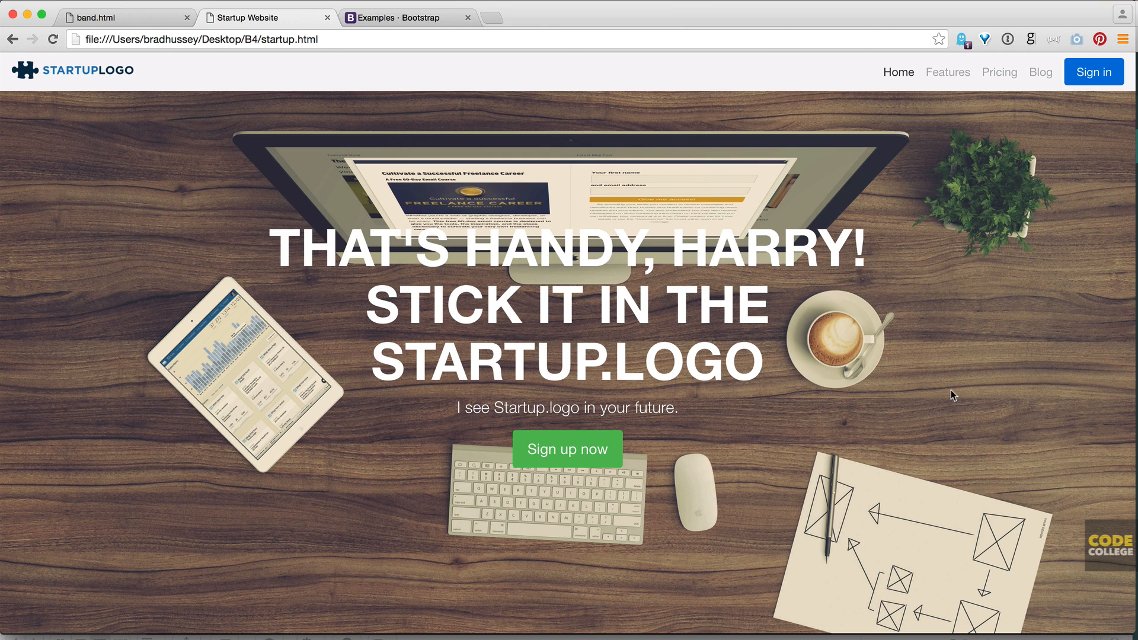
mouse_move(839, 286)
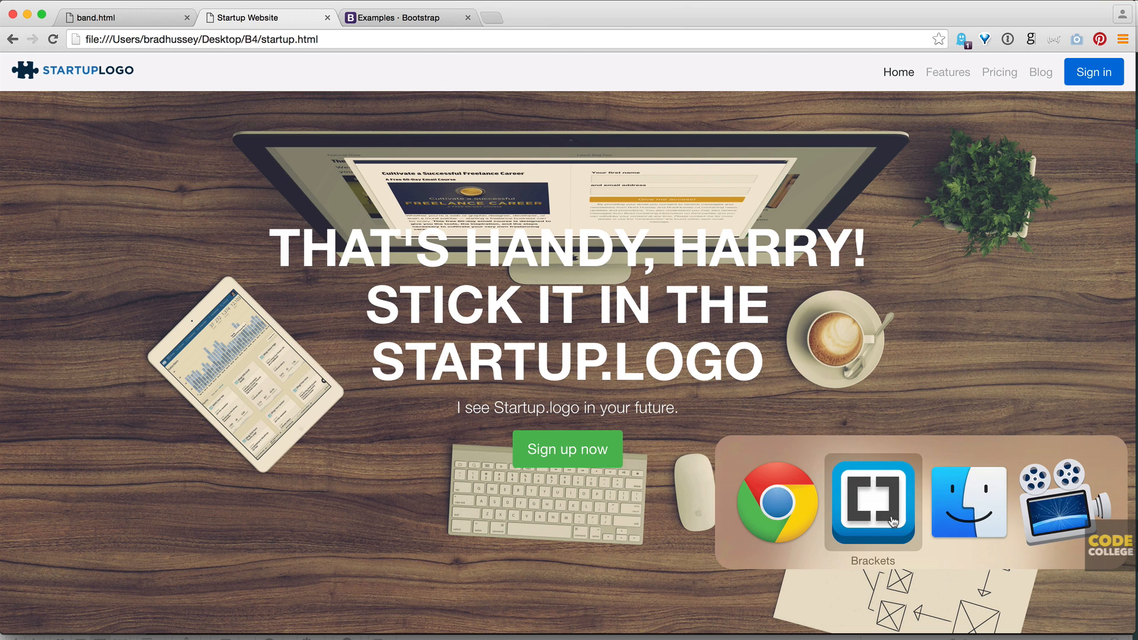
- Glance at the startup.css stylesheet, then reopen the blank startup.html for editing
click(873, 503)
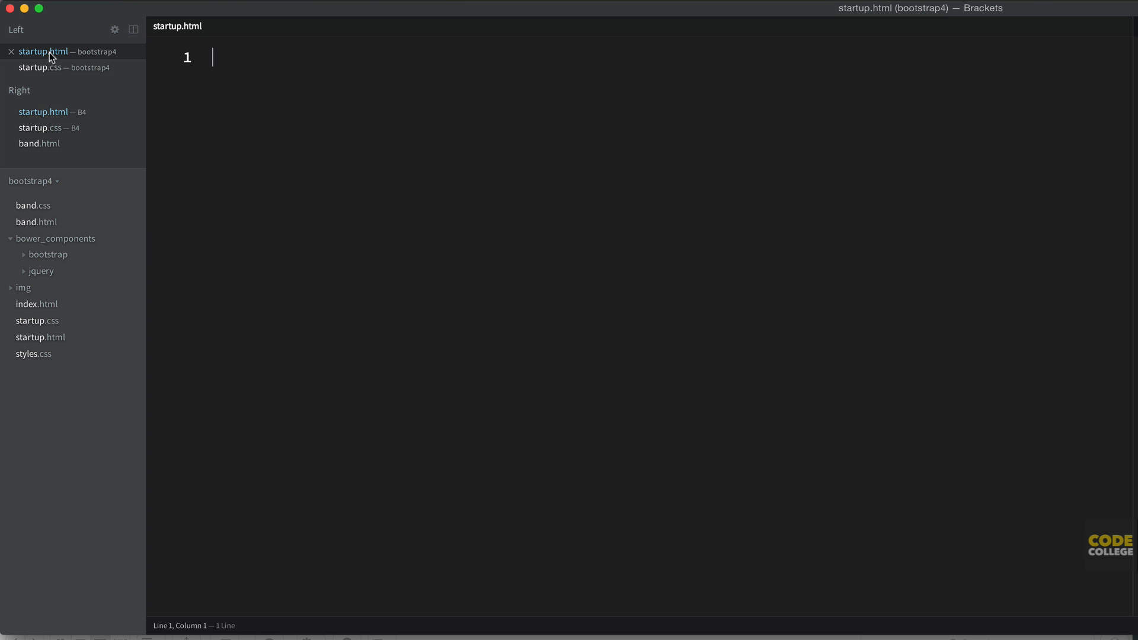
click(37, 66)
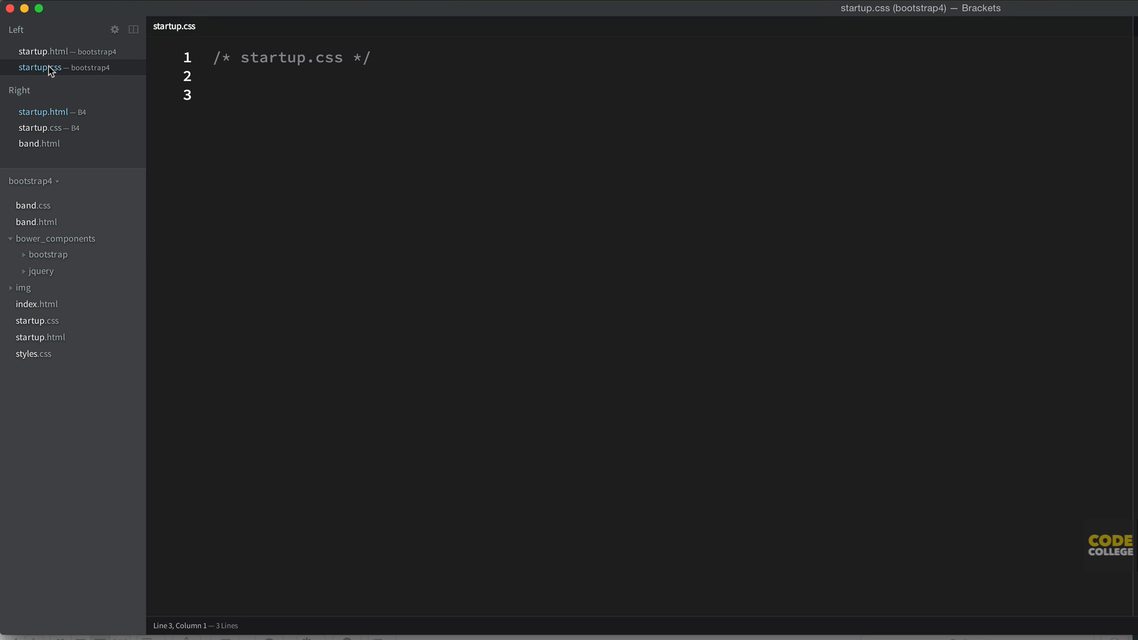
click(42, 50)
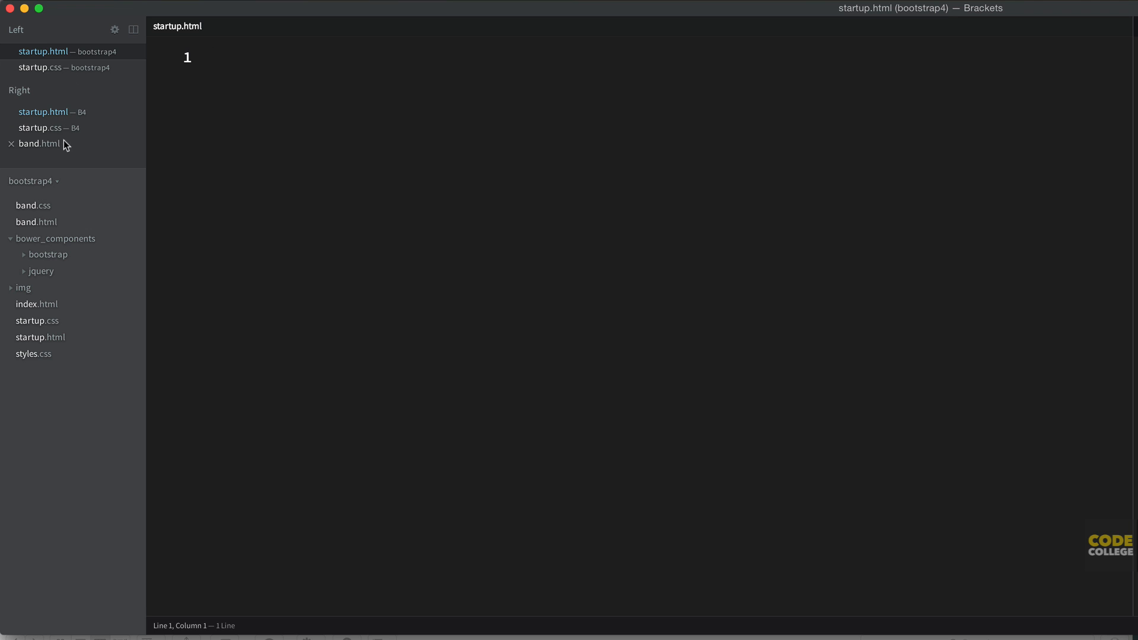
mouse_move(52, 147)
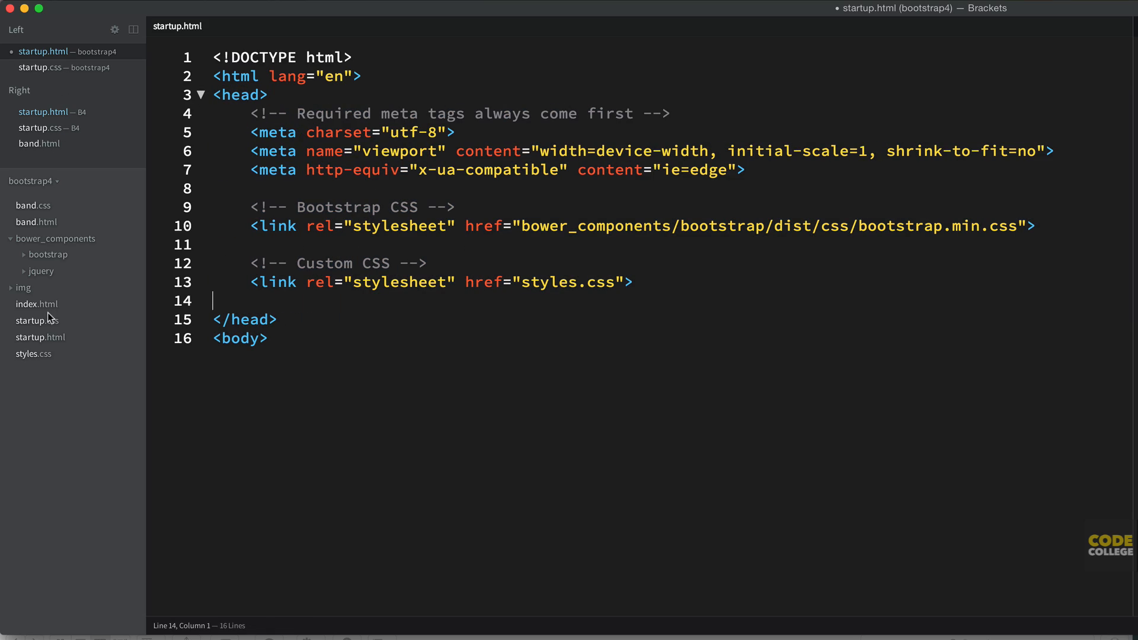
- Reuse index.html's starter markup to give startup.html its head links and jQuery/Bootstrap scripts
click(37, 304)
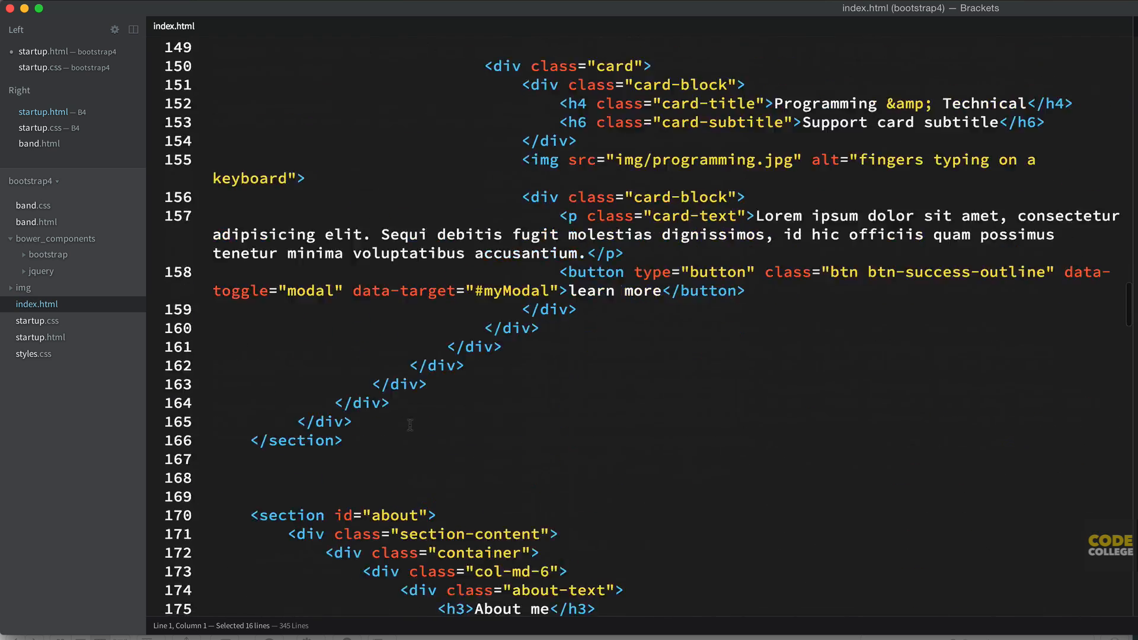
scroll(down, 3)
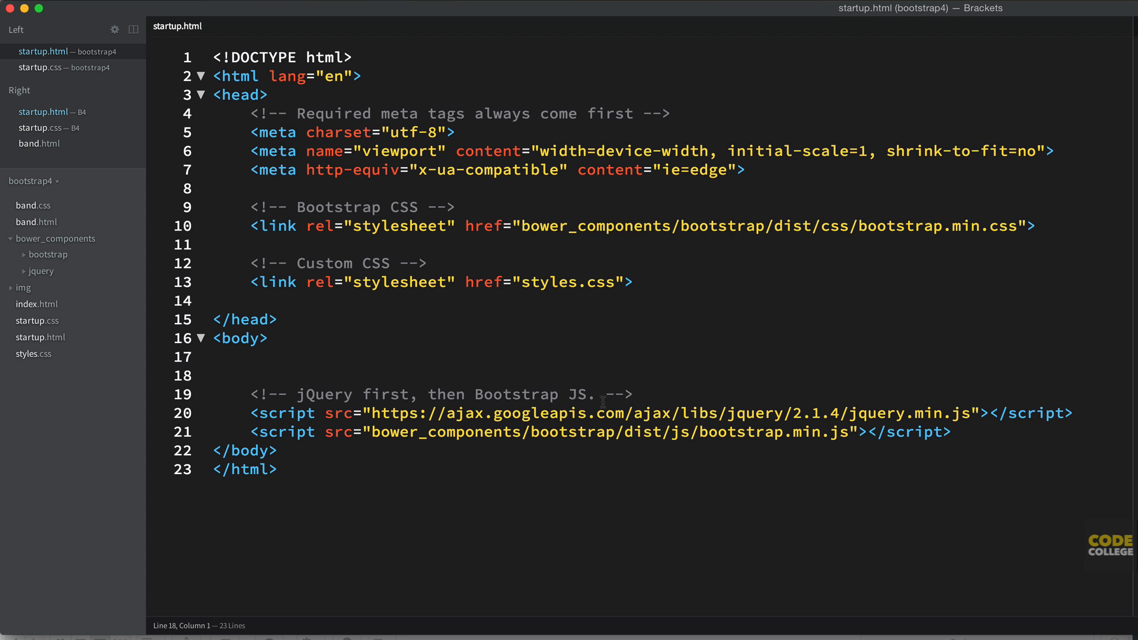
- Point the custom stylesheet link at startup.css instead of styles.css via the code hint
click(215, 357)
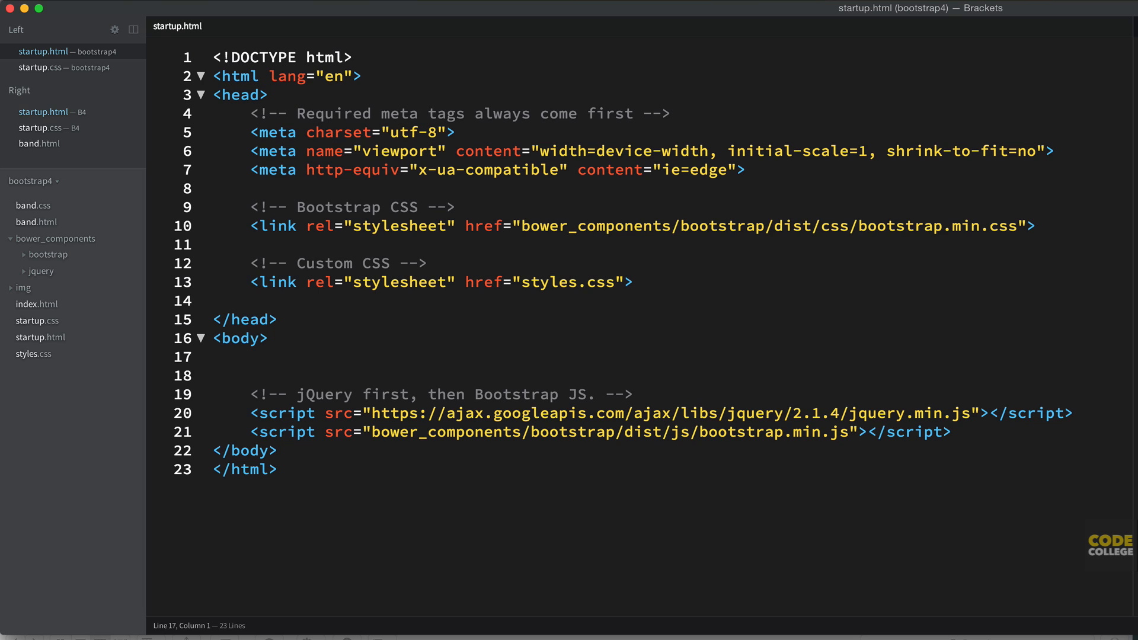
click(214, 357)
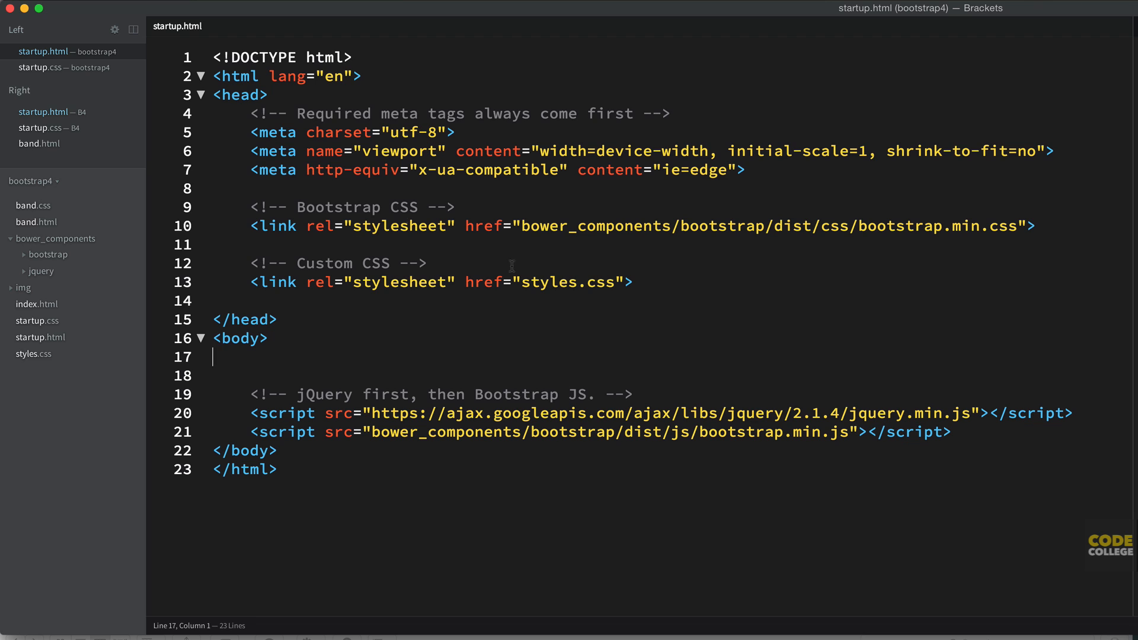
text(sta)
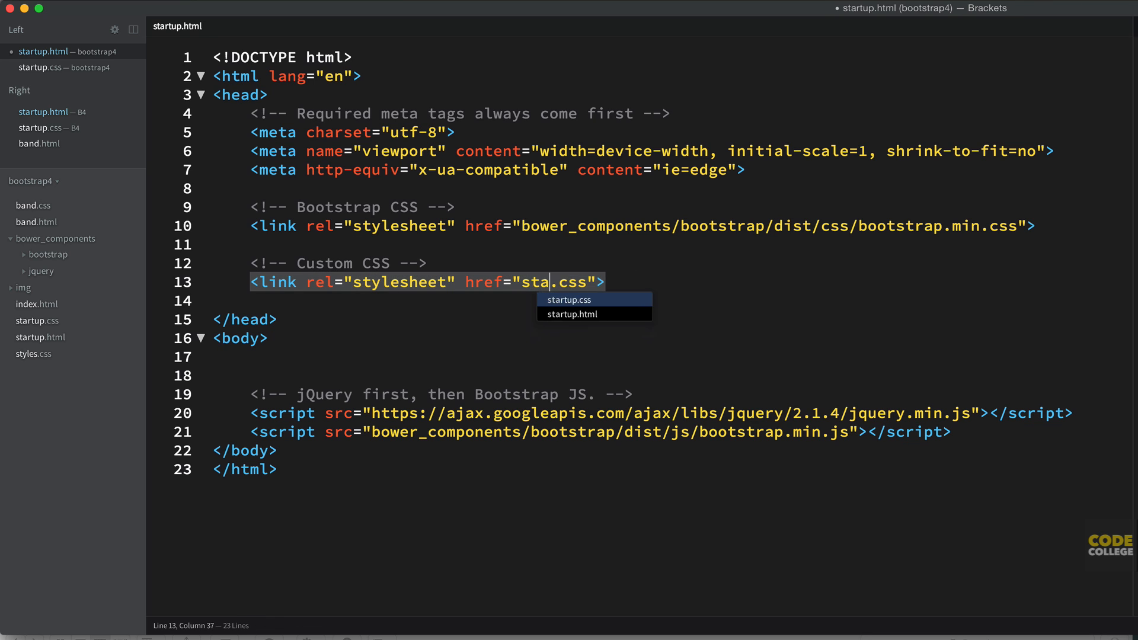
click(569, 299)
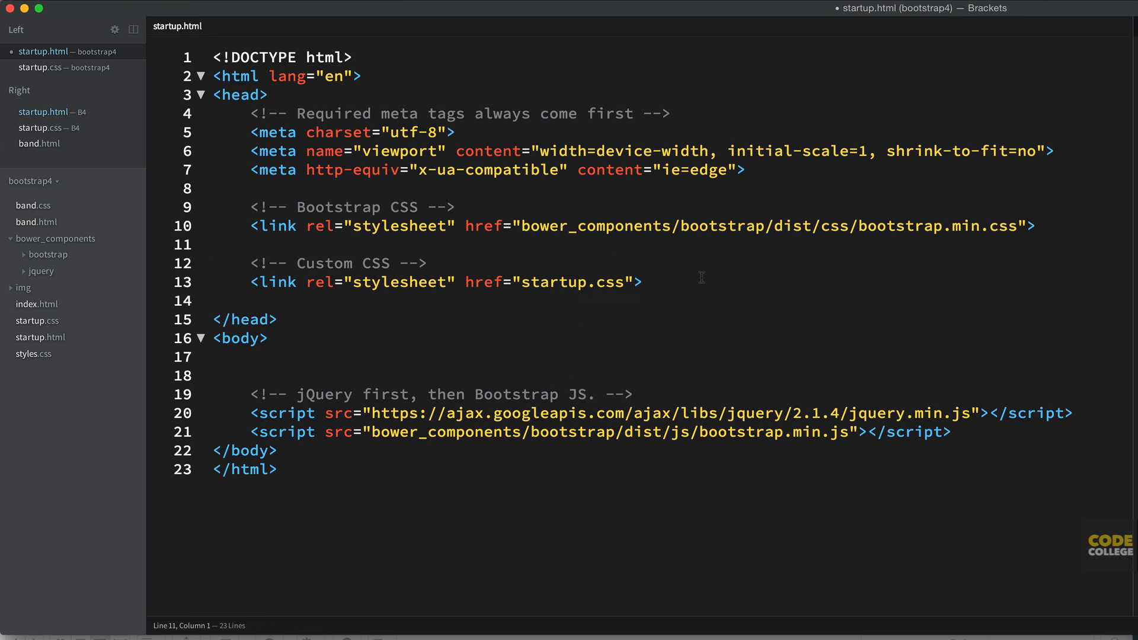
click(214, 245)
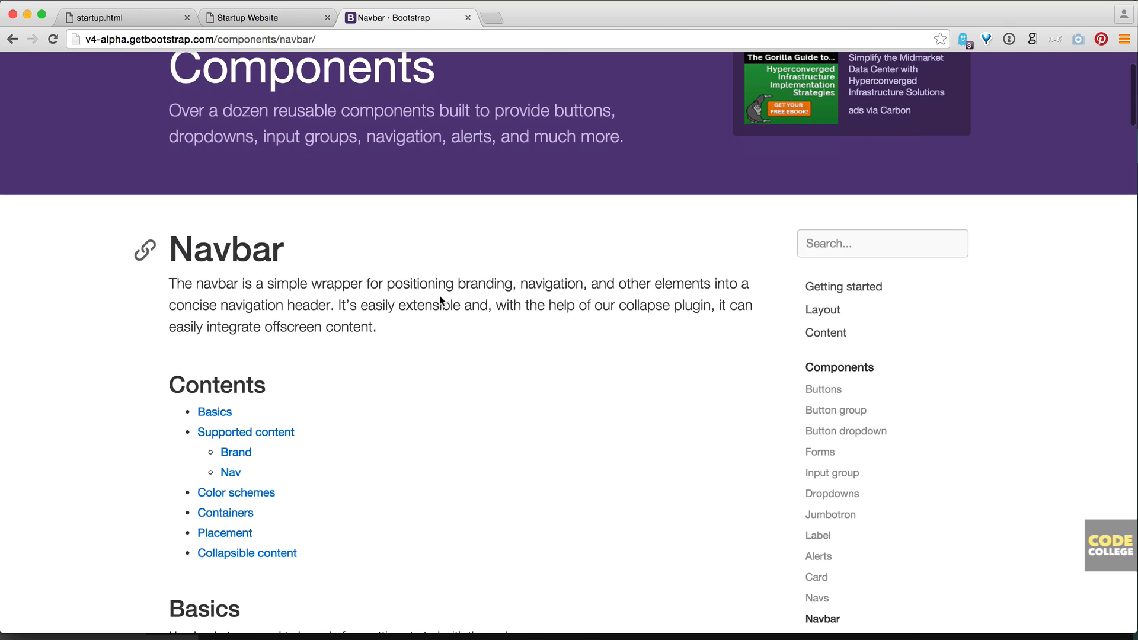
- Scroll the Bootstrap Navbar docs to the responsive navbar example and test its collapsed toggler
scroll(down, 3)
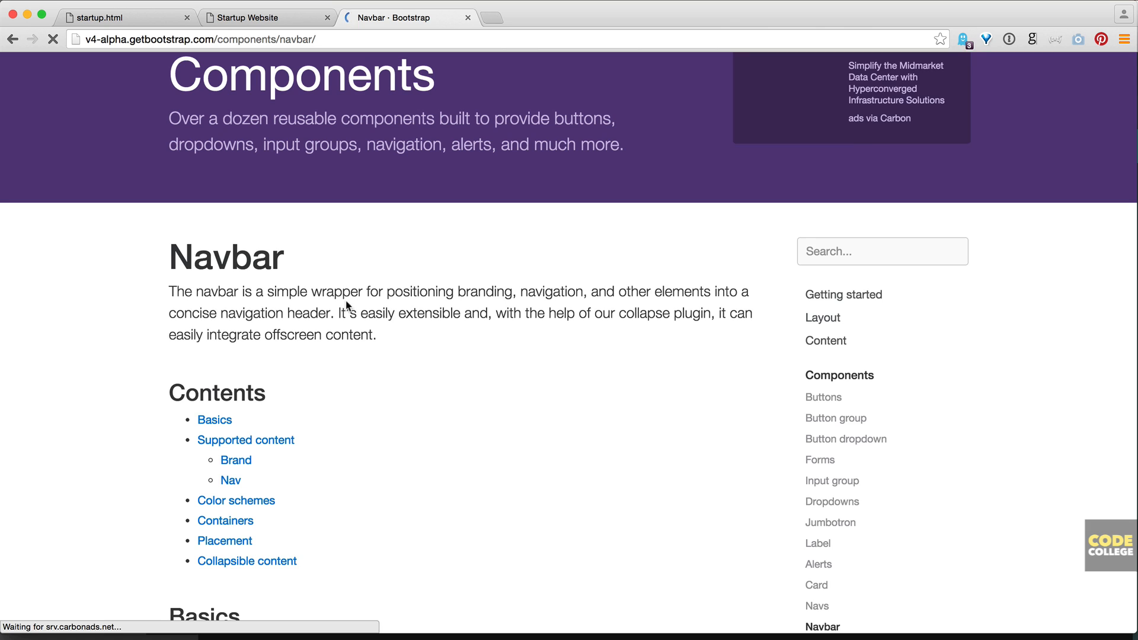
mouse_move(399, 332)
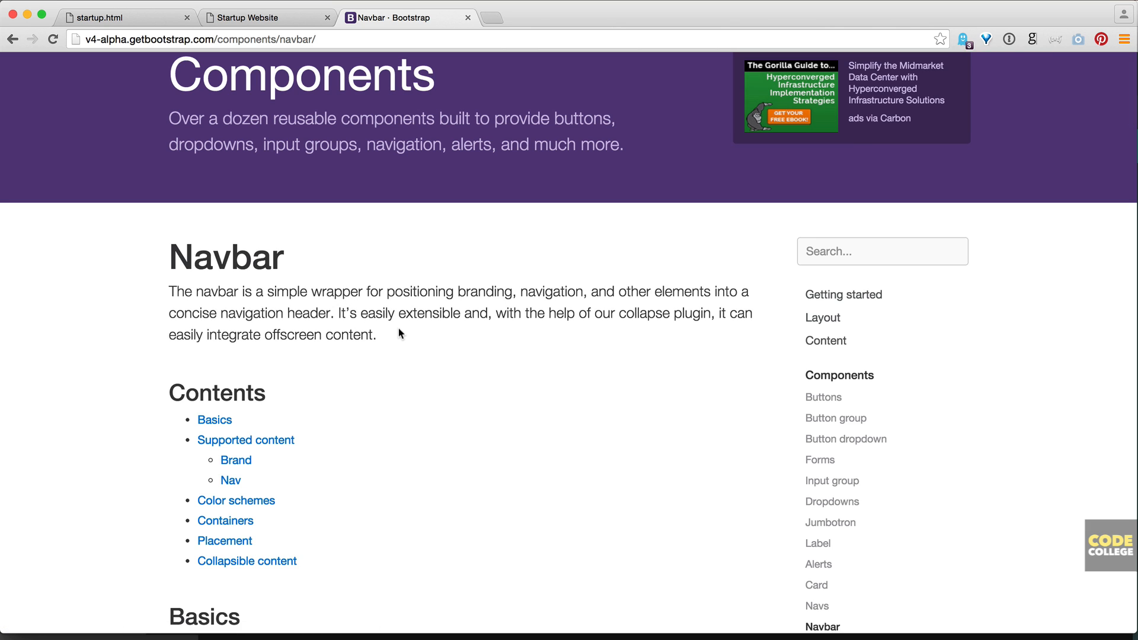
mouse_move(441, 332)
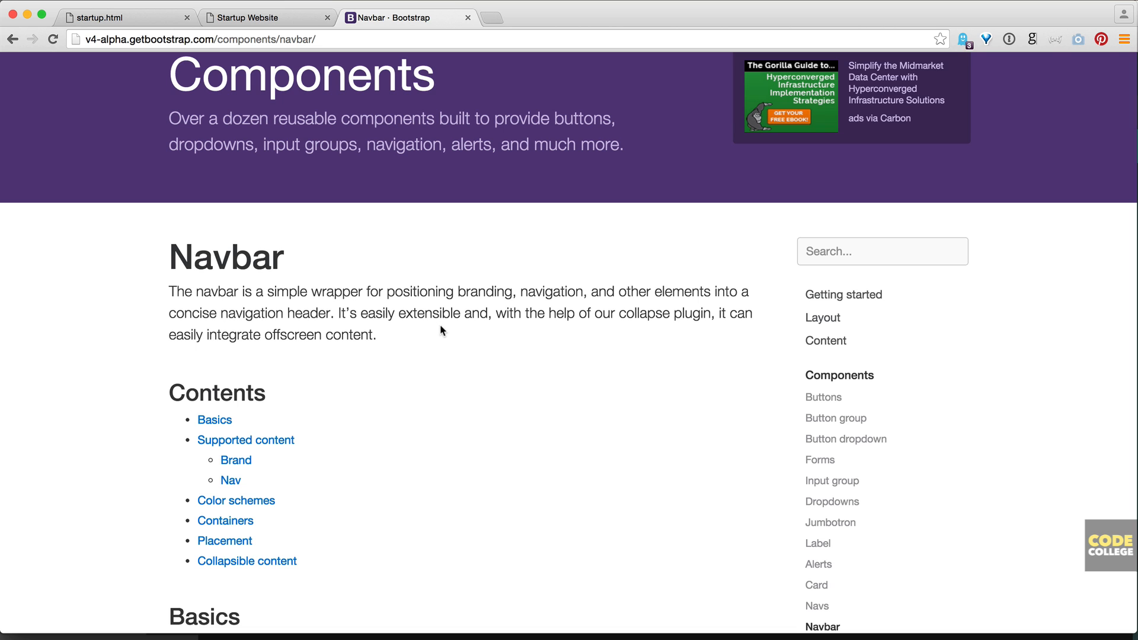
scroll(down, 3)
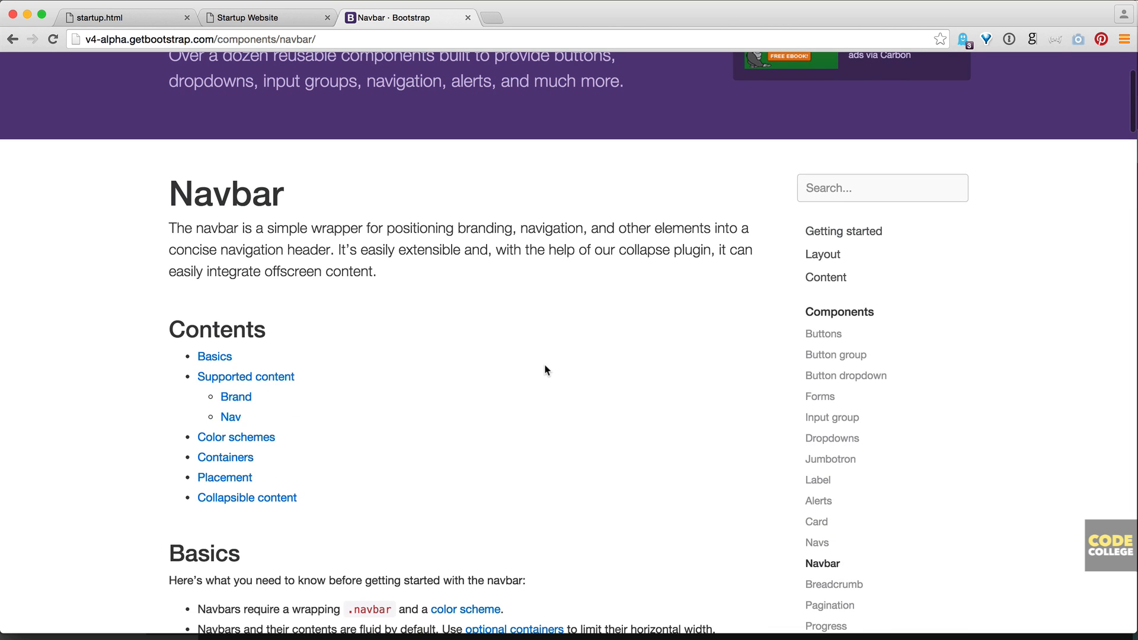
scroll(down, 3)
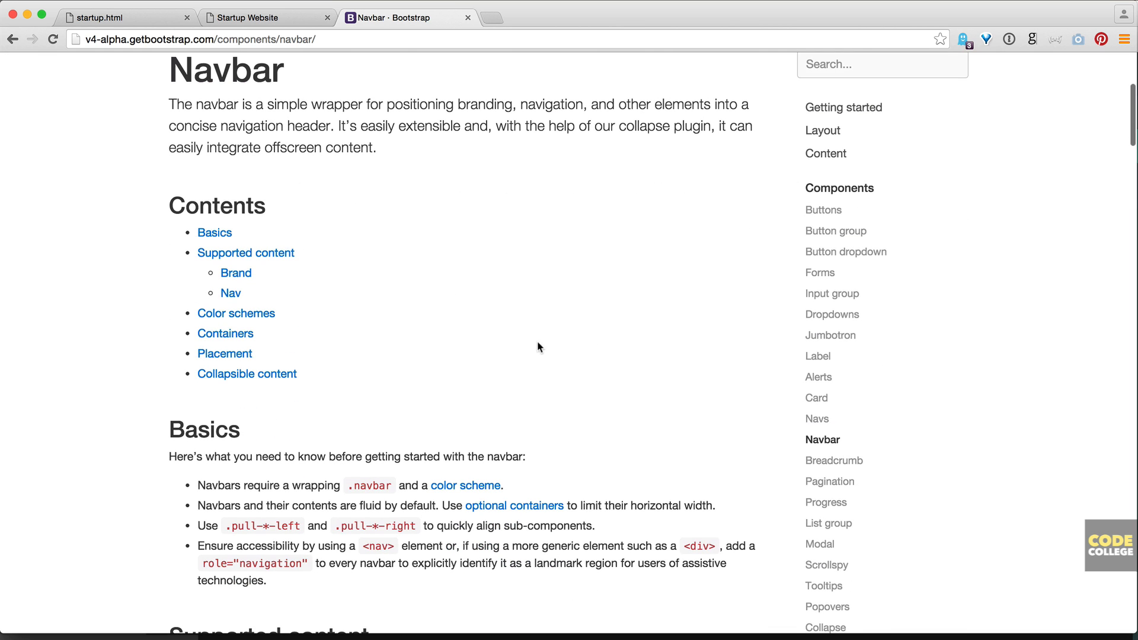
scroll(down, 3)
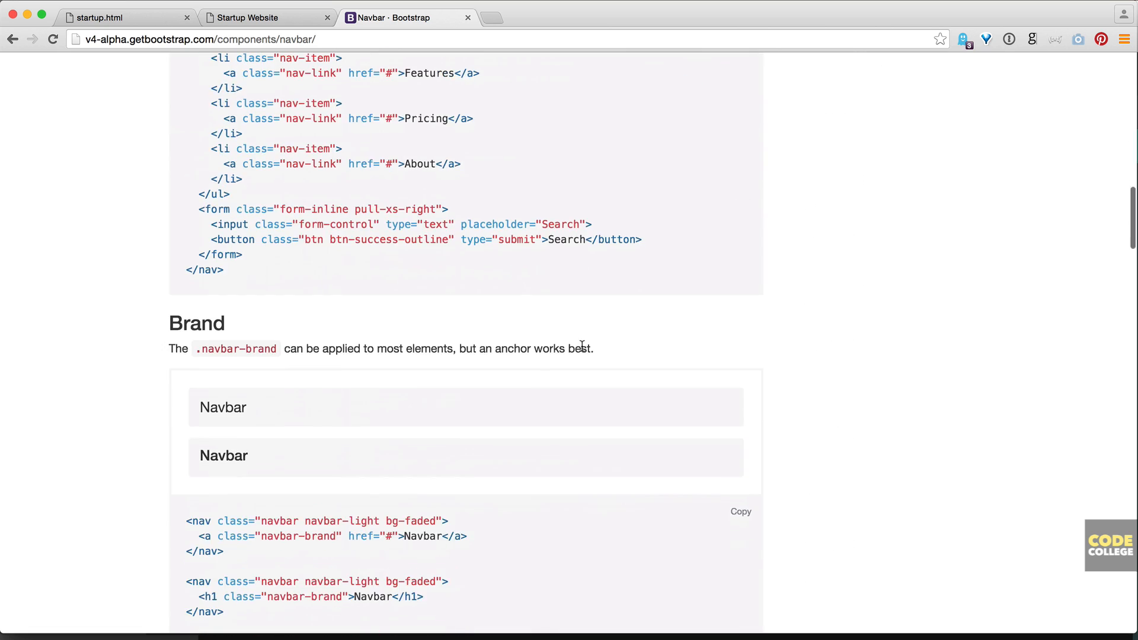
scroll(down, 3)
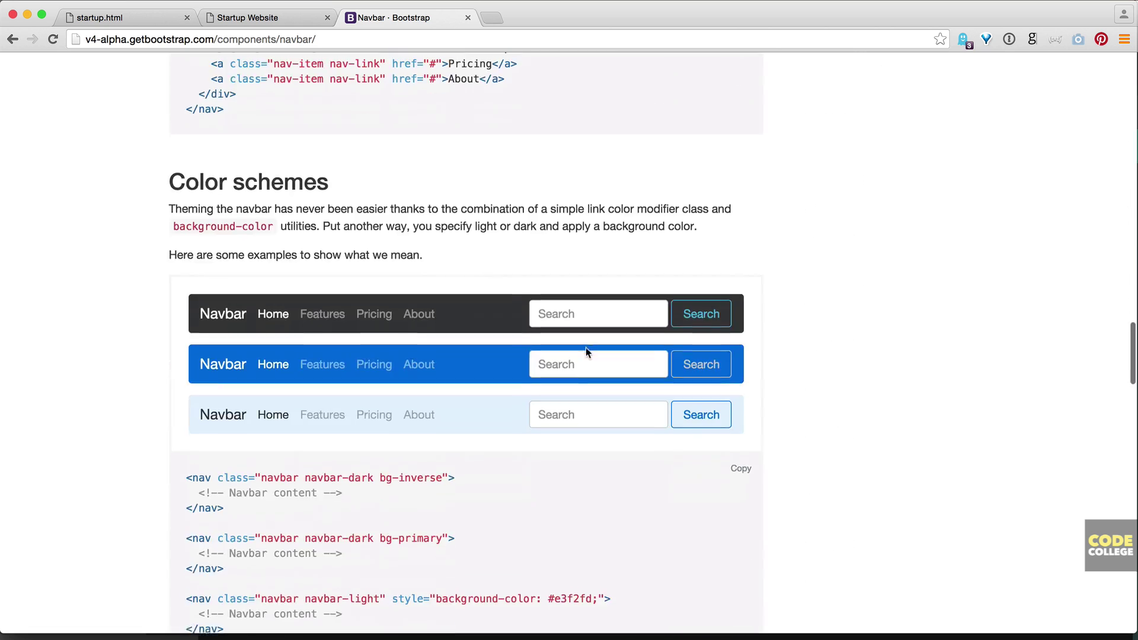
scroll(down, 3)
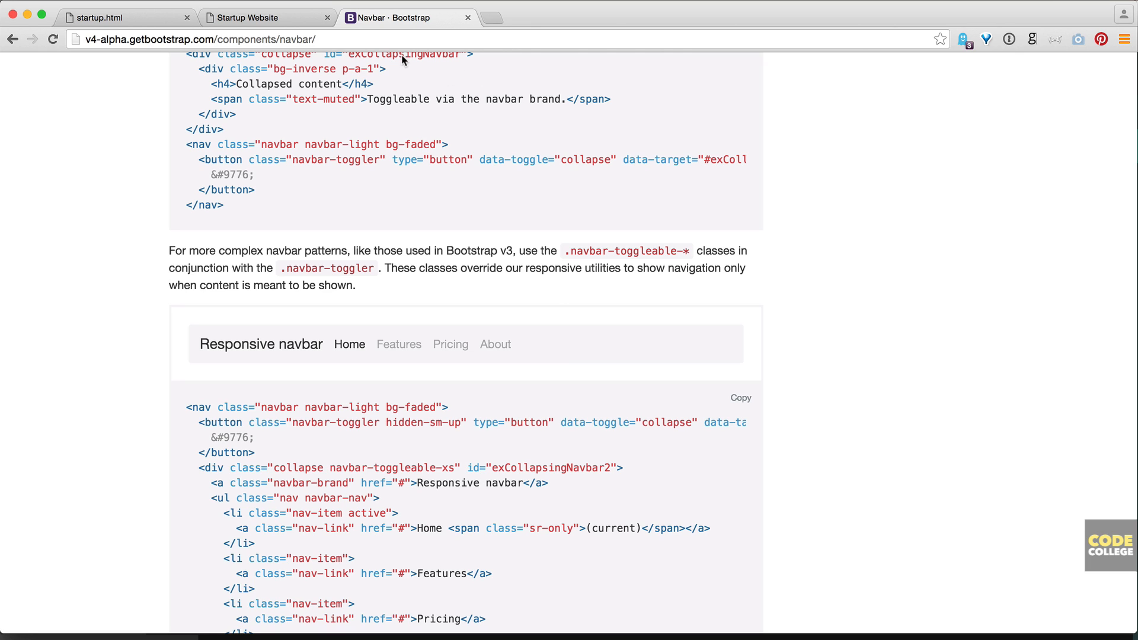
mouse_move(836, 252)
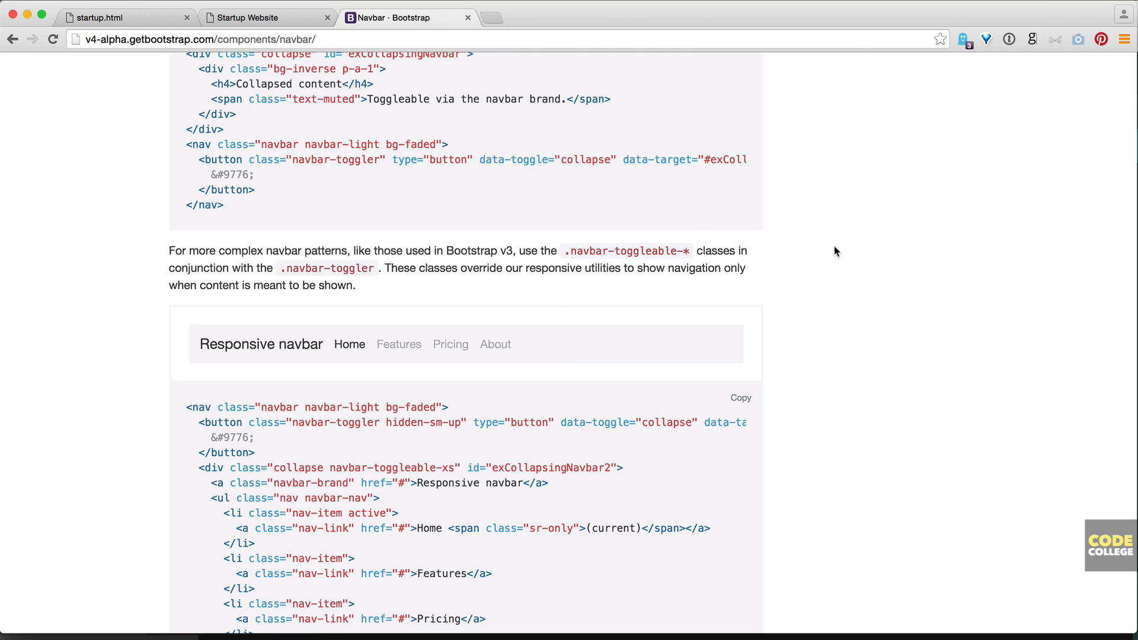
mouse_move(1131, 312)
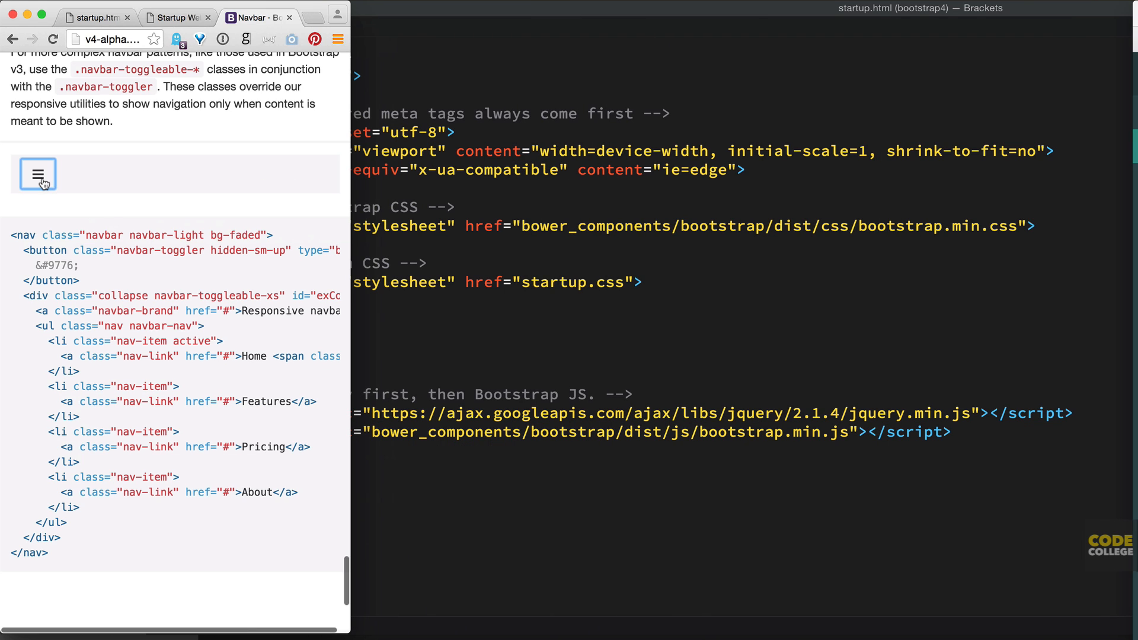
mouse_move(356, 233)
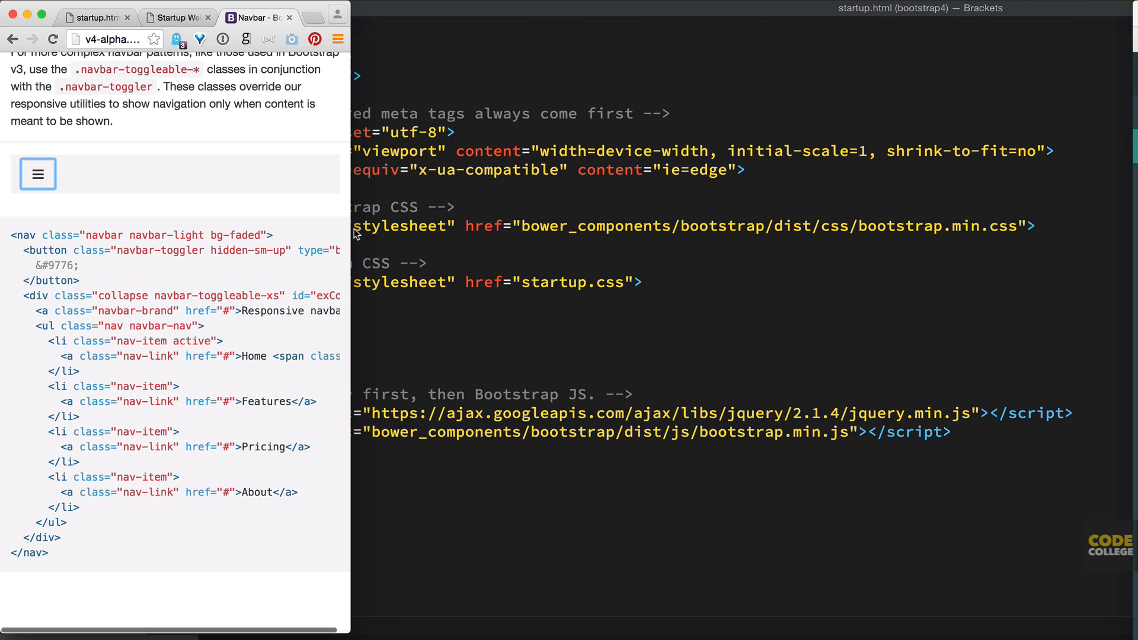
click(254, 17)
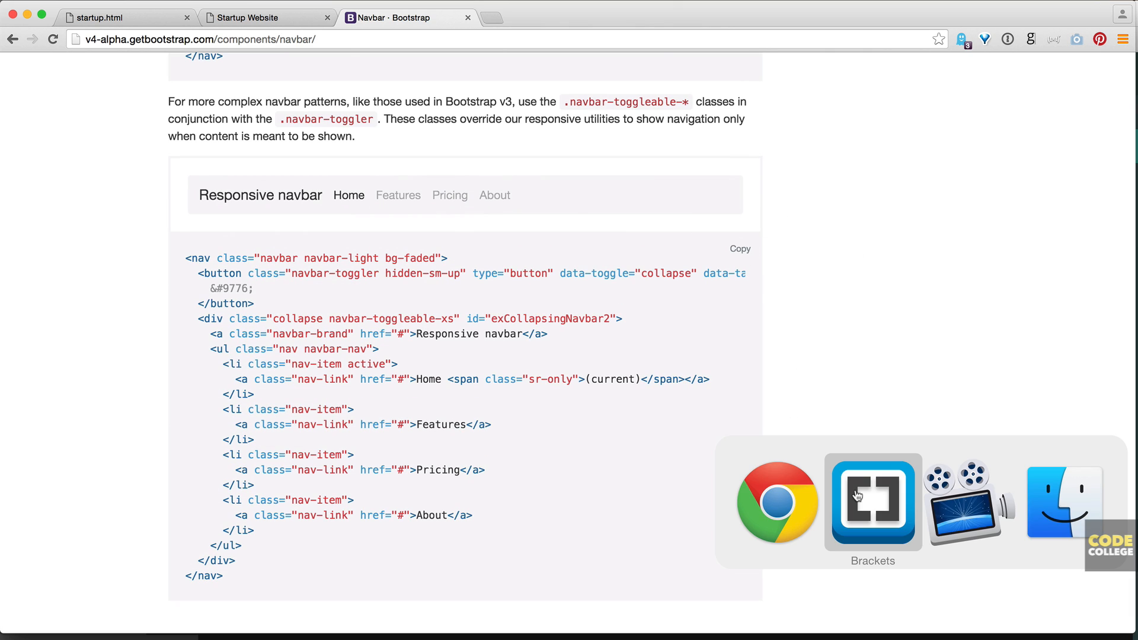
- Paste the responsive navbar with Home, Features, Pricing and About links into the body and save
click(871, 502)
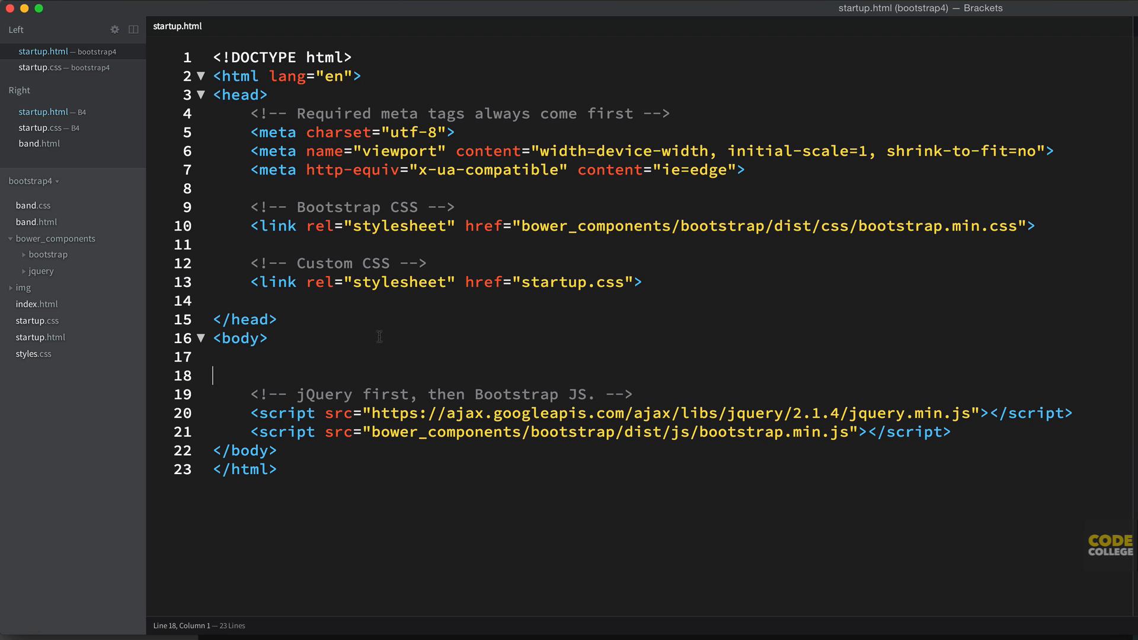
mouse_move(290, 395)
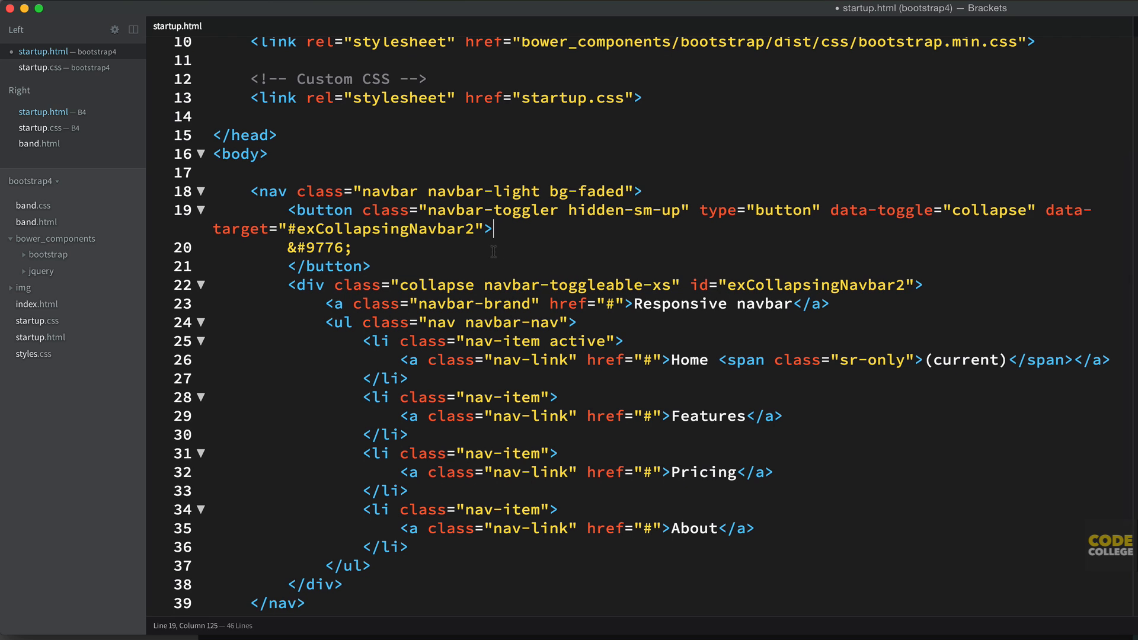
click(634, 304)
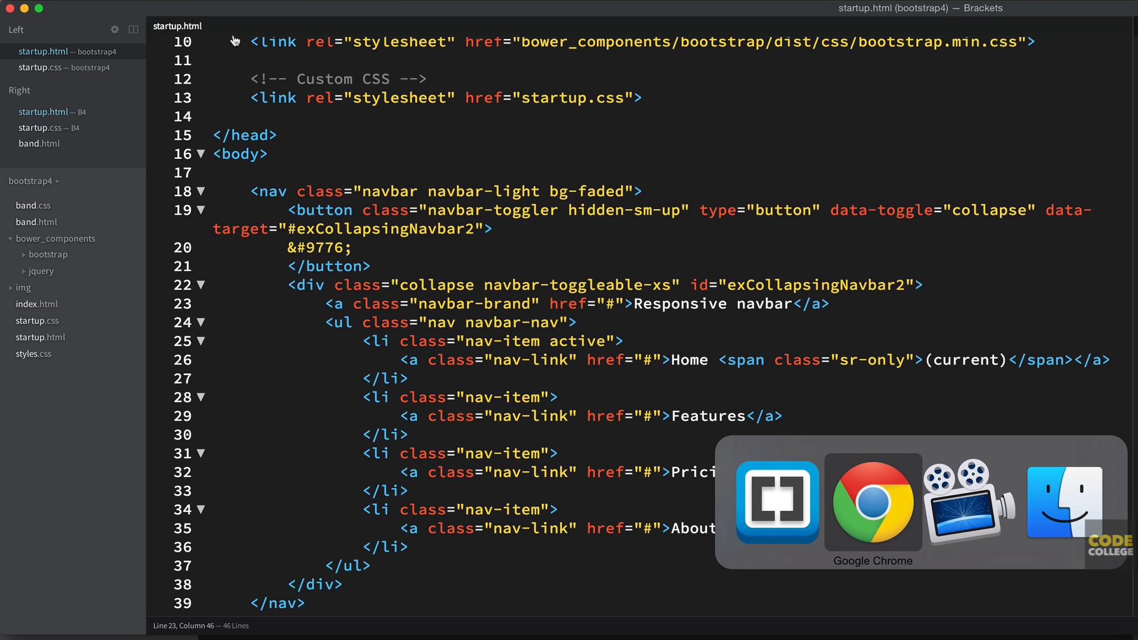
click(872, 505)
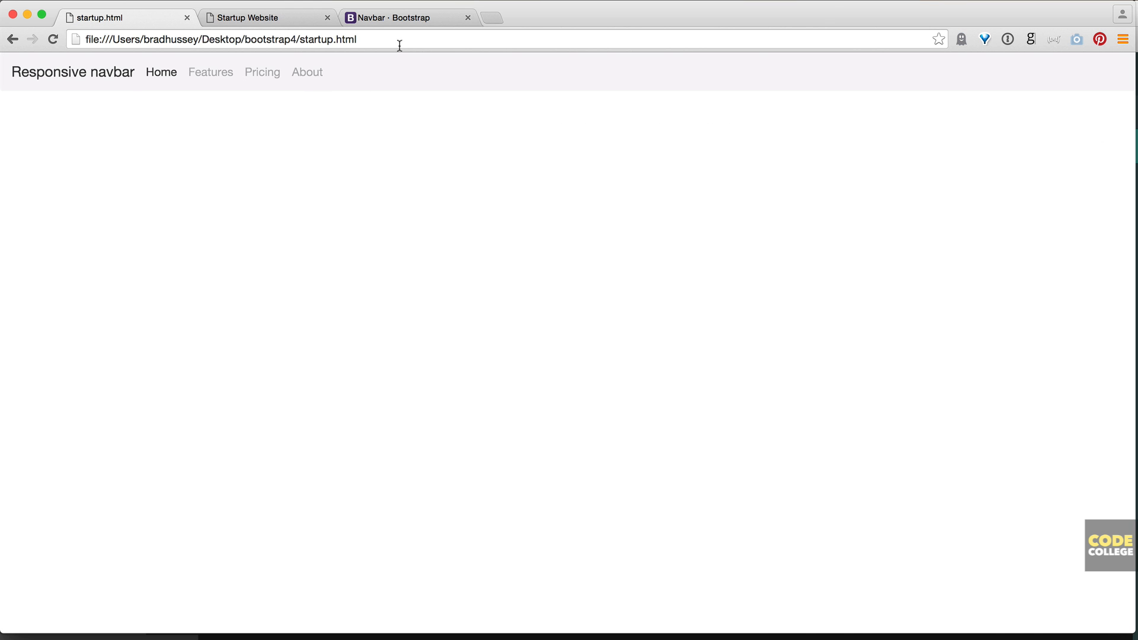
- Check the rendered Responsive navbar and its links on startup.html in Chrome
click(254, 18)
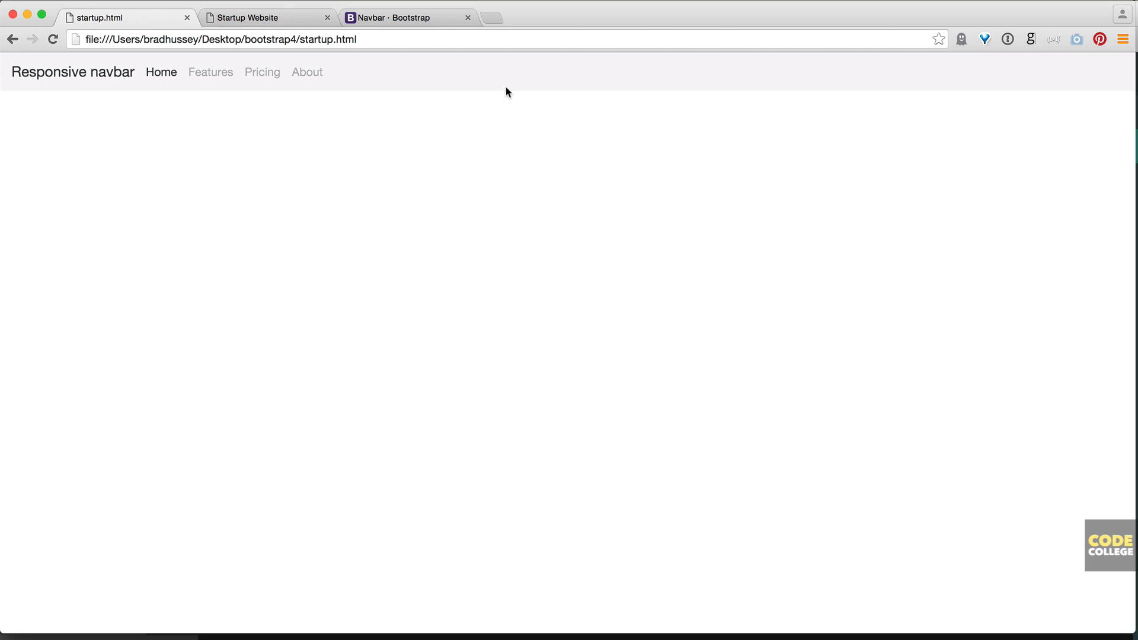
mouse_move(705, 273)
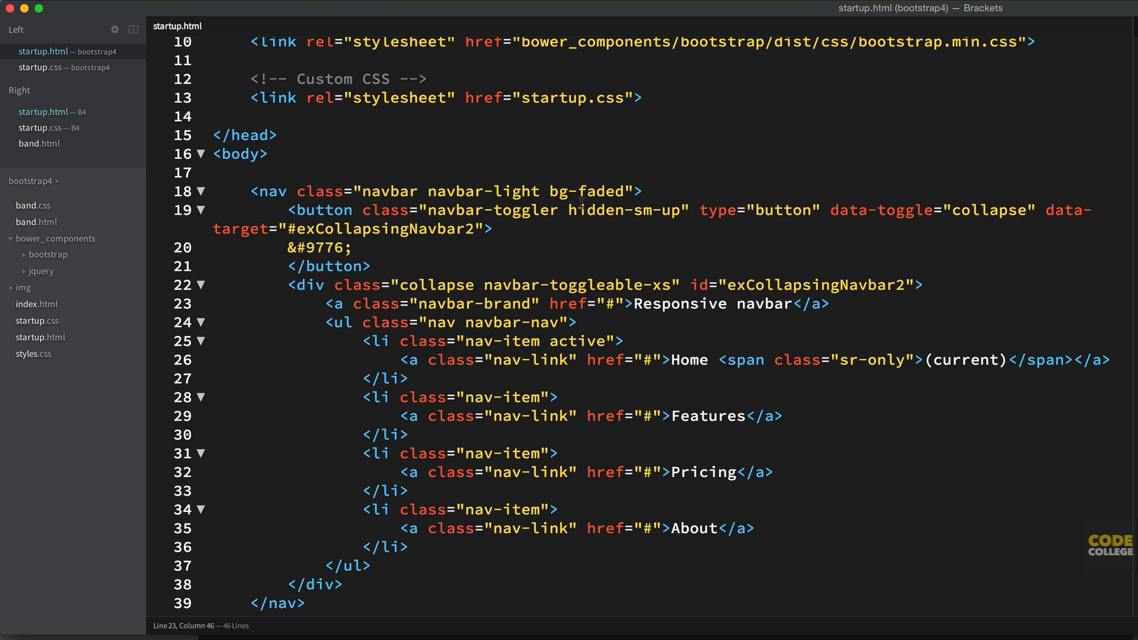
- Add navbar-fixed-top to the nav and rename the collapse target and id to startupNavbar
click(626, 191)
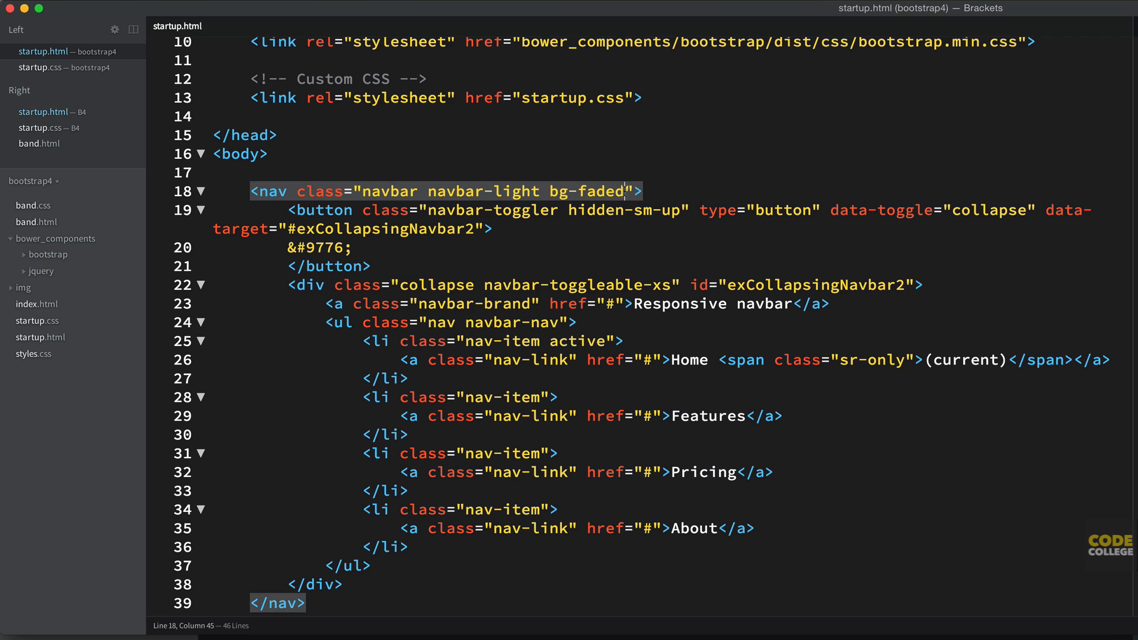
text(navbar-)
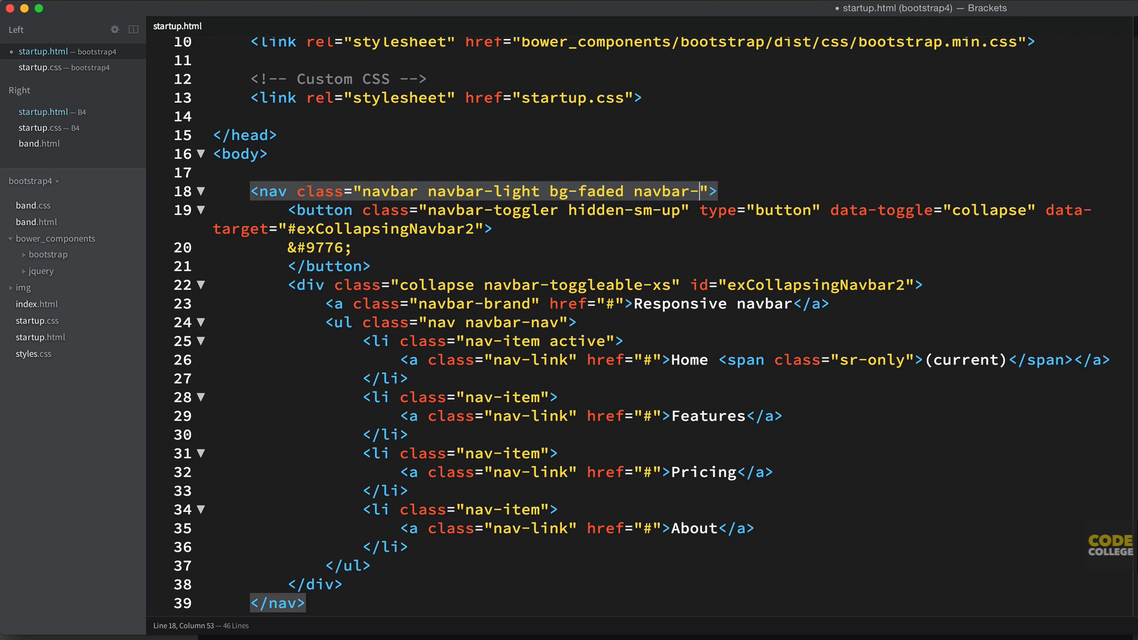
text(fixed-top)
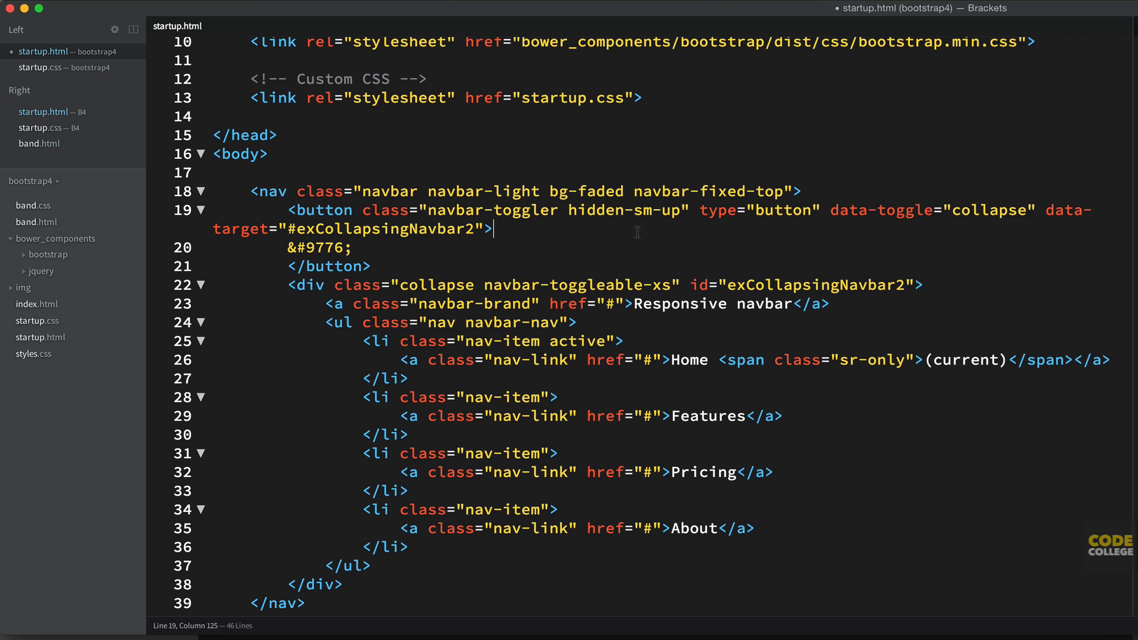
drag(492, 228, 287, 227)
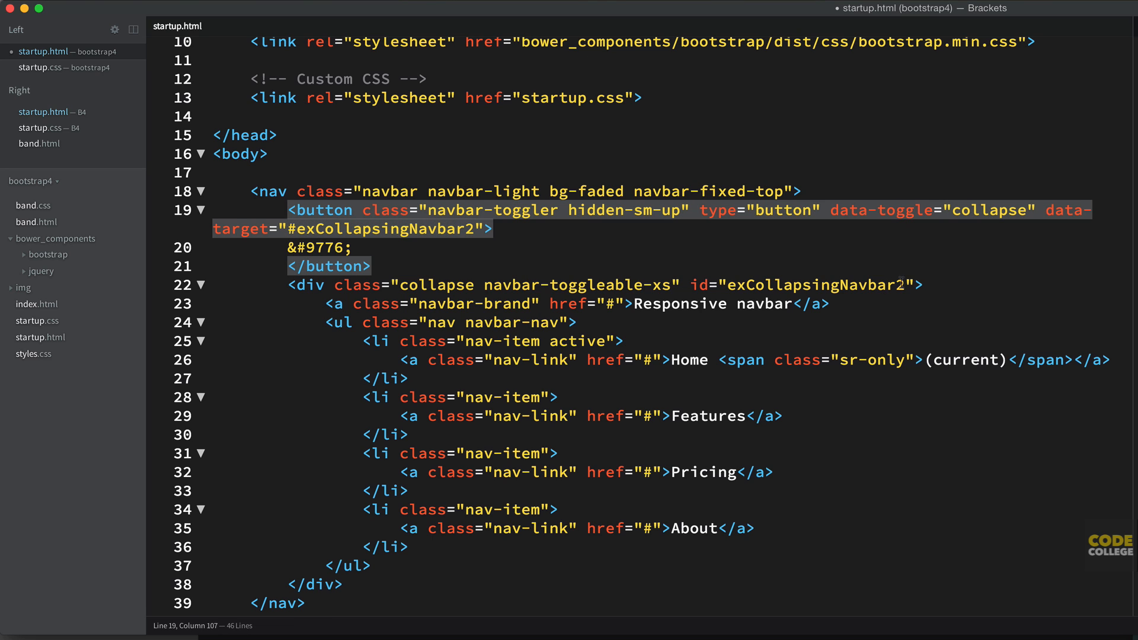
click(292, 229)
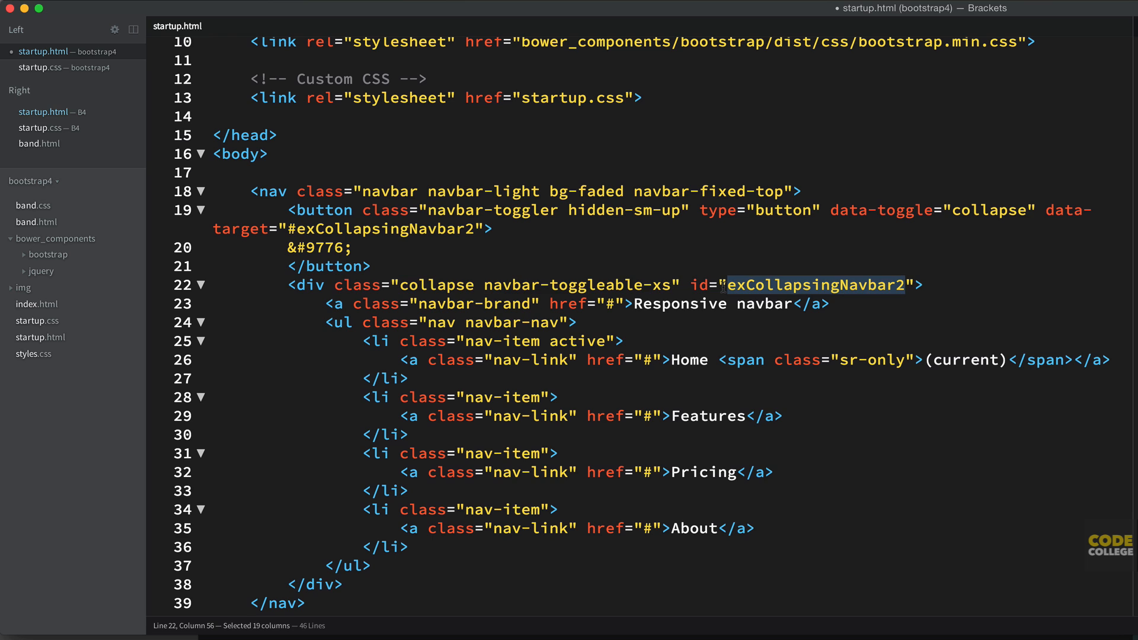
text(startupNav)
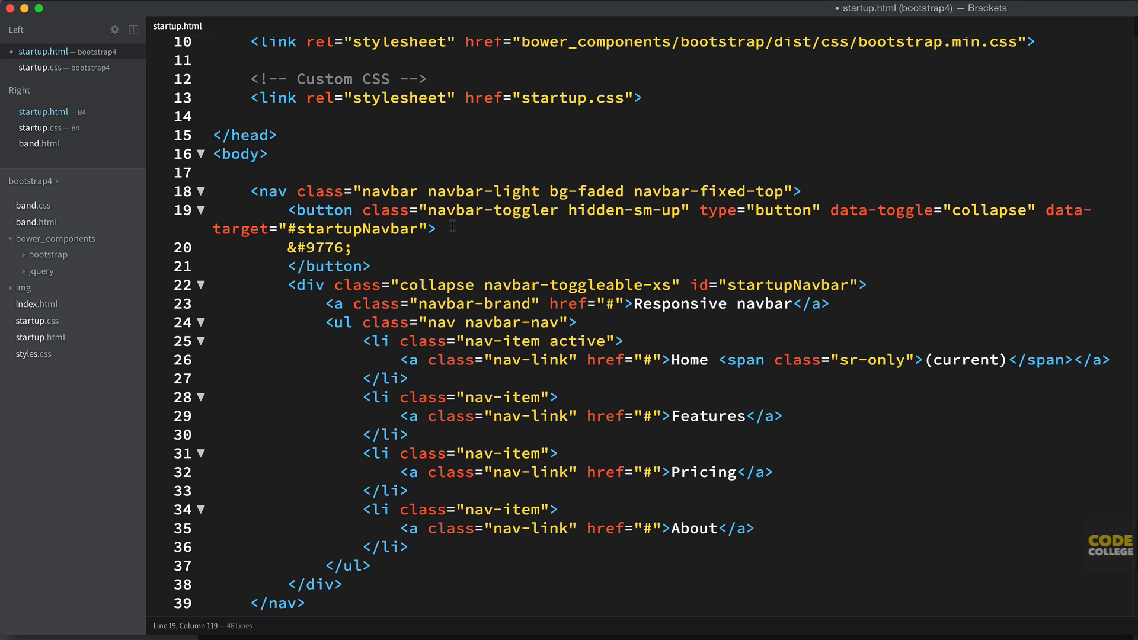
mouse_move(487, 268)
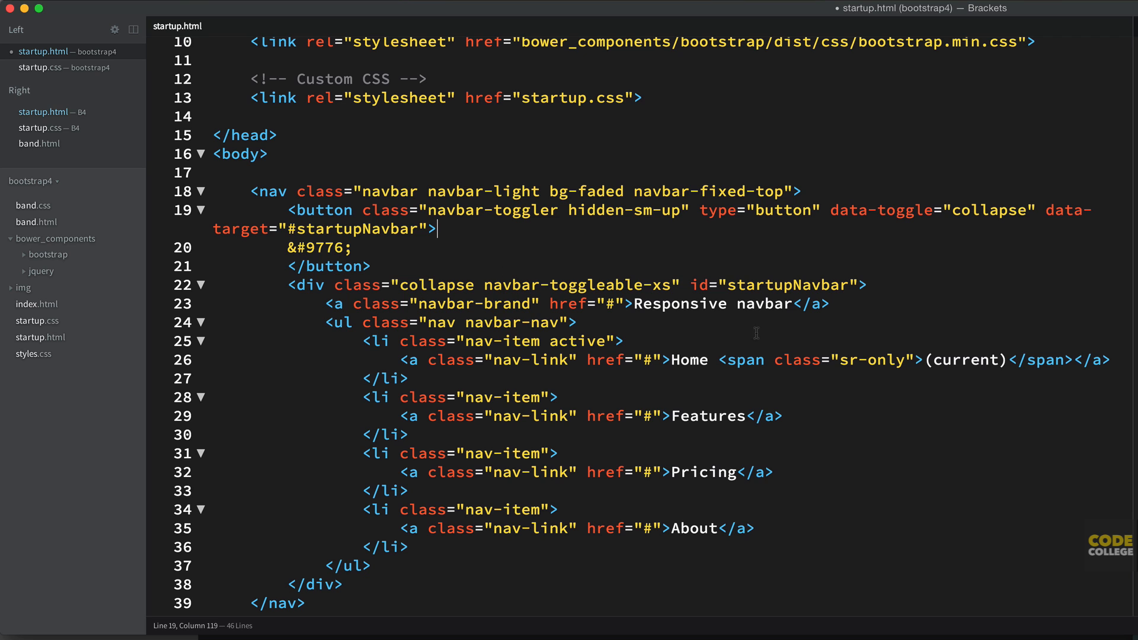
- Cut the navbar-brand anchor and place it above the collapsing startupNavbar div
drag(325, 303, 828, 304)
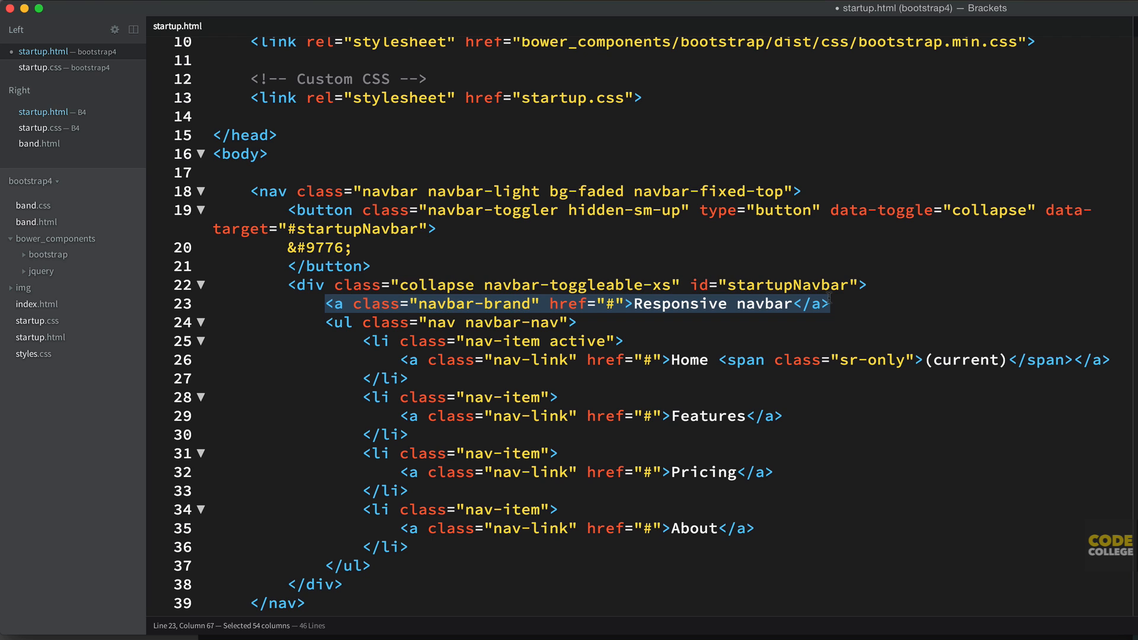
key(Delete)
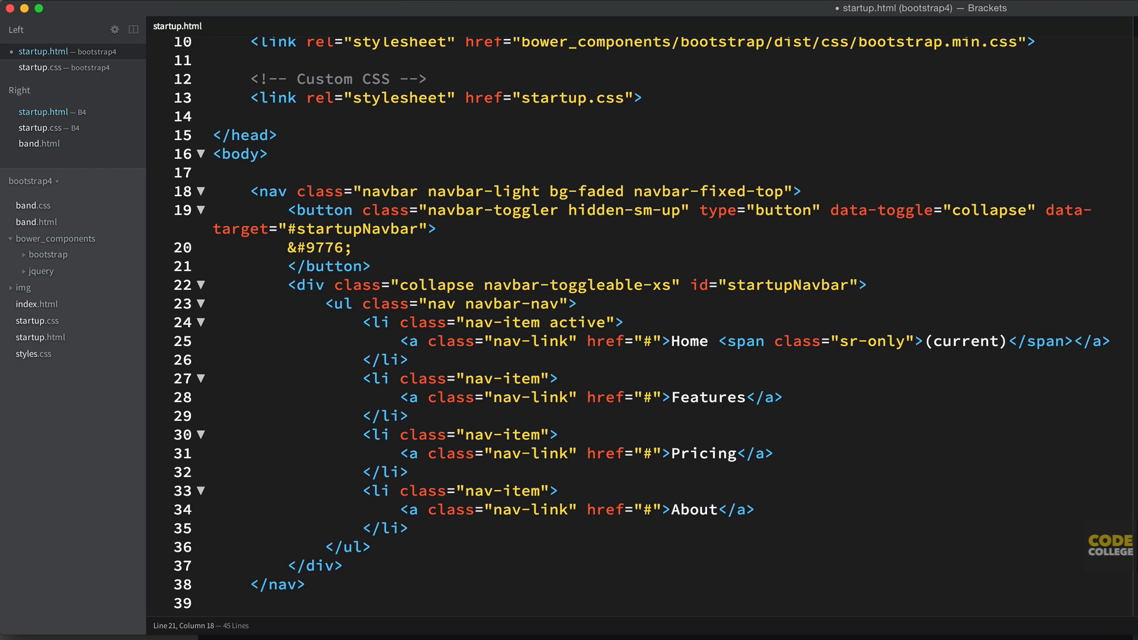
text(<a class="navbar-brand" href="#">Responsive navbar</a>)
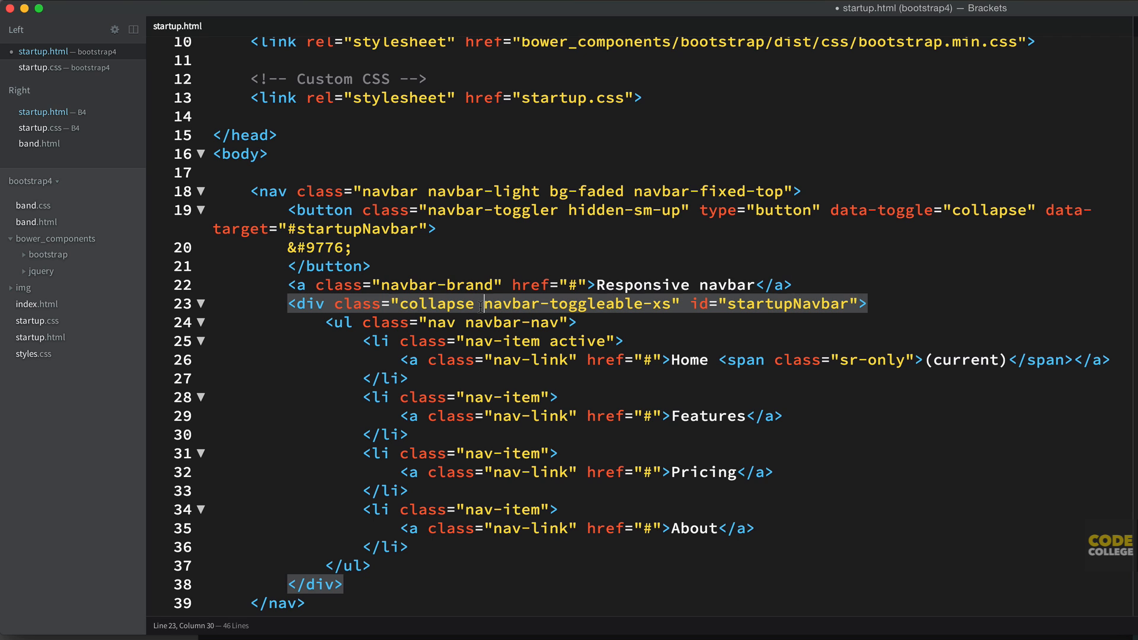
- Swap the brand text for an img of img/logo.png with alt startup.logo and height 26
drag(598, 284, 755, 283)
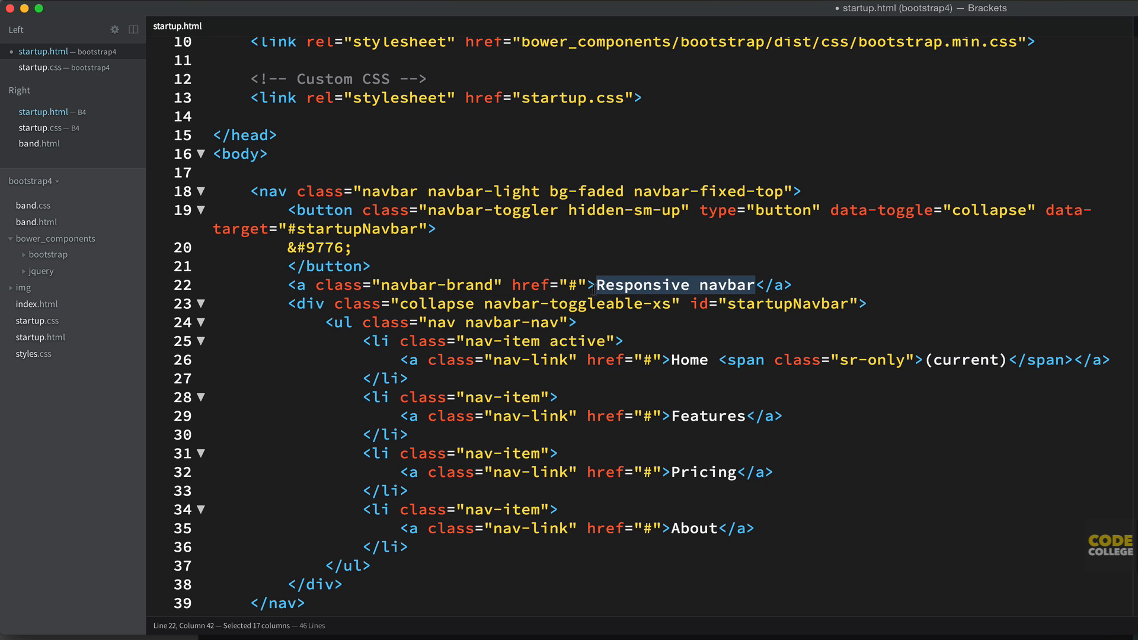
text(<img src="" alt="">)
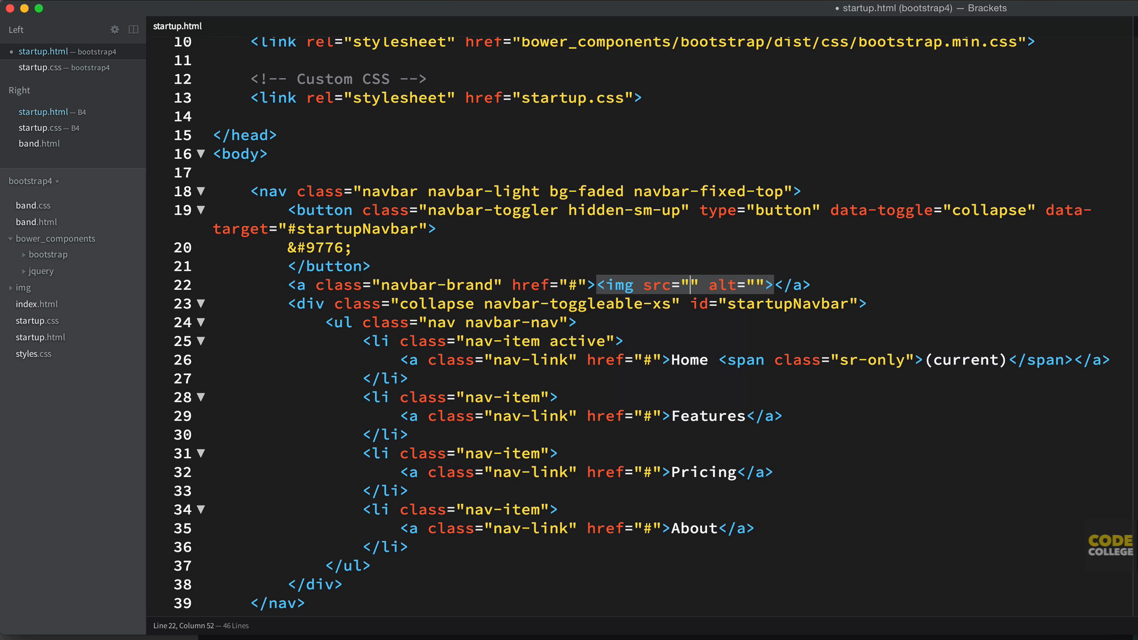
text(img/lady-guitar.jpg)
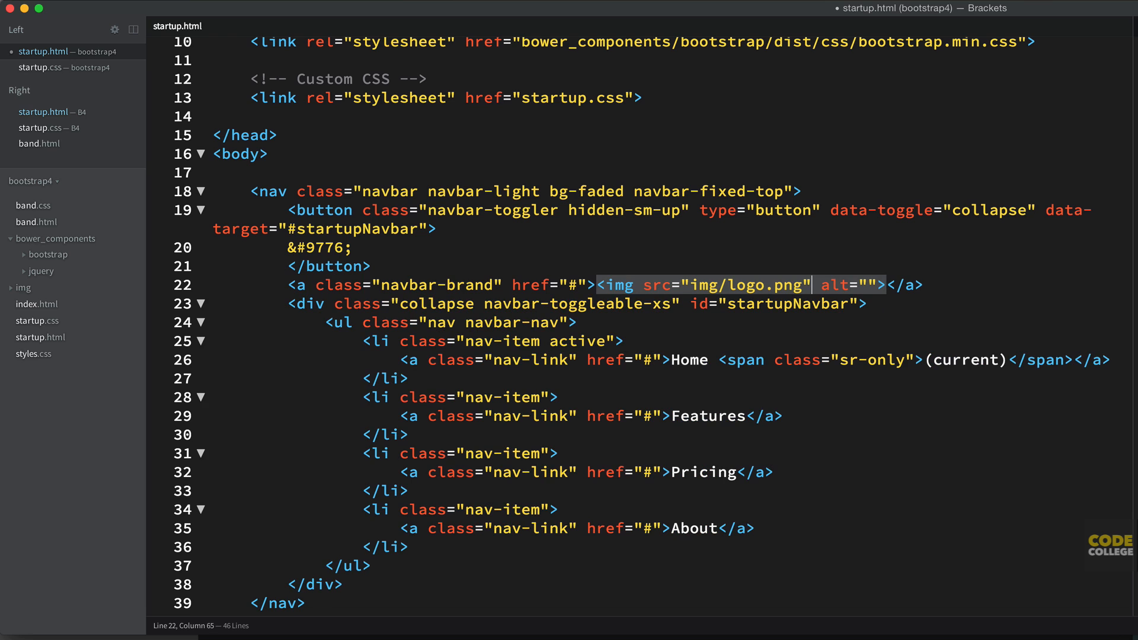
text(startup.logo)
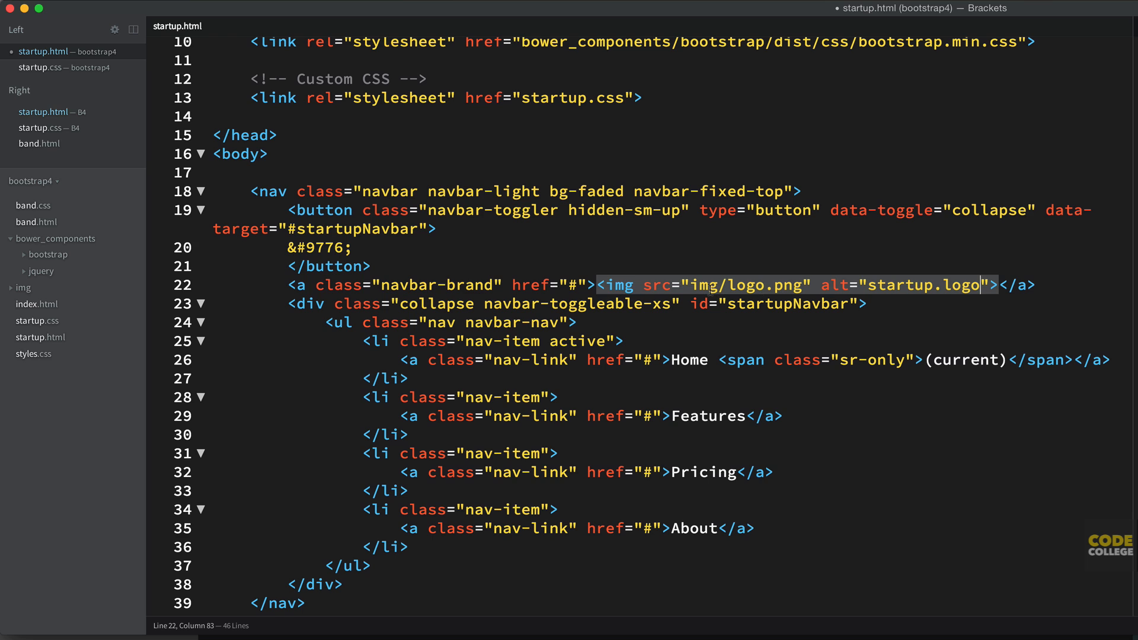
text(height="")
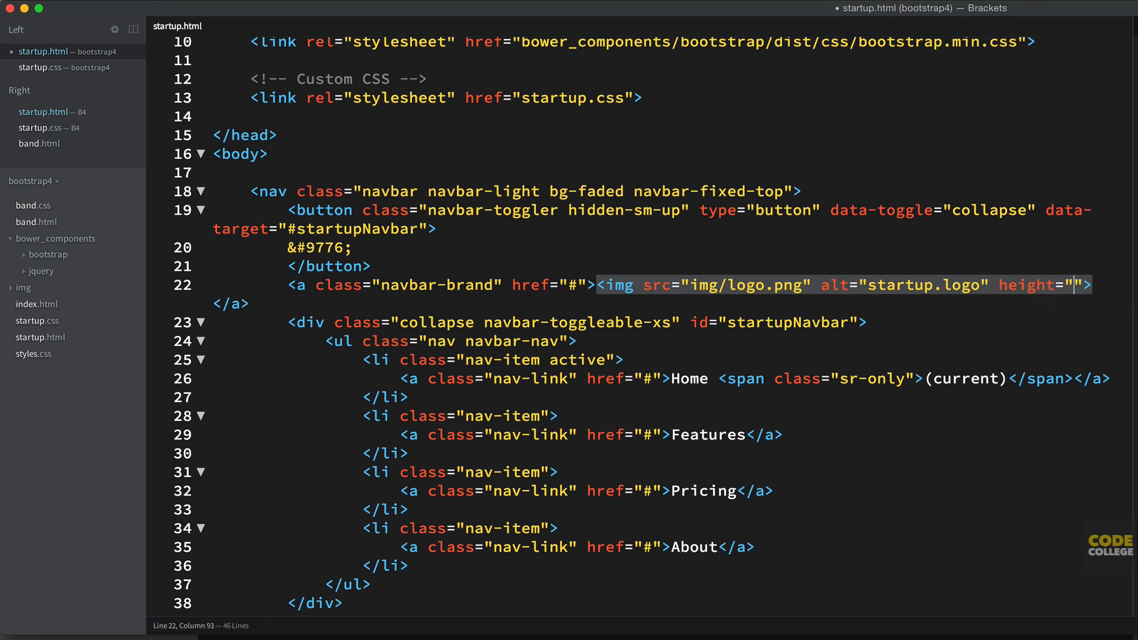
text(26)
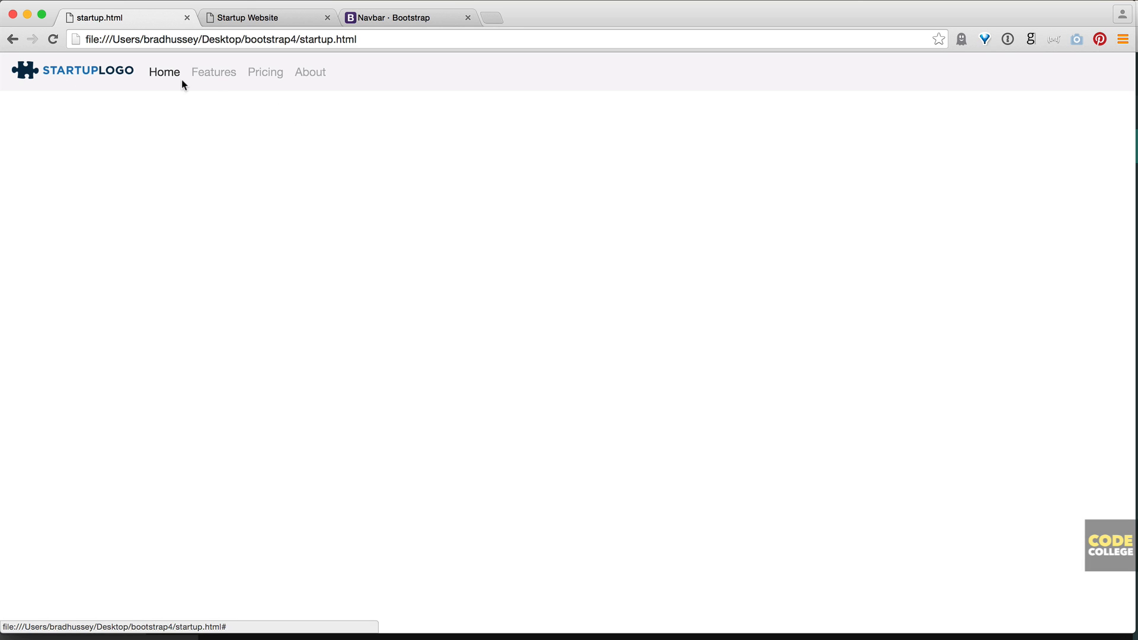
mouse_move(717, 103)
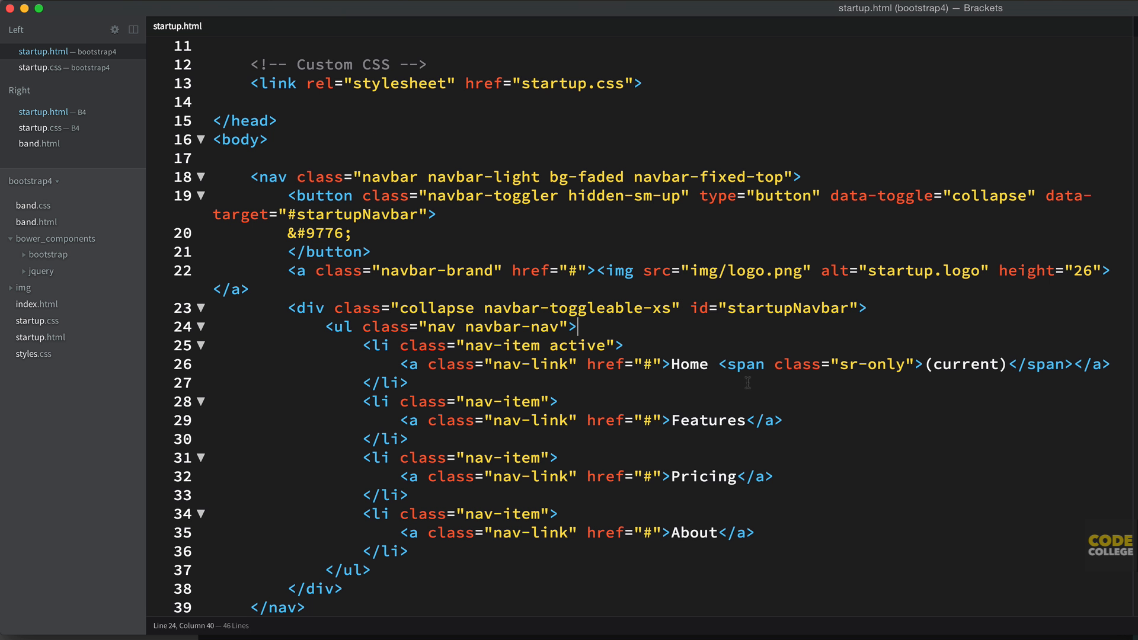
- Rename the last nav link from About to Blog
scroll(down, 3)
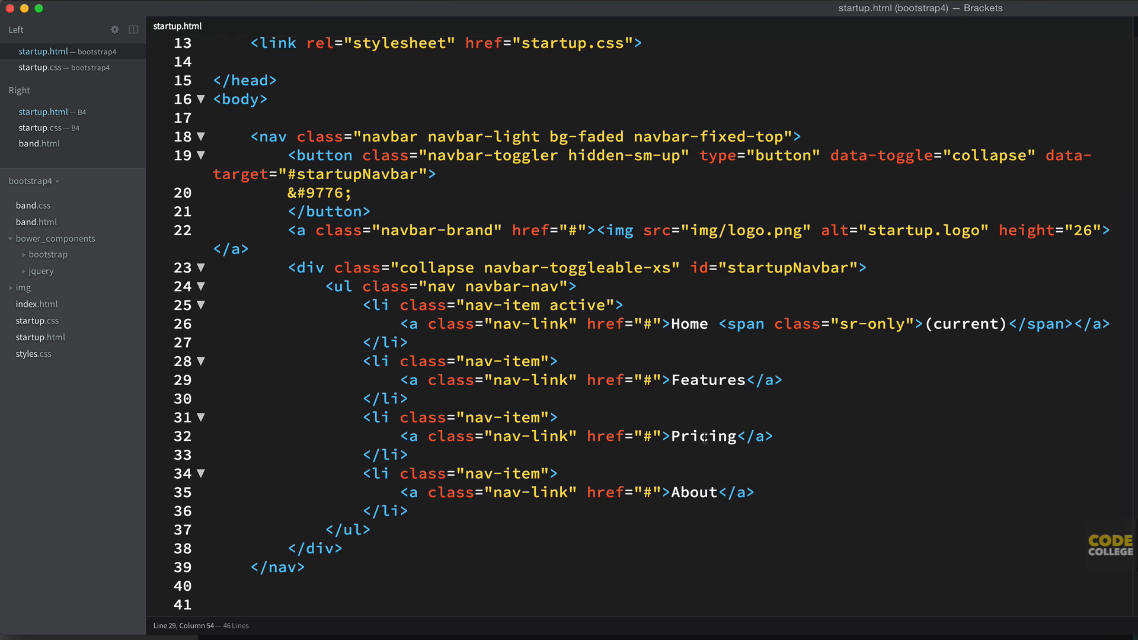
double_click(692, 492)
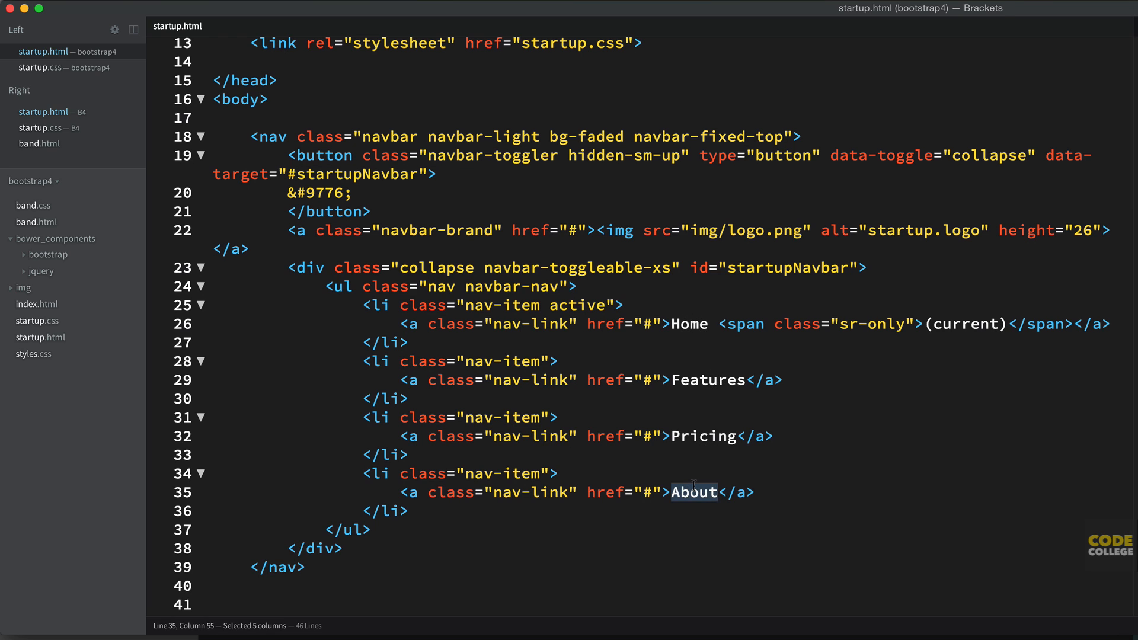
text(Blog)
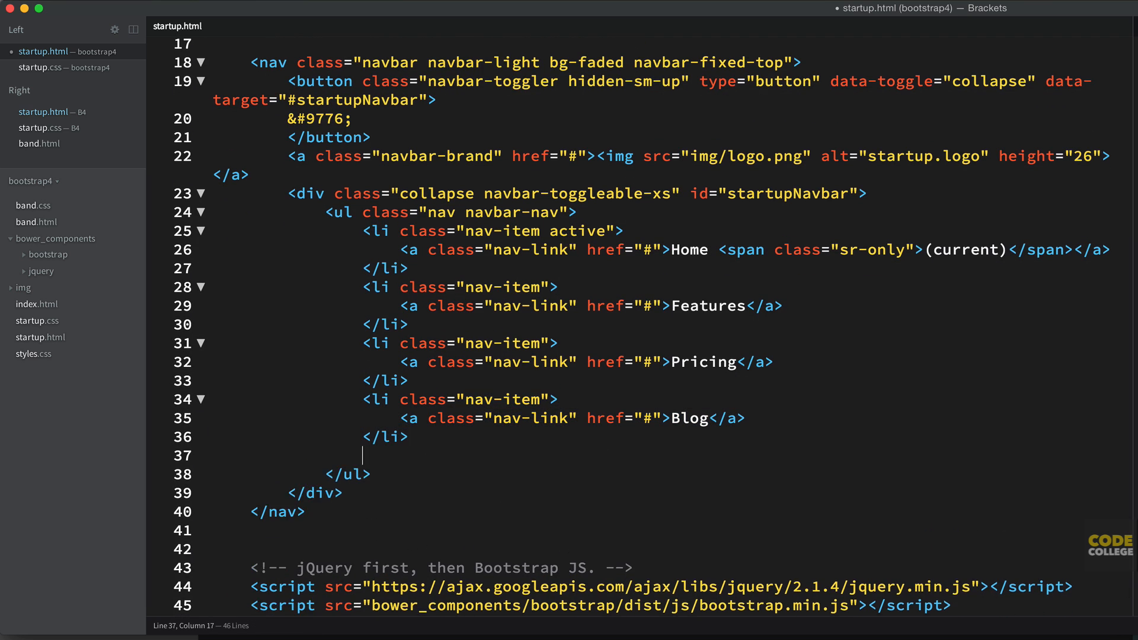
- Add a fifth nav item whose link is a btn btn-primary button reading Sign in
text(<li class="nav-item">)
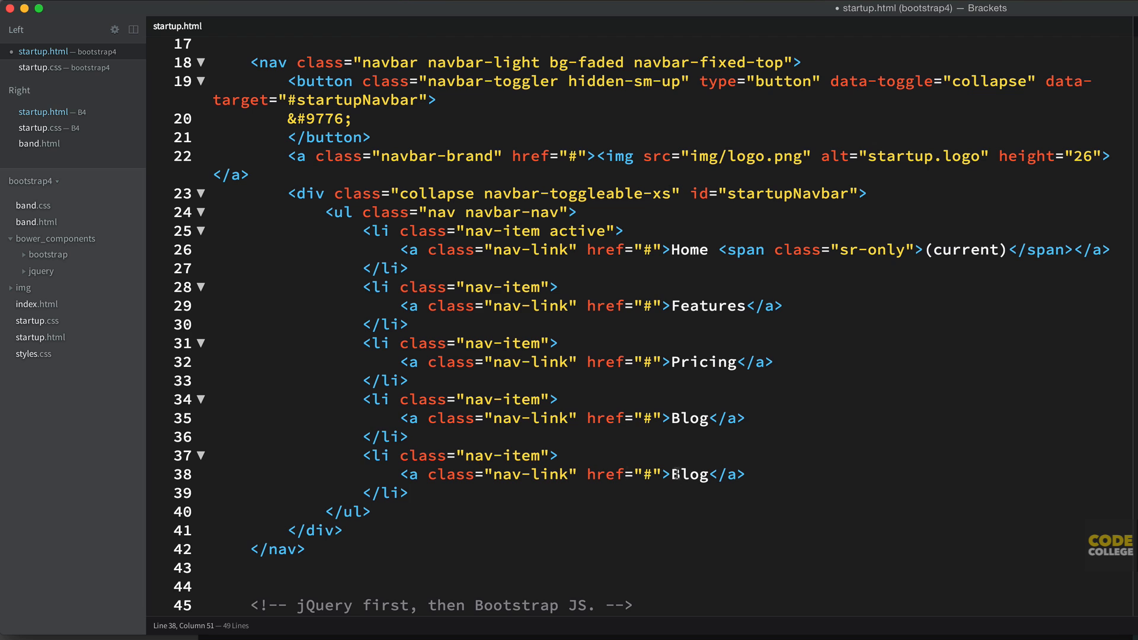
double_click(551, 474)
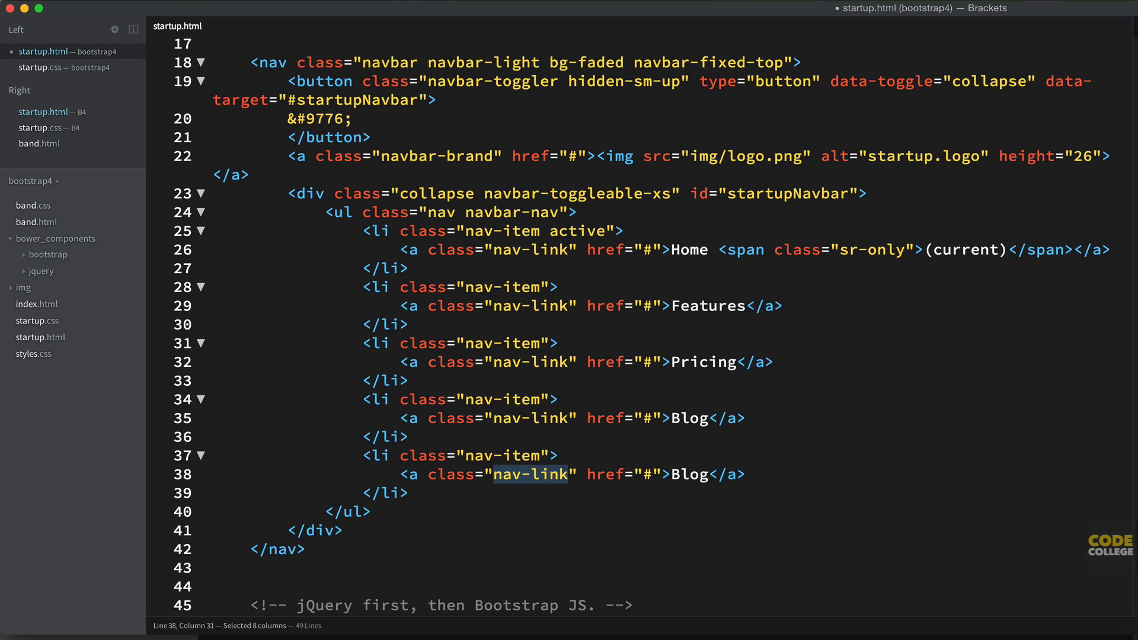
text(btn btn-primary)
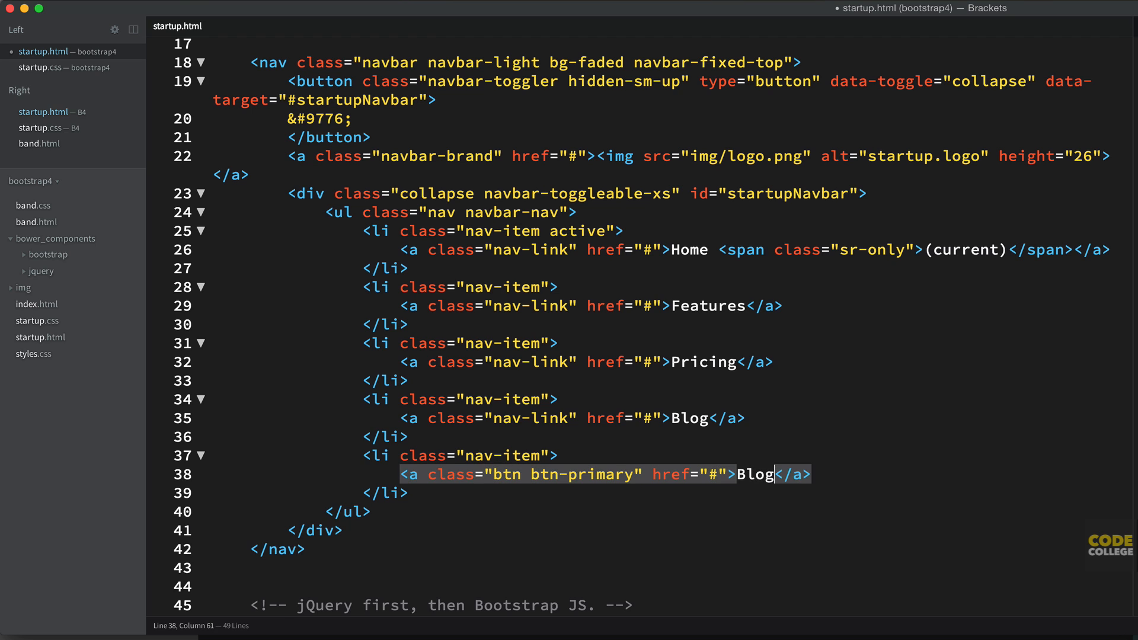
text(Sign in)
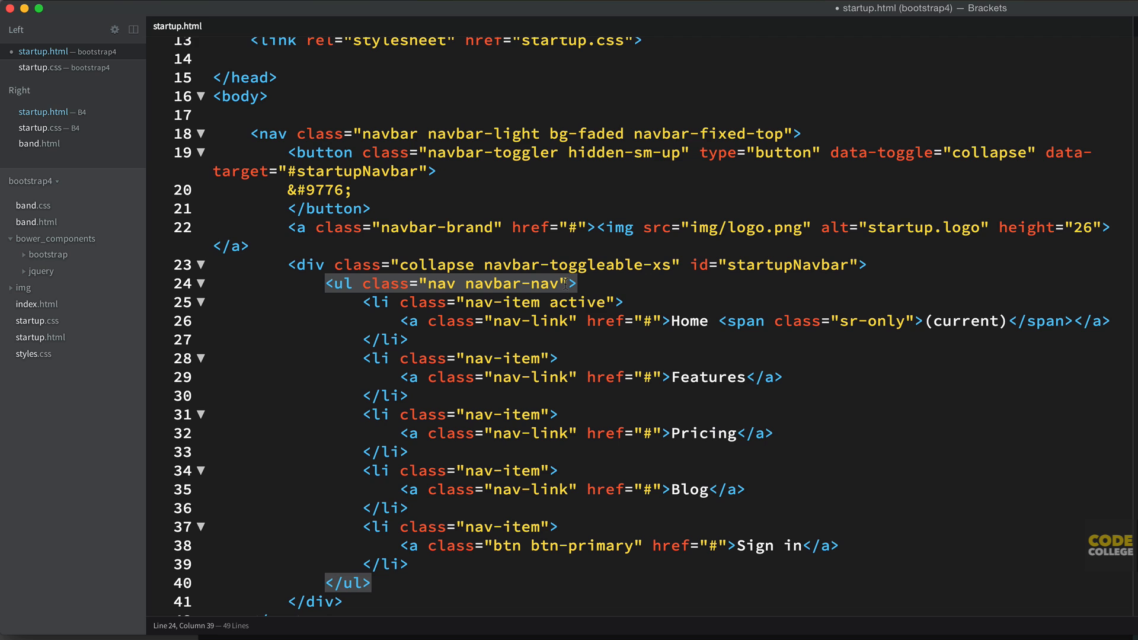
- Give the nav navbar-nav list the pull-sm-right class so links align right
text(pull-)
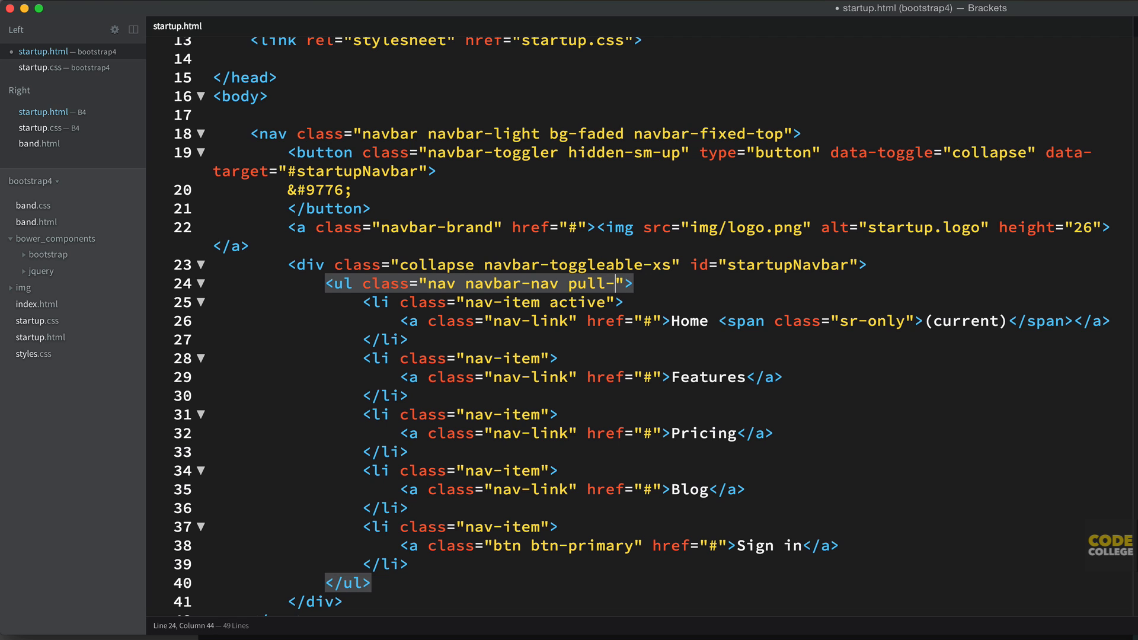
text(sm-right)
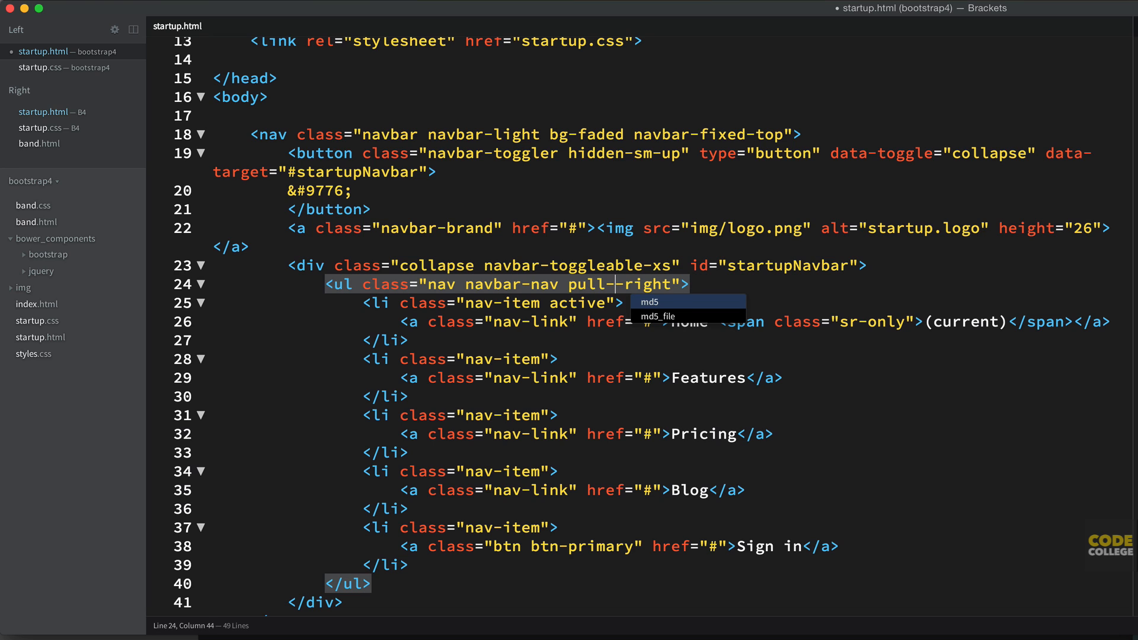
text(sm)
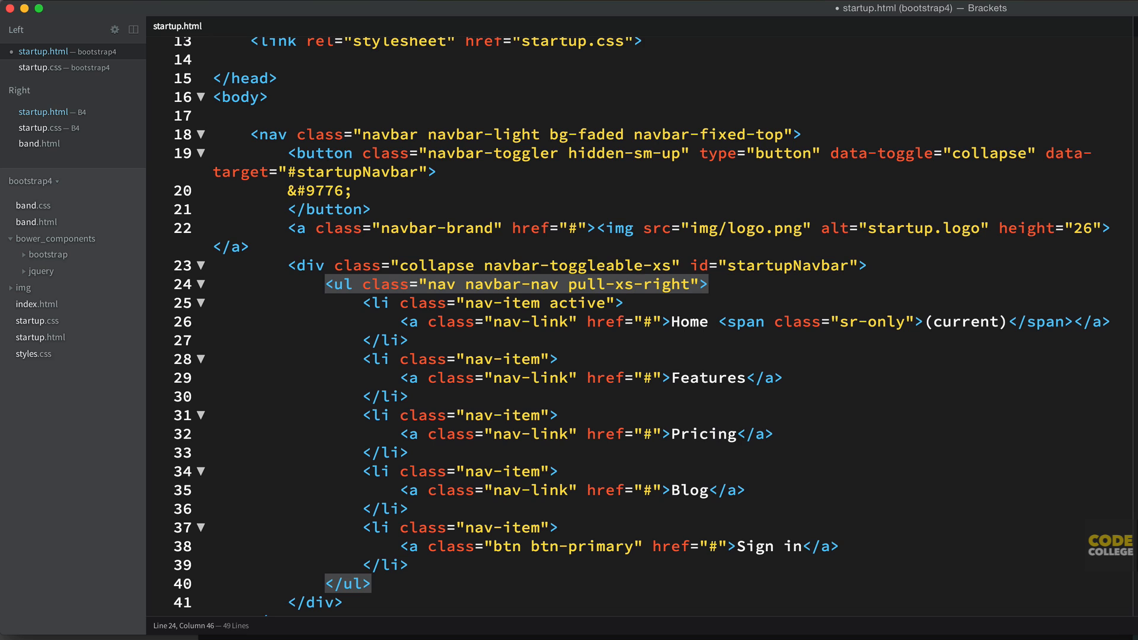
text(sm)
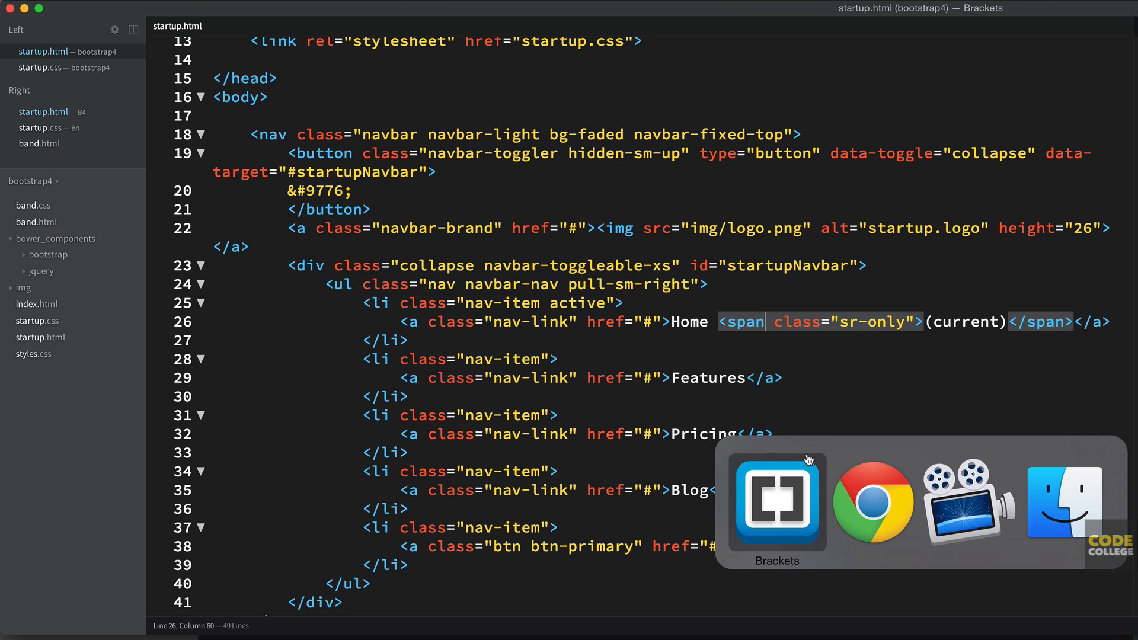
- Preview startup.html in Chrome with right-aligned links and the blue Sign in button
click(873, 503)
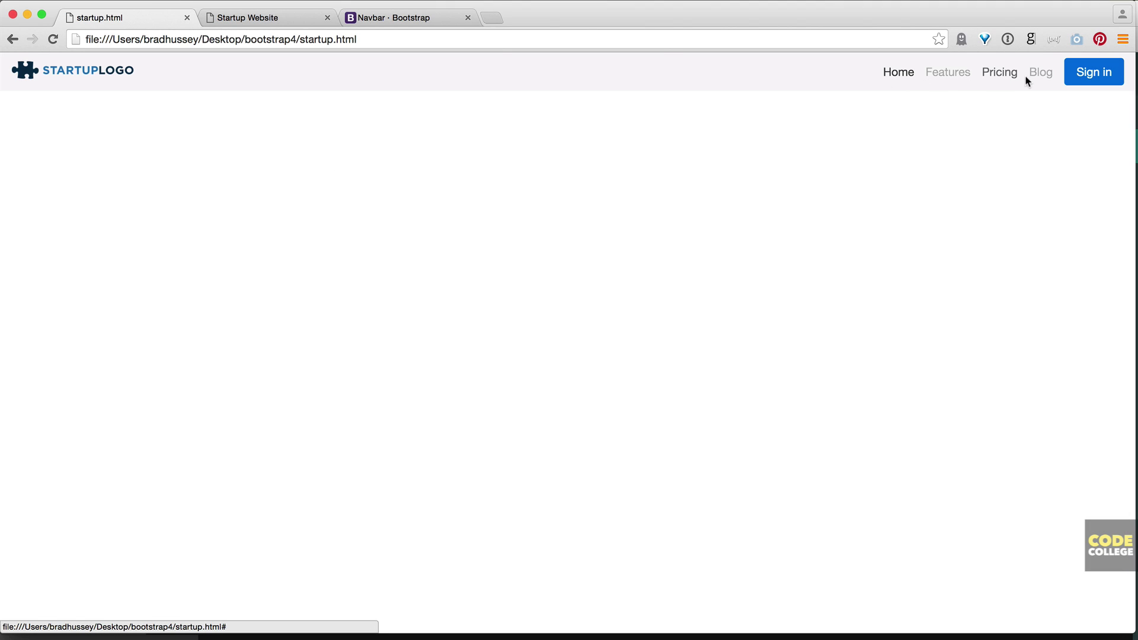
mouse_move(323, 111)
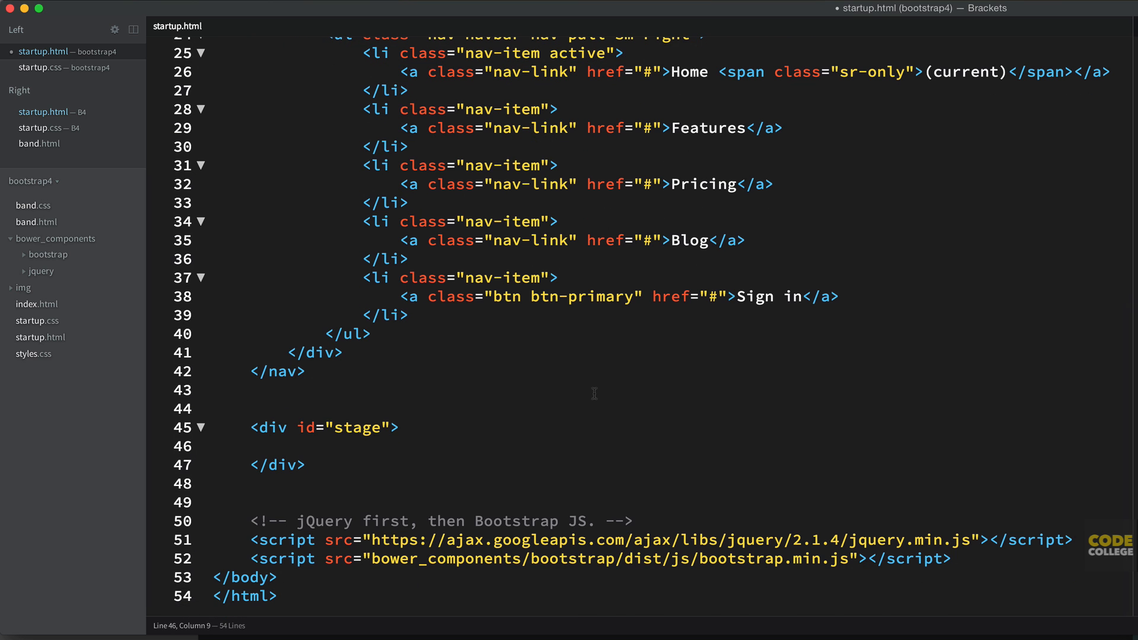
- Expand #stage-caption>h1+p+a.btn.btn-lg.btn-success into caption markup inside the stage div
text(#stage-ca)
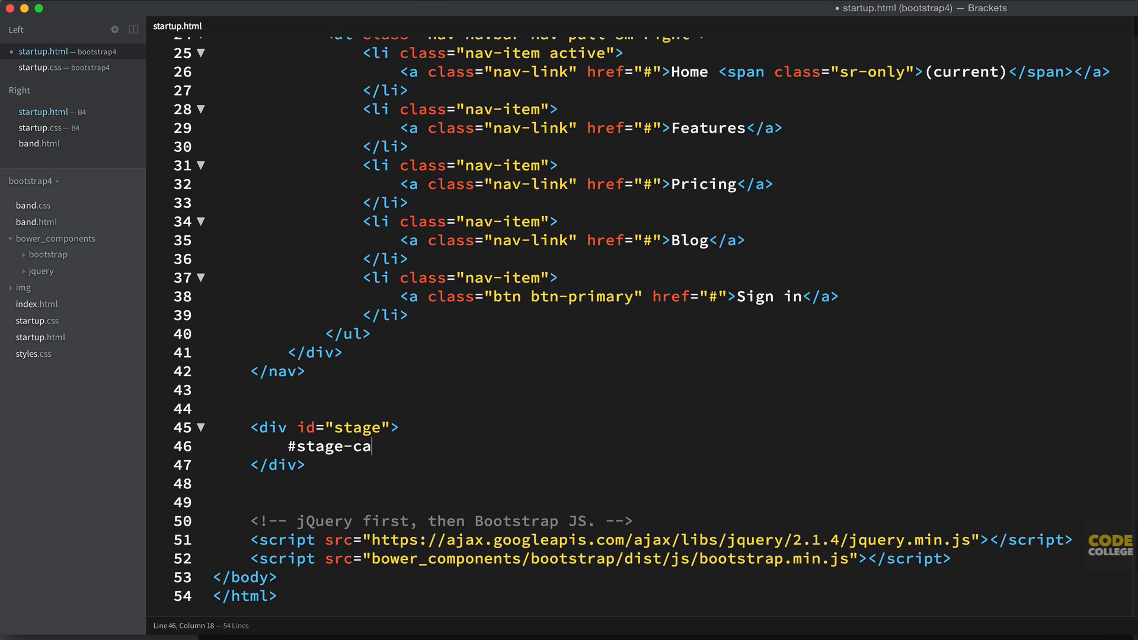
text(ption>h1)
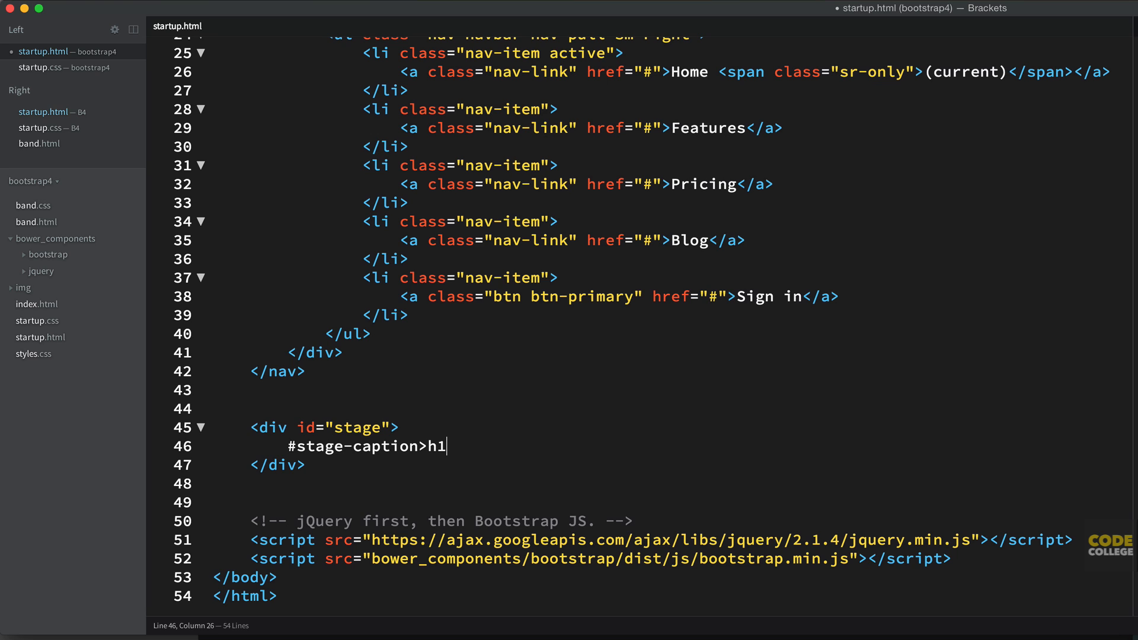
text(+)
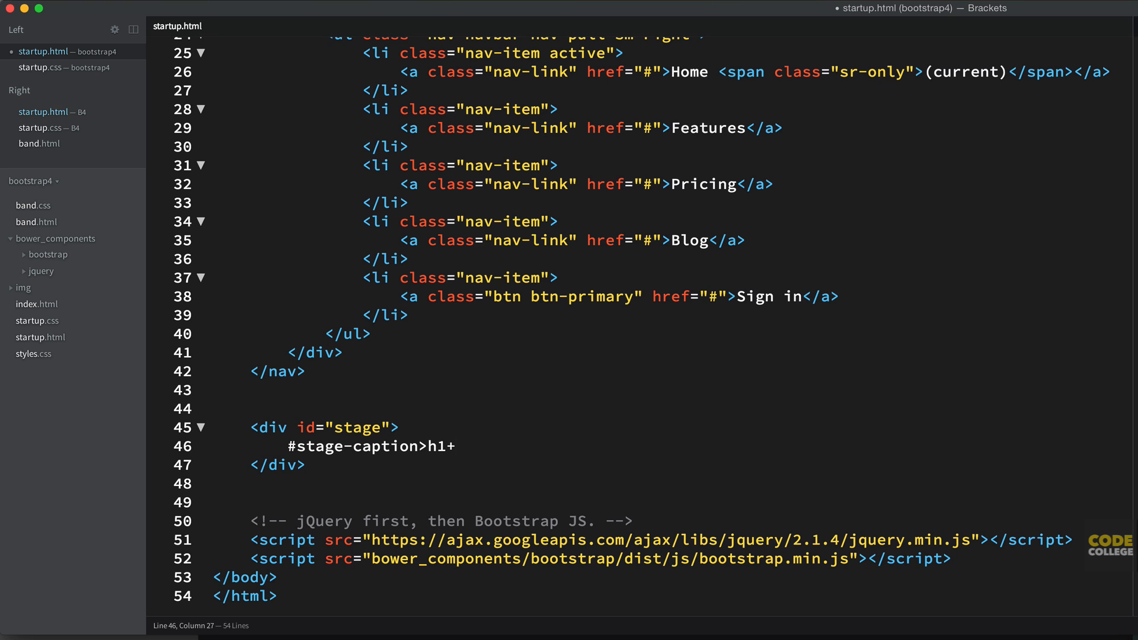
text(p+)
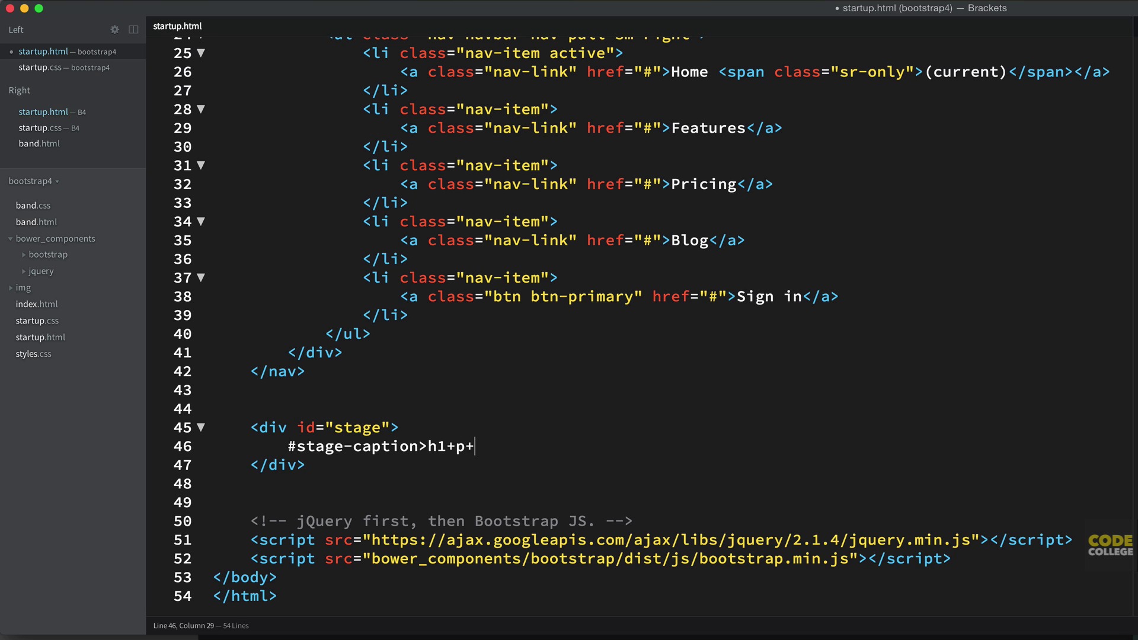
text(a)
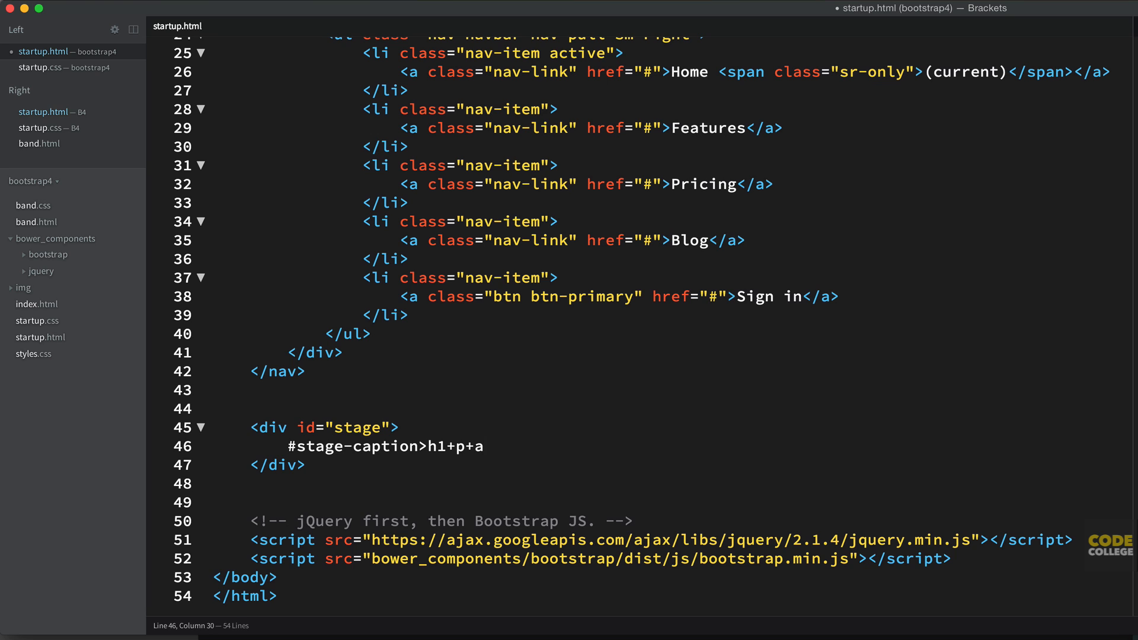
text(.btn.btn)
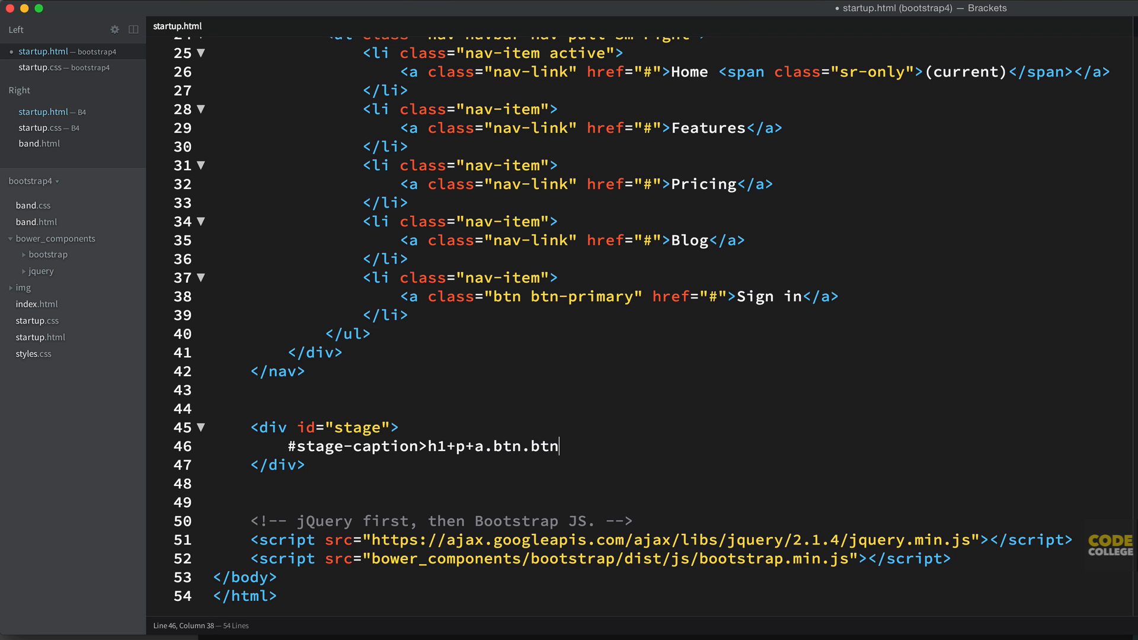
text(-lg.bt)
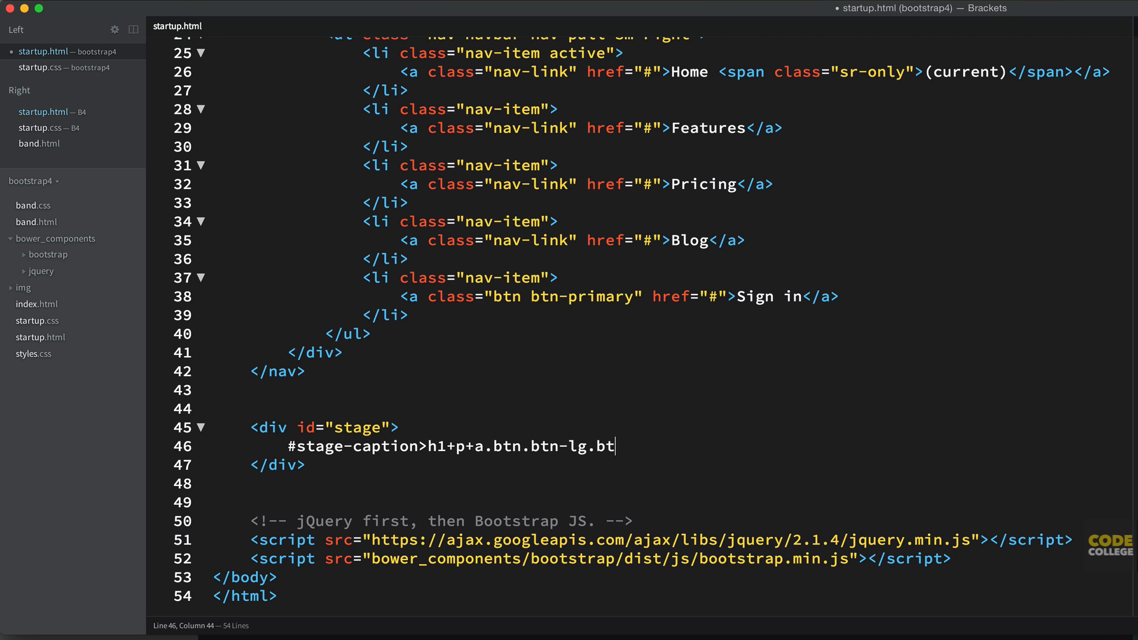
key(Tab)
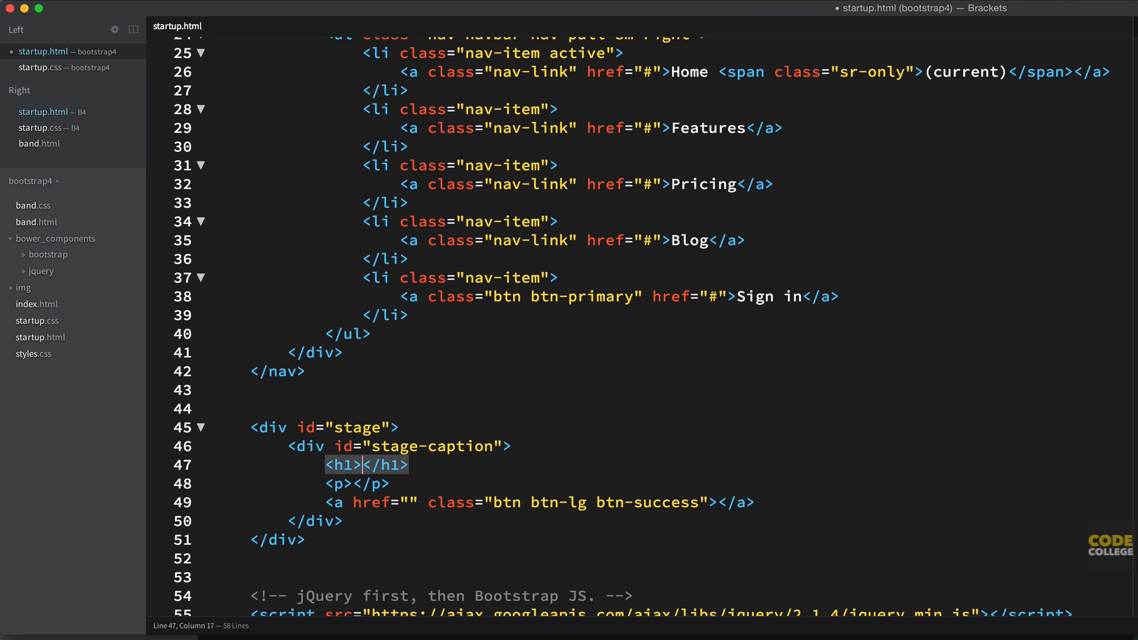
- Make the h1 display-3 with the headline "That's handy, Harr... Startup.logo."
click(365, 465)
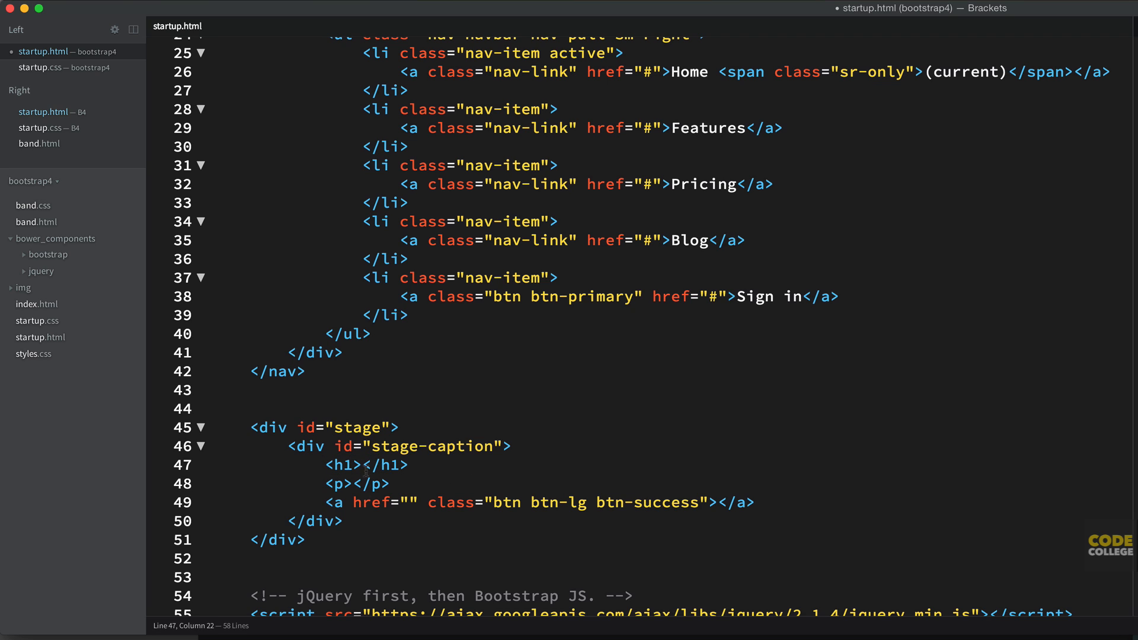
double_click(346, 464)
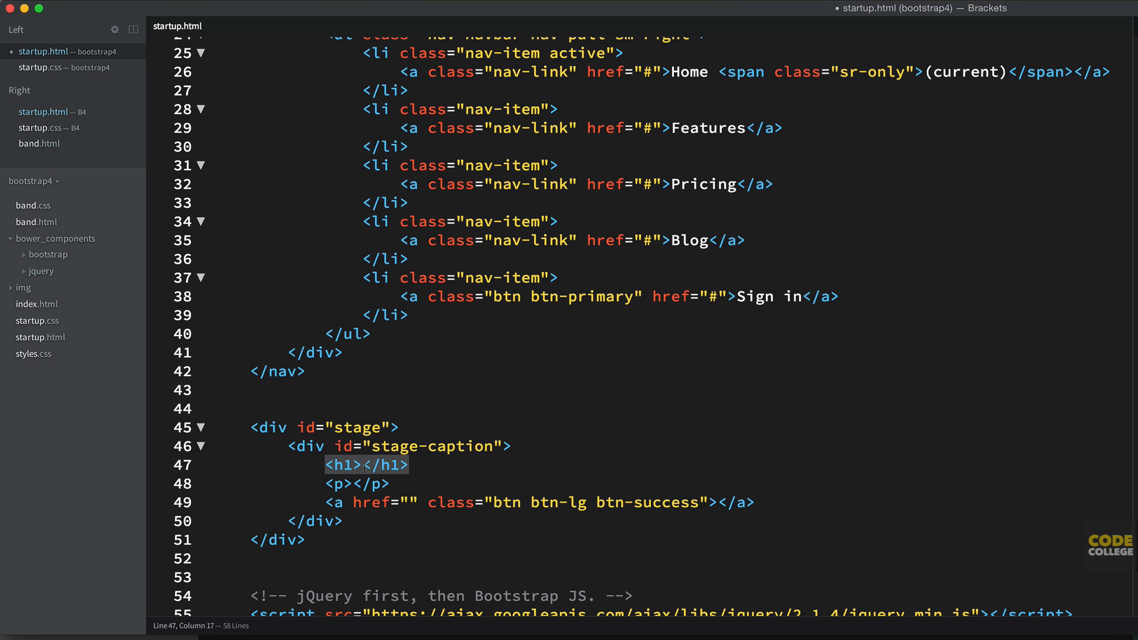
text(class="display-")
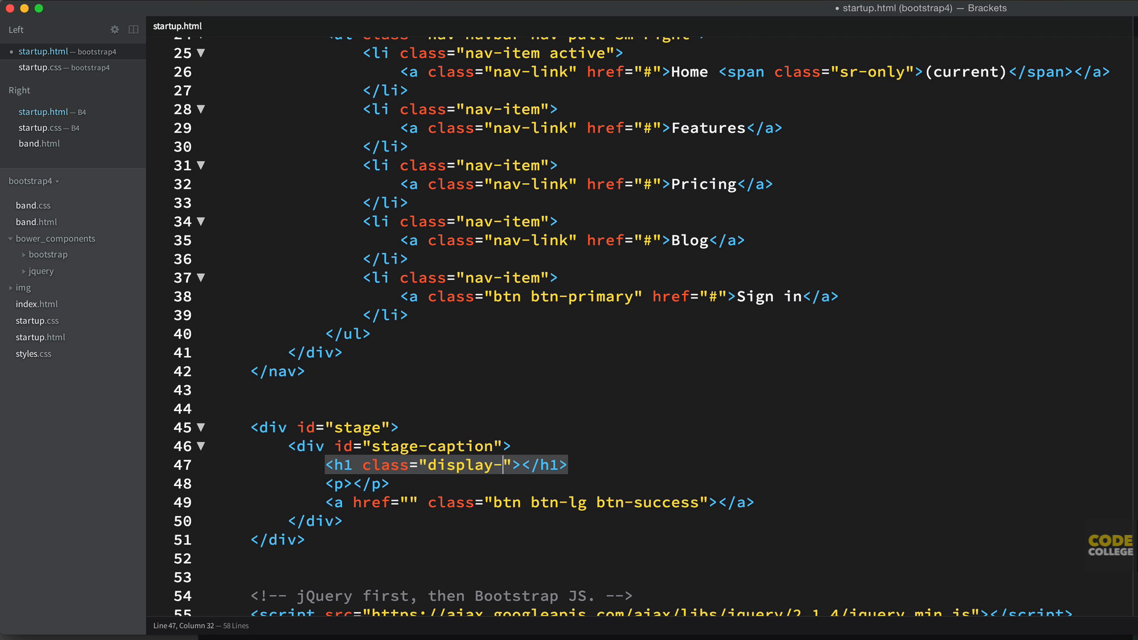
text(3)
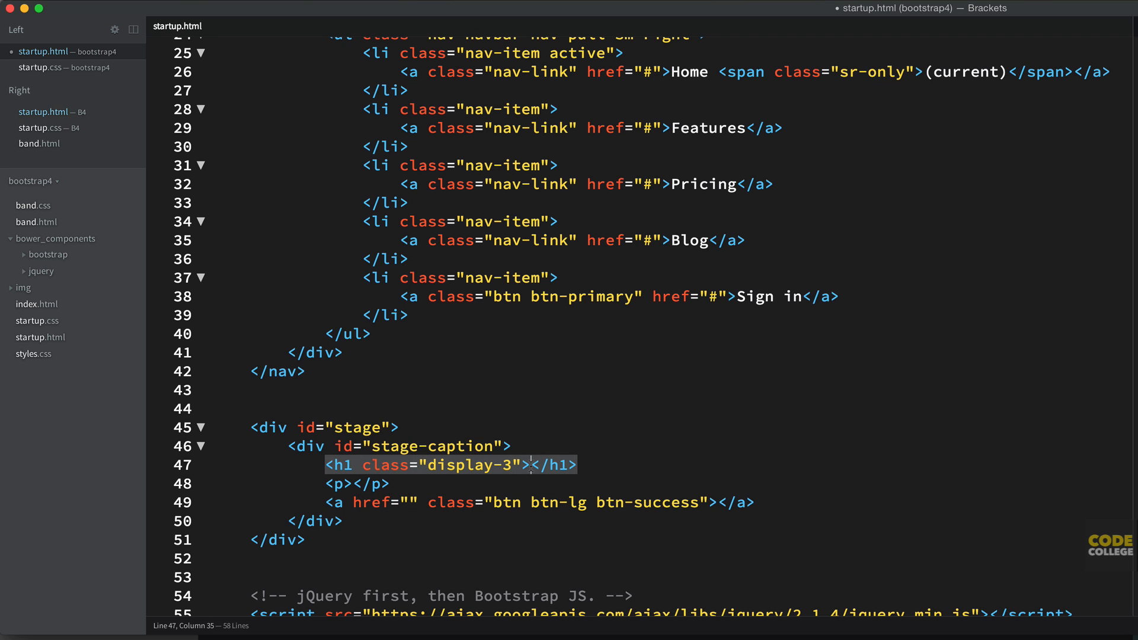
text(That')
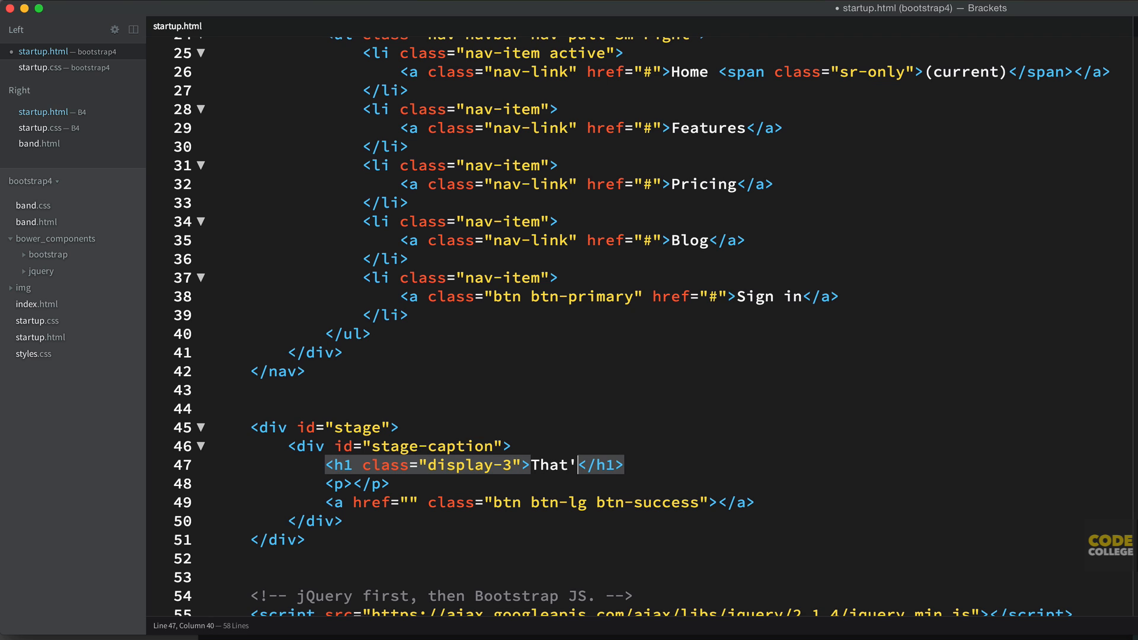
text(s handy, Harry! Stick it in the)
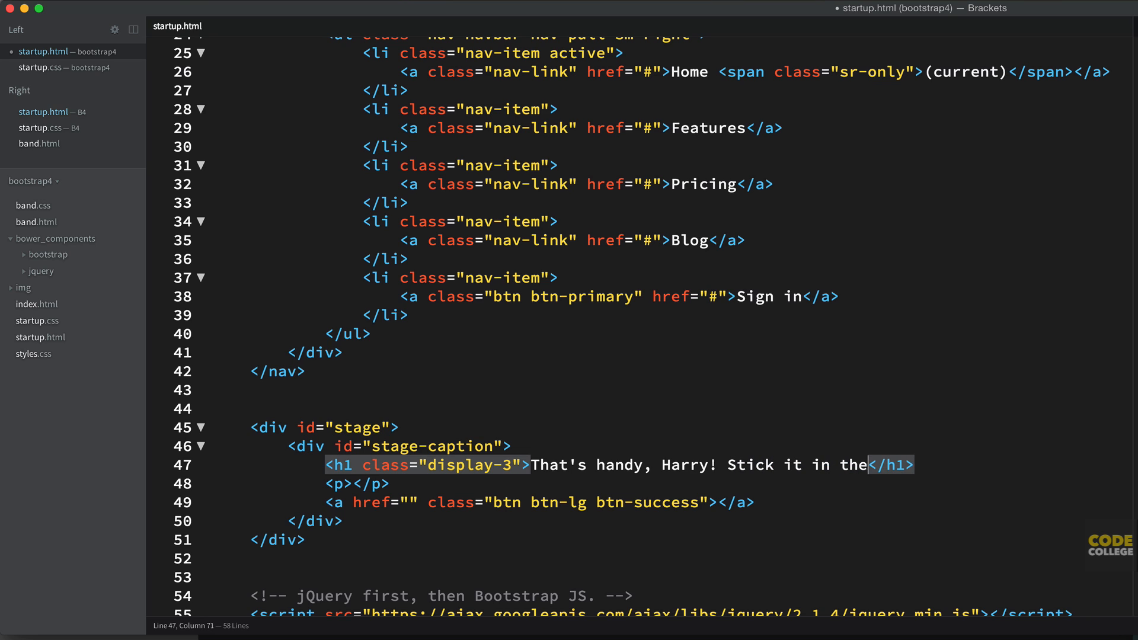
text(Startup.logo.)
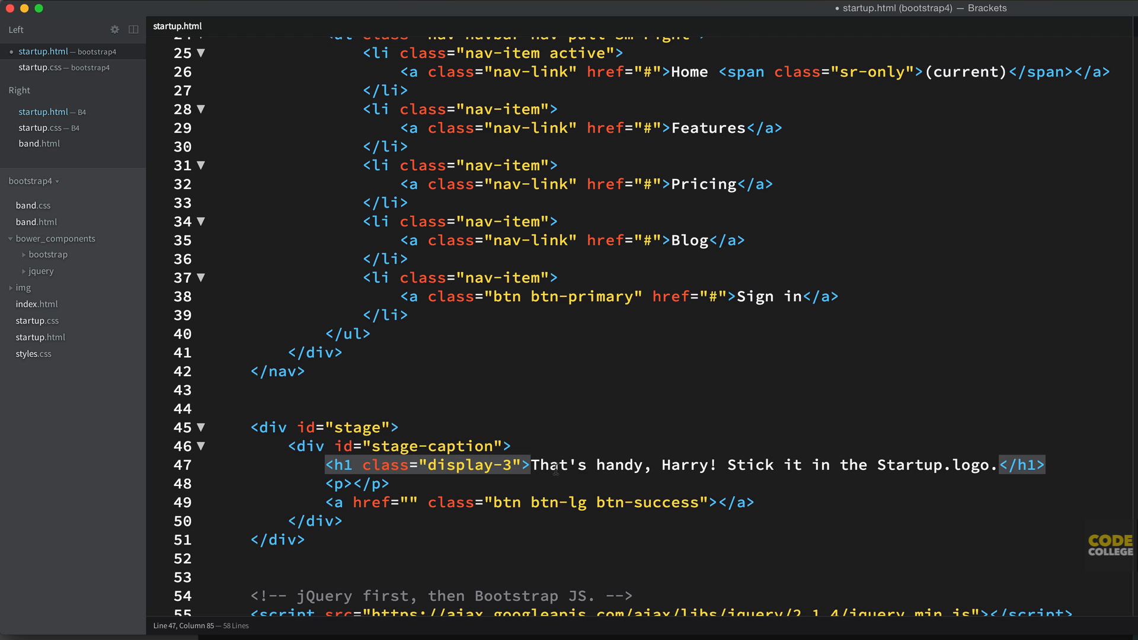
drag(531, 465, 999, 464)
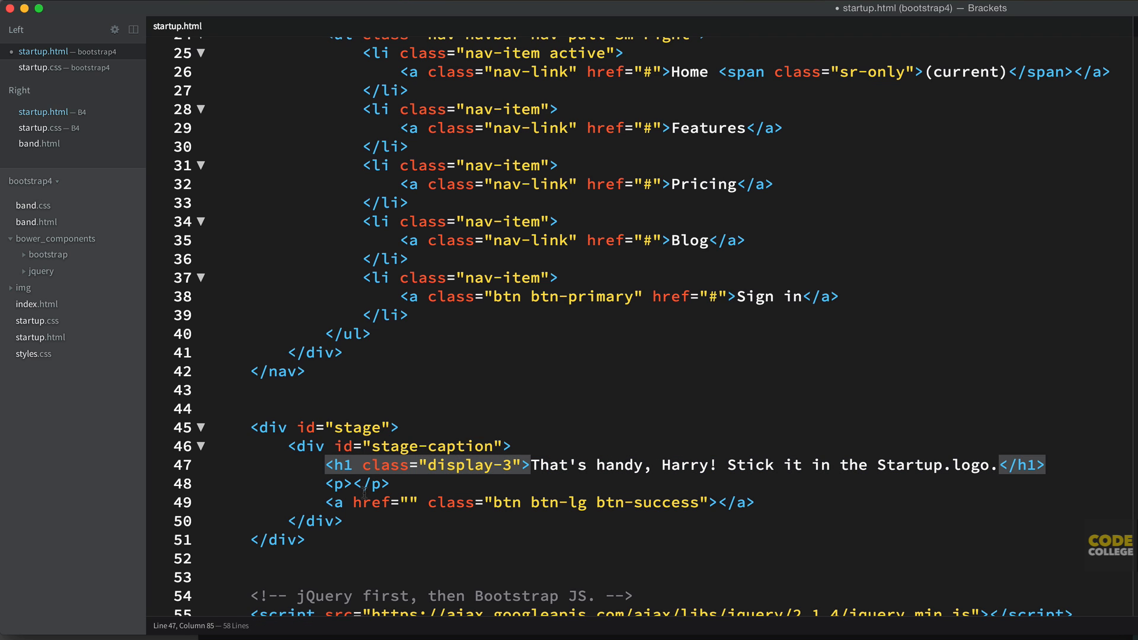
- Write the tagline "I see startup.lgo in your future." and label the button Sign up
click(350, 484)
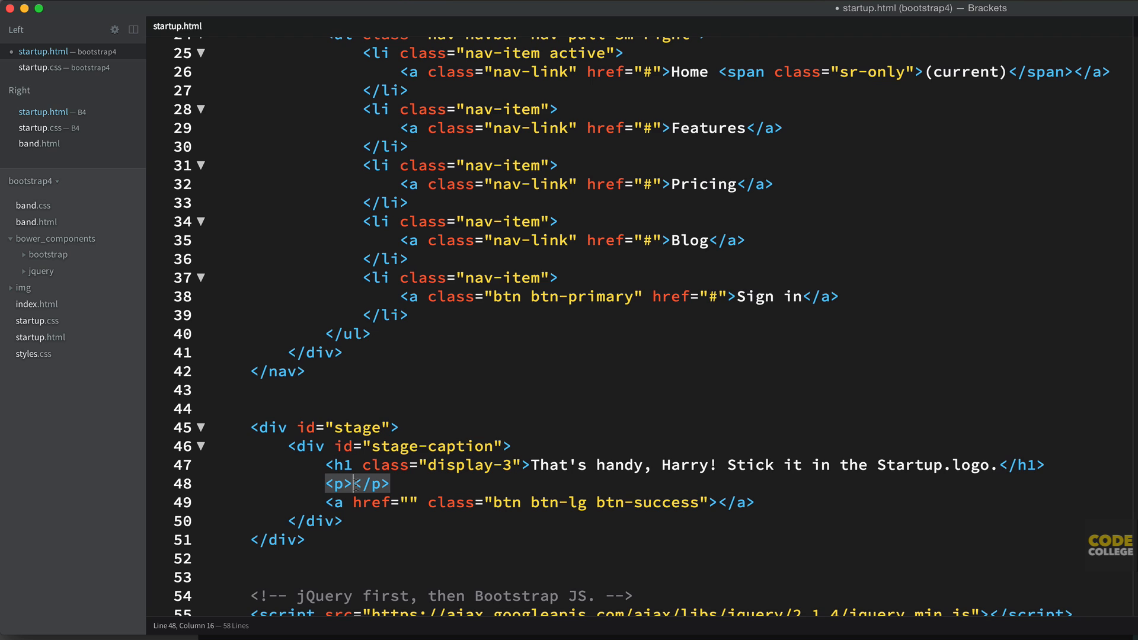
text(I see s)
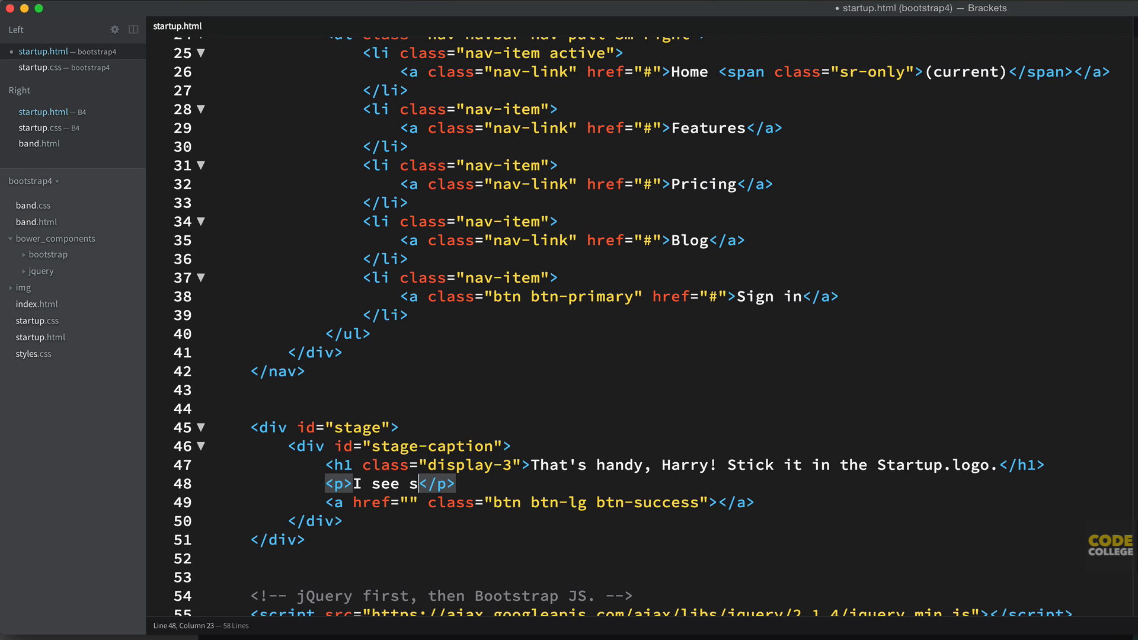
text(tartup)
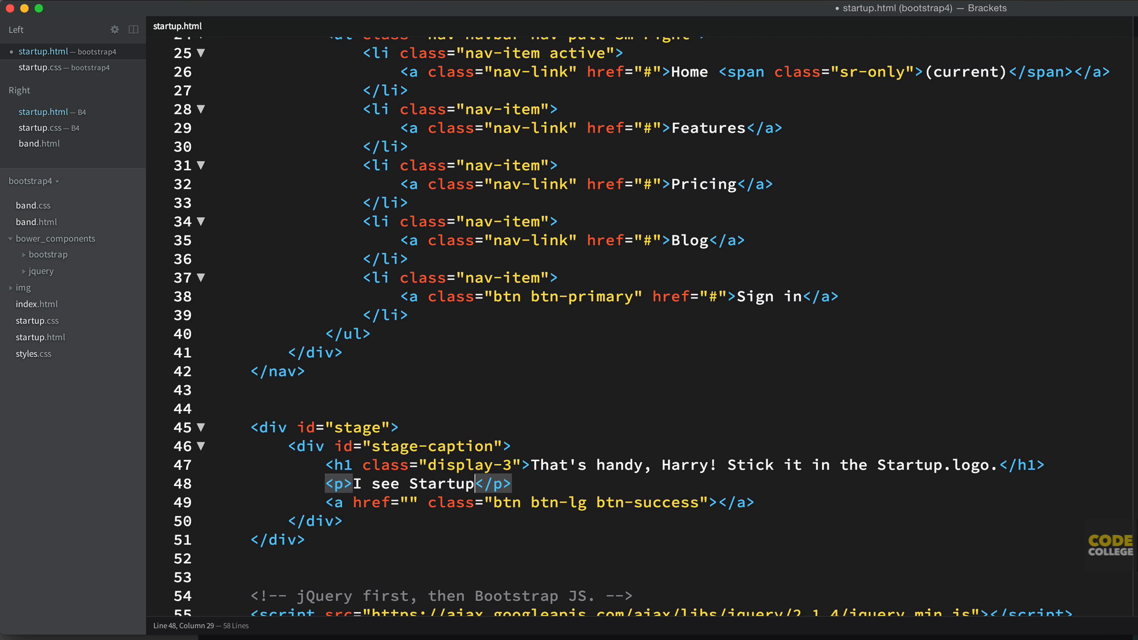
text(.lgo in your f)
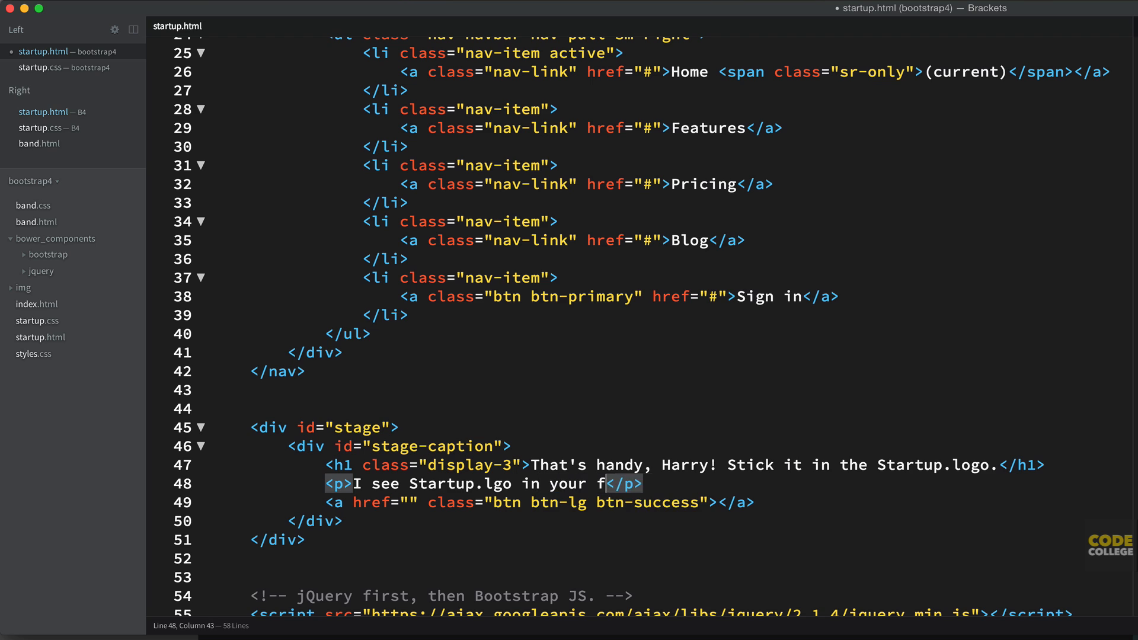
text(uture.)
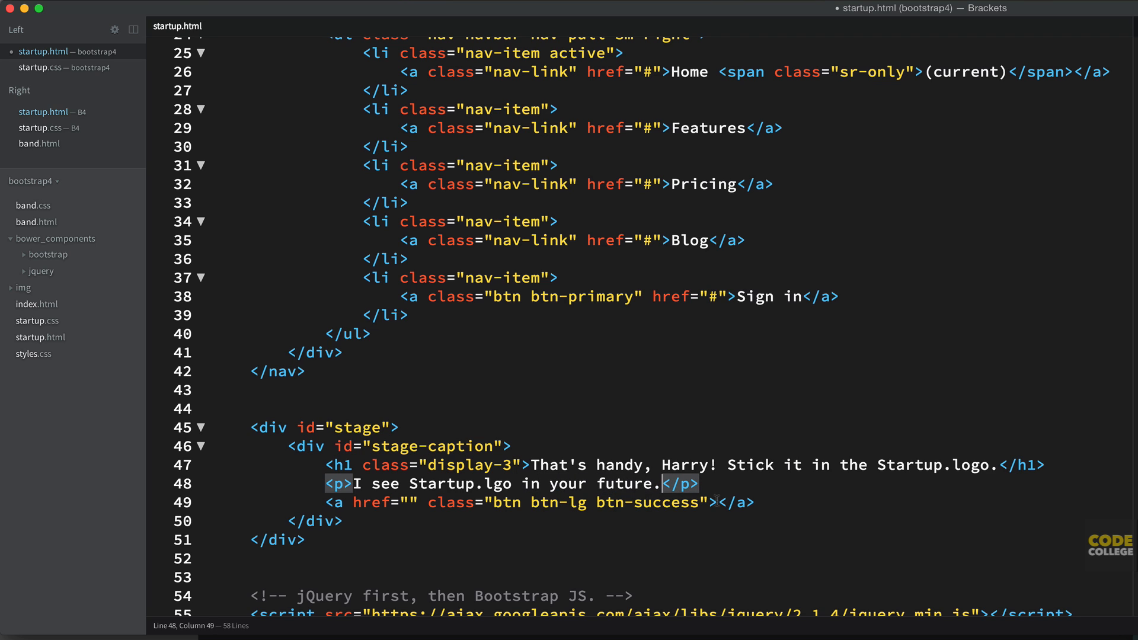
text(Sign up)
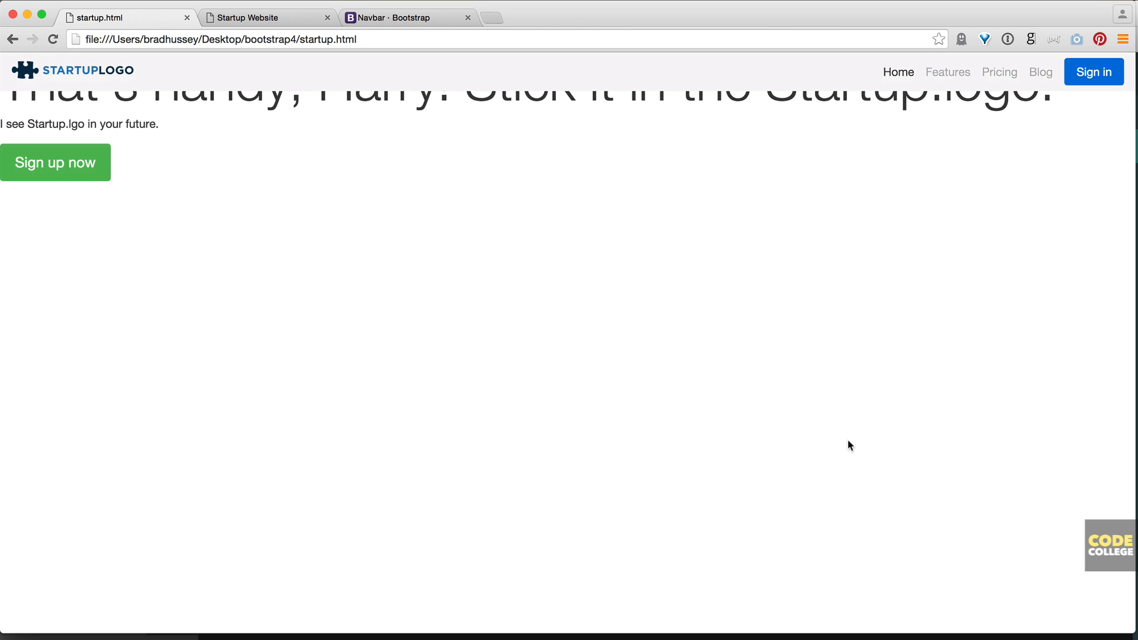
mouse_move(351, 251)
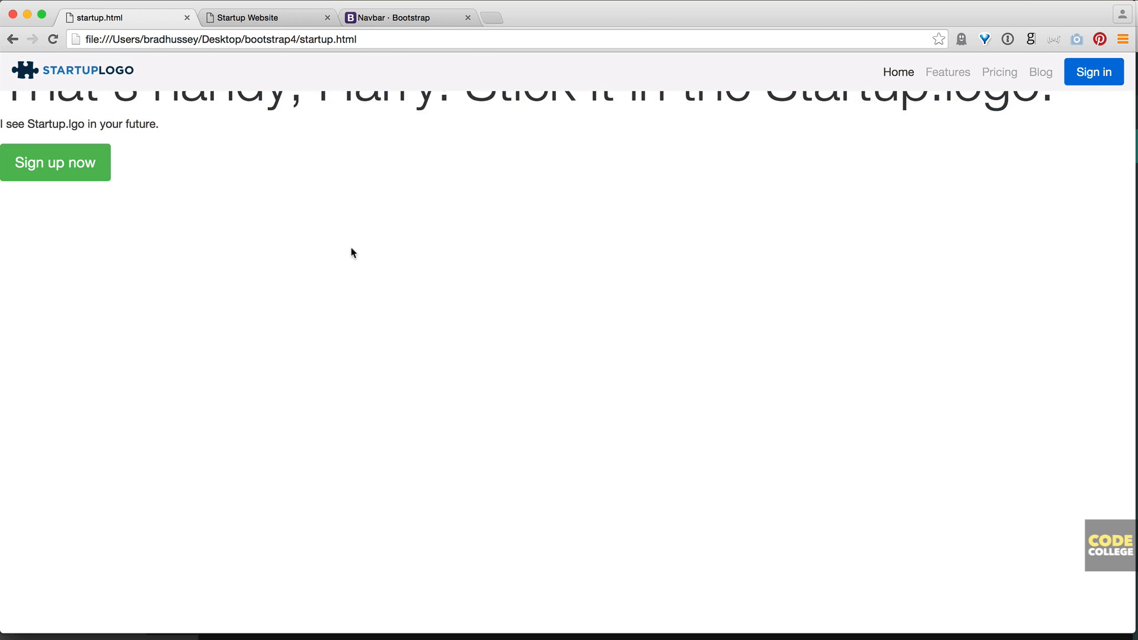
mouse_move(480, 232)
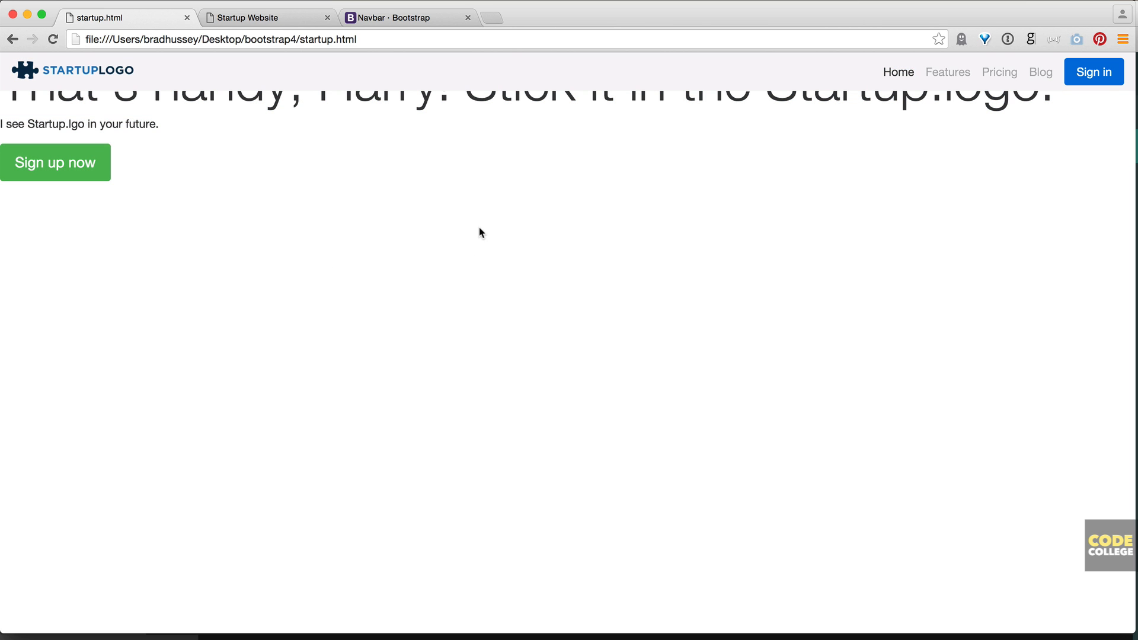
mouse_move(471, 245)
text(slogan generator)
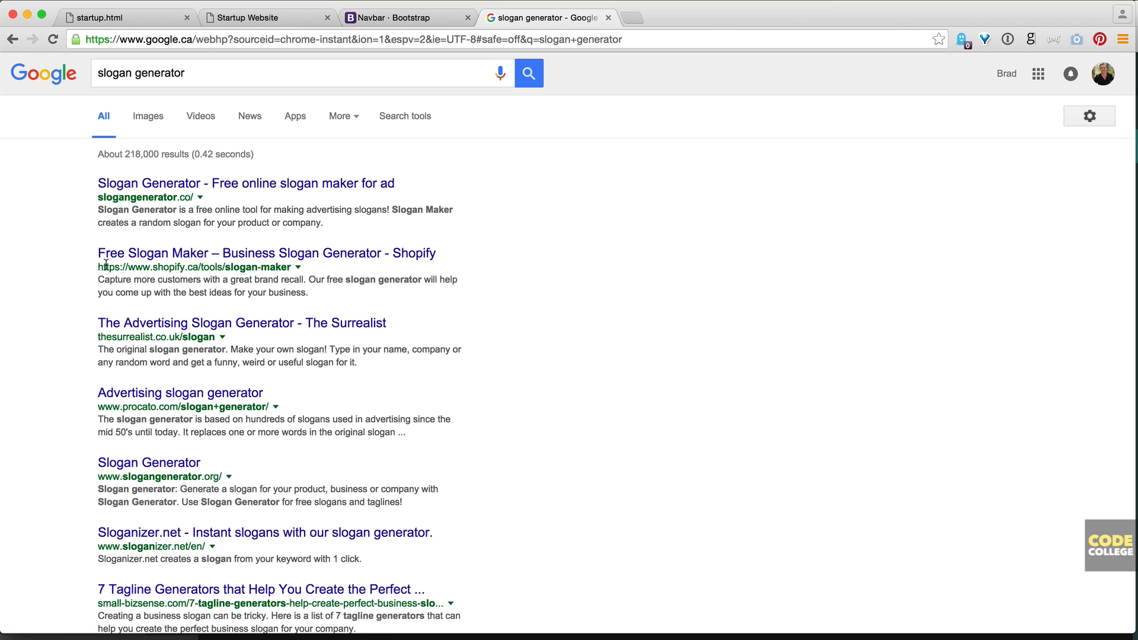
- Open Shopify's Free Slogan Maker from the slogan generator search results
click(267, 252)
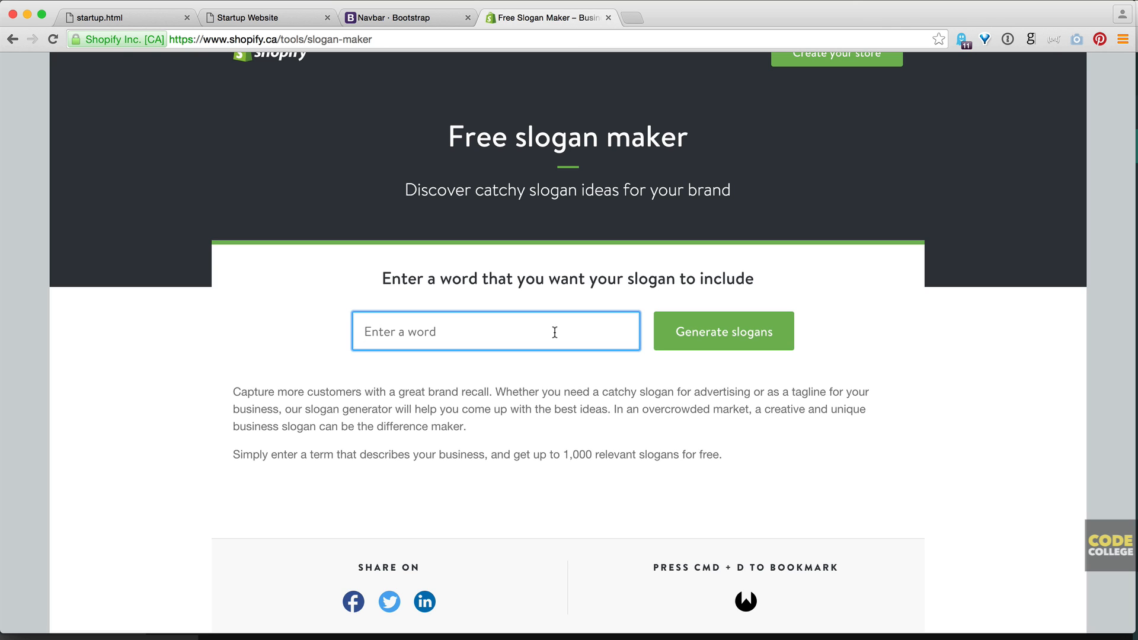
- Generate slogans for startup.logo and scroll through the ideas
text(startup.o)
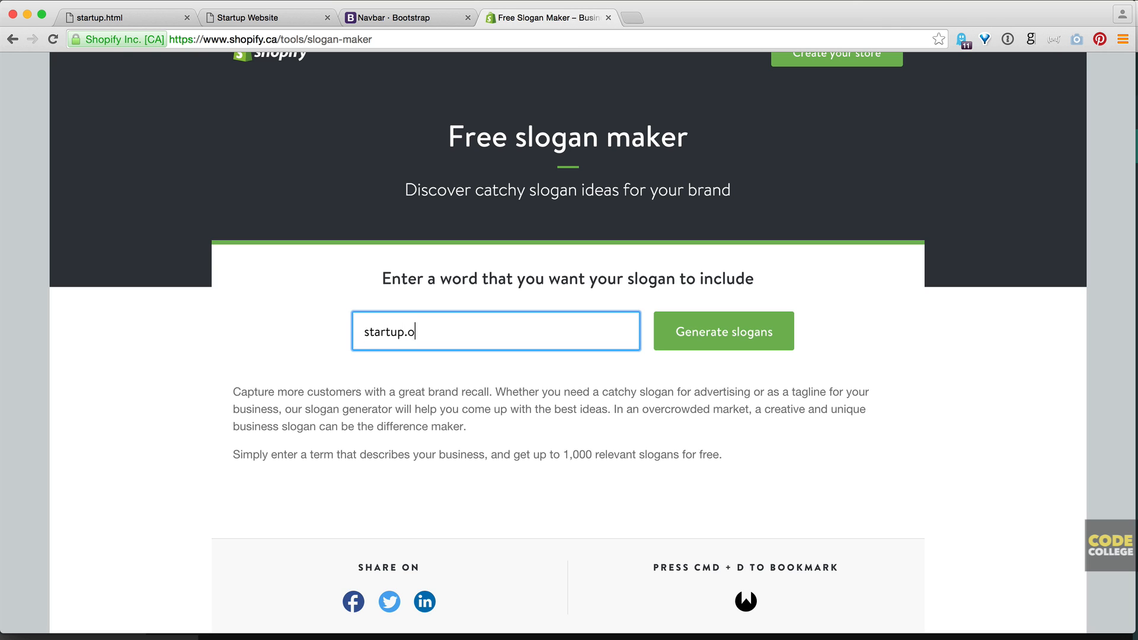
click(724, 331)
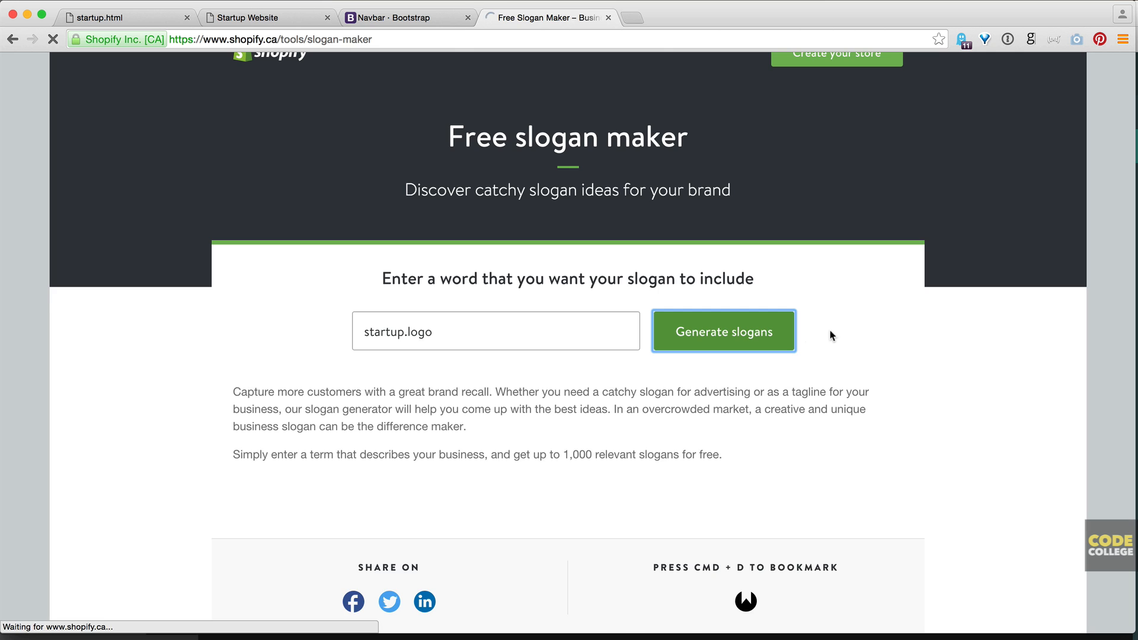
click(723, 331)
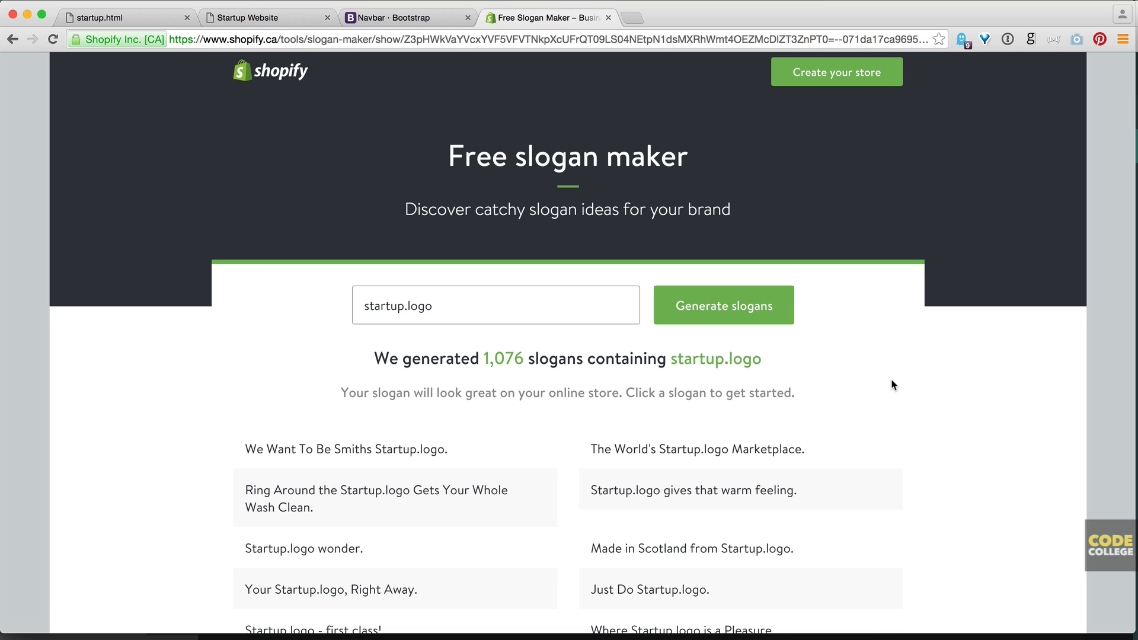
scroll(down, 3)
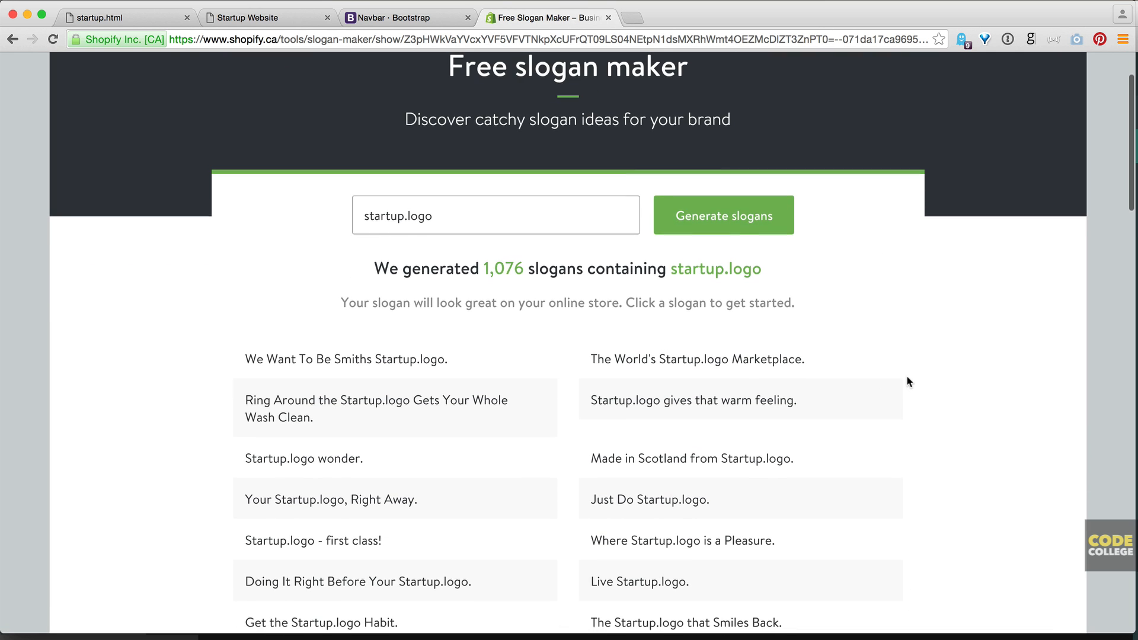
scroll(down, 3)
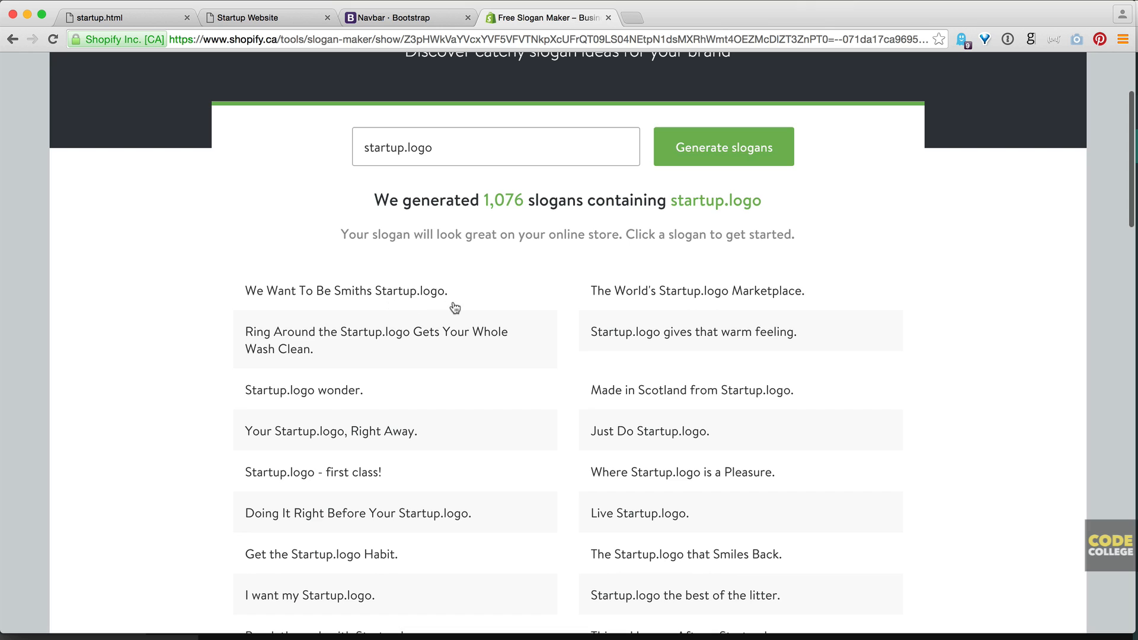
mouse_move(681, 405)
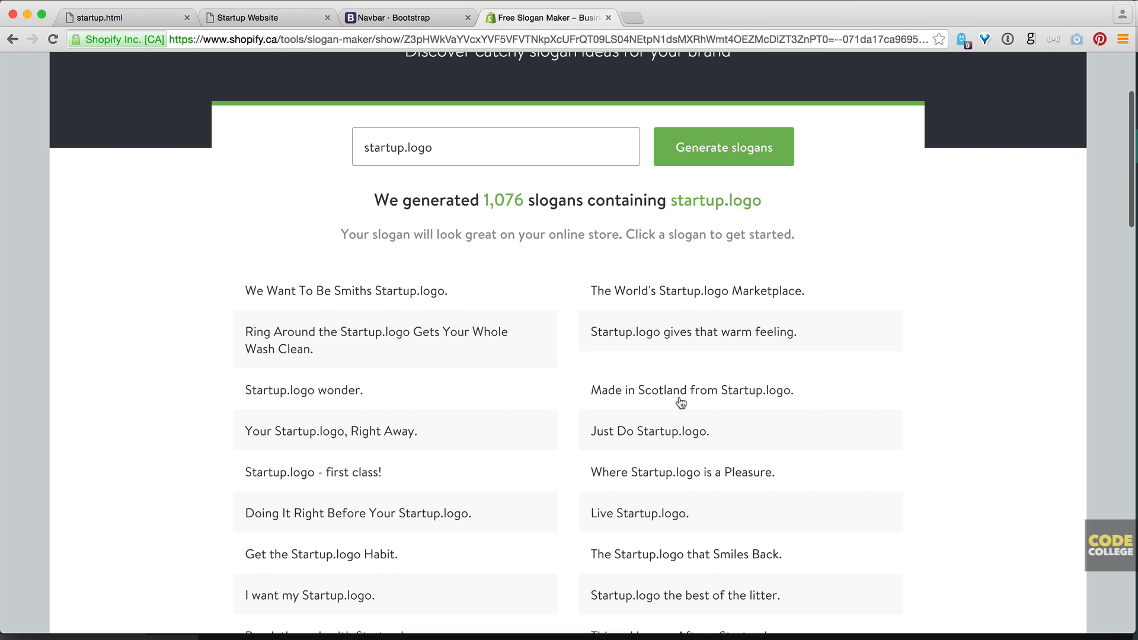
mouse_move(683, 450)
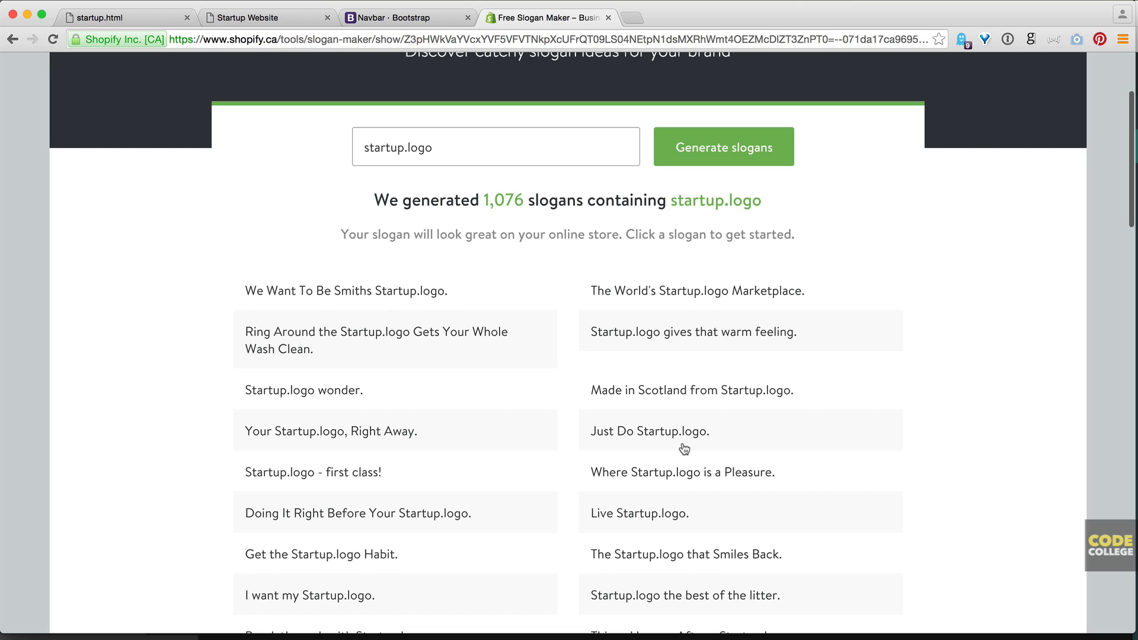
mouse_move(324, 529)
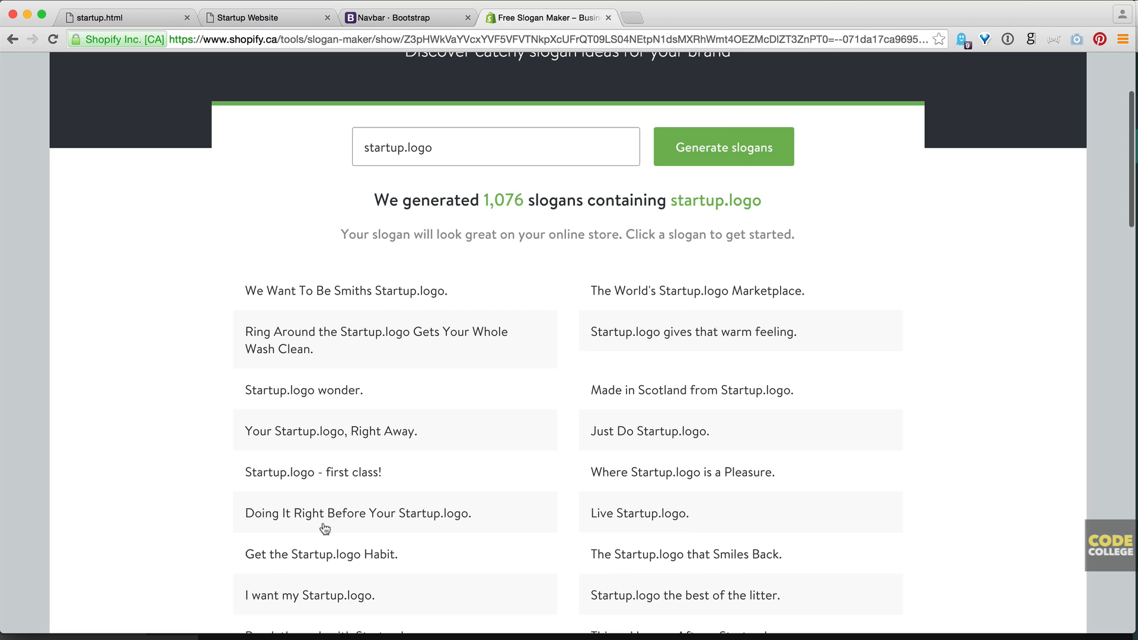
mouse_move(339, 503)
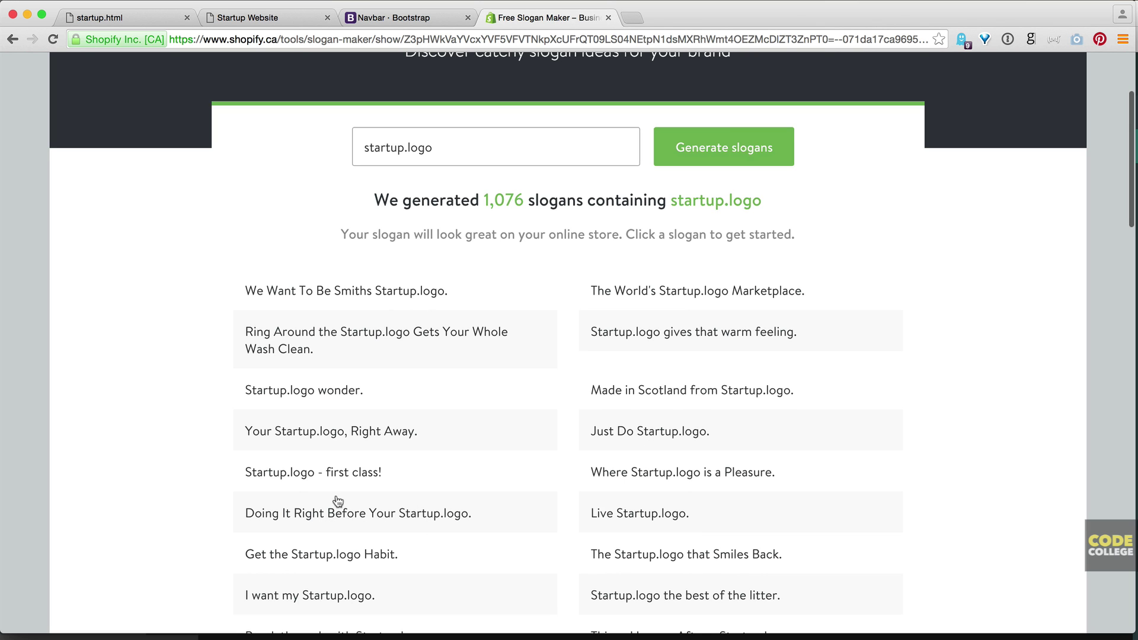
scroll(down, 3)
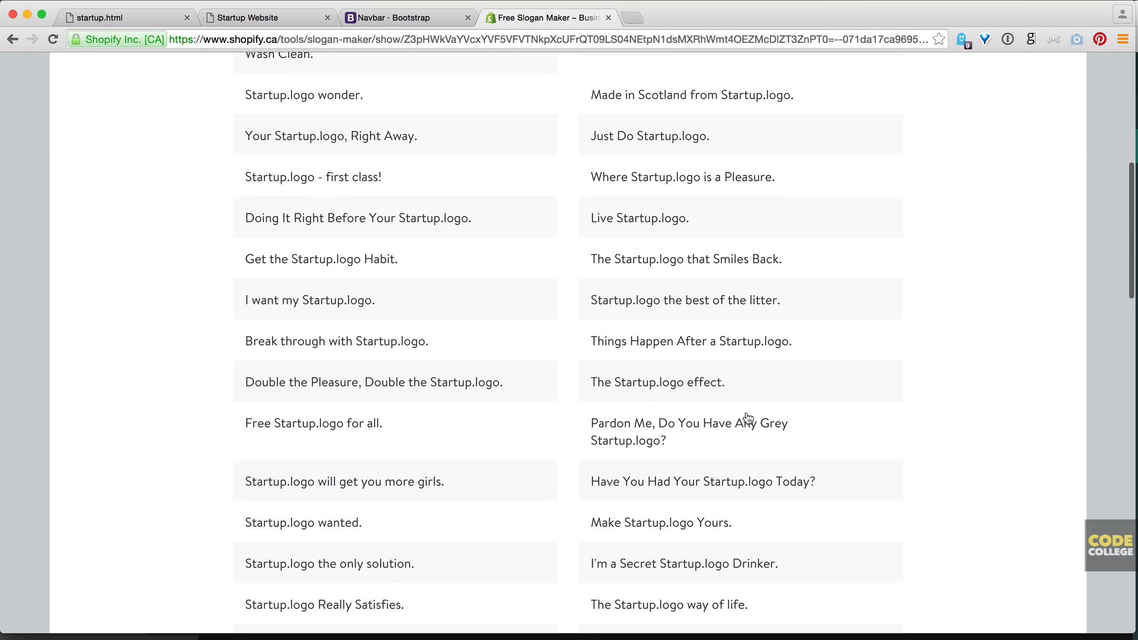
scroll(up, 3)
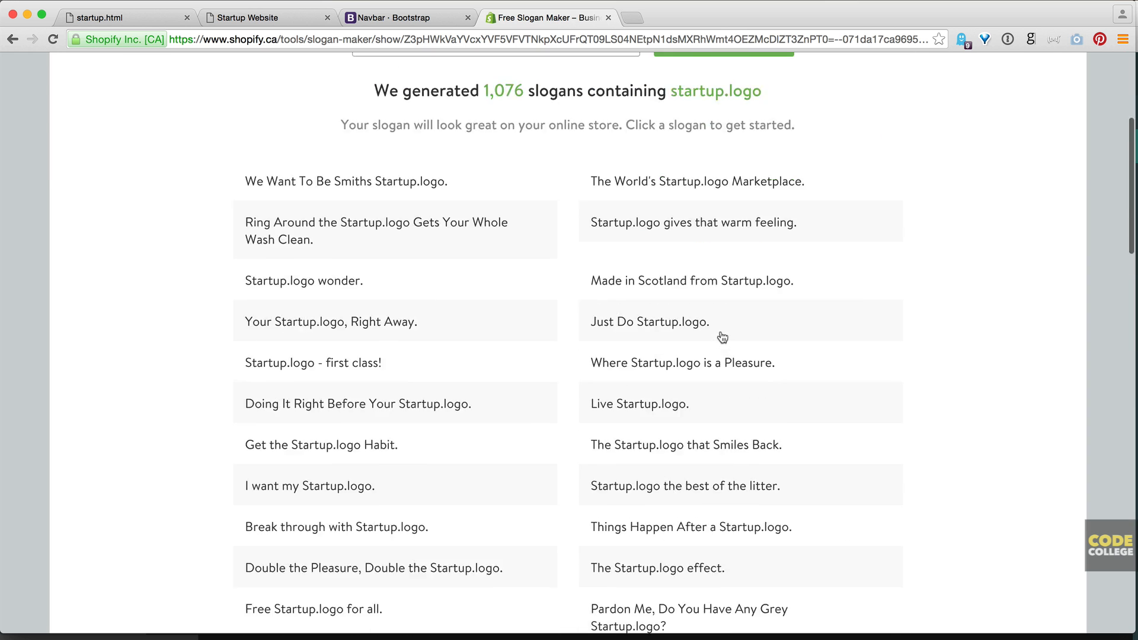
- Close the slogan maker tab and return to Brackets
click(101, 16)
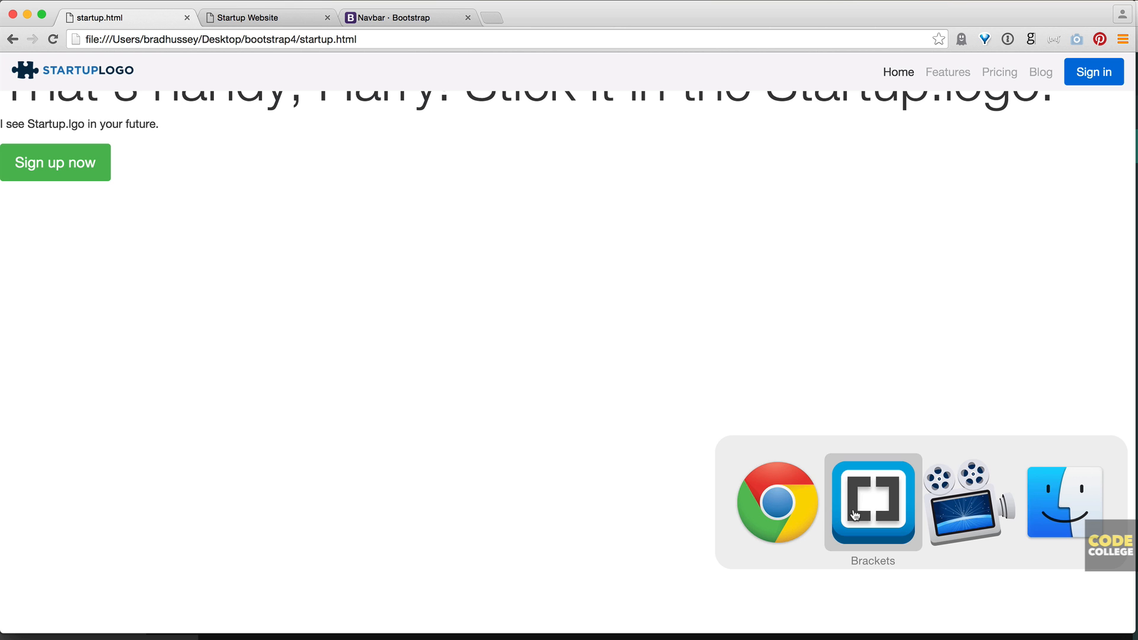
click(873, 502)
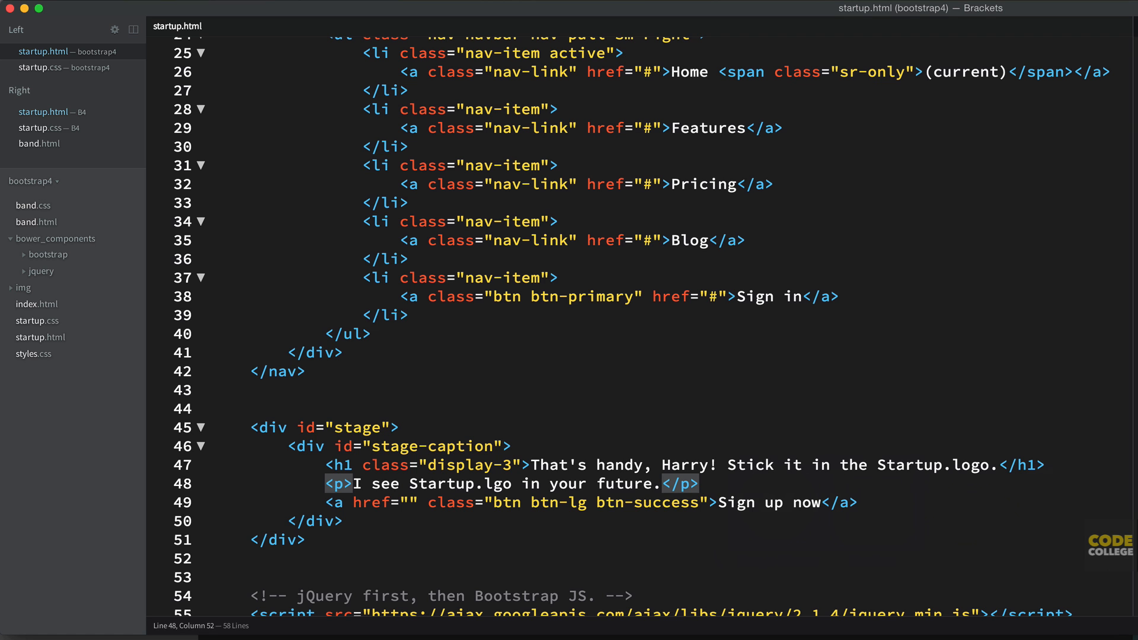
scroll(down, 3)
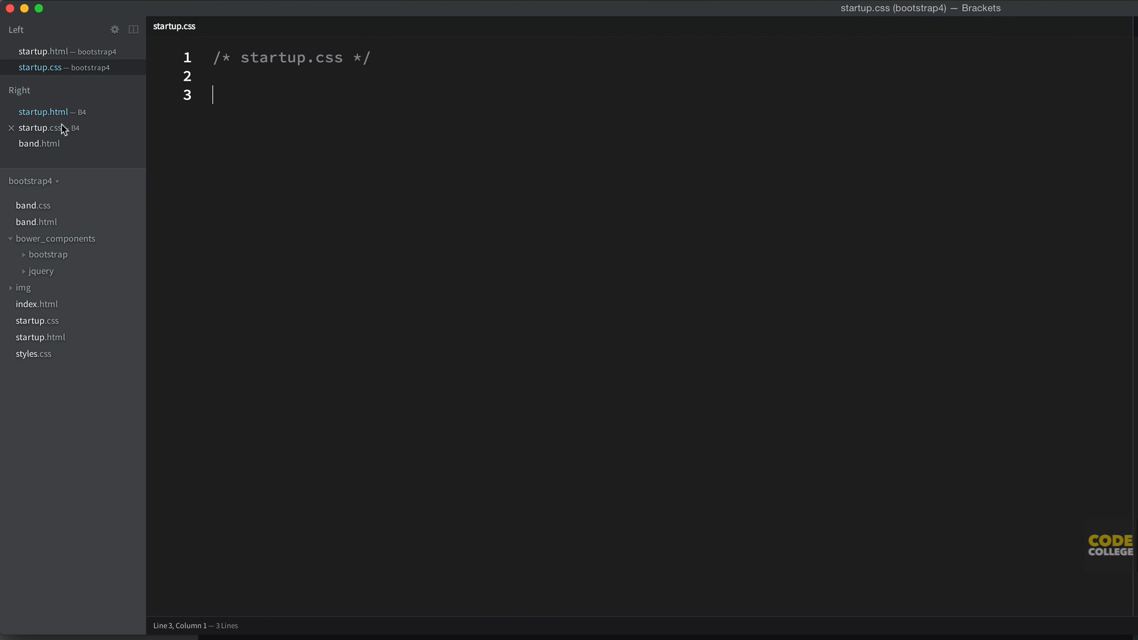
- In startup.css set html and body to height 100% and start a body rule
click(37, 128)
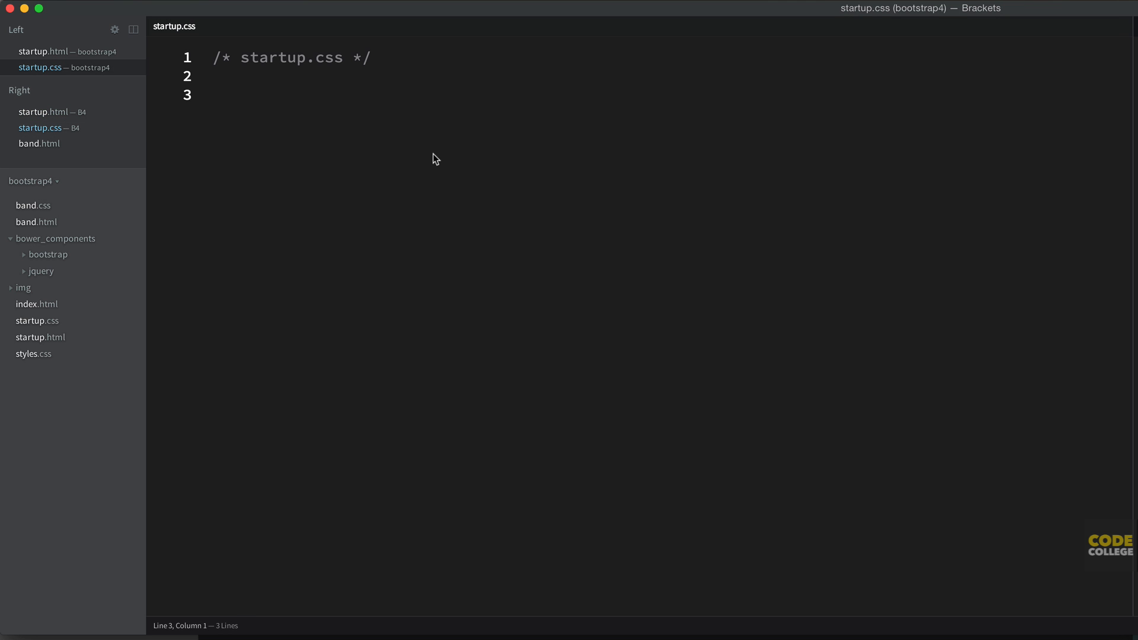
text(html,)
text(body {)
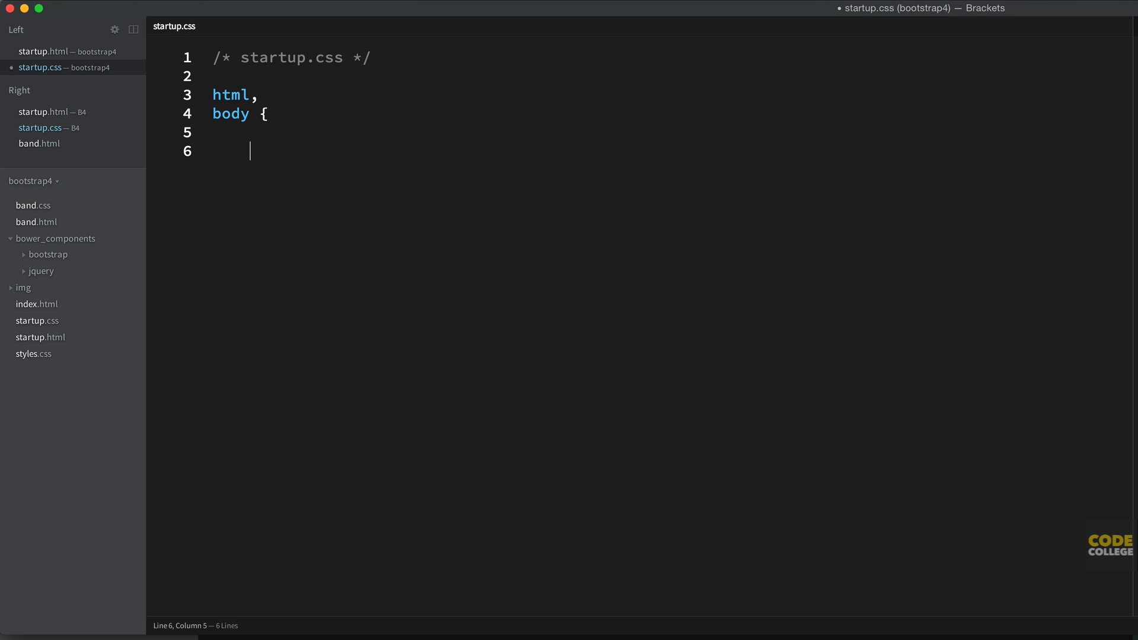
text(height: 1)
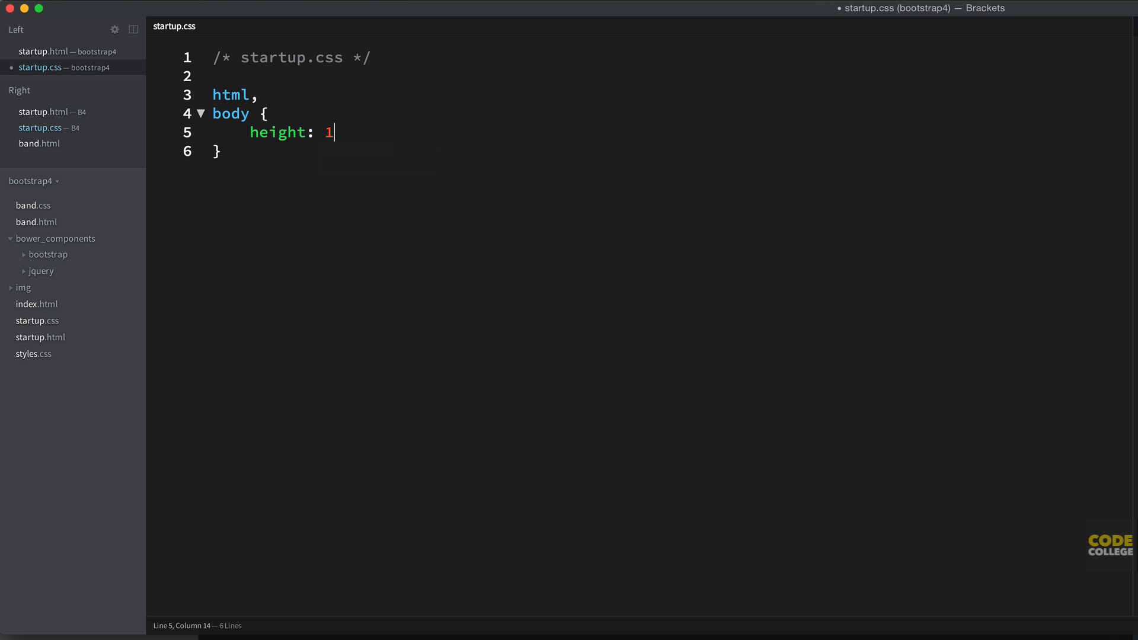
text(00%;)
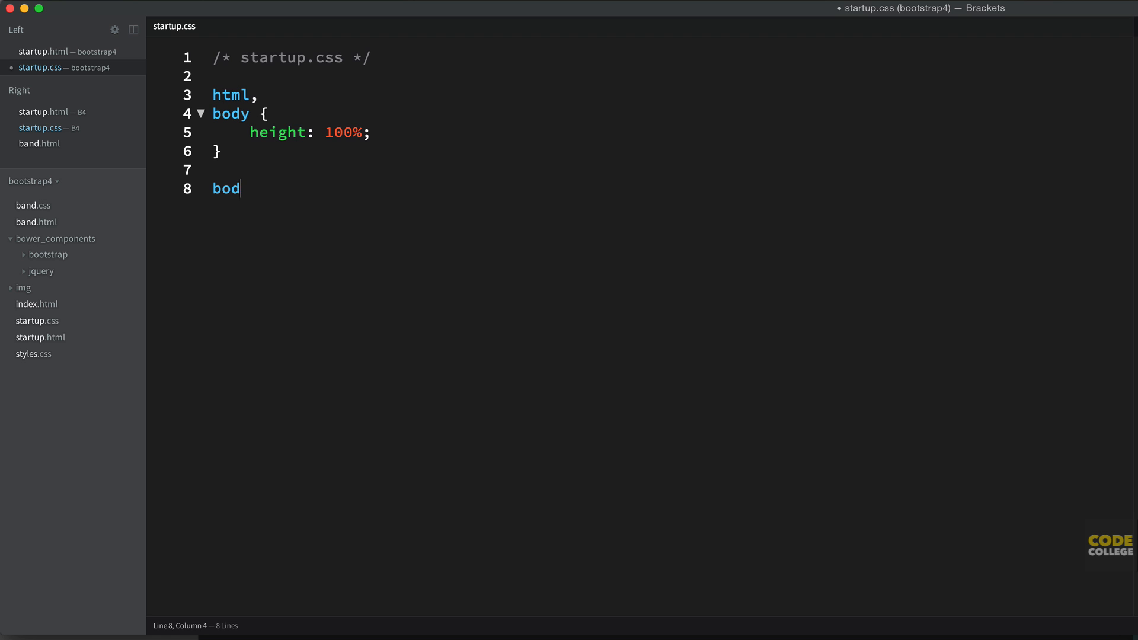
text(y {)
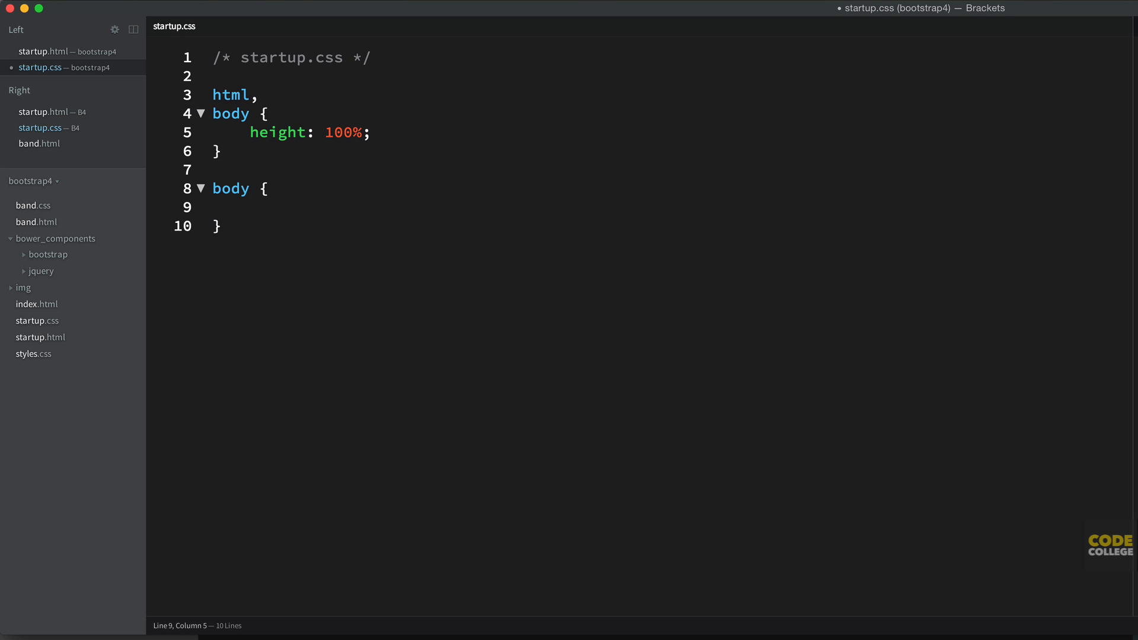
- Give body antialiased font smoothing, legible text rendering and color #6c6f73, then begin an h1–h6 selector
click(45, 128)
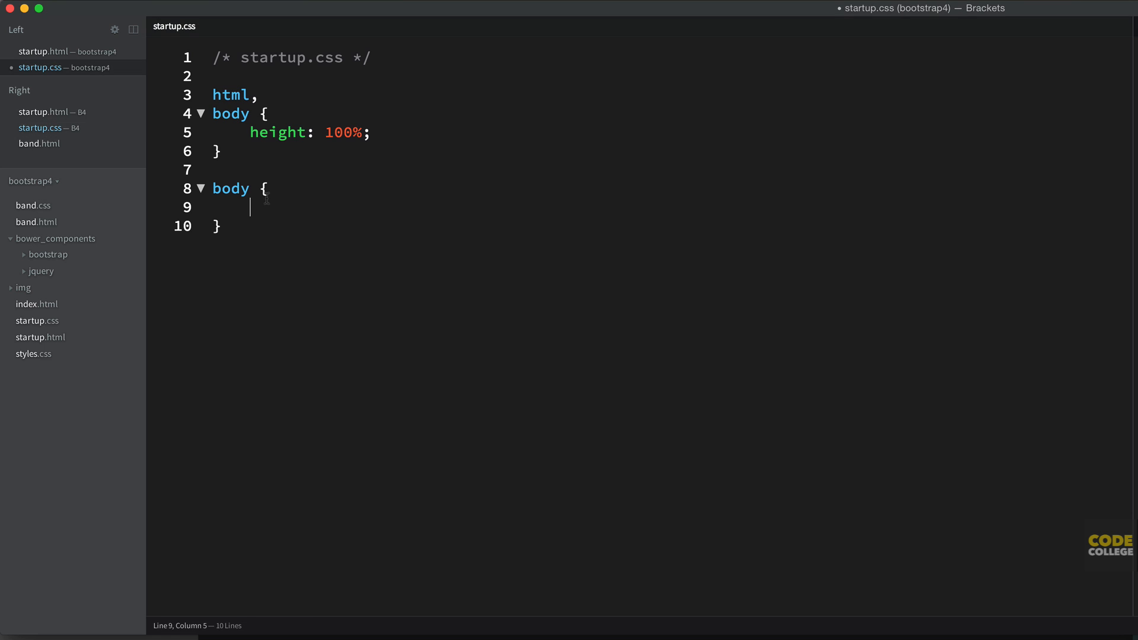
text(-webkit-font-smoothing: antialiased;)
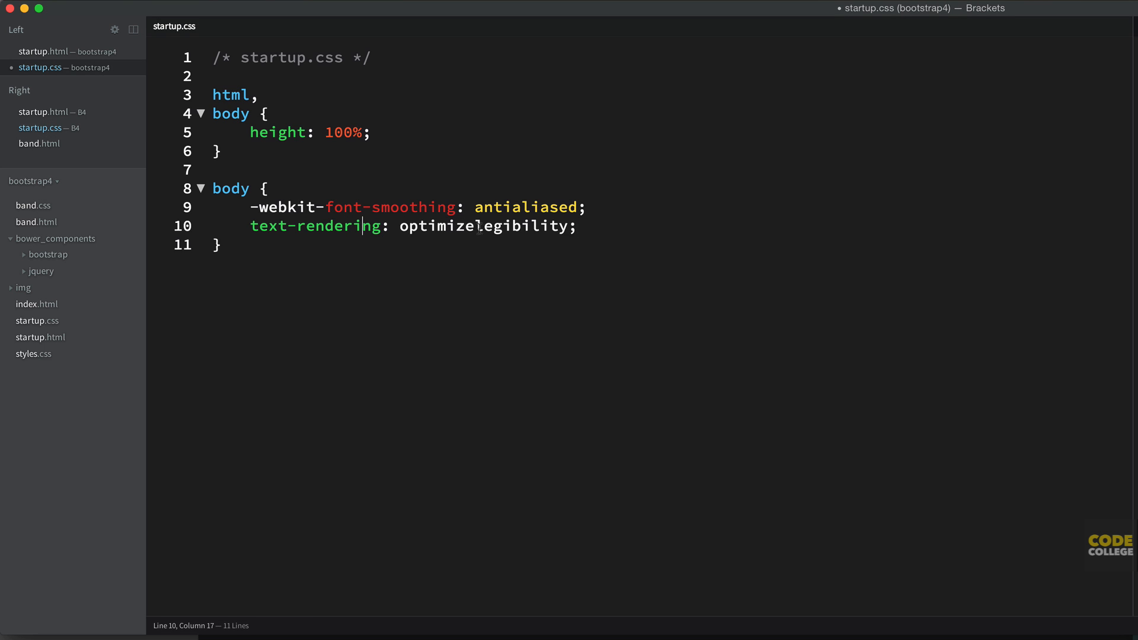
click(581, 225)
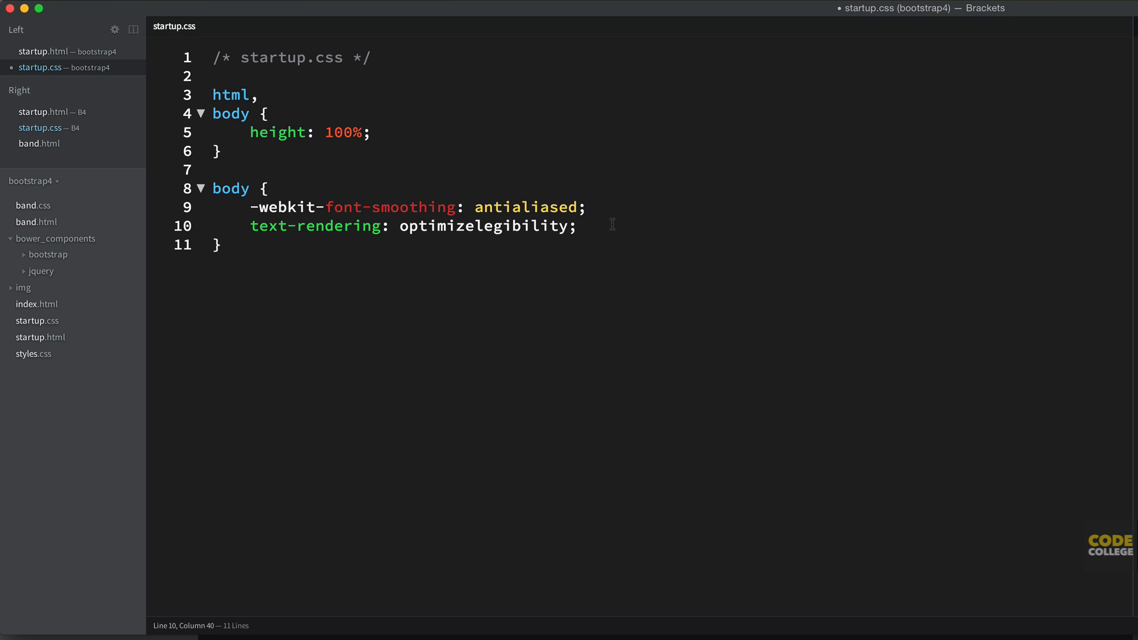
text(color:)
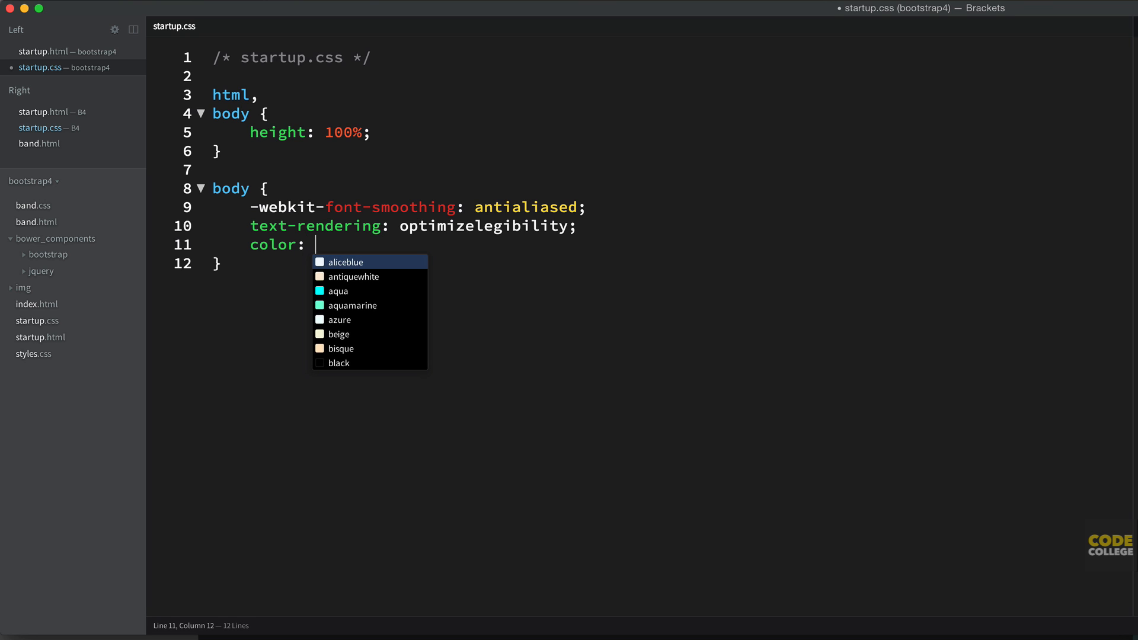
text(#6)
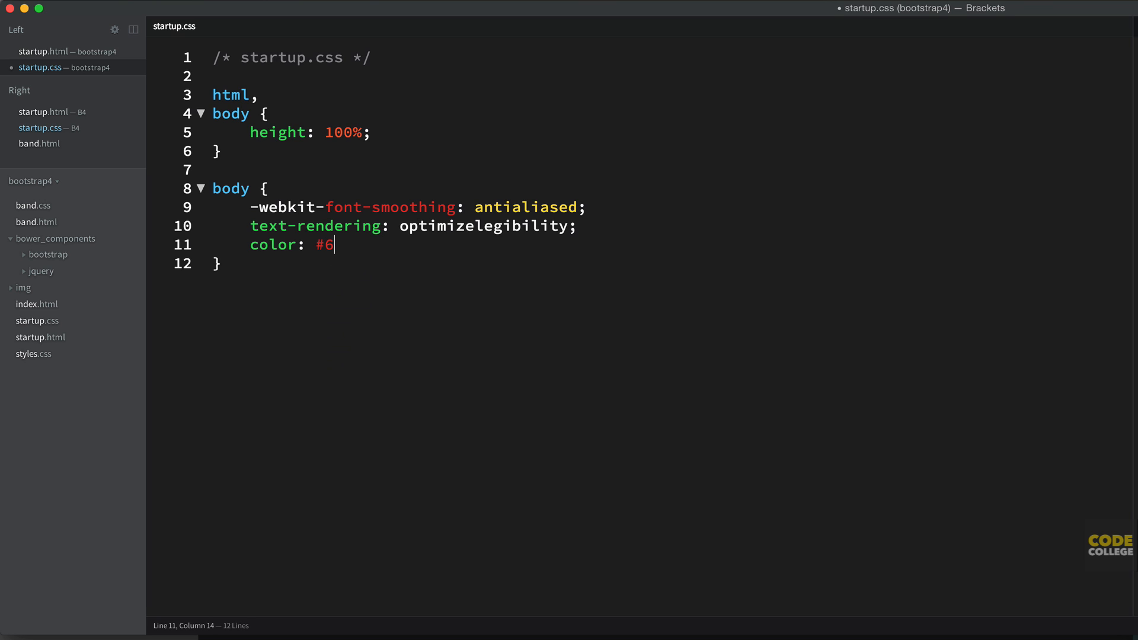
text(c6f73;)
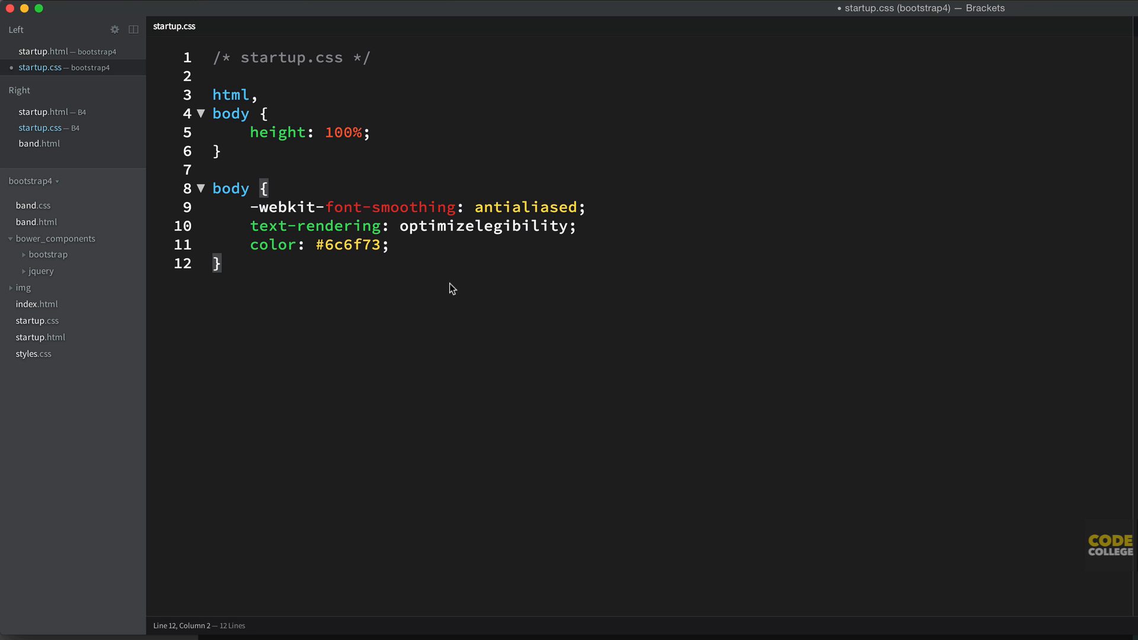
text(h1,h2,h3k)
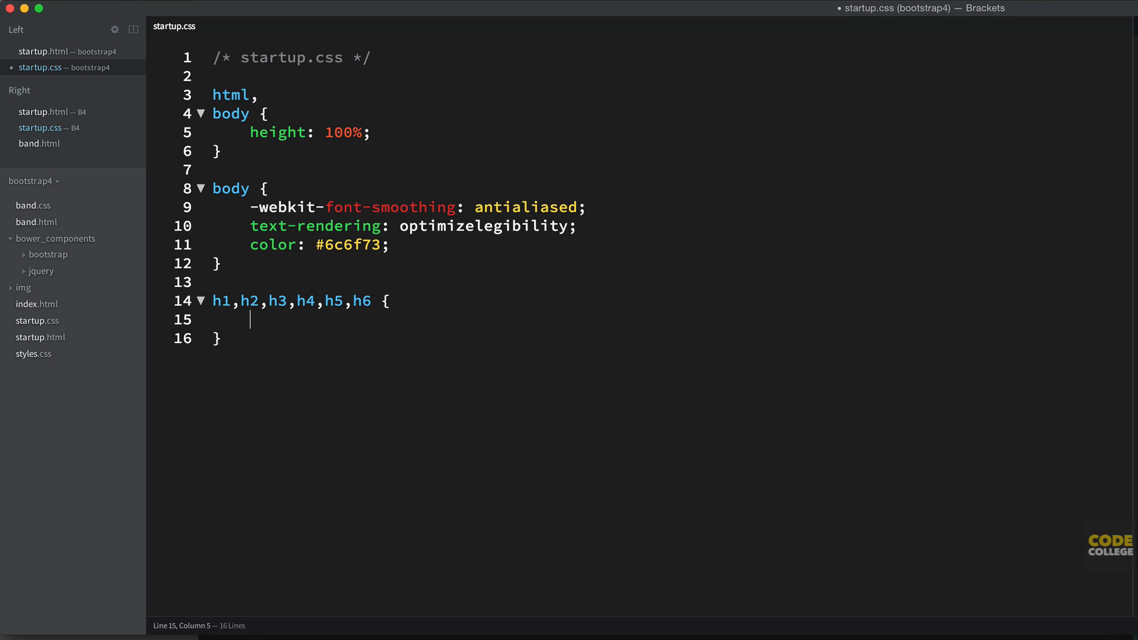
- Colour headings h1–h5 #333 and split h6 into its own rule
text(color: #333;)
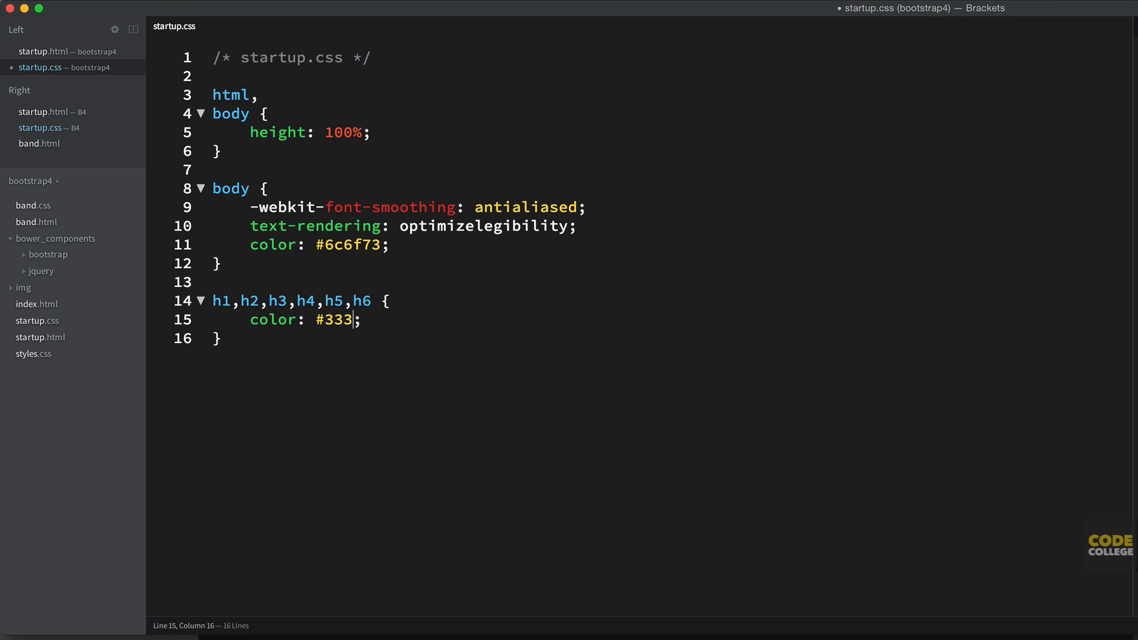
key(Enter)
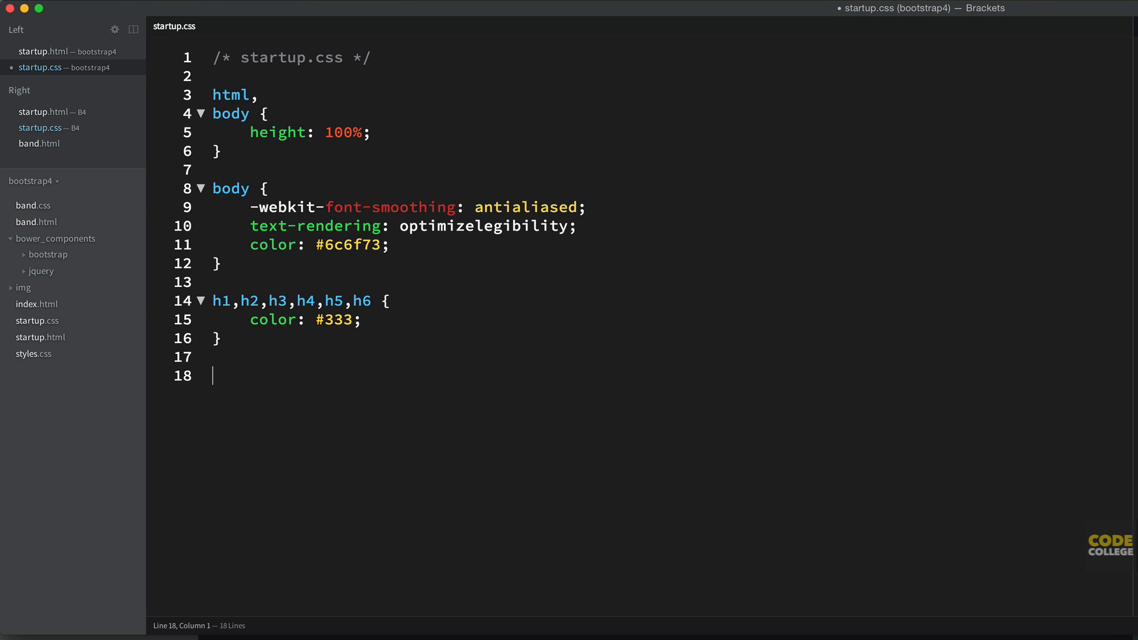
text(h6)
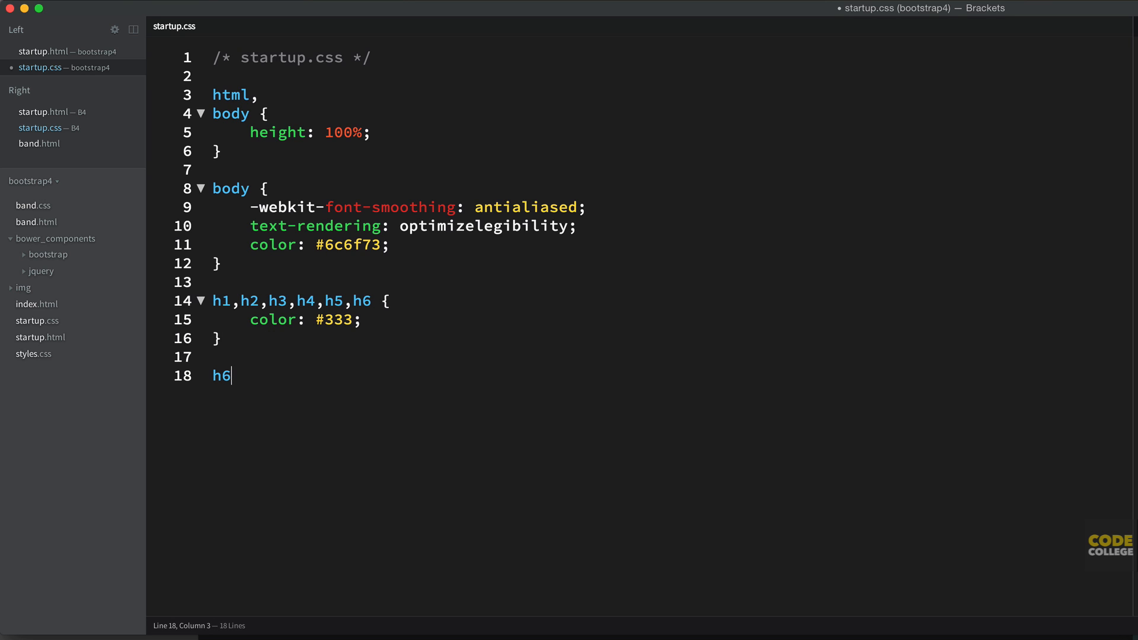
click(372, 302)
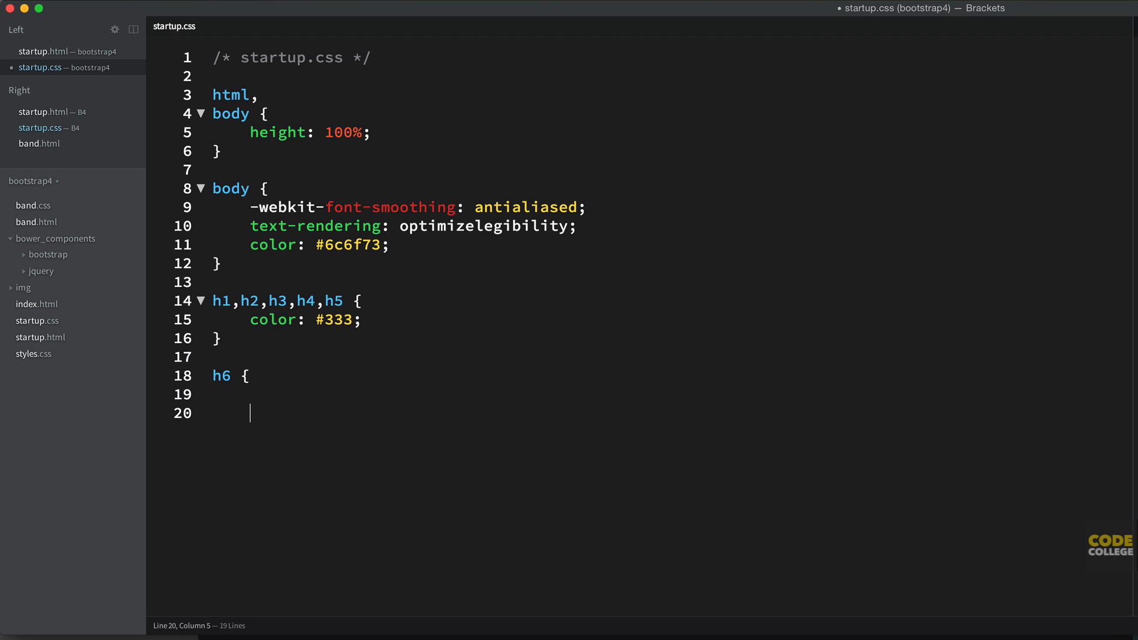
- Style h6 as uppercase bold 0.8rem text with 0.1rem letter spacing, then start an img selector
text(yrcy)
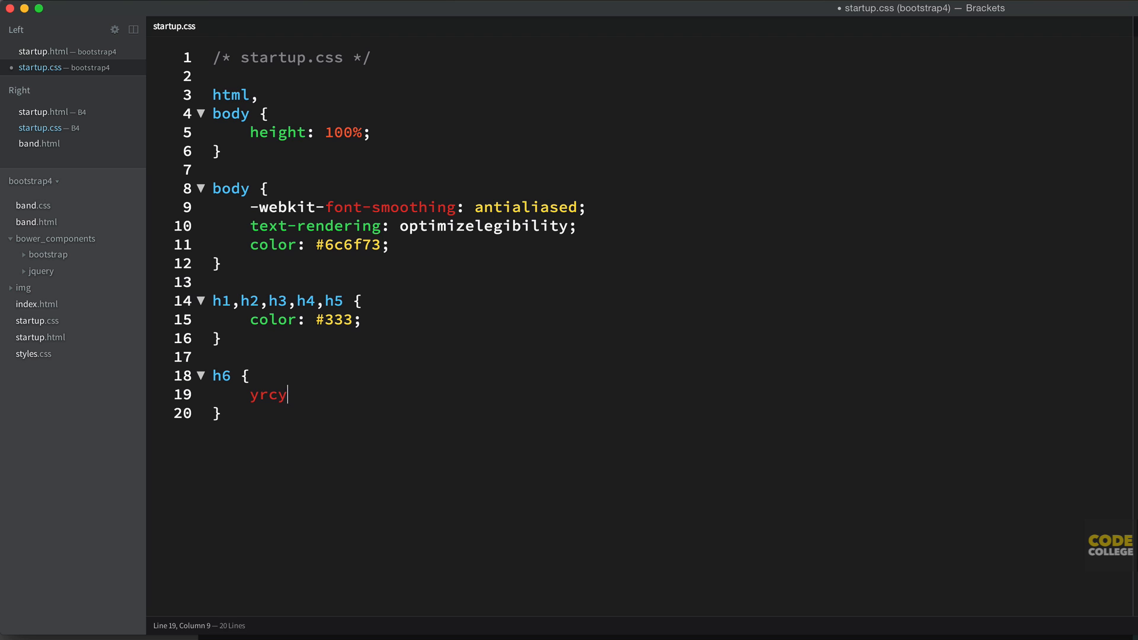
text(text-transform: uppercase)
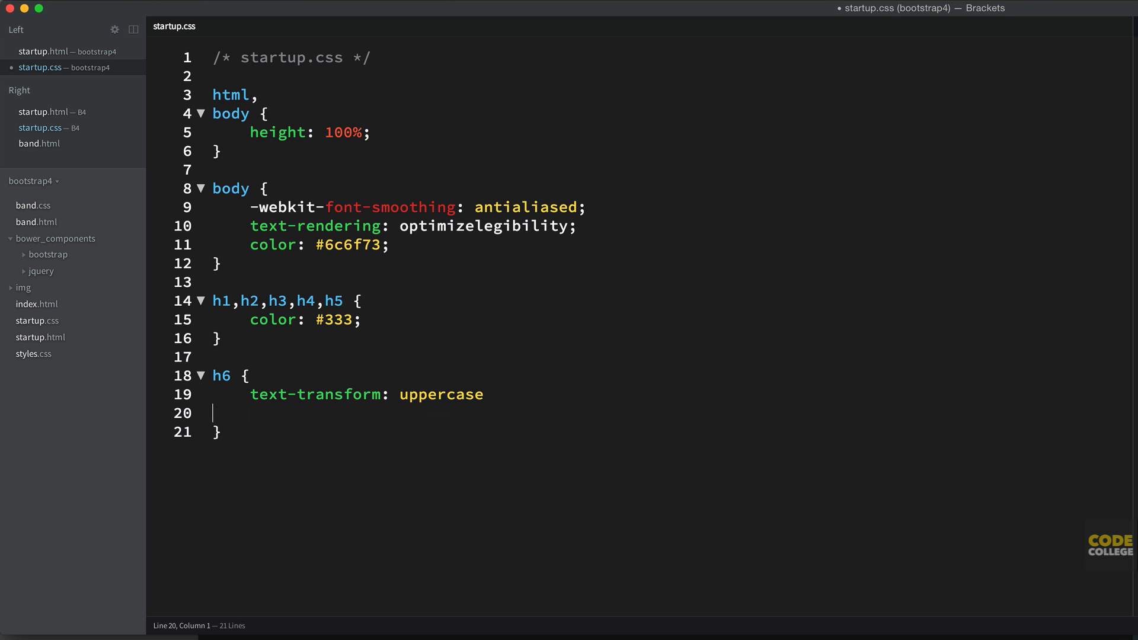
text(font-weight: bold;)
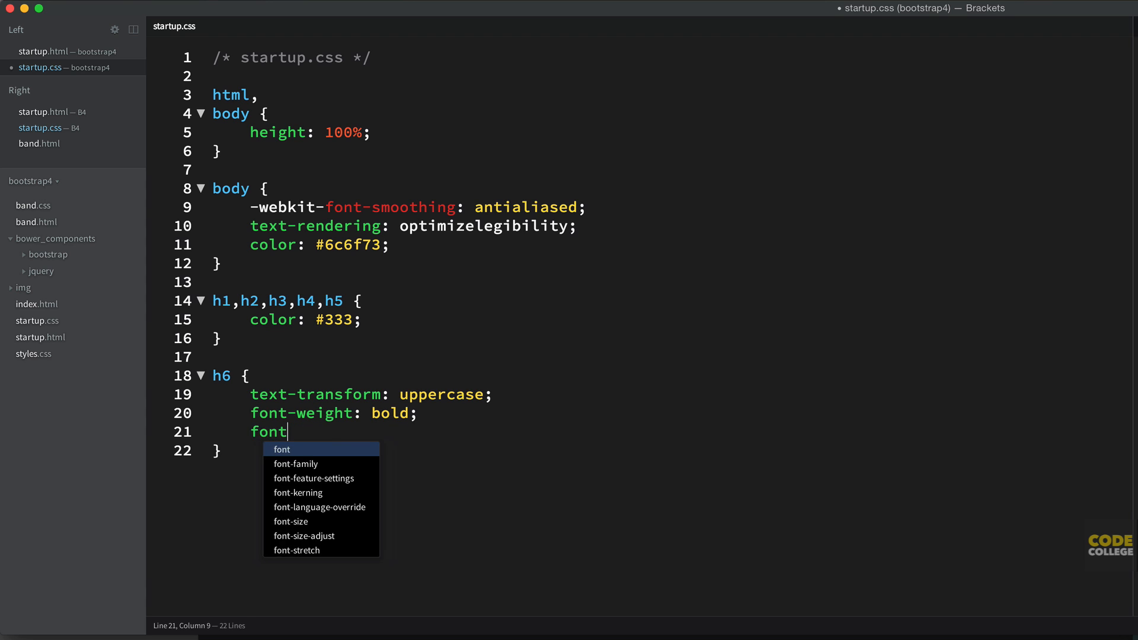
text(-size: 0)
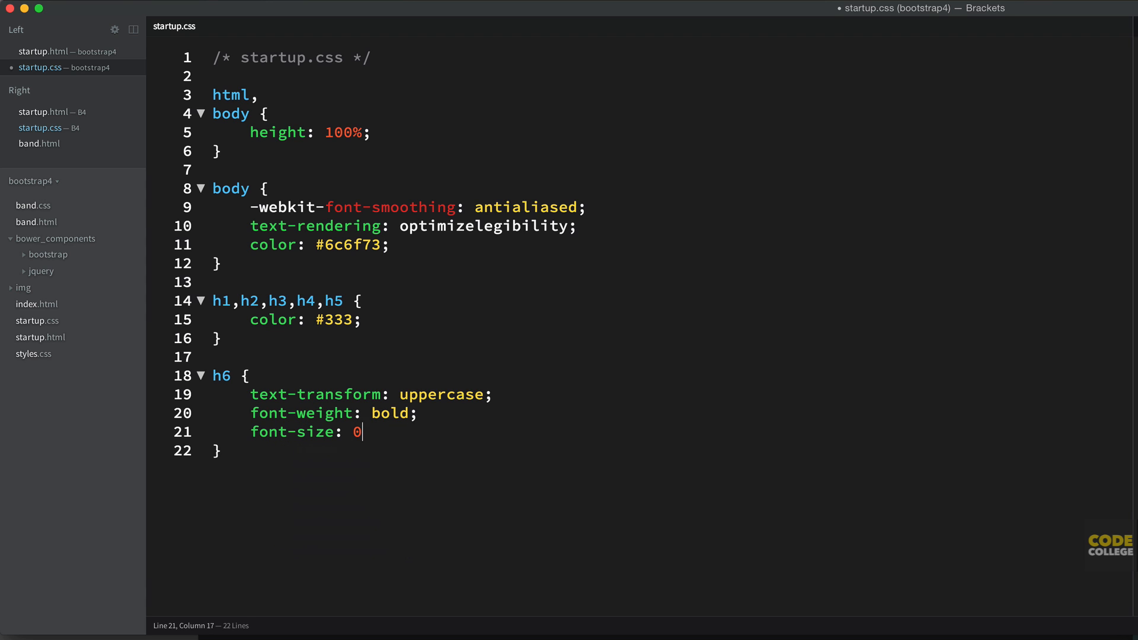
text(.8rem;)
text(letter-spacing:)
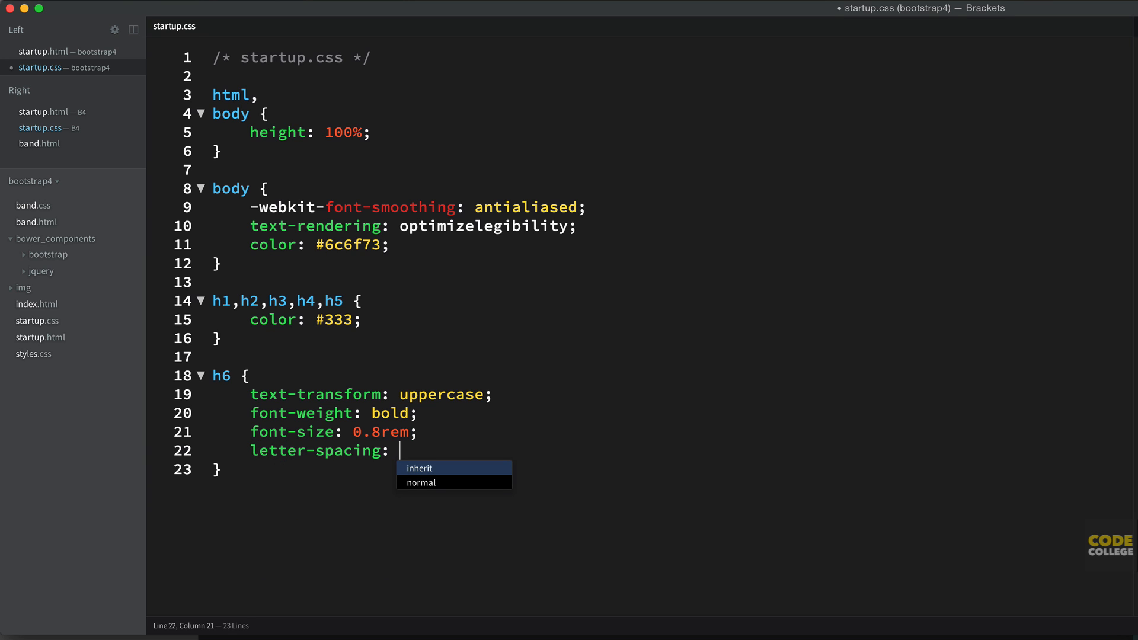
text(0.)
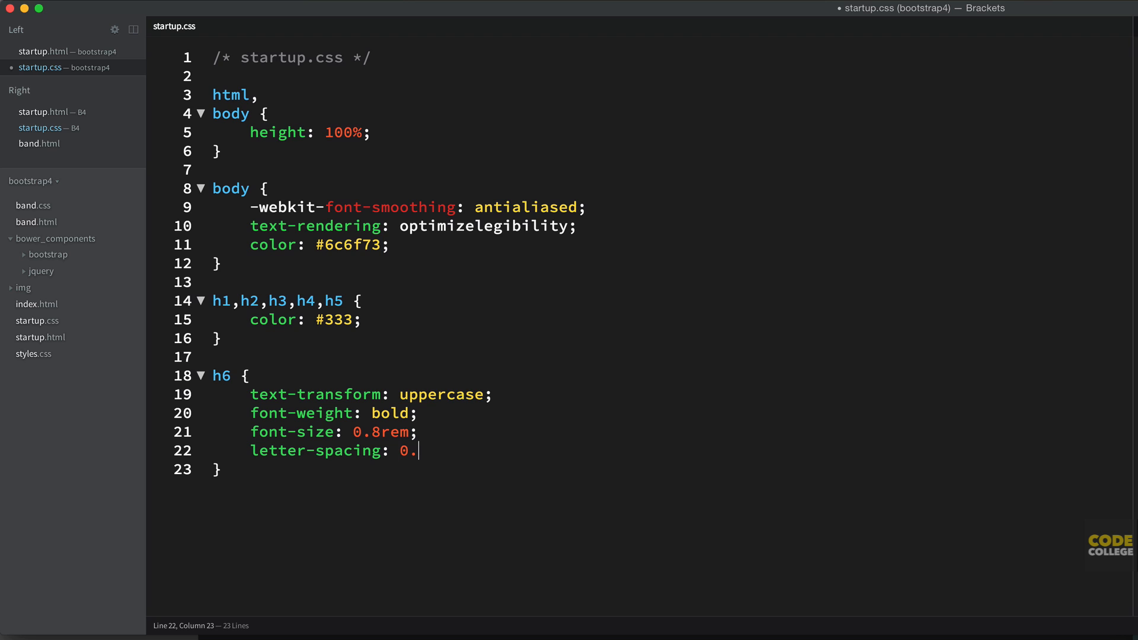
text(1rem;)
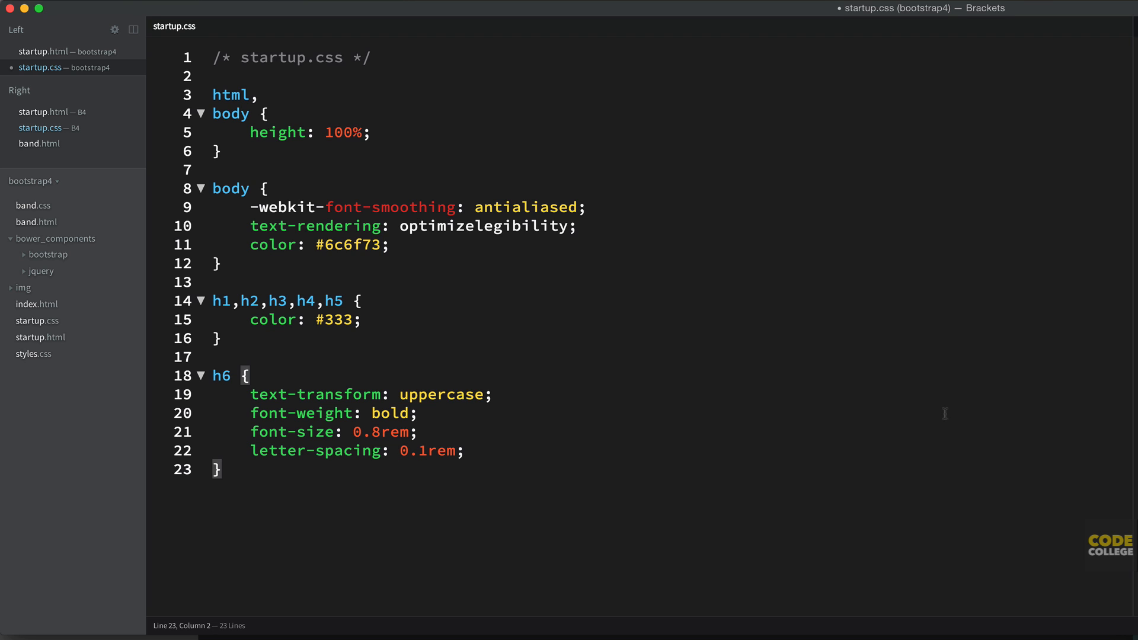
text(img)
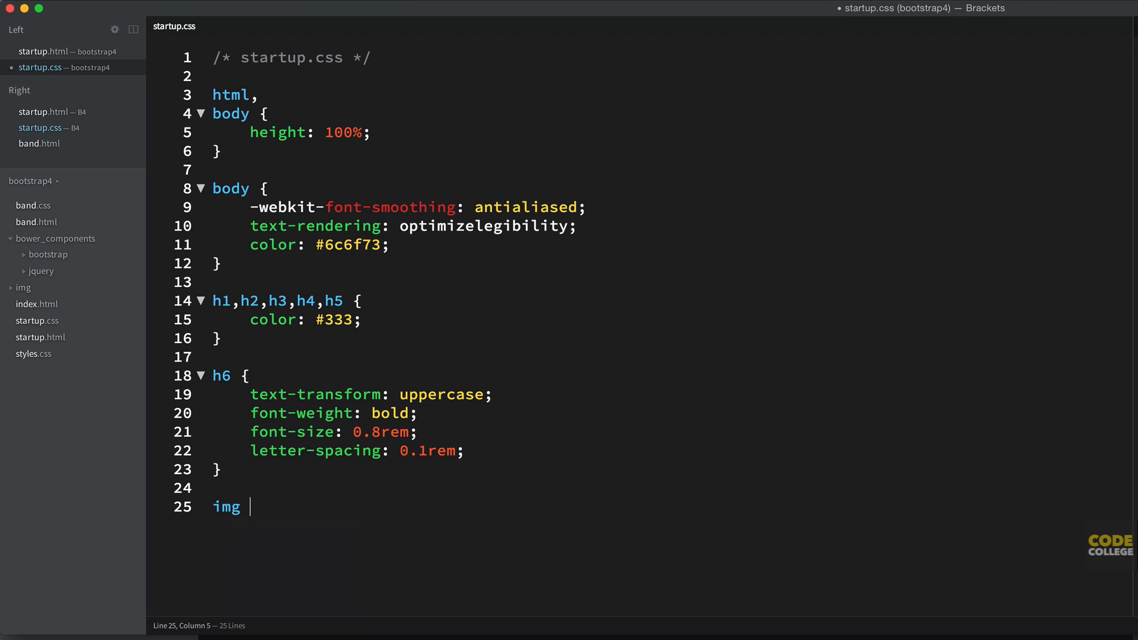
- Limit img to max-width 100% and start a .blockquote rule
text({)
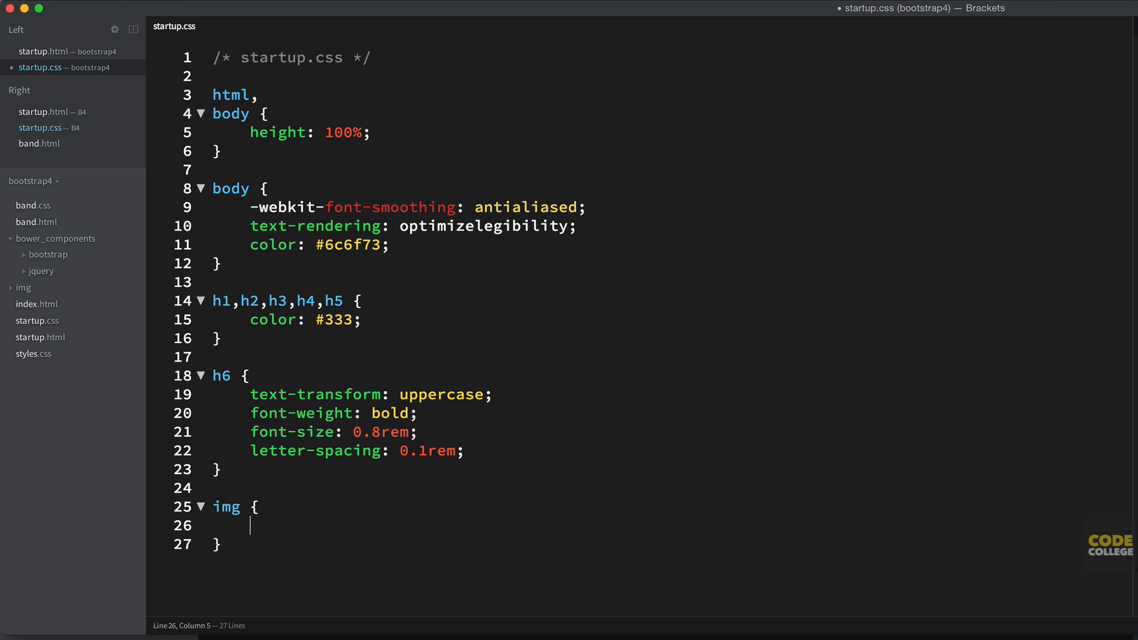
text(max-width: 100%;)
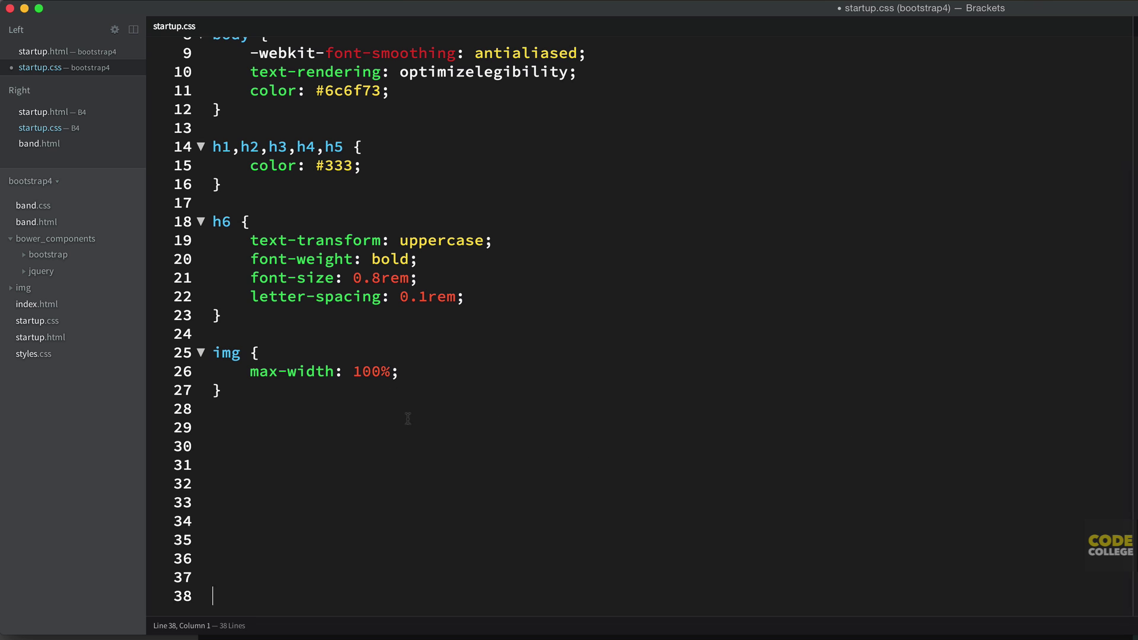
text(.bloc)
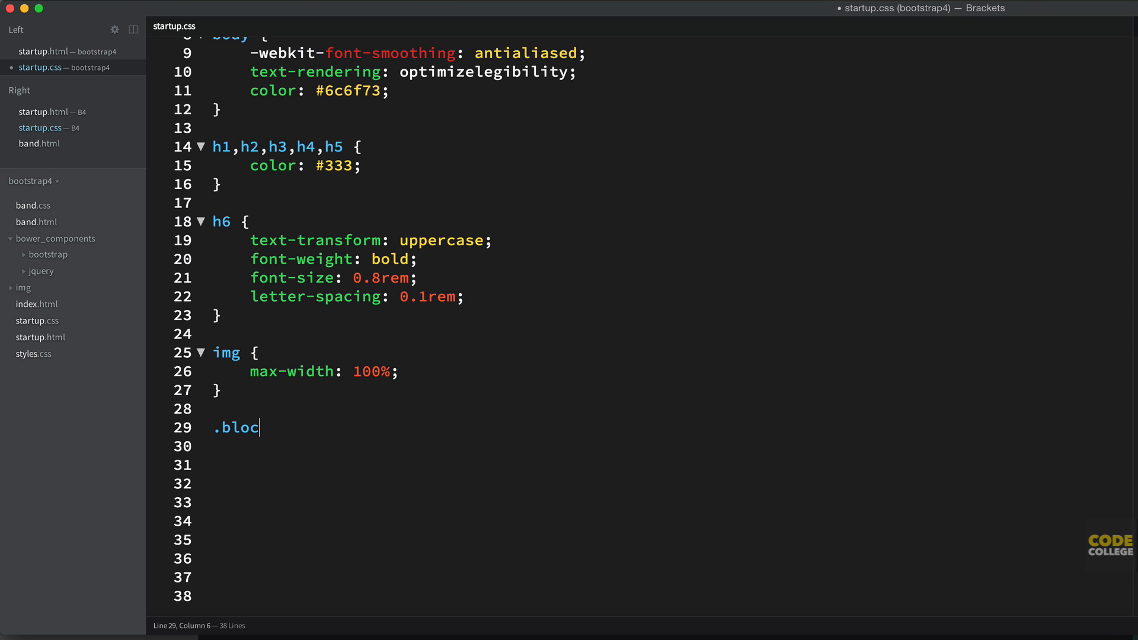
text(kquote {)
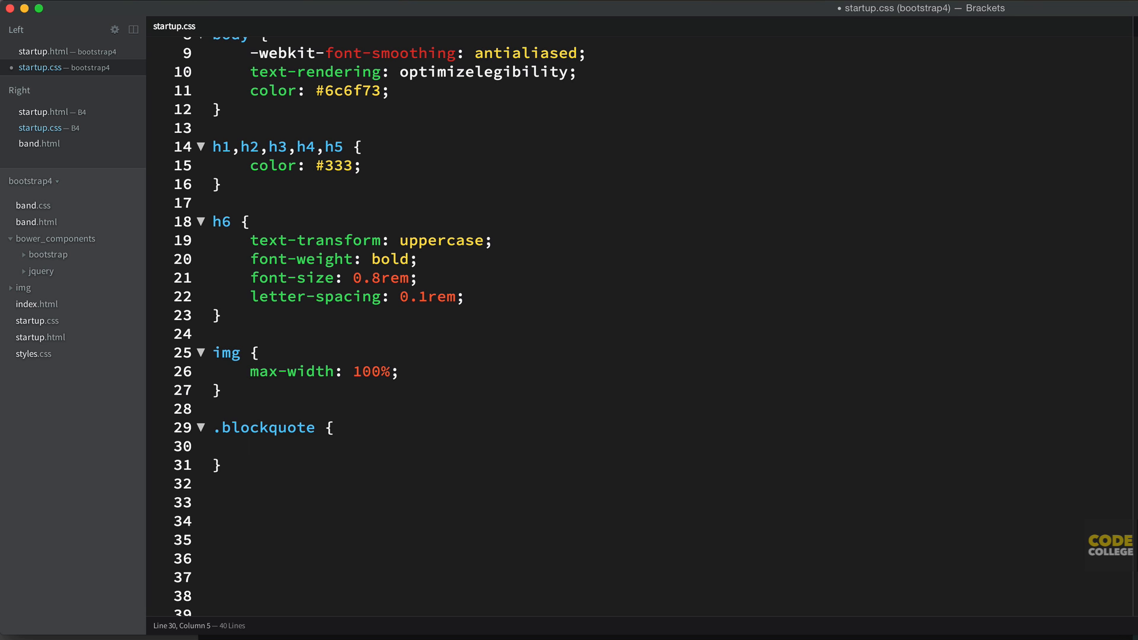
- Give .blockquote 1.6rem text in #333 with no border and zero padding
text(font-size:)
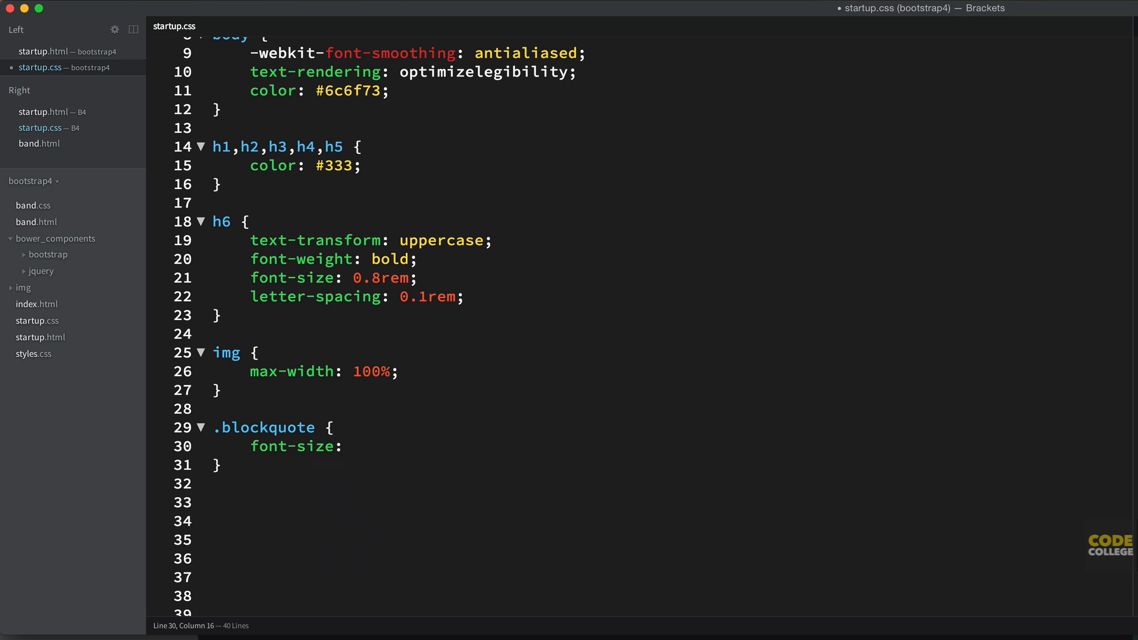
text(1.6rem;)
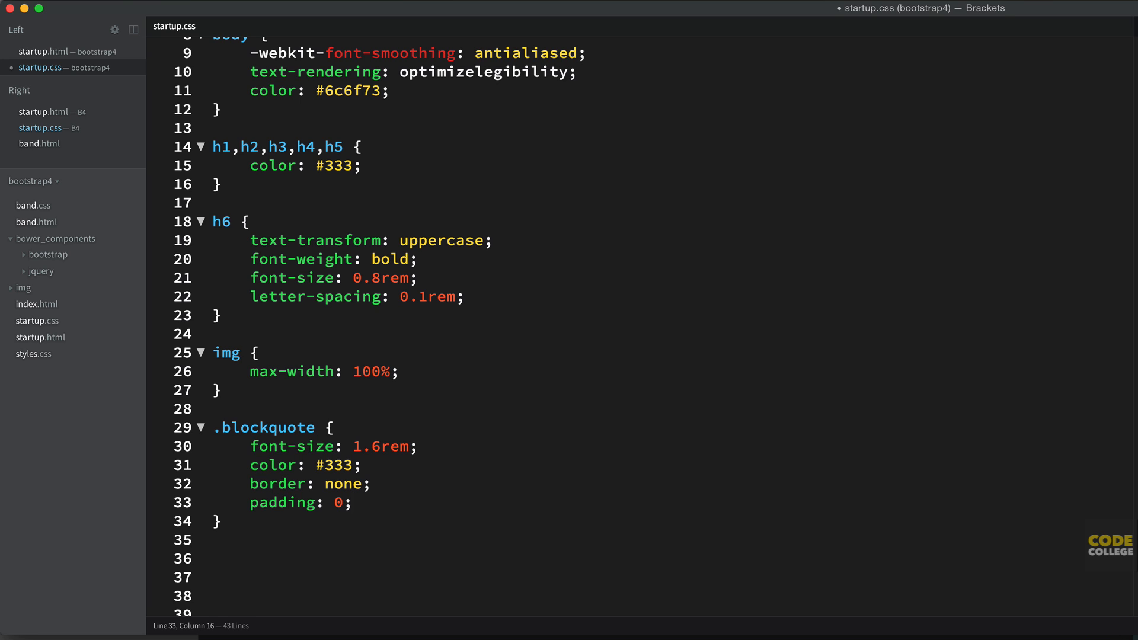
click(403, 446)
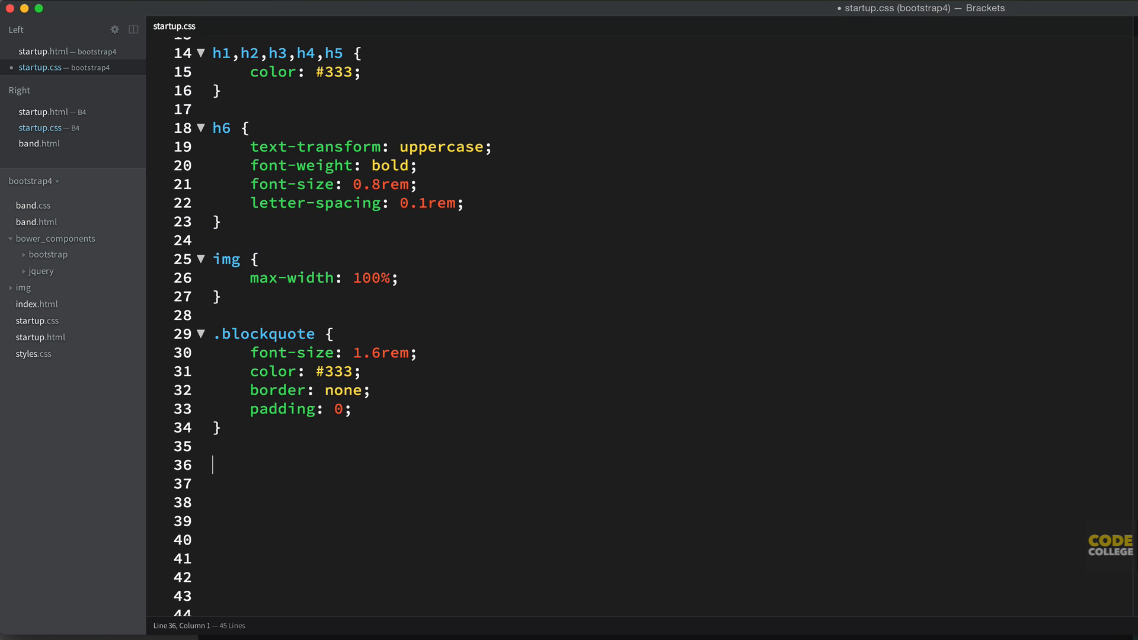
- Write a .blockquote-footer rule with margin: 1rem 0 0
text(.blockquote-footer {)
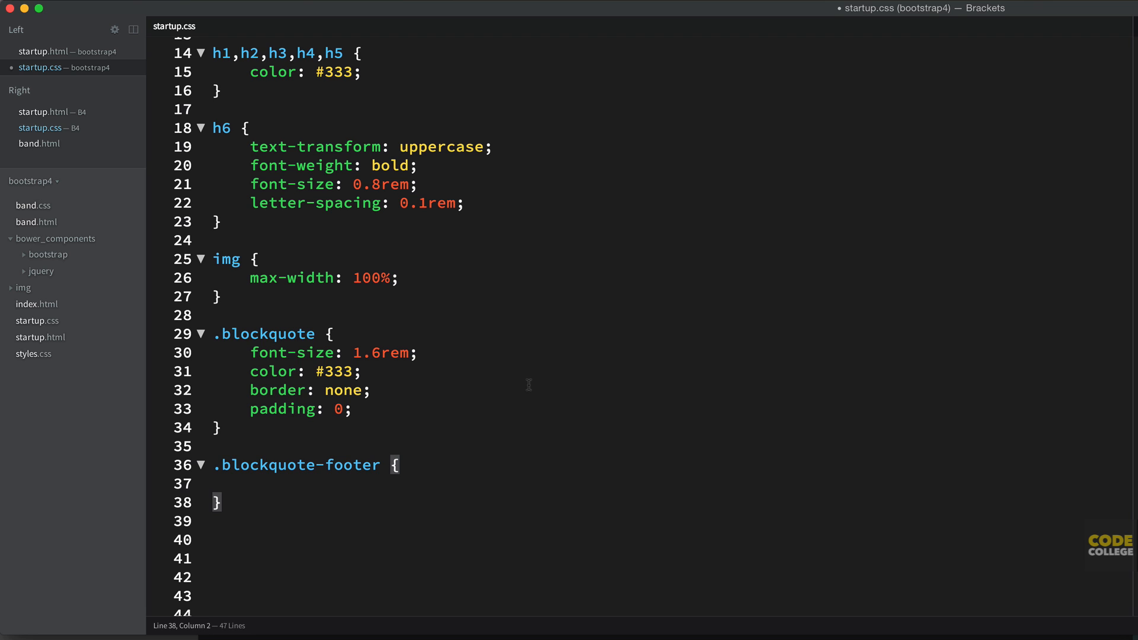
click(398, 484)
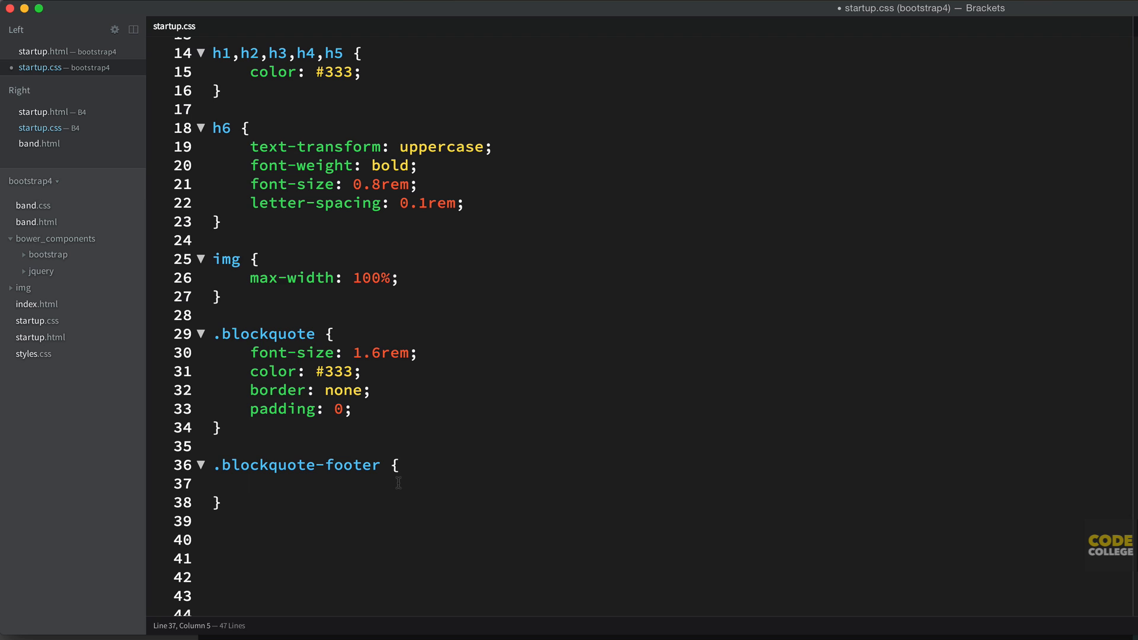
text(margin: 1)
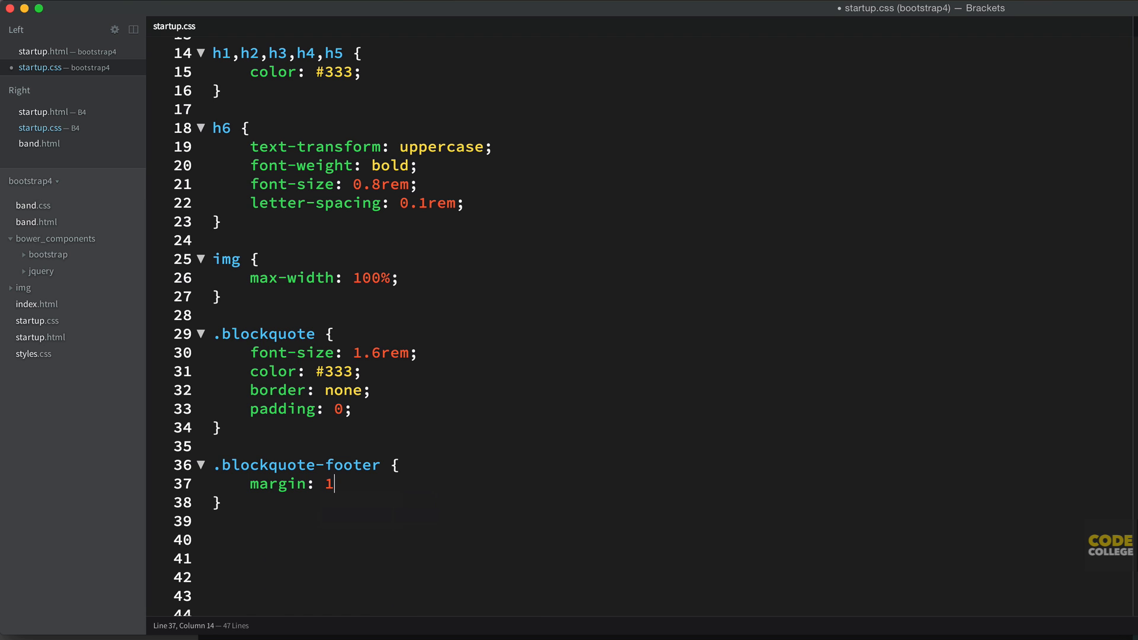
text(rem 0 0)
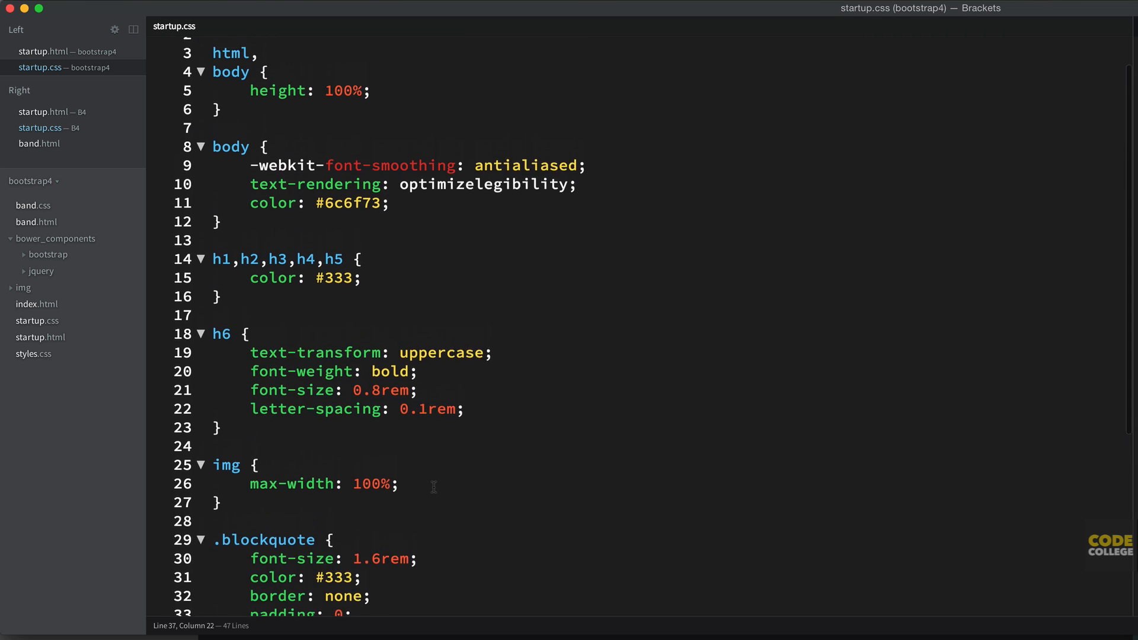
scroll(down, 3)
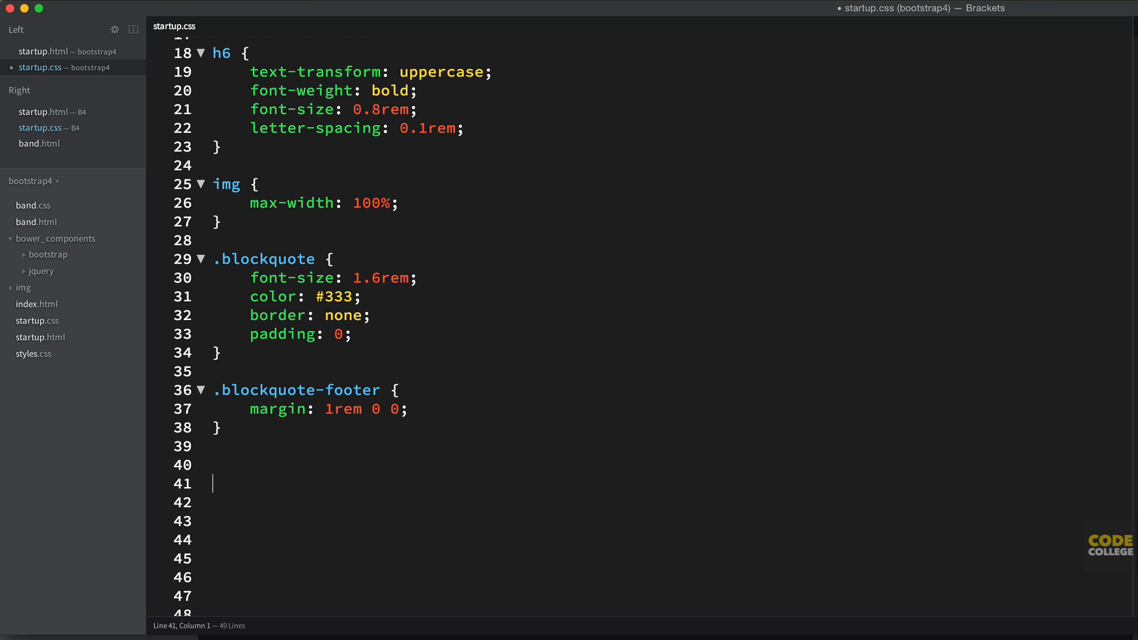
- Start a #stage rule with background url('img/stage.jpg') center center no-repeat and background-size cover
text(#s)
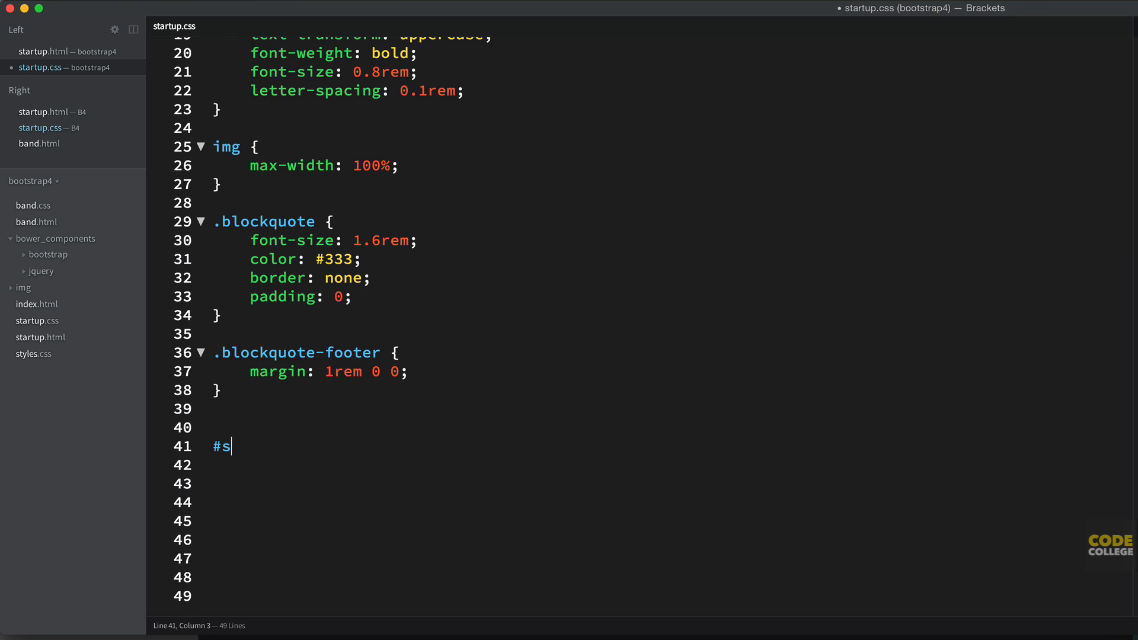
text(tage {)
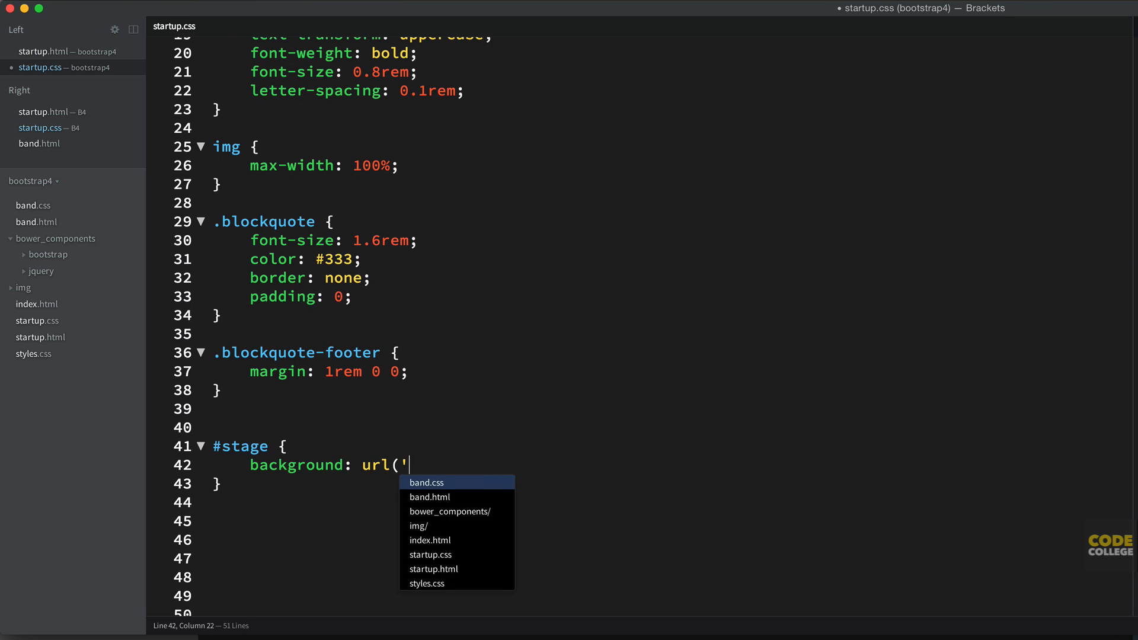
text('))
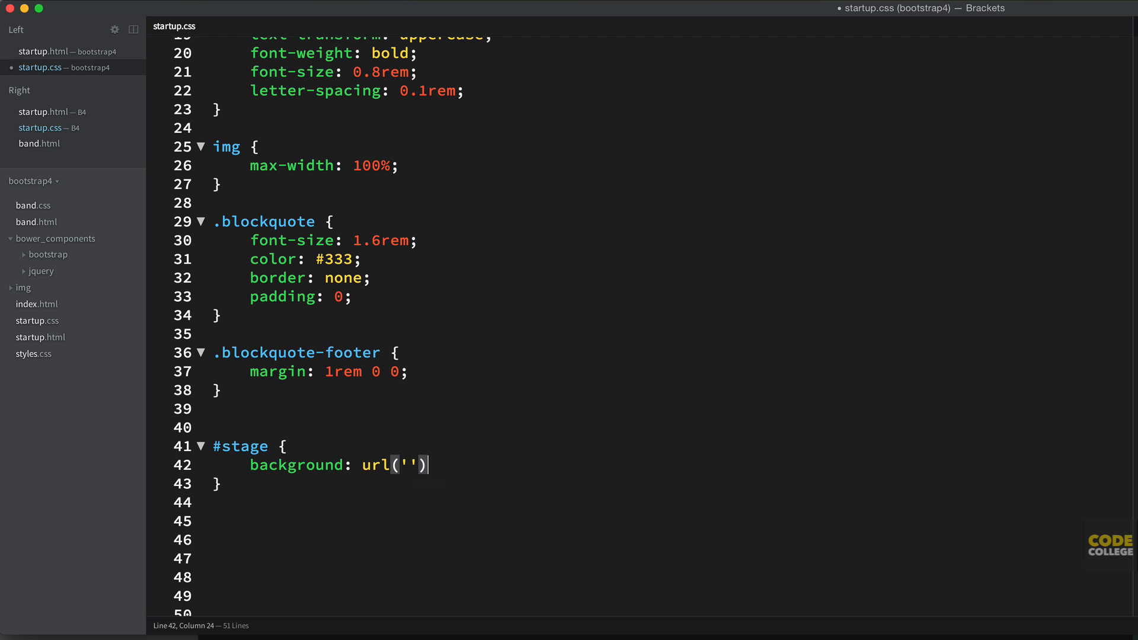
text(img/stage.jpg)
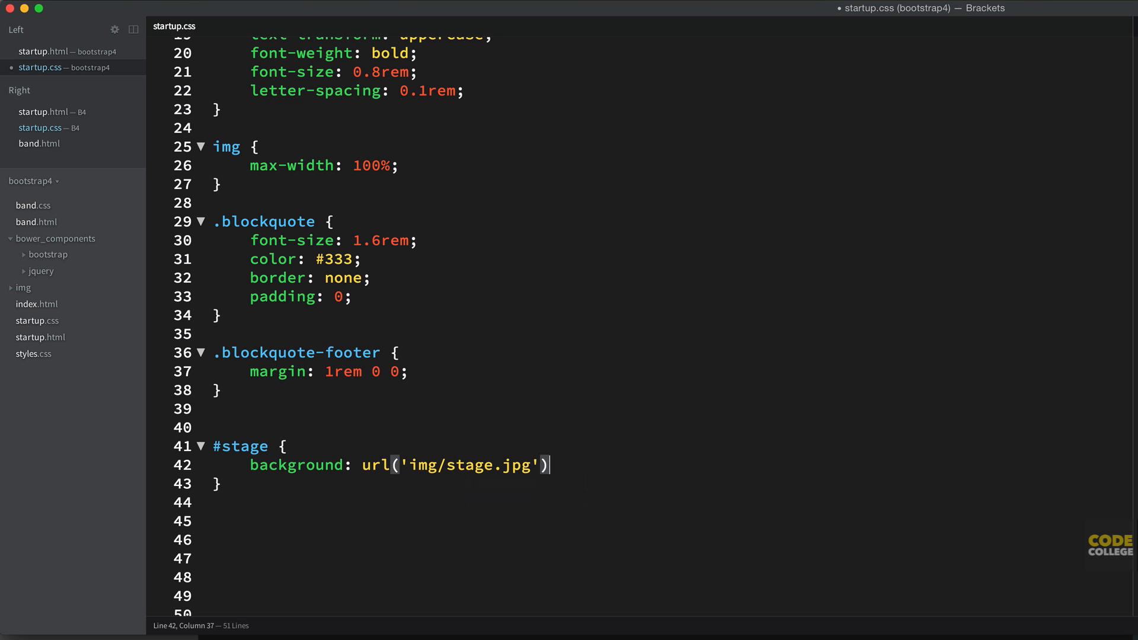
text(" ")
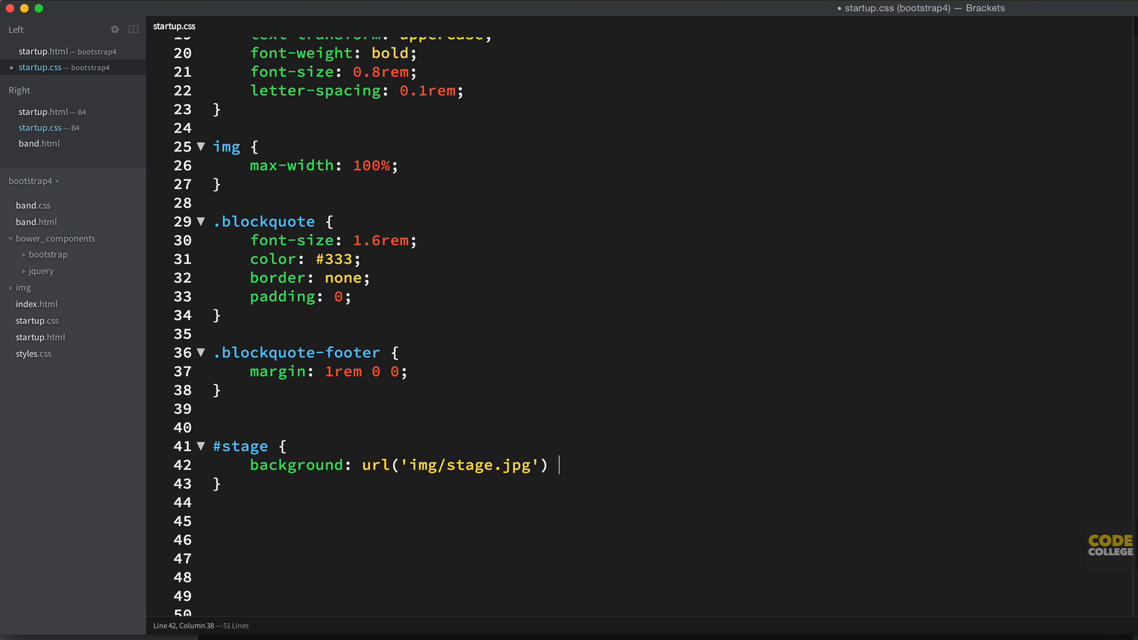
text(center center no-r)
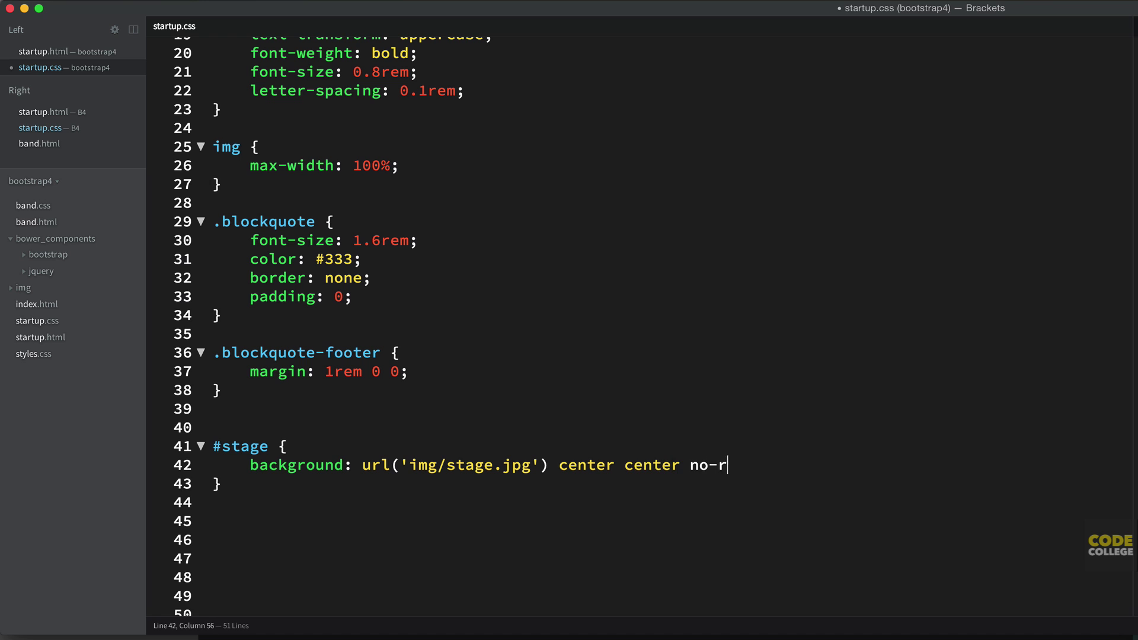
text(epeat;)
text(background-size: cov)
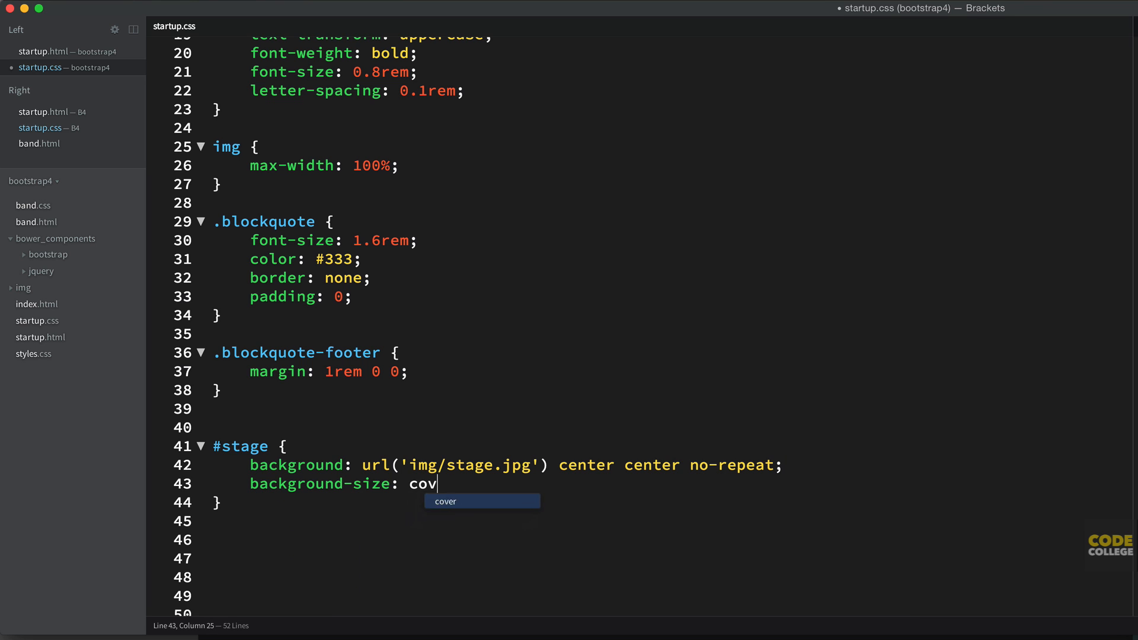
key(Enter)
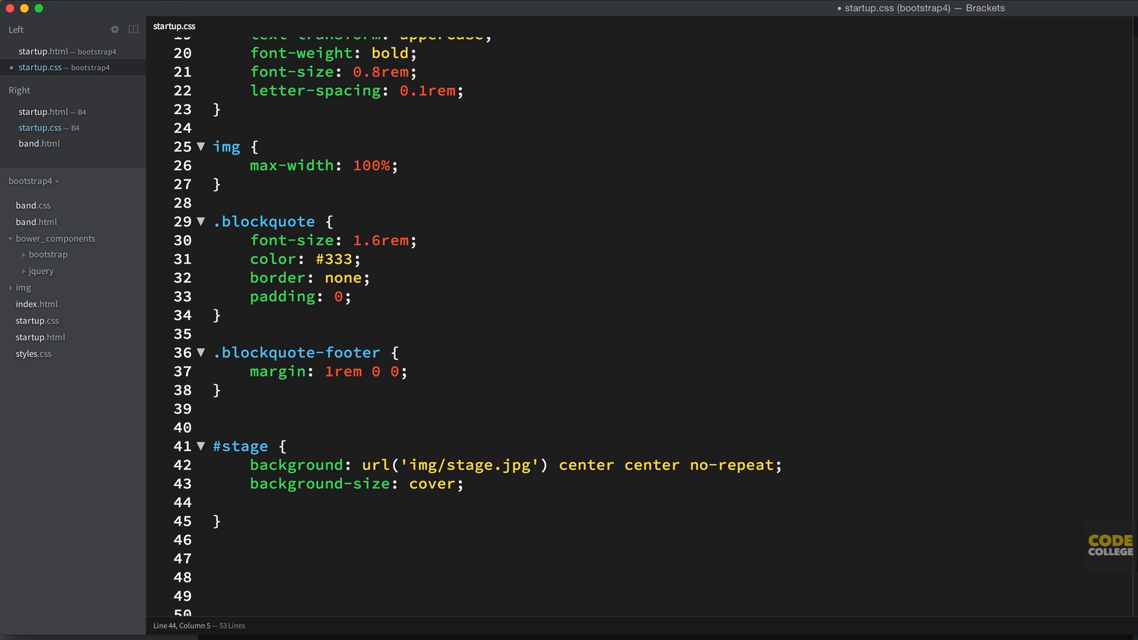
- Add color white, full height and width, display flex and align-items center to #stage
text(color: white;)
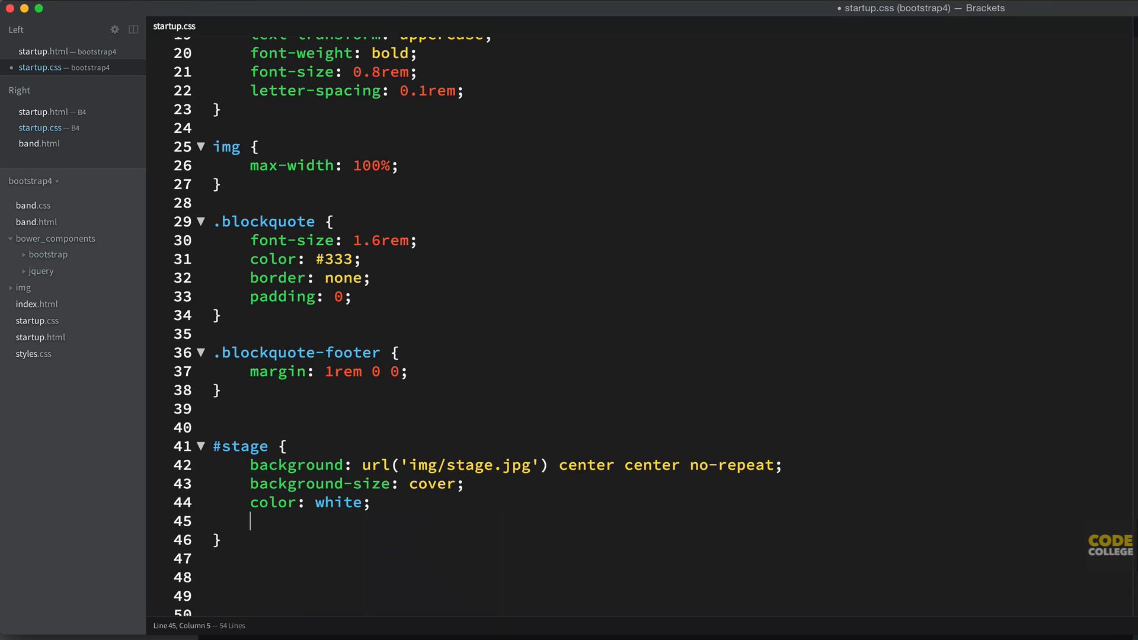
text(width: 100%;)
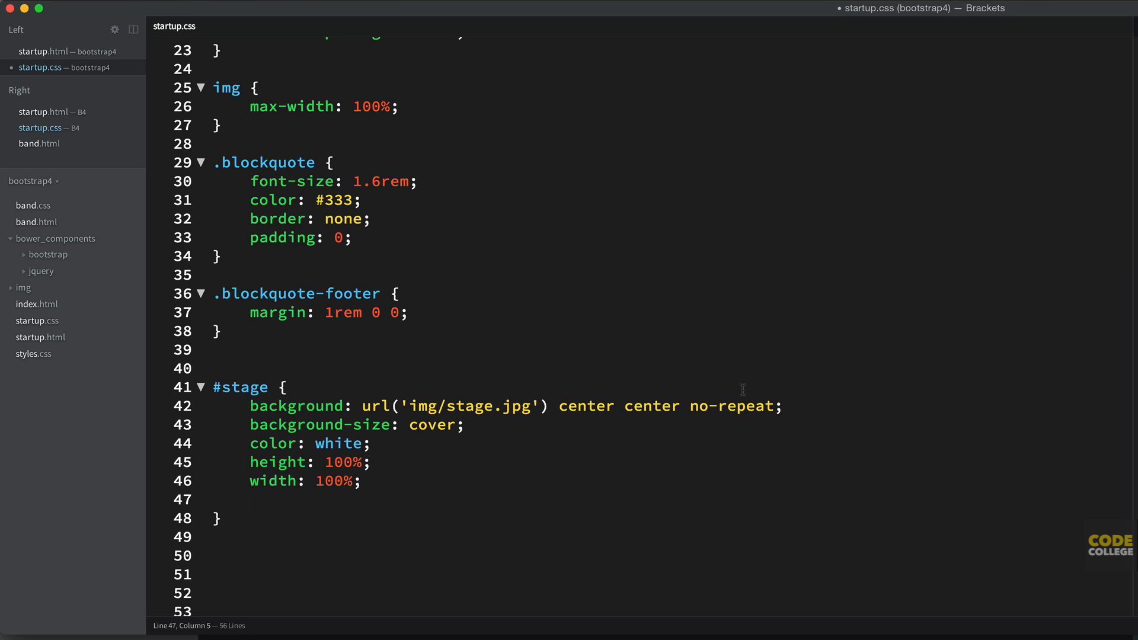
text(display: flex;)
text(aligh)
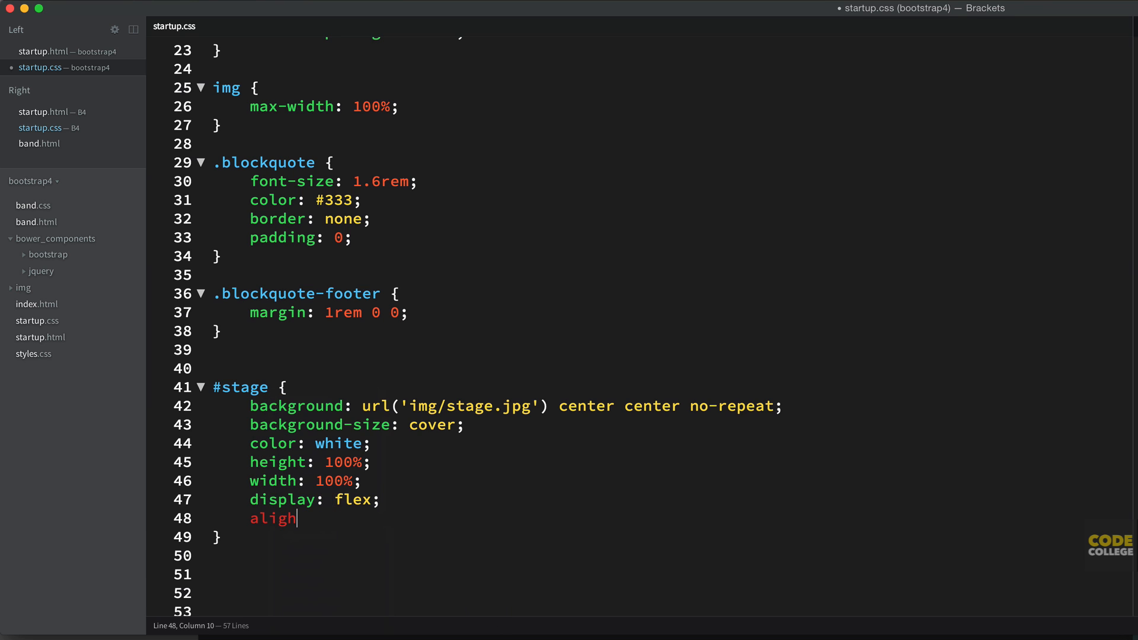
text(-items:)
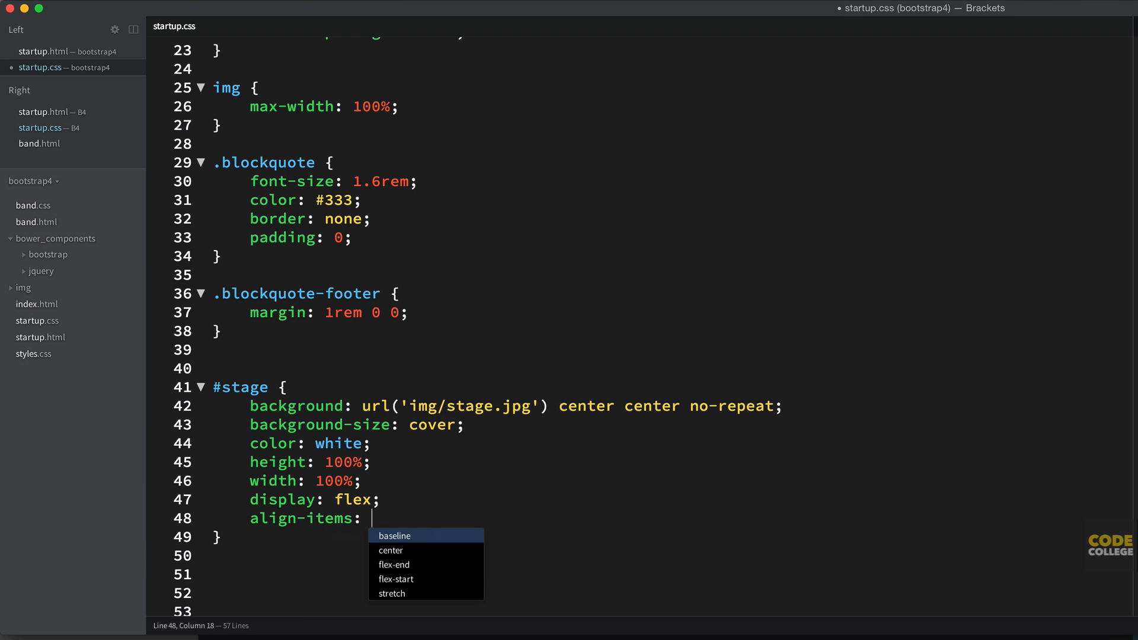
click(392, 550)
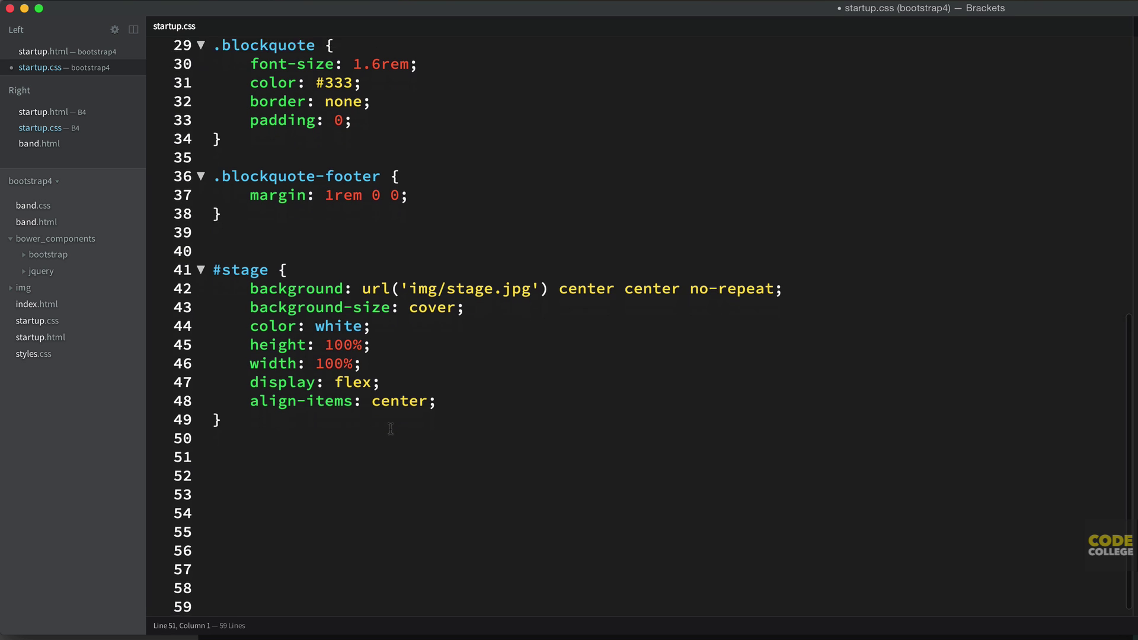
- Start a #stage-caption rule with font-size 1.4rem
text(#stage-c)
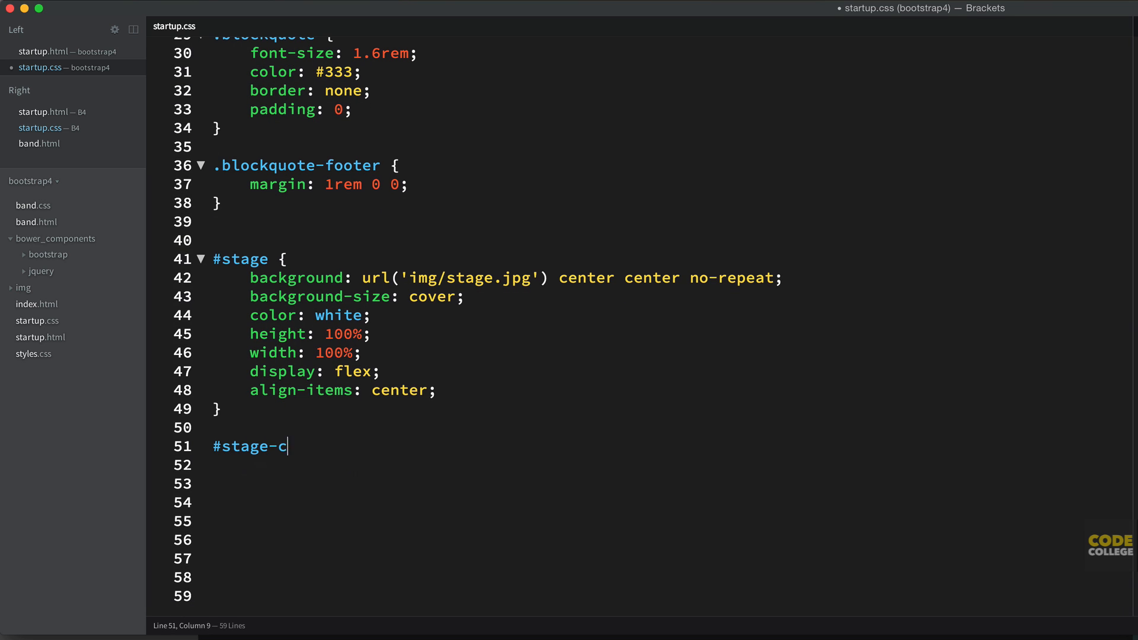
text(aption {)
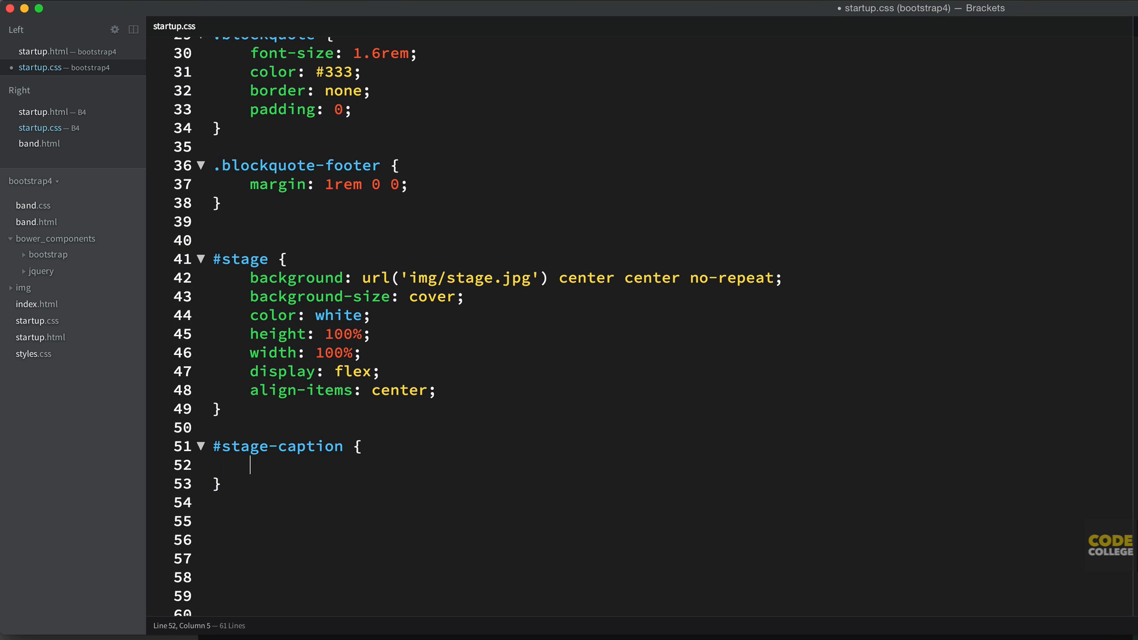
text(font-size: 1.4rem;)
text(font-weight: 200;)
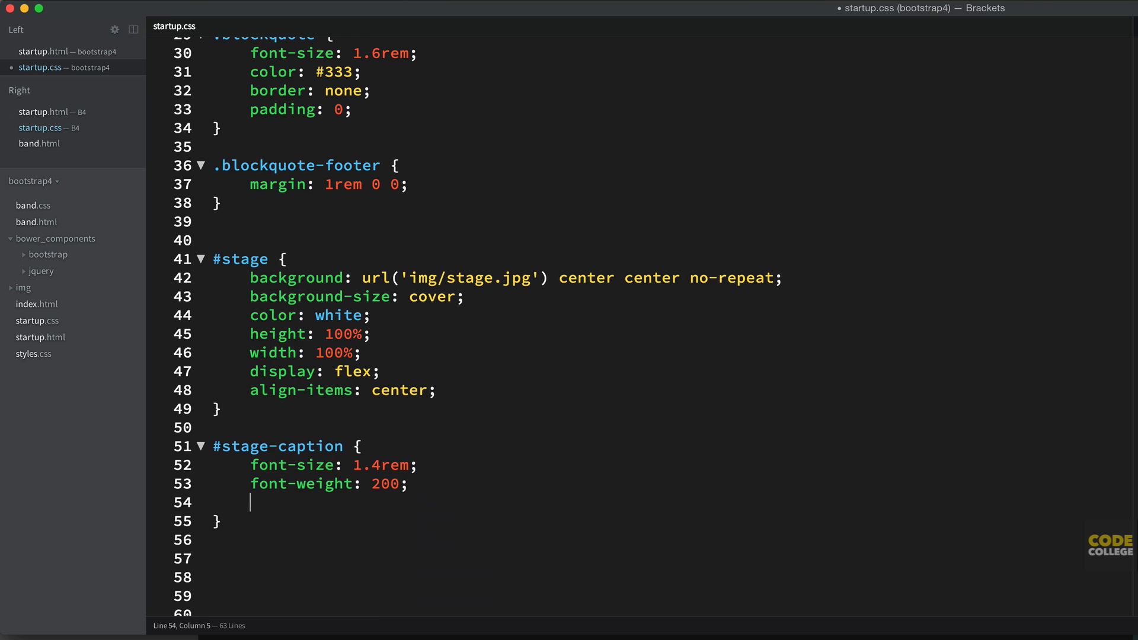
- Add max-width 60rem to #stage-caption, checking 60*16 in Spotlight
text(max-w)
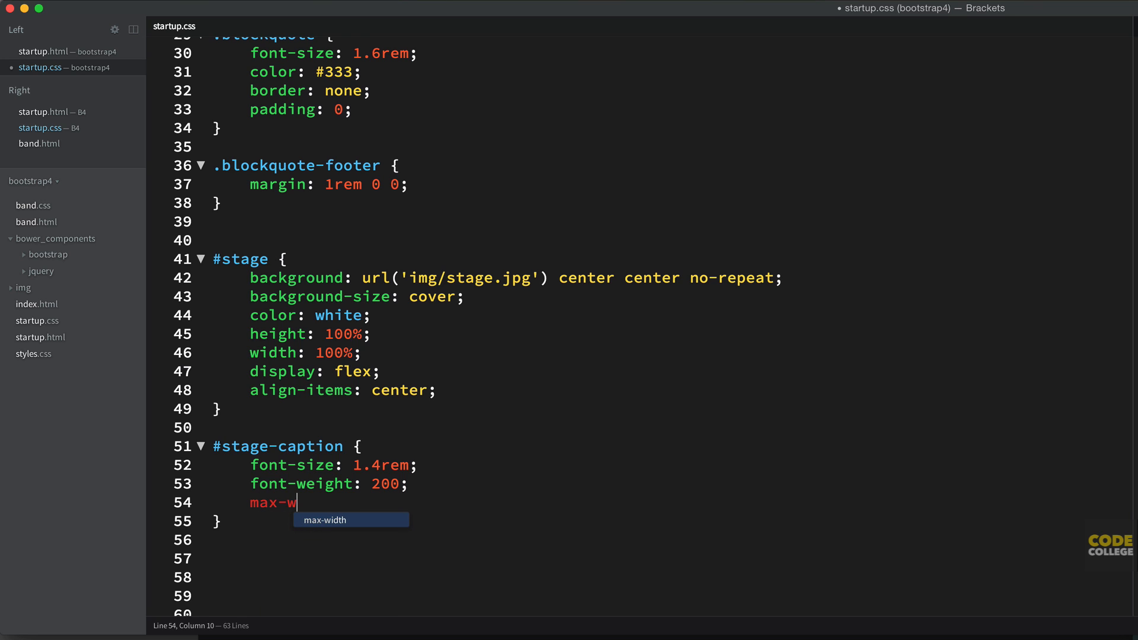
text(idth: 60)
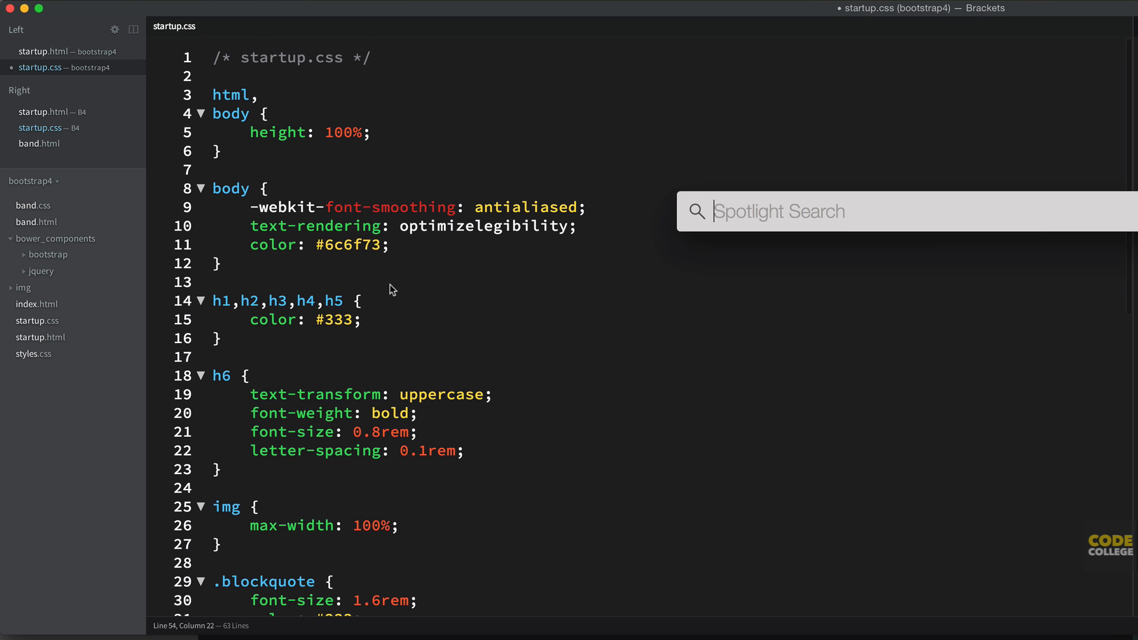
scroll(down, 3)
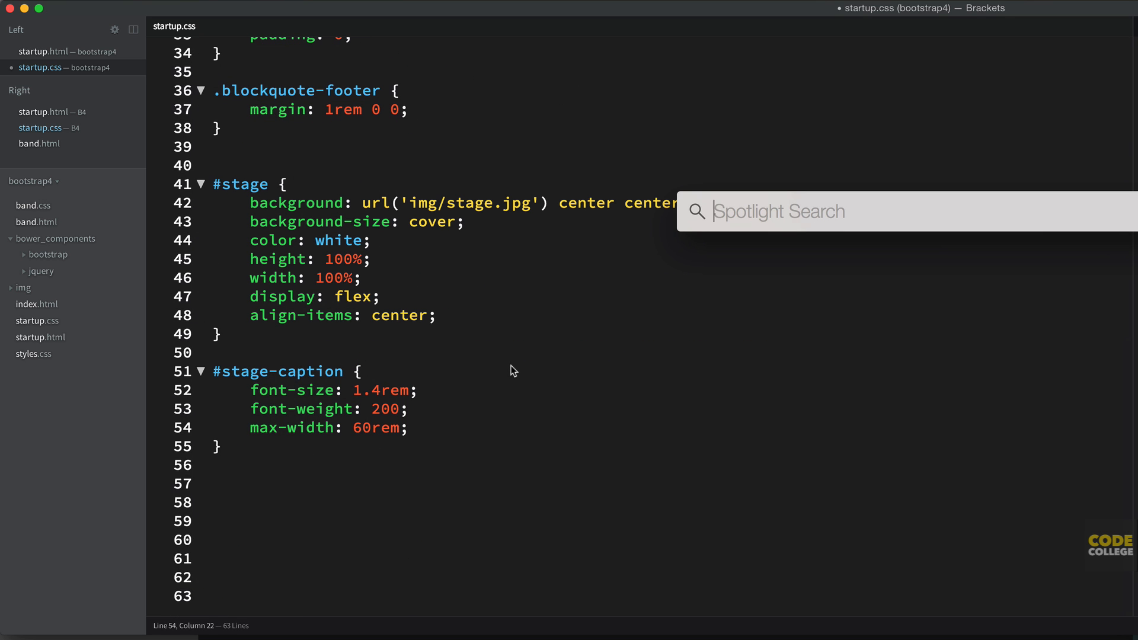
text(60*)
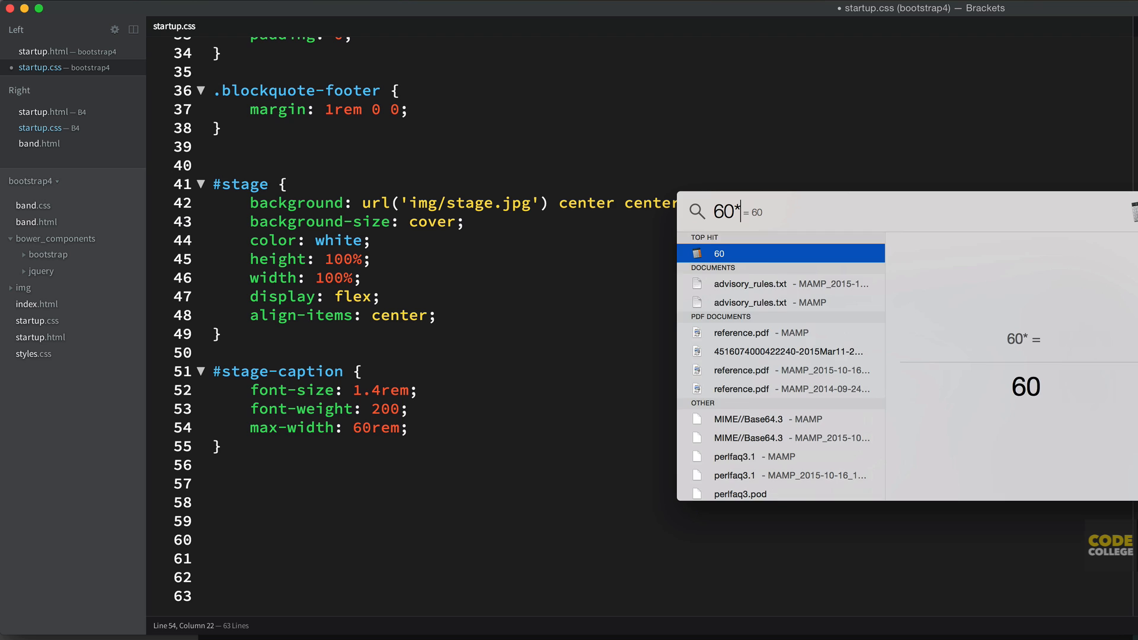
text(16)
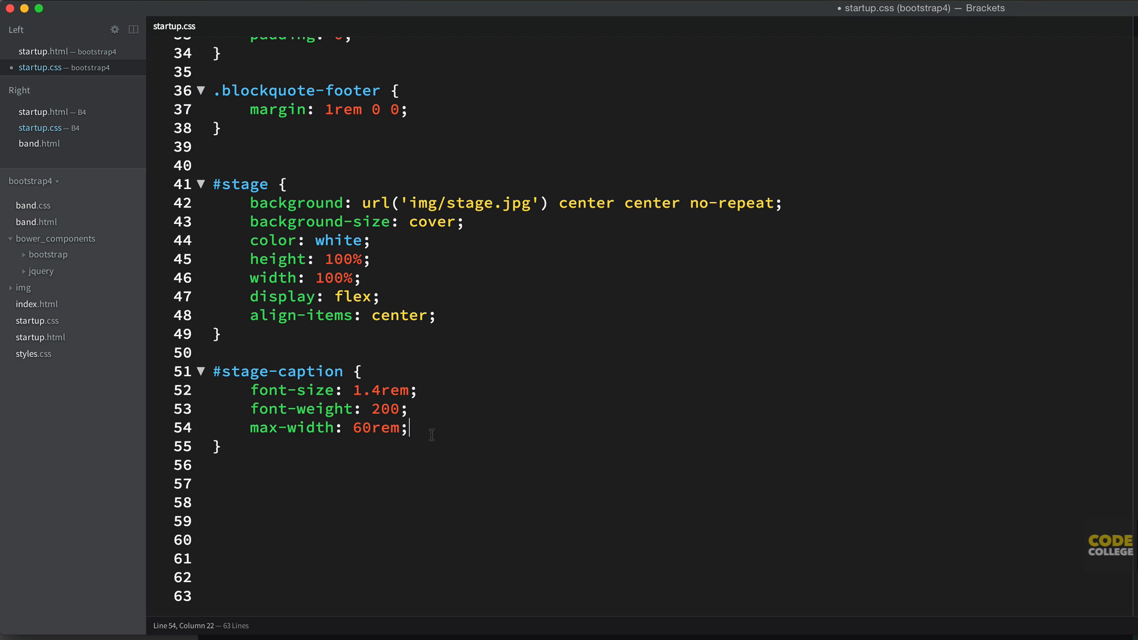
mouse_move(446, 429)
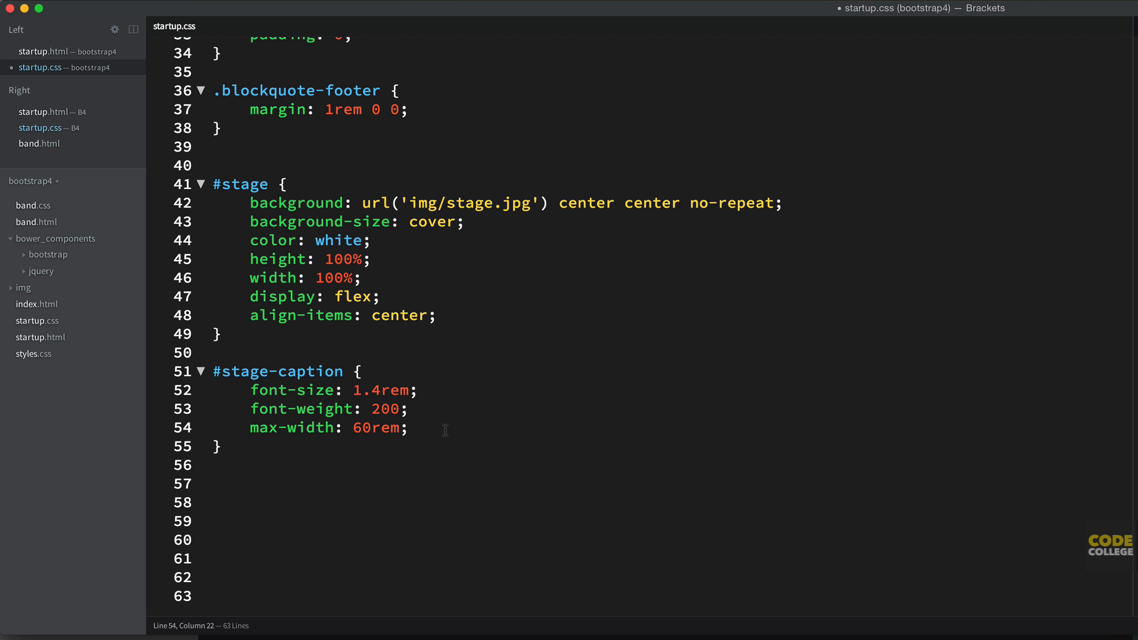
- Add margin: 0 auto to the #stage-caption rule
text(margin: 0)
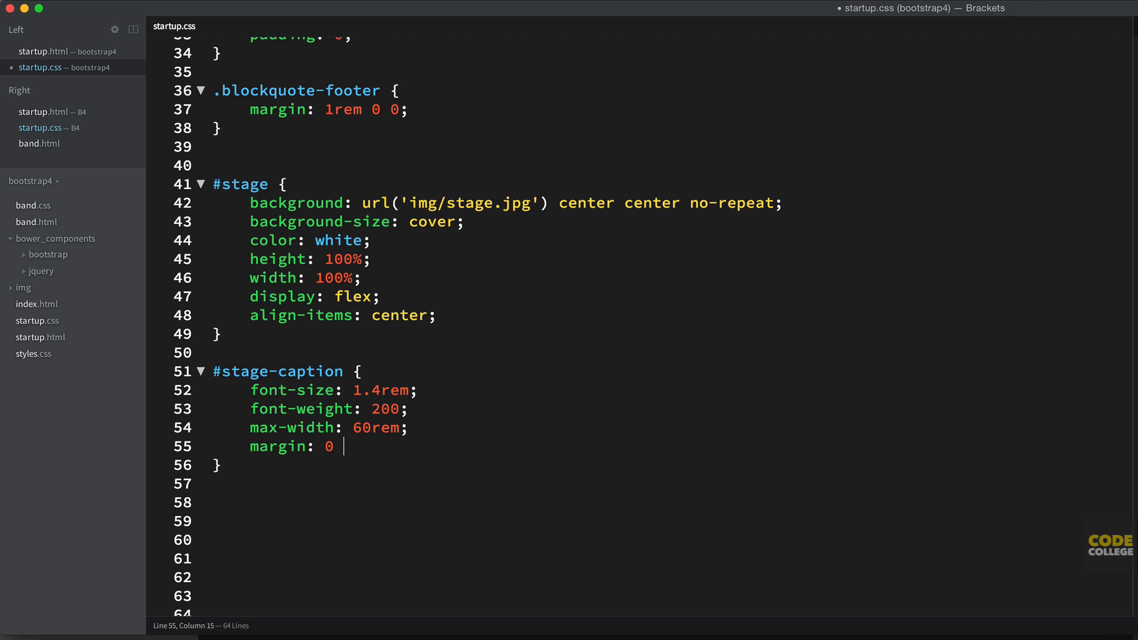
text(auto;)
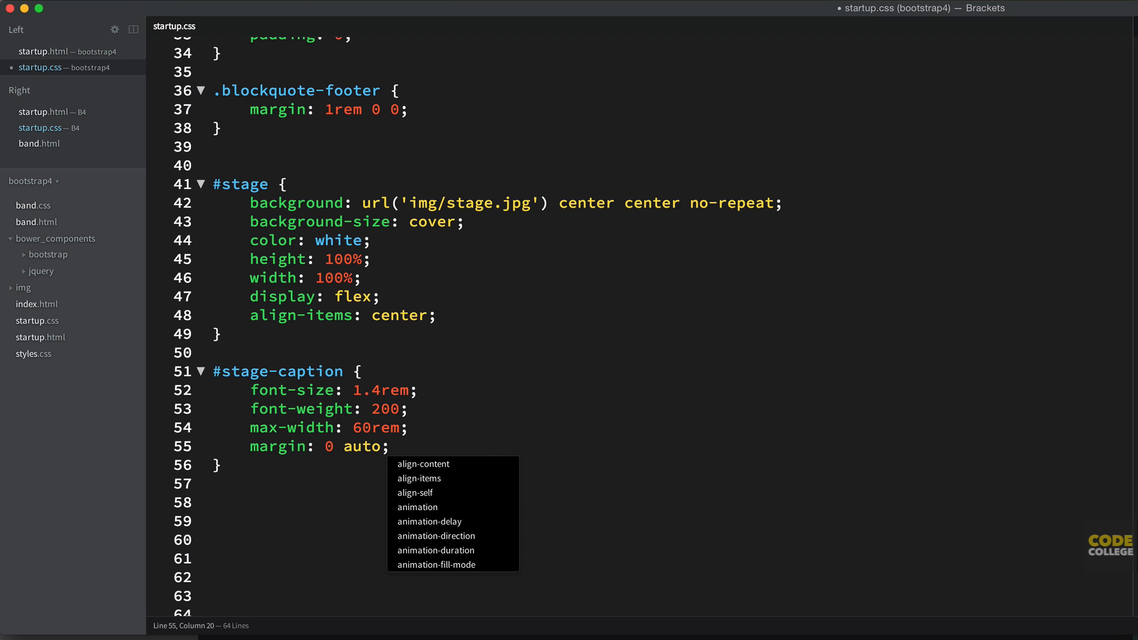
mouse_move(332, 461)
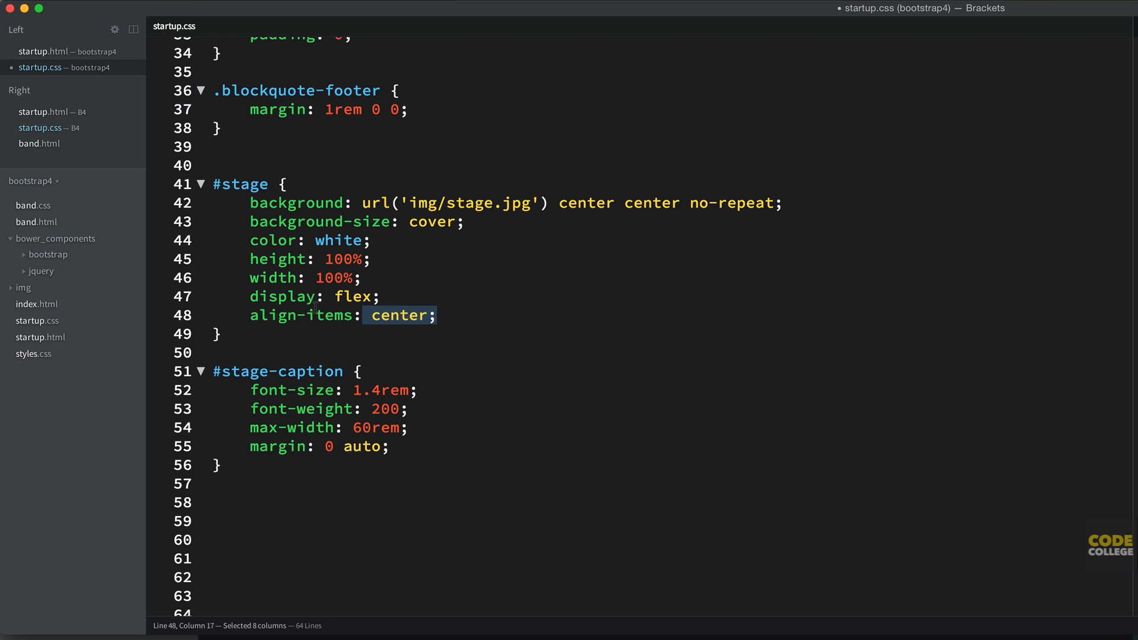
click(300, 297)
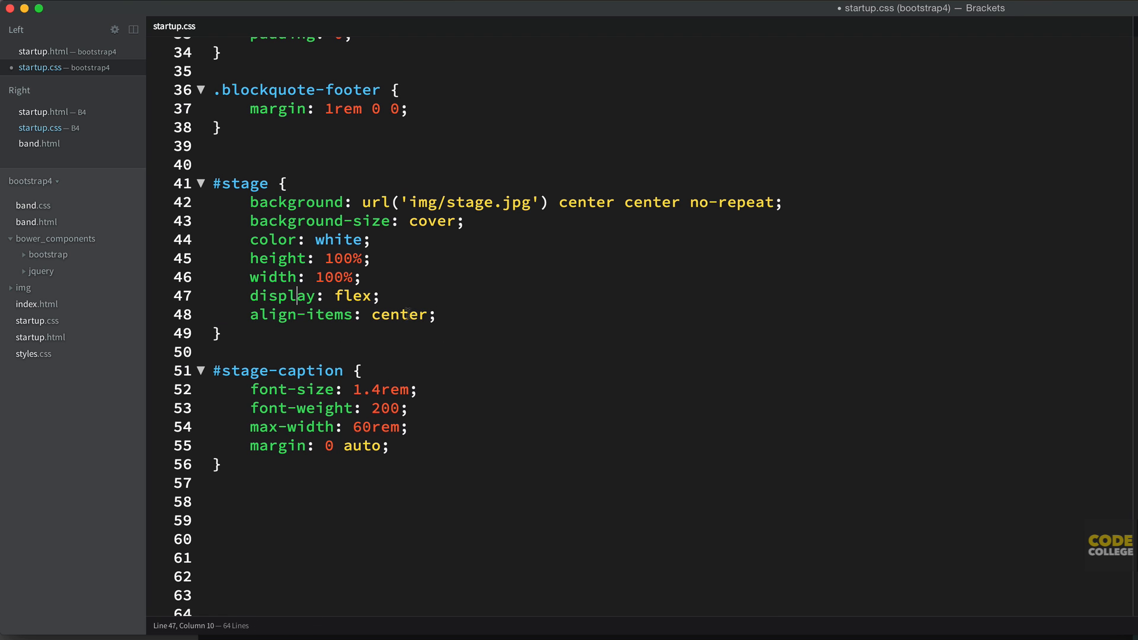
- Add text-align: center to the #stage-caption rule
click(411, 447)
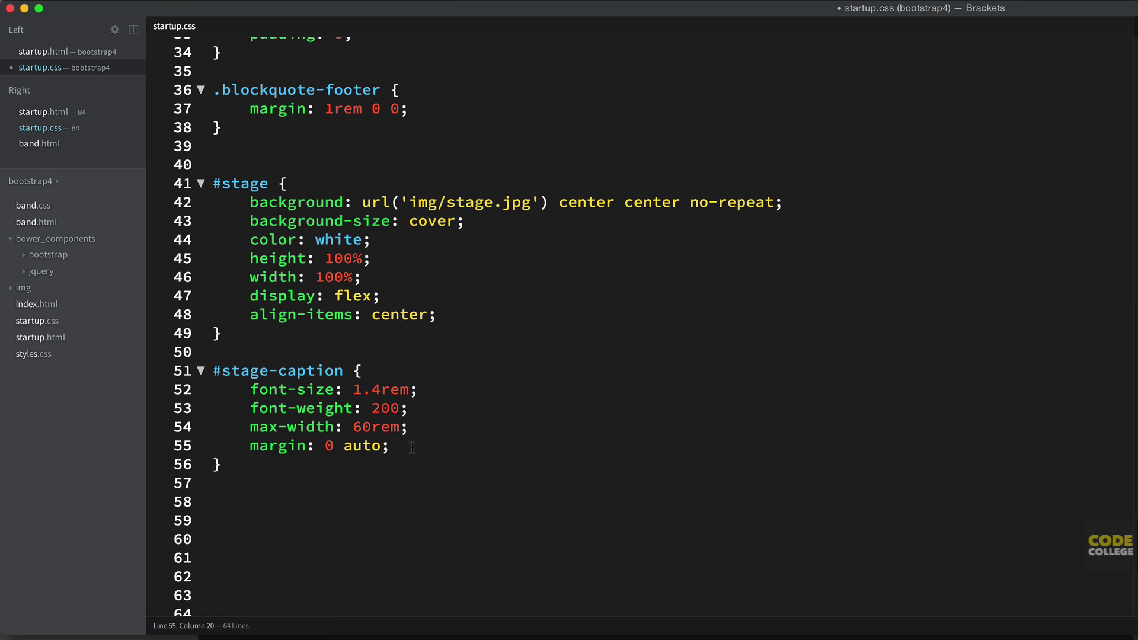
key(Enter)
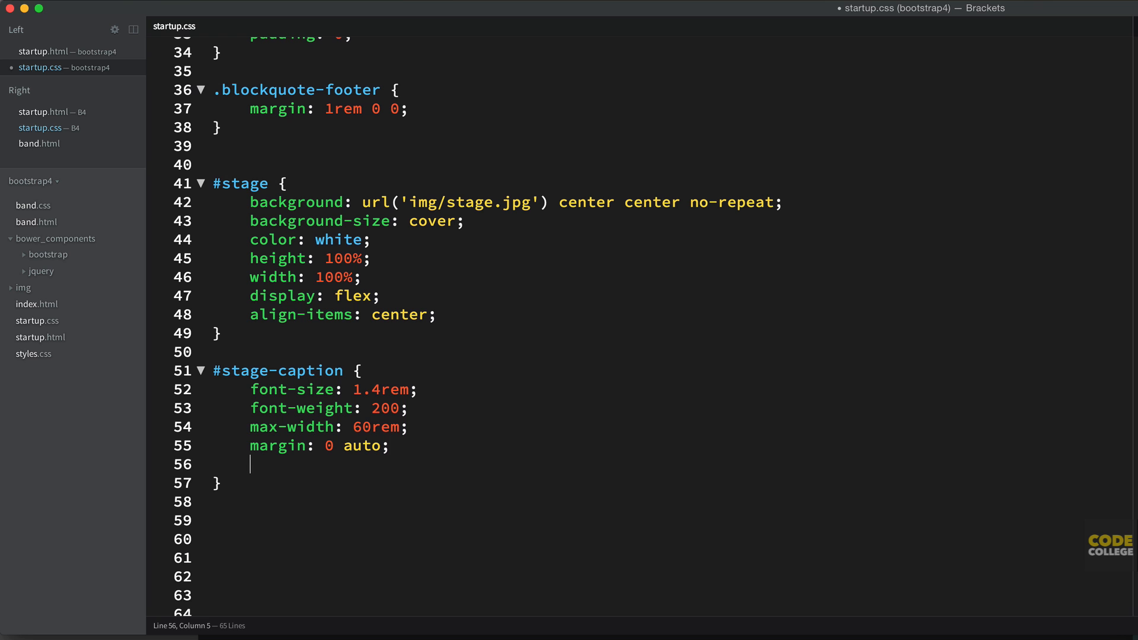
text(text-align: center)
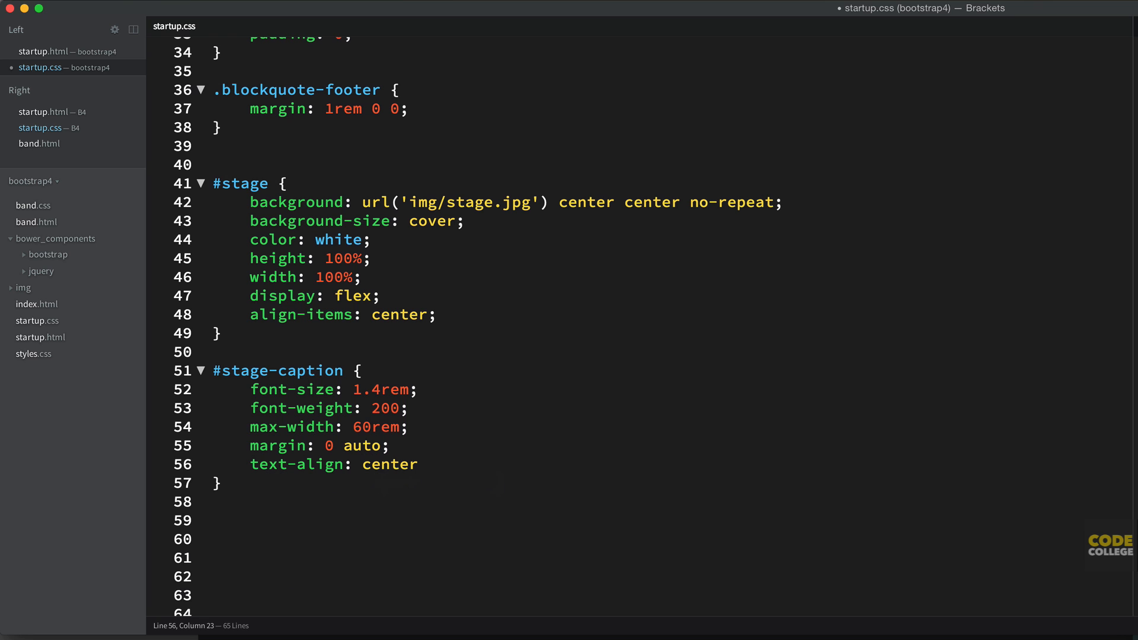
text(;)
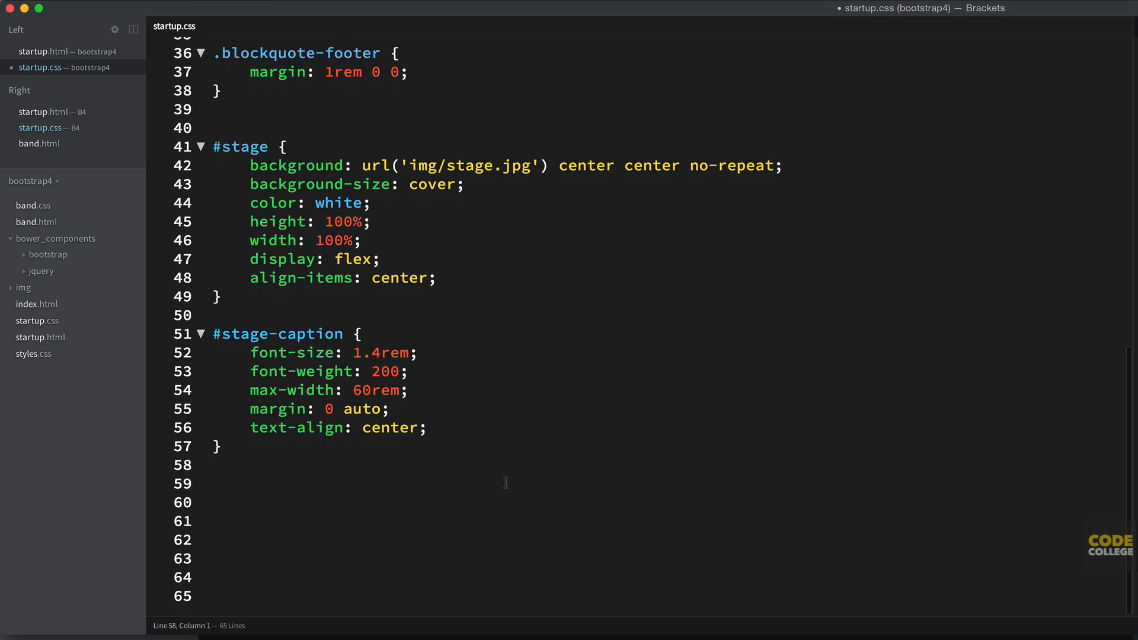
- Write a #stage-caption h1 rule with color white and font-weight bold
text(#stage-)
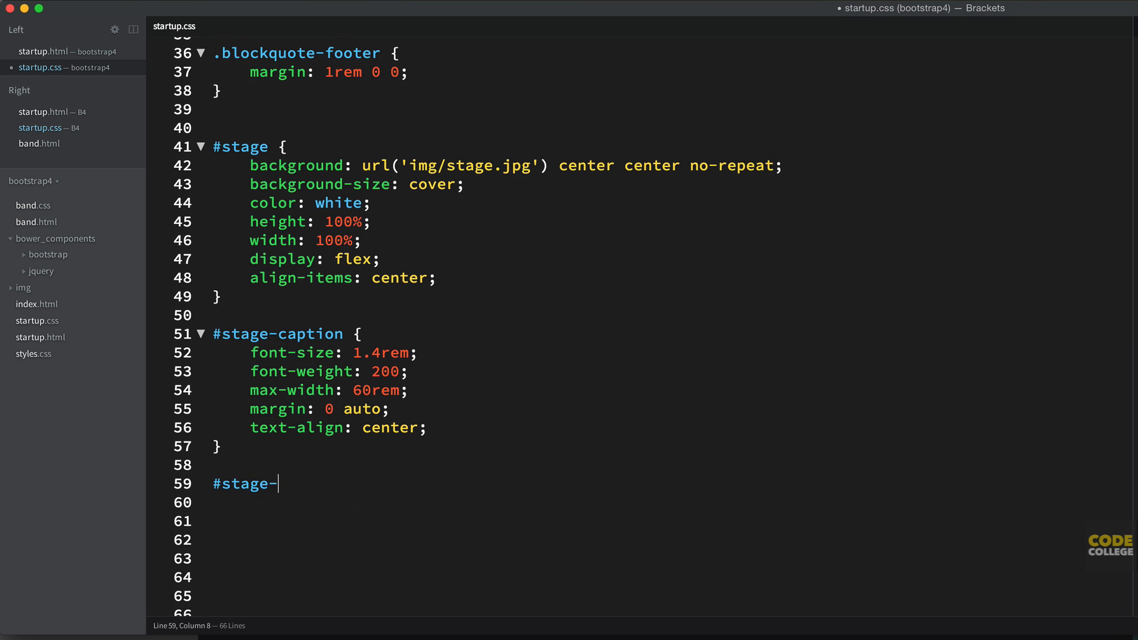
text(caption h)
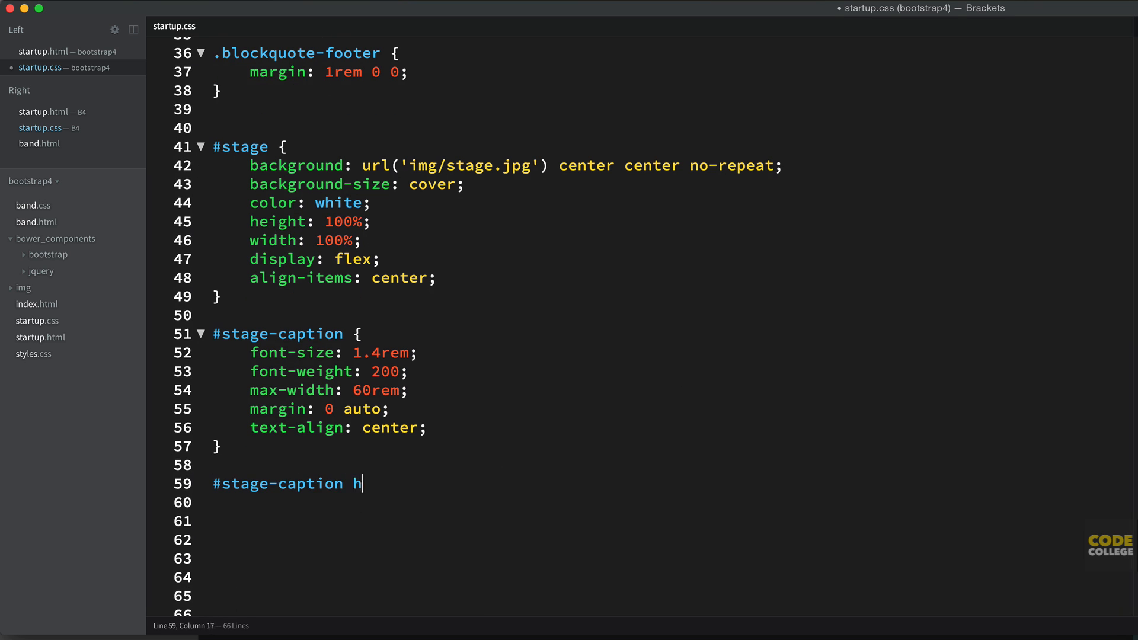
text(1 {)
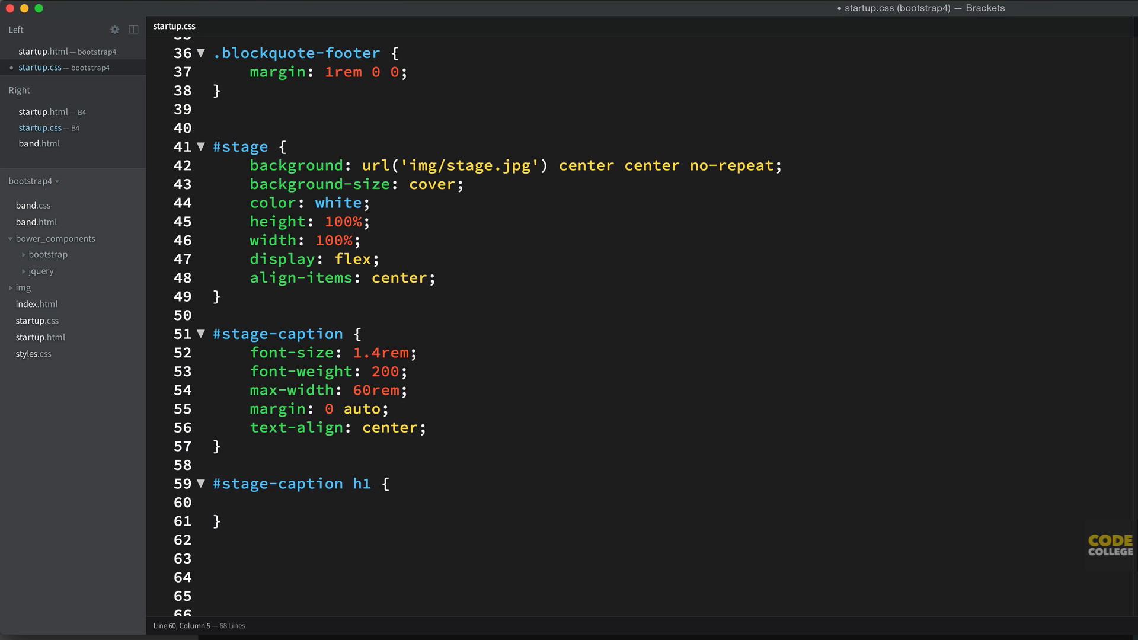
text(color: white;)
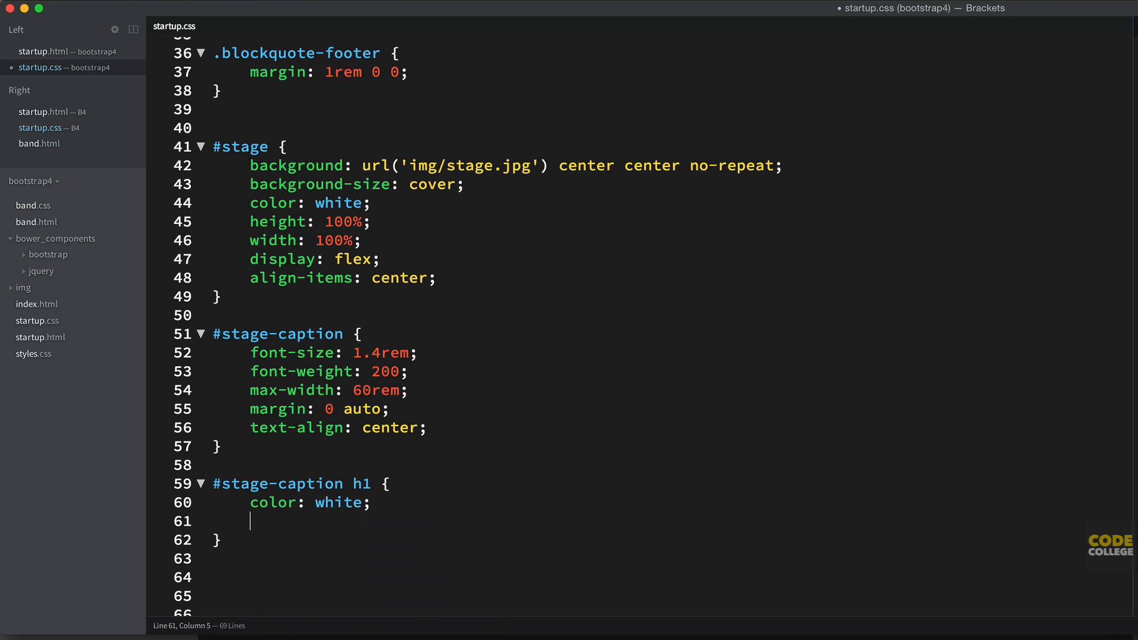
text(font-weight: bold;)
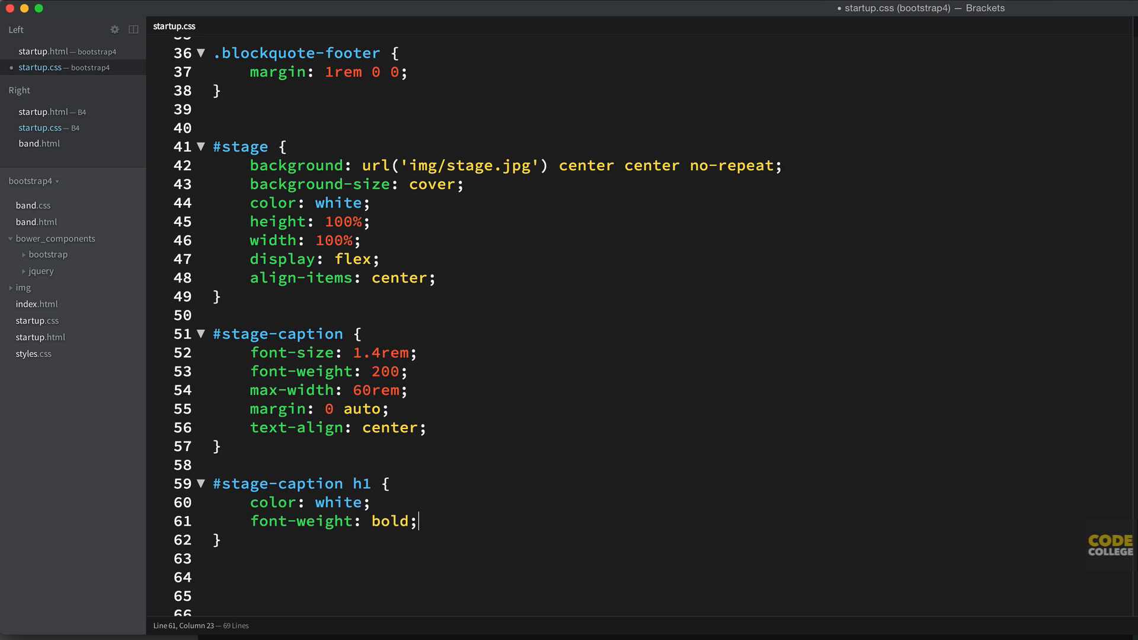
text(text-)
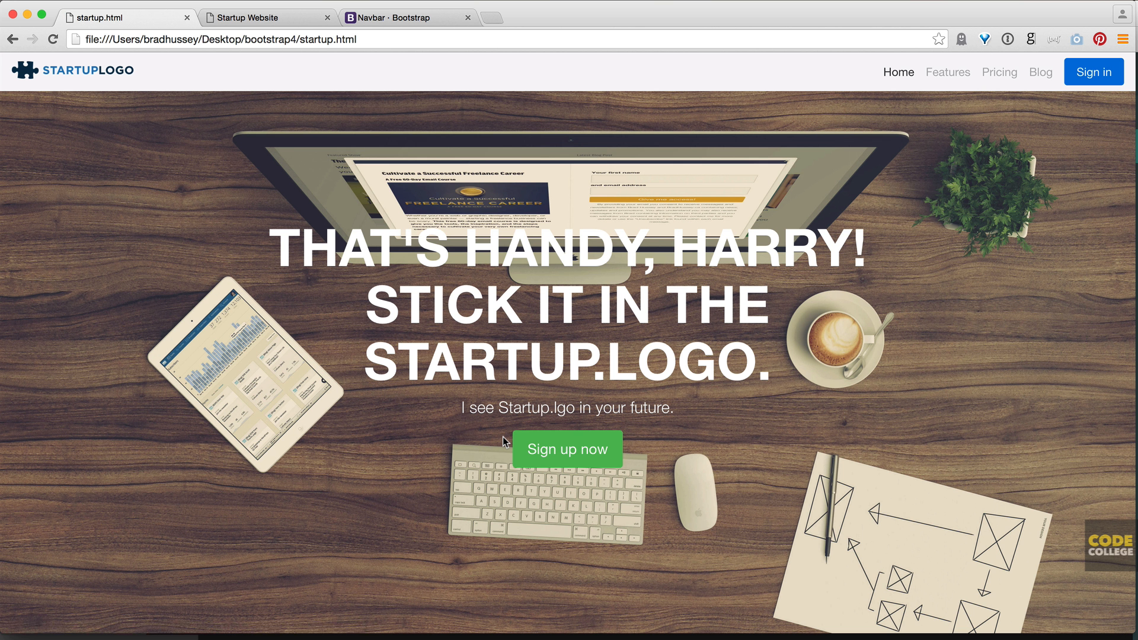
mouse_move(1024, 260)
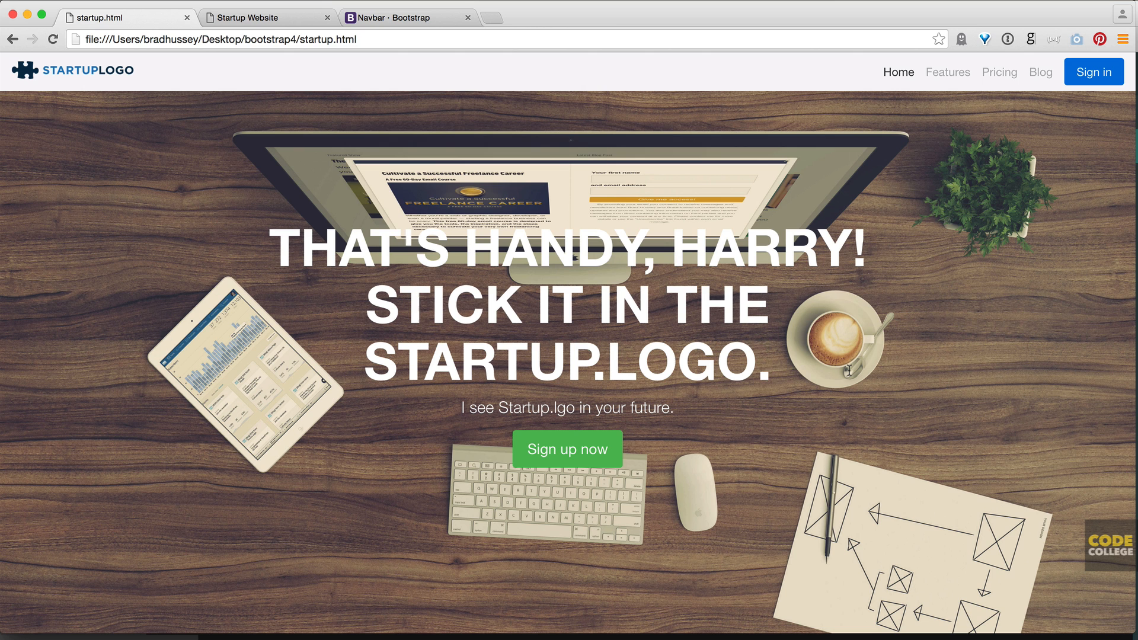
mouse_move(732, 415)
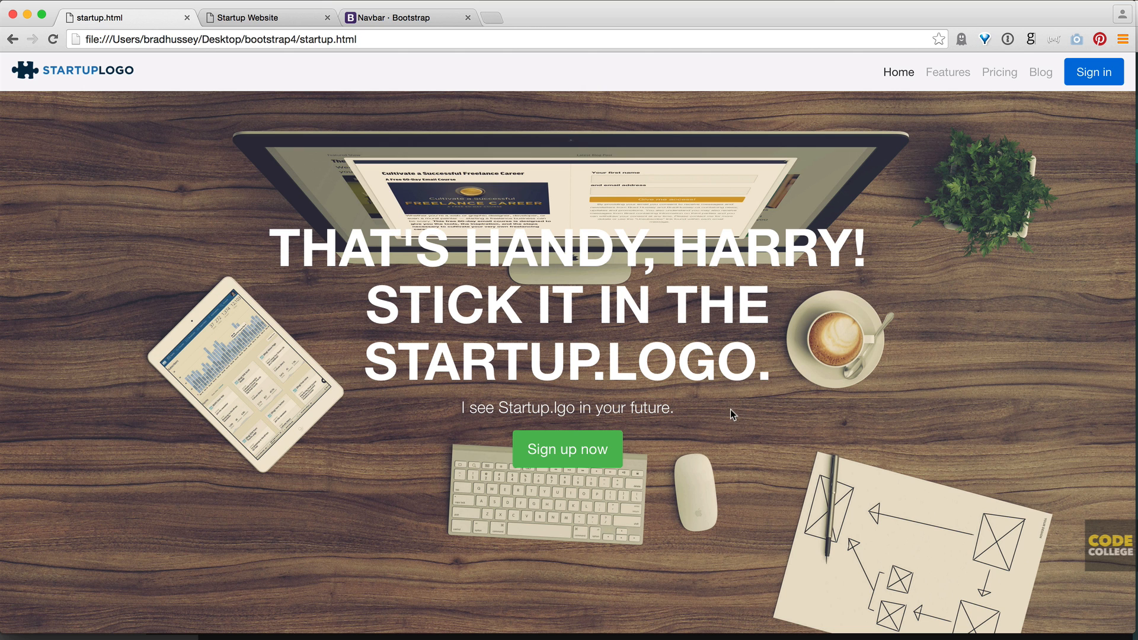
mouse_move(780, 381)
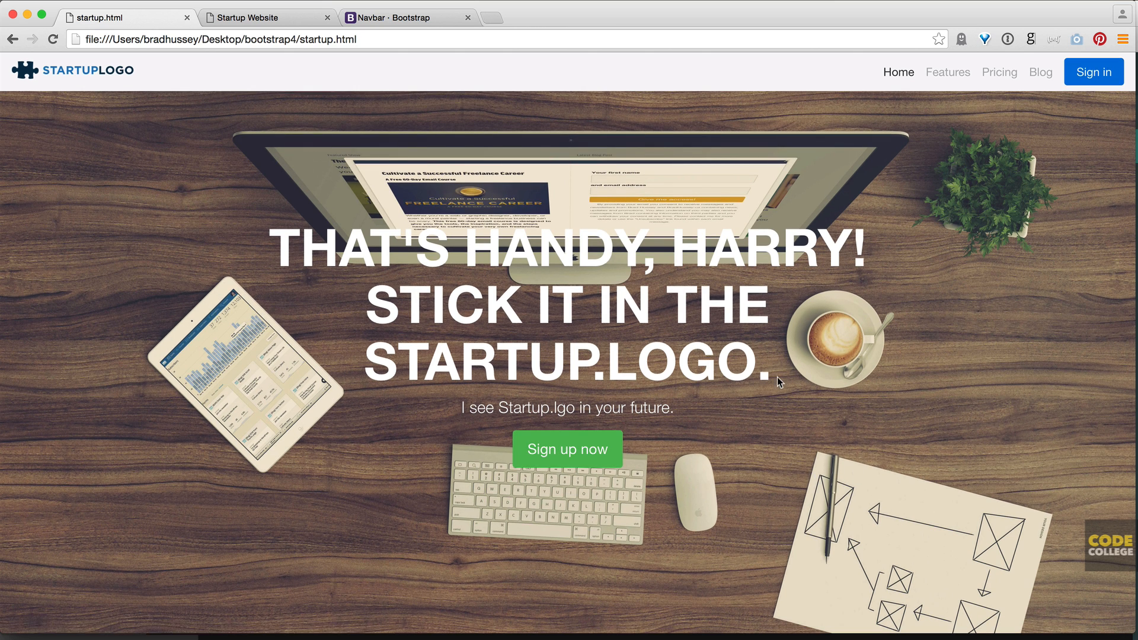
mouse_move(1107, 286)
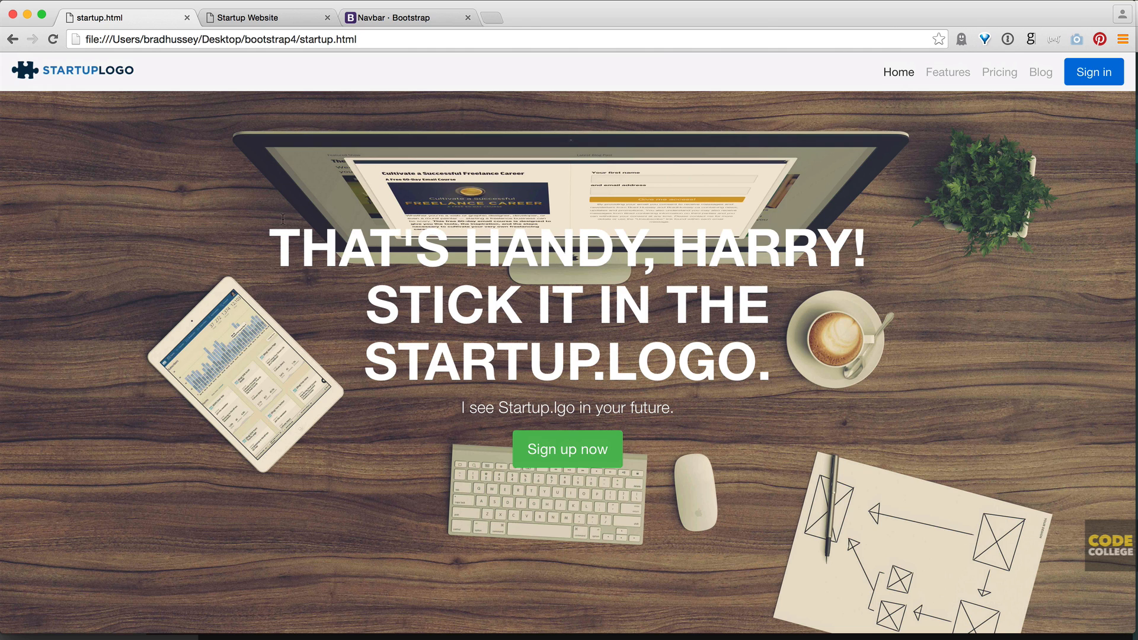
mouse_move(477, 555)
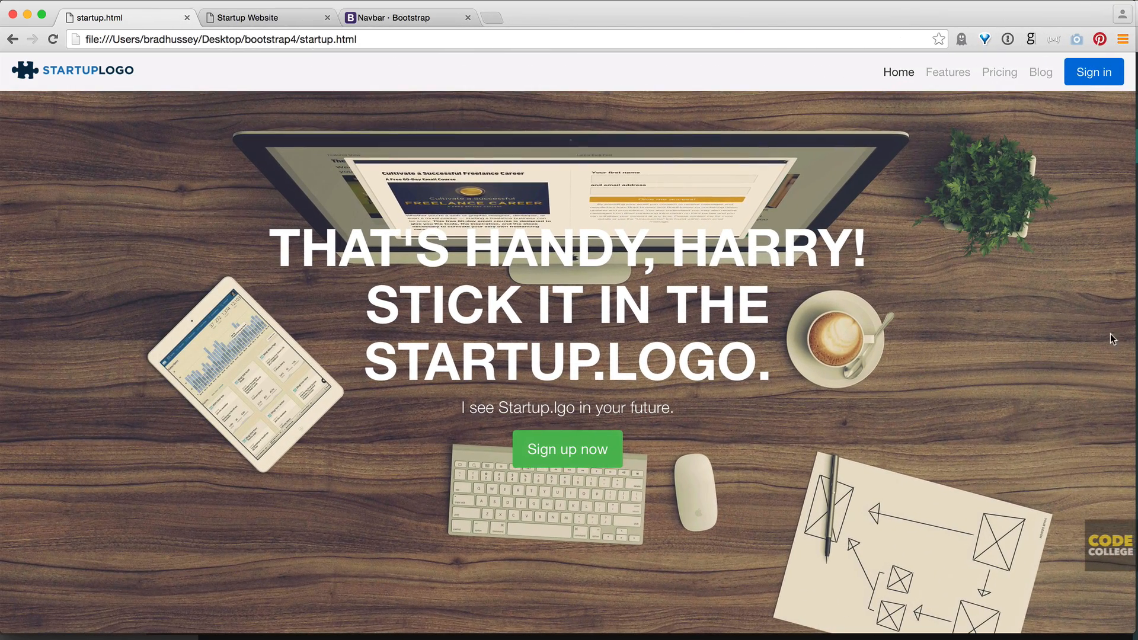
mouse_move(667, 74)
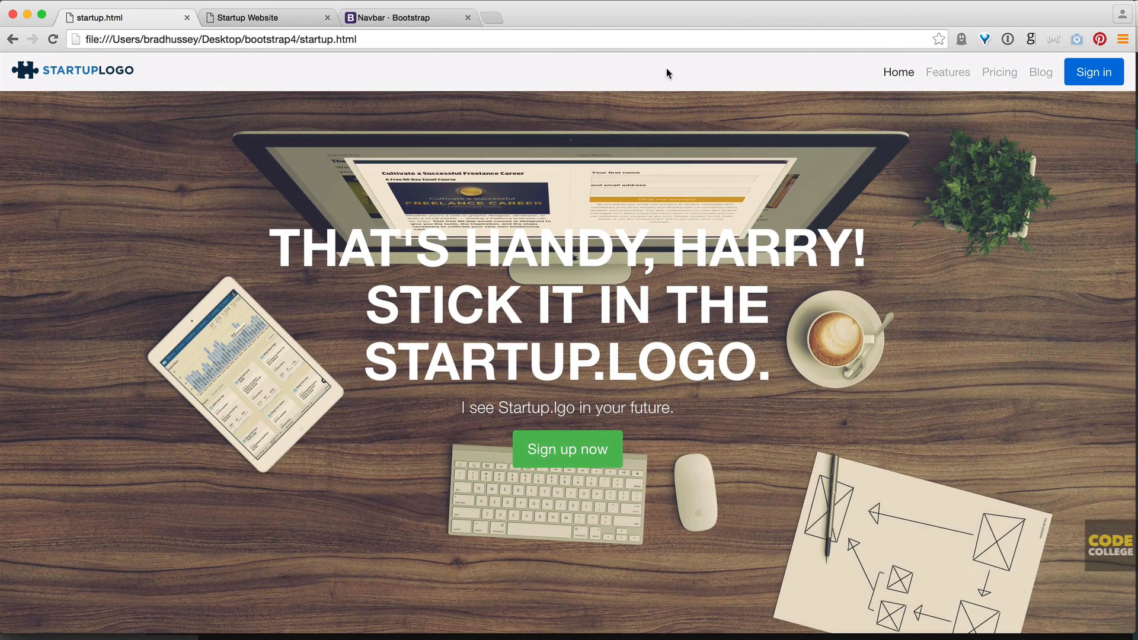
mouse_move(949, 379)
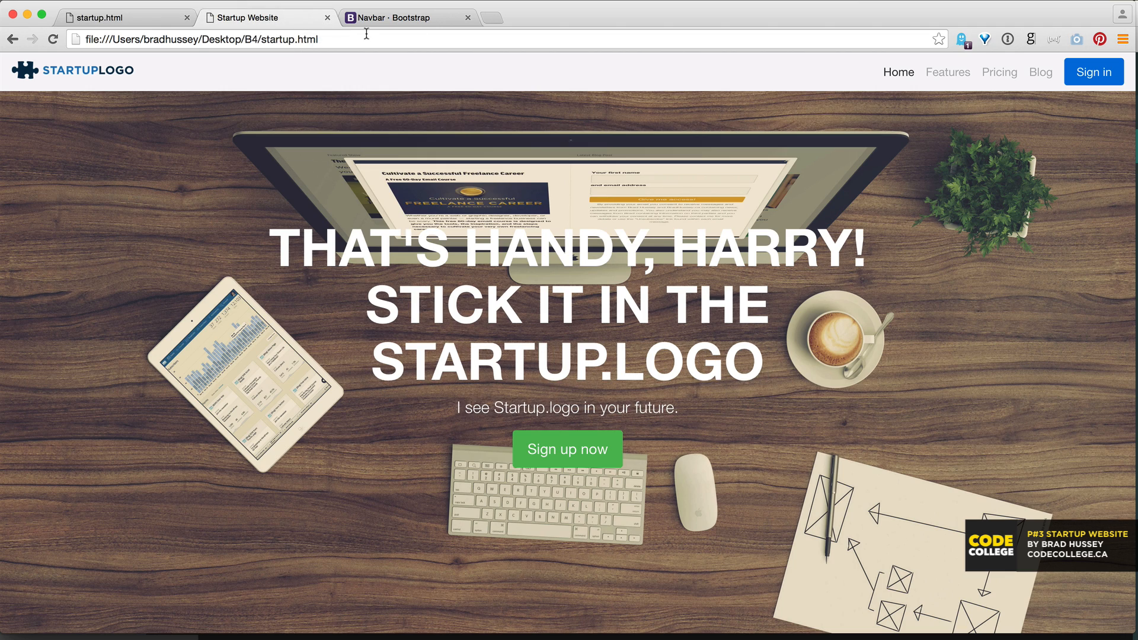
scroll(down, 3)
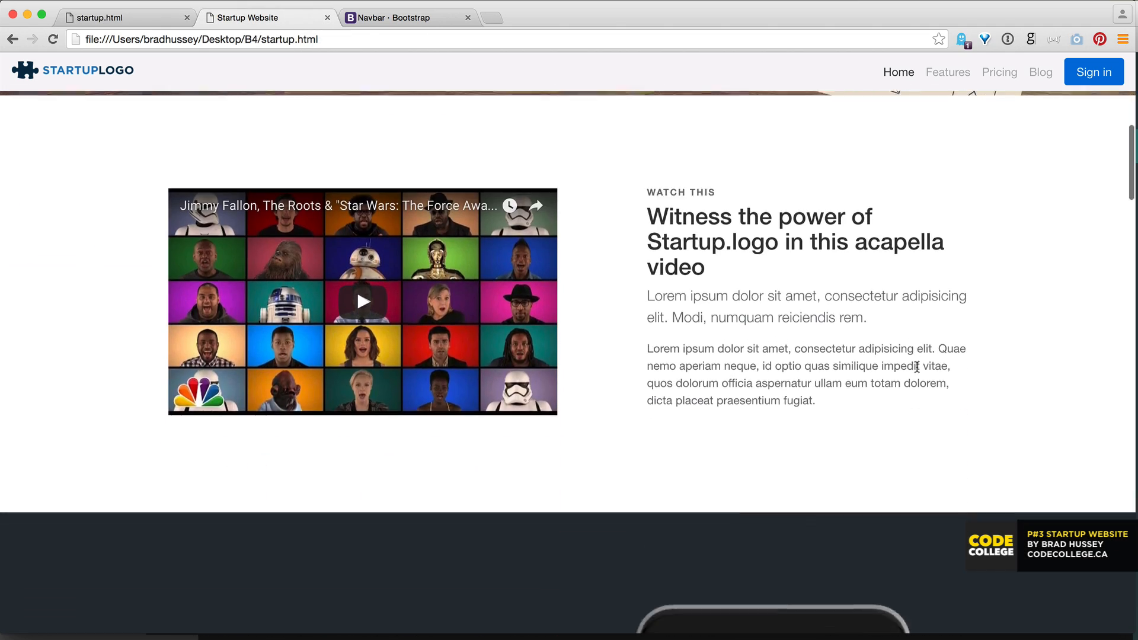
scroll(up, 3)
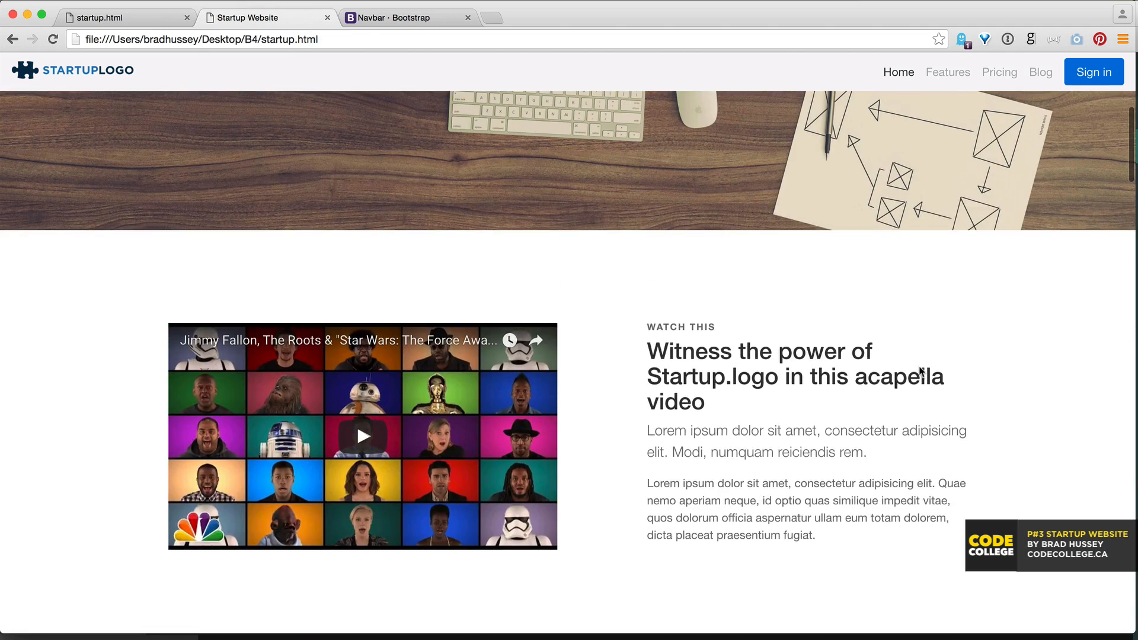